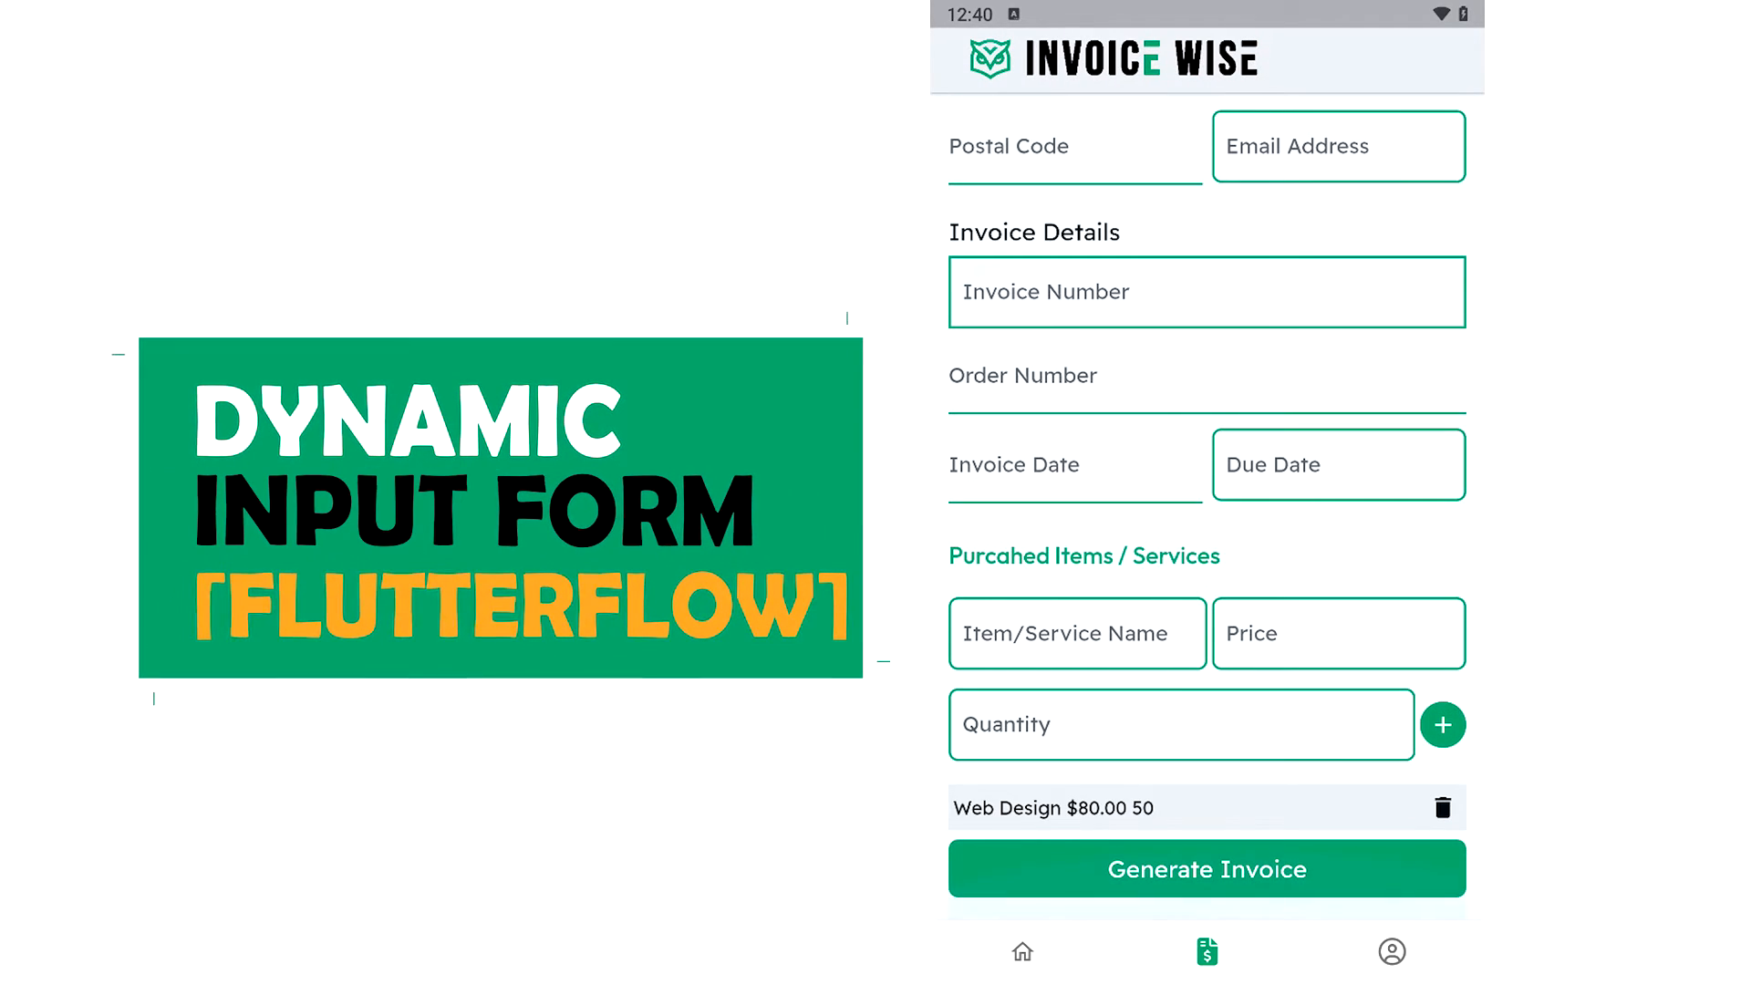
# Enter SEO Optimization with price 50 and quantity 500 and add it to the list twice.
pyautogui.click(1180, 724)
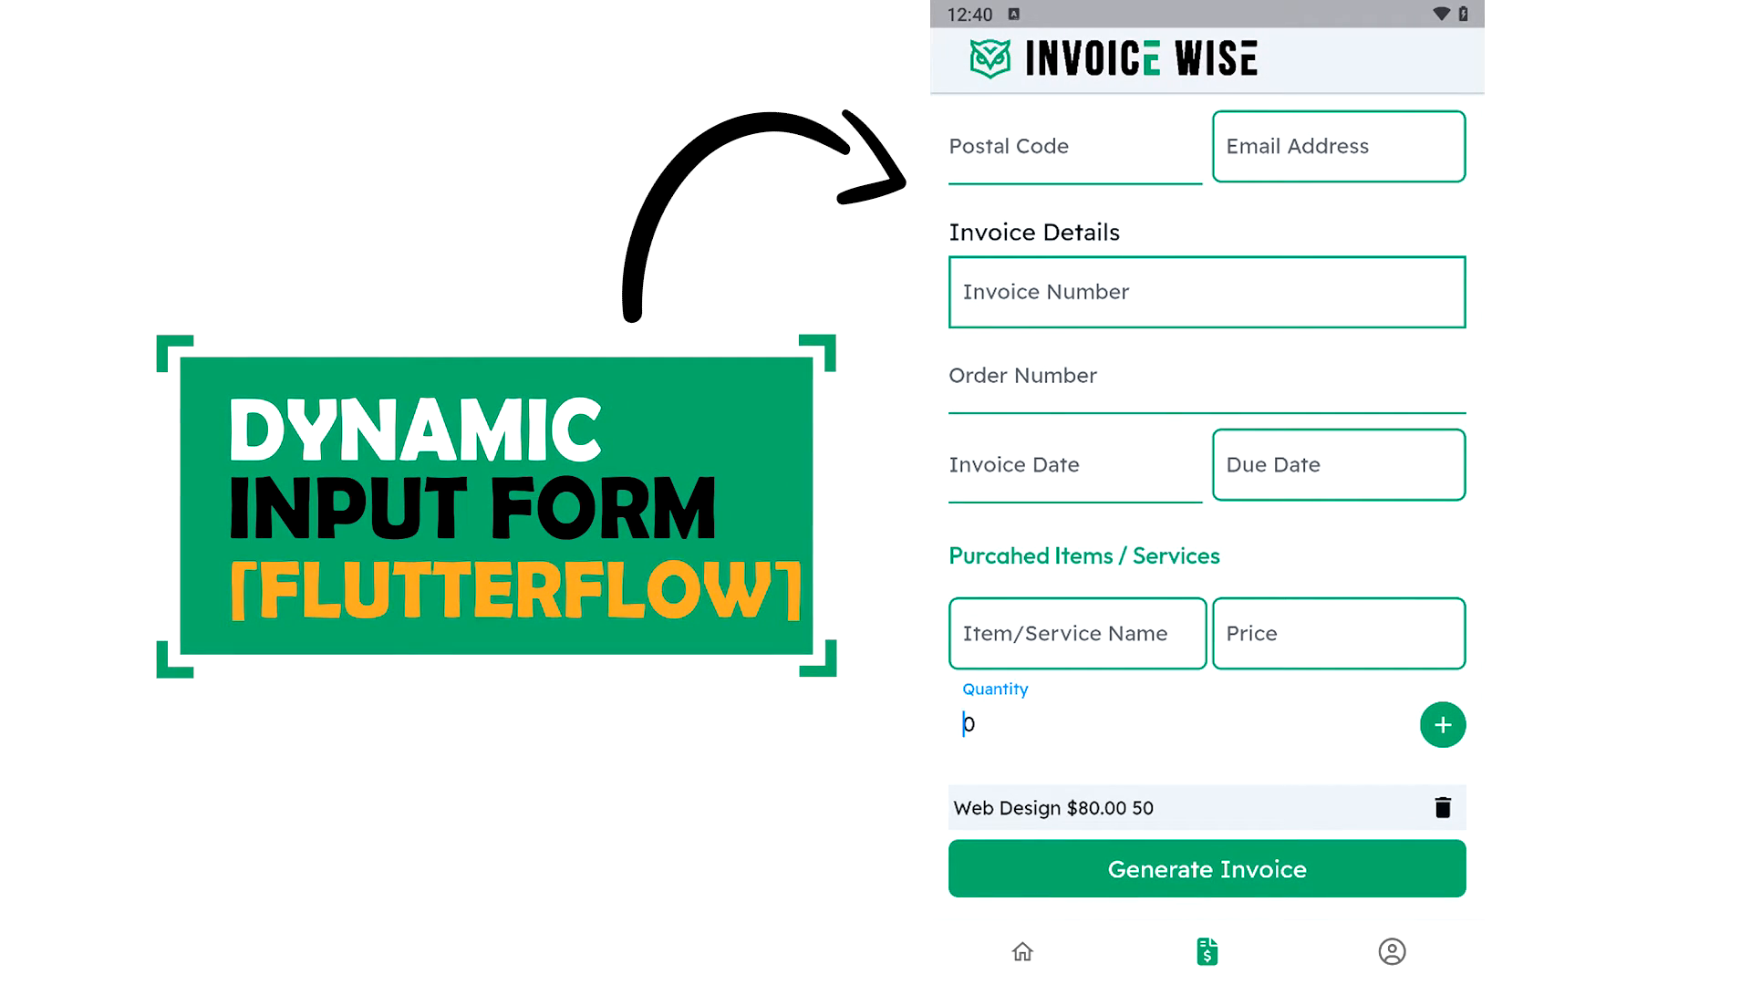
pyautogui.write('500')
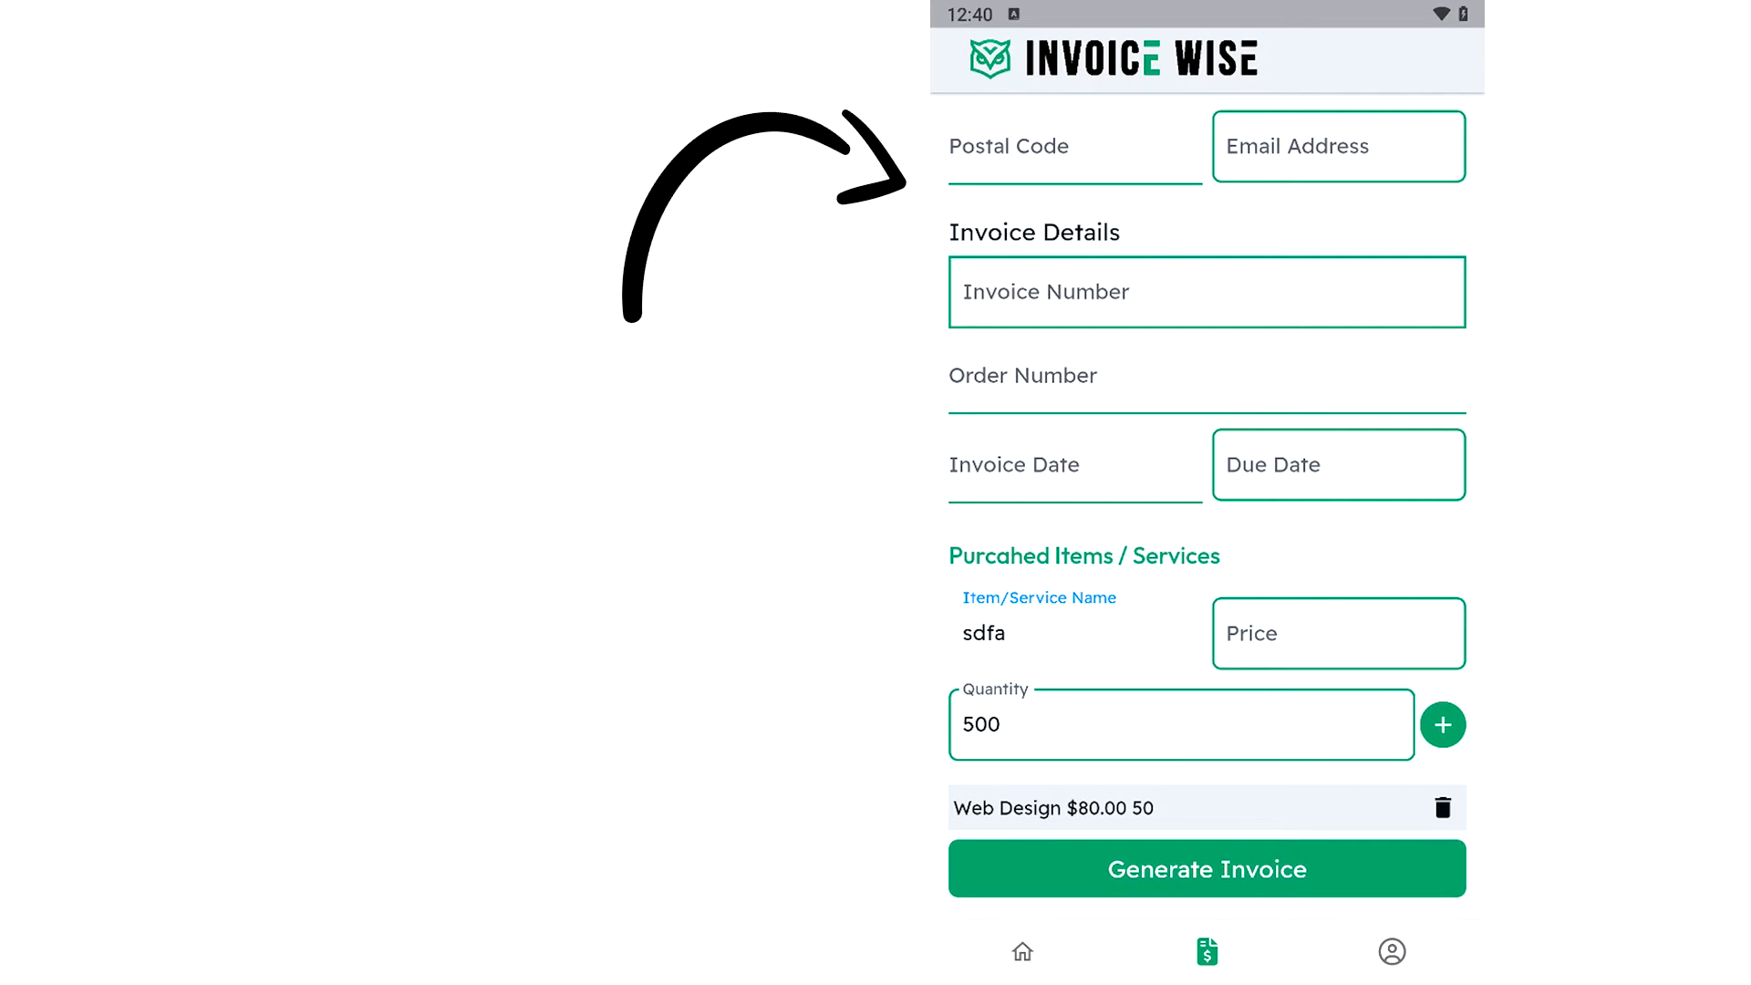
pyautogui.click(1206, 868)
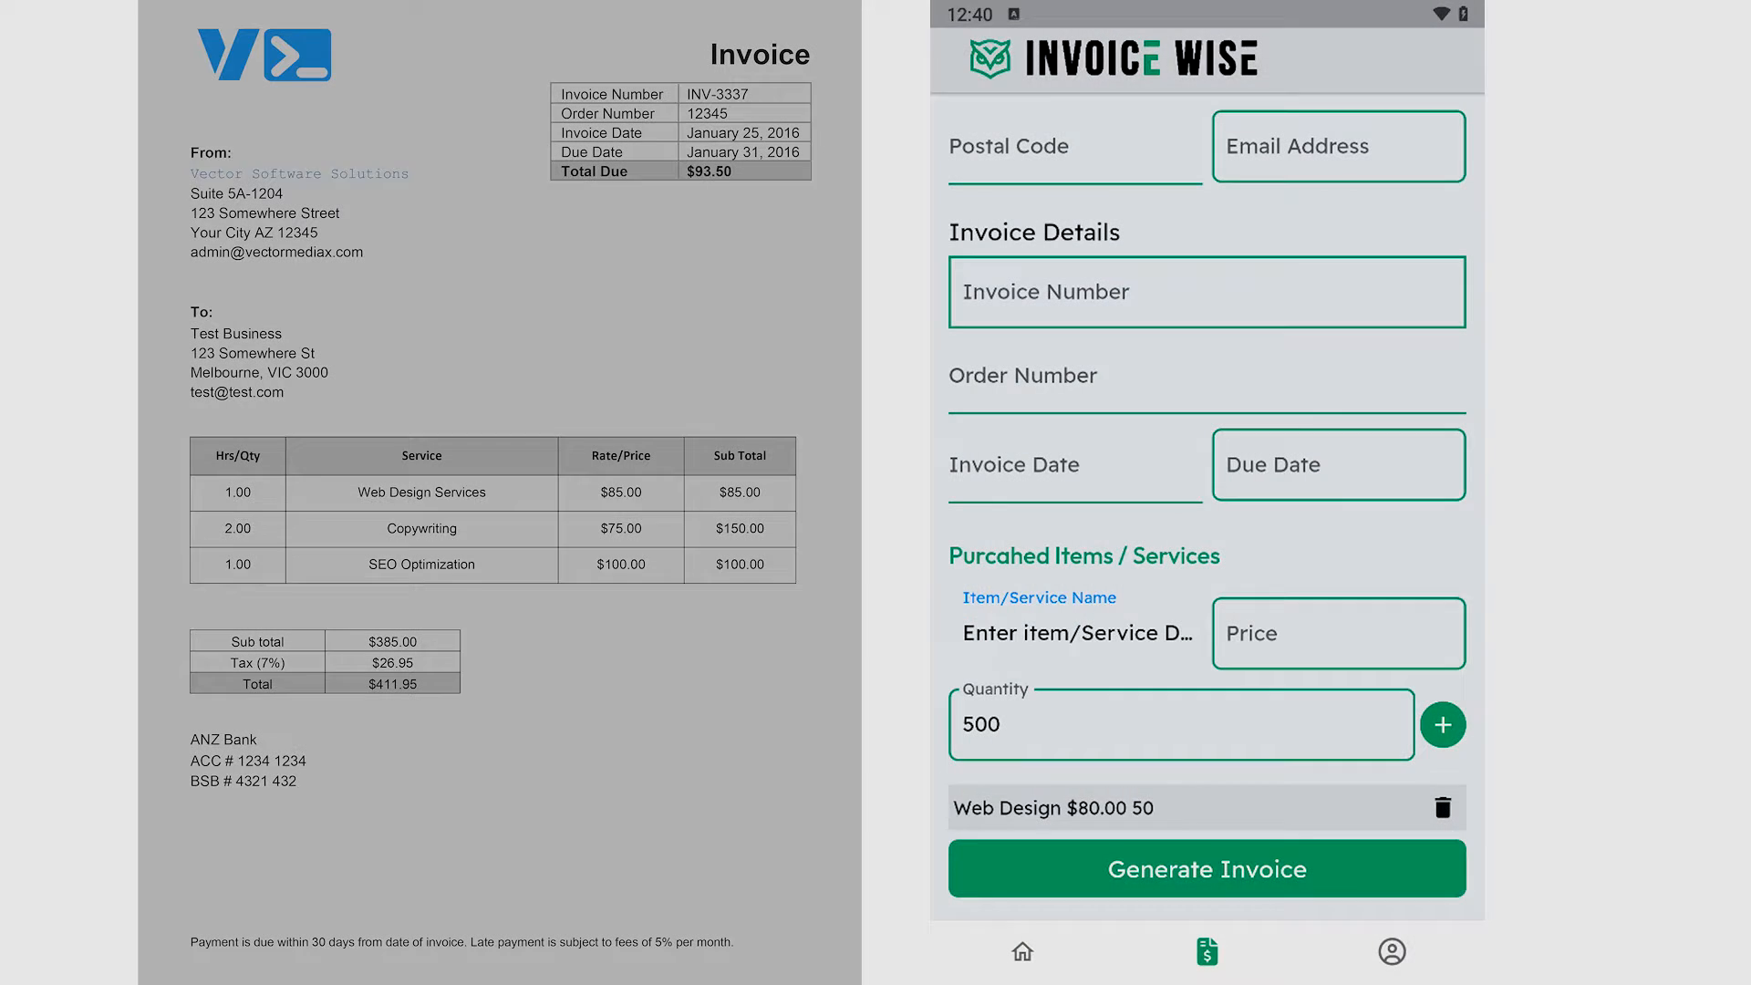
pyautogui.write('SEO Optimization')
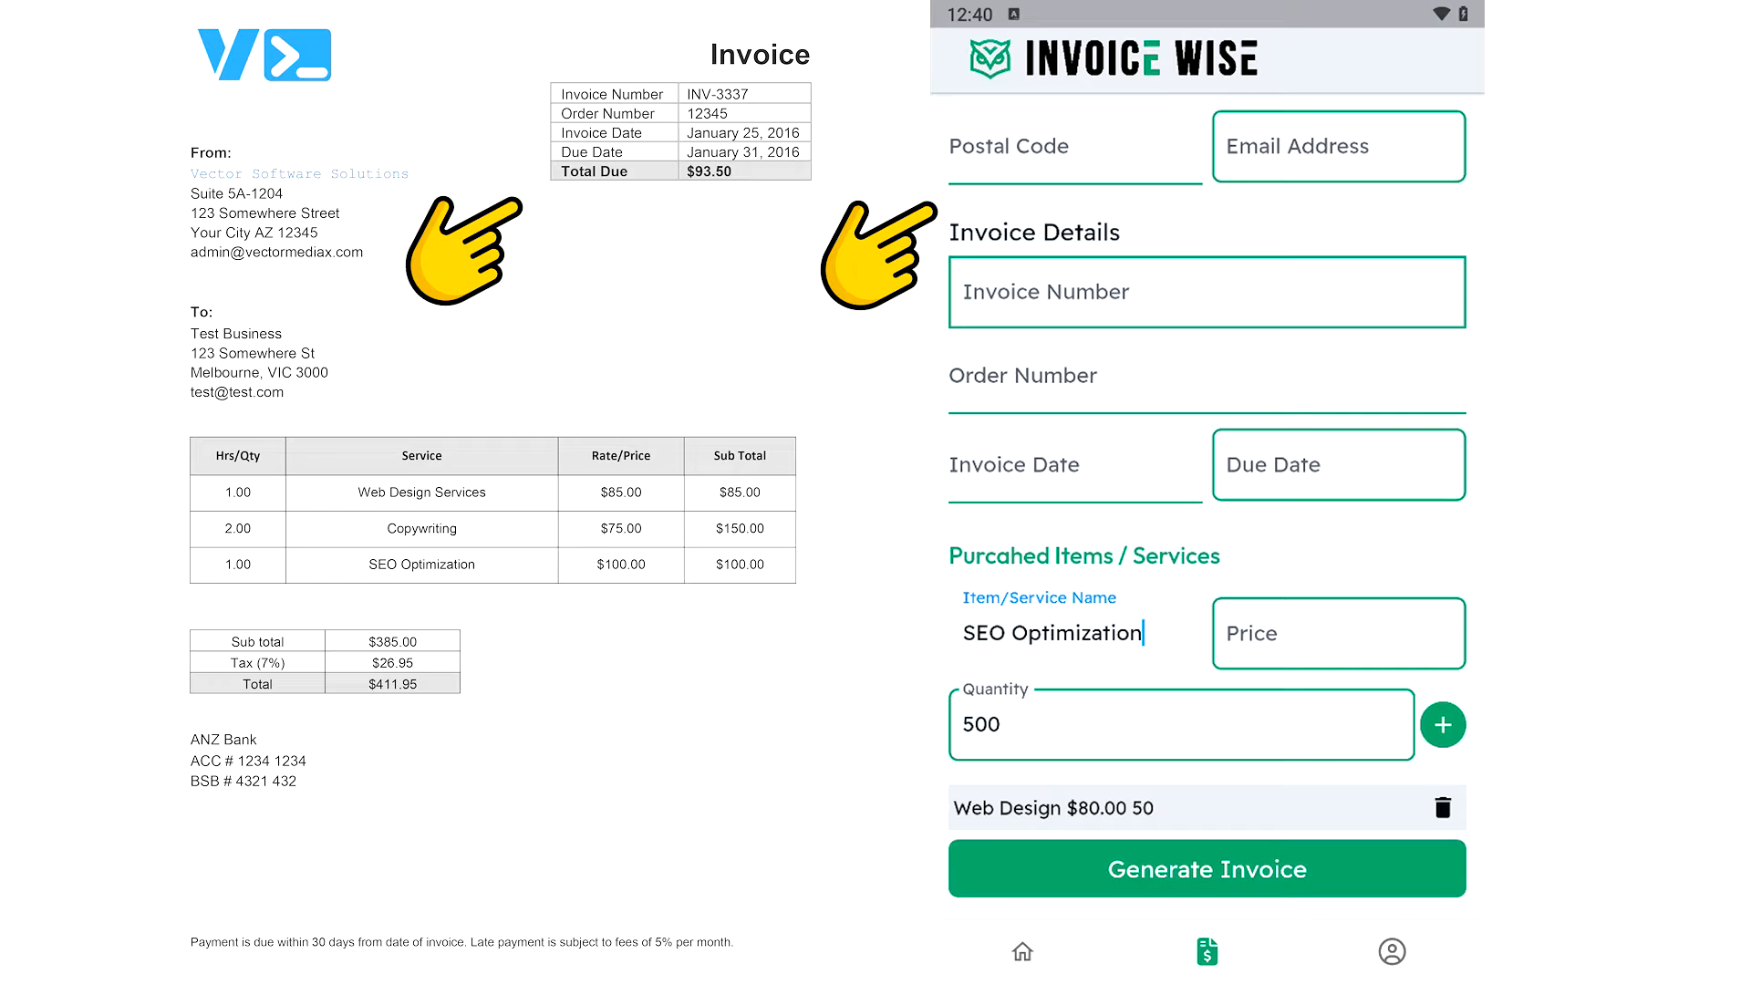
pyautogui.write('50')
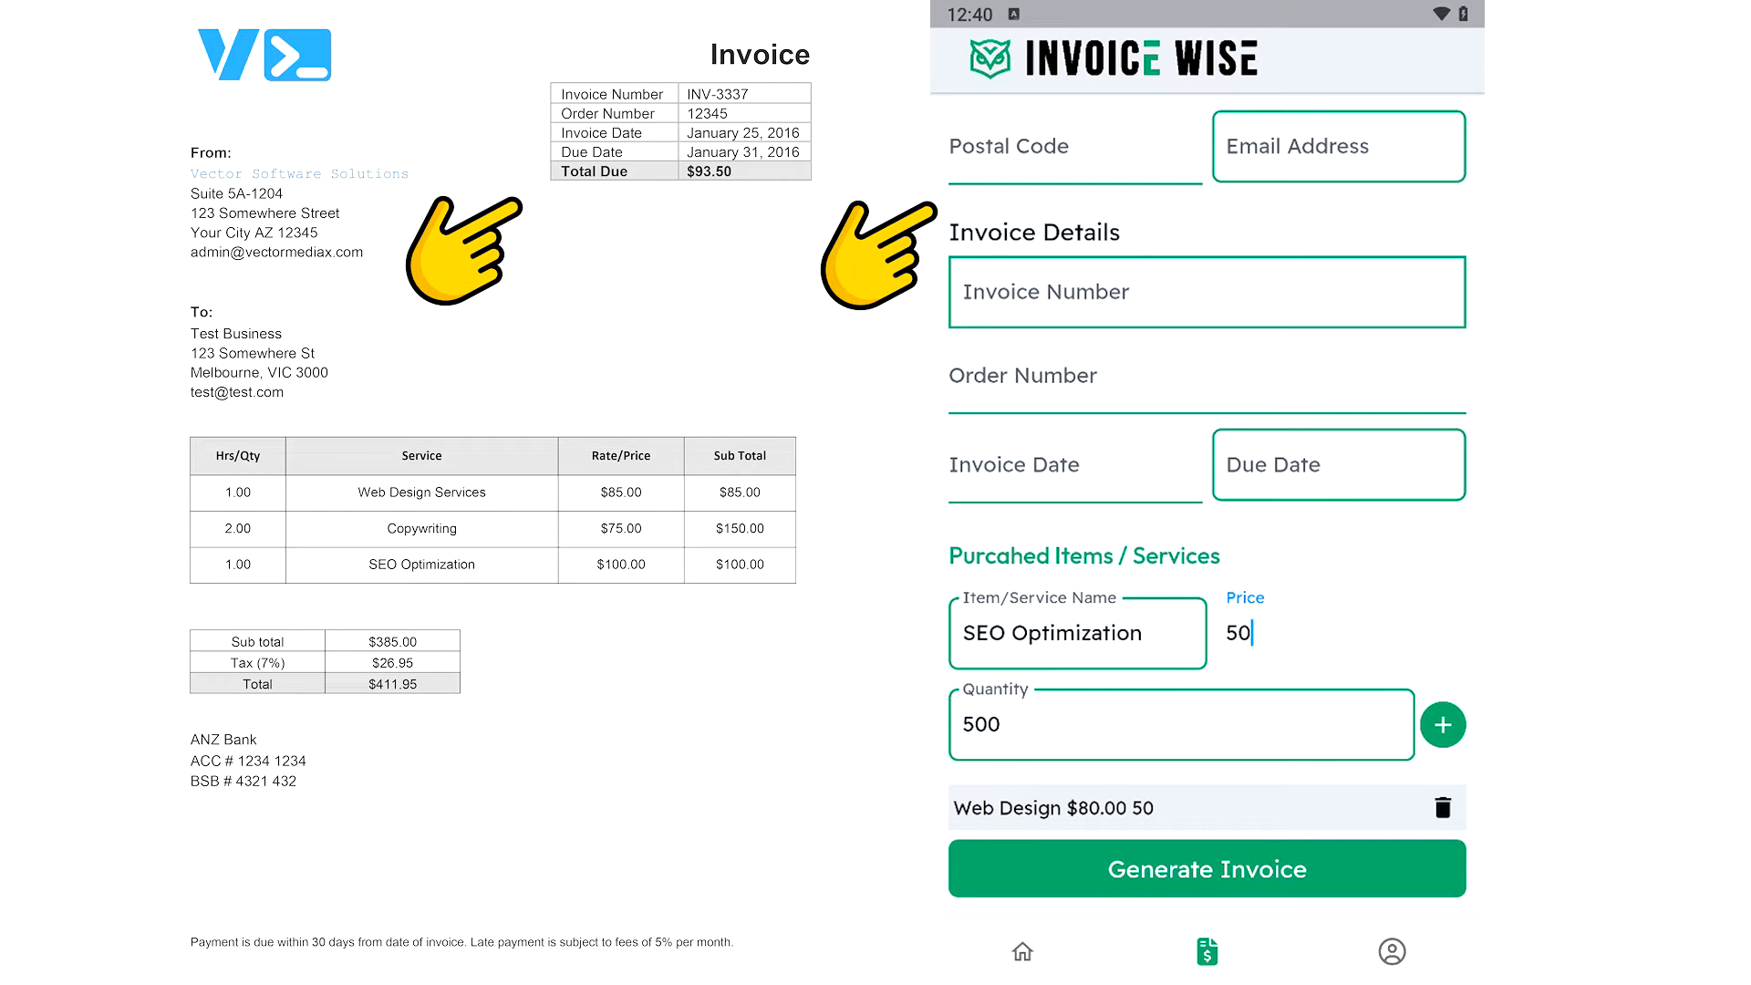
pyautogui.click(1441, 724)
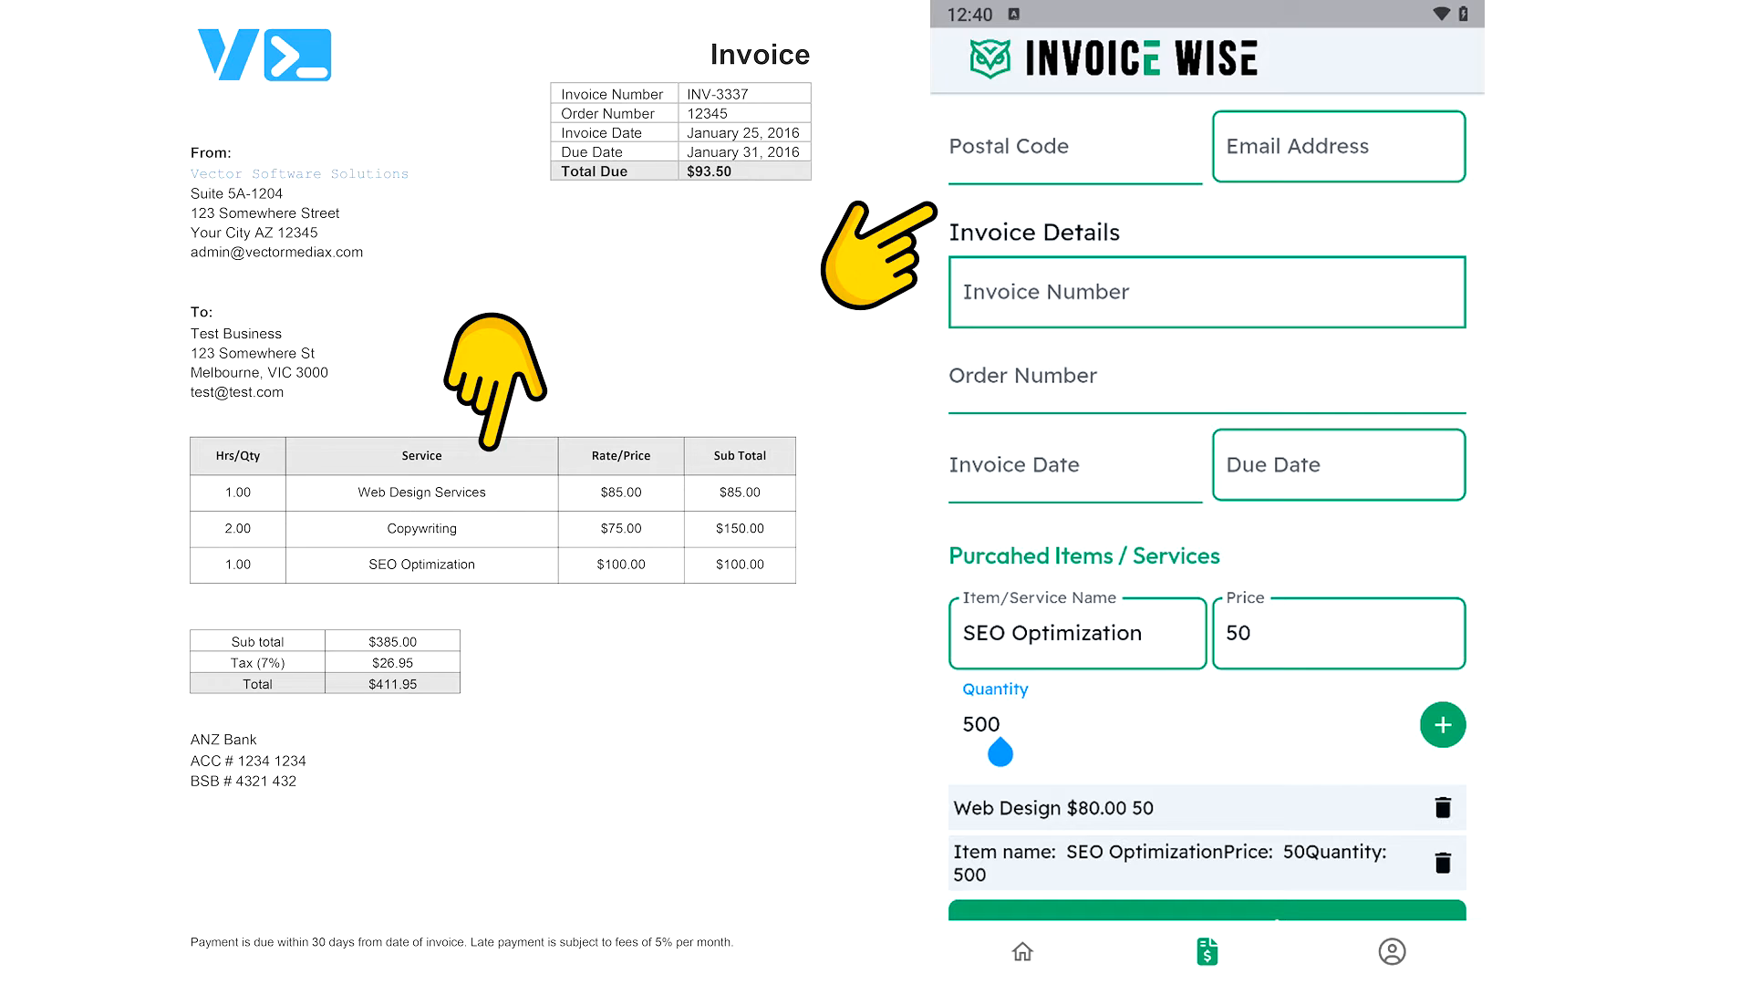
pyautogui.click(1441, 724)
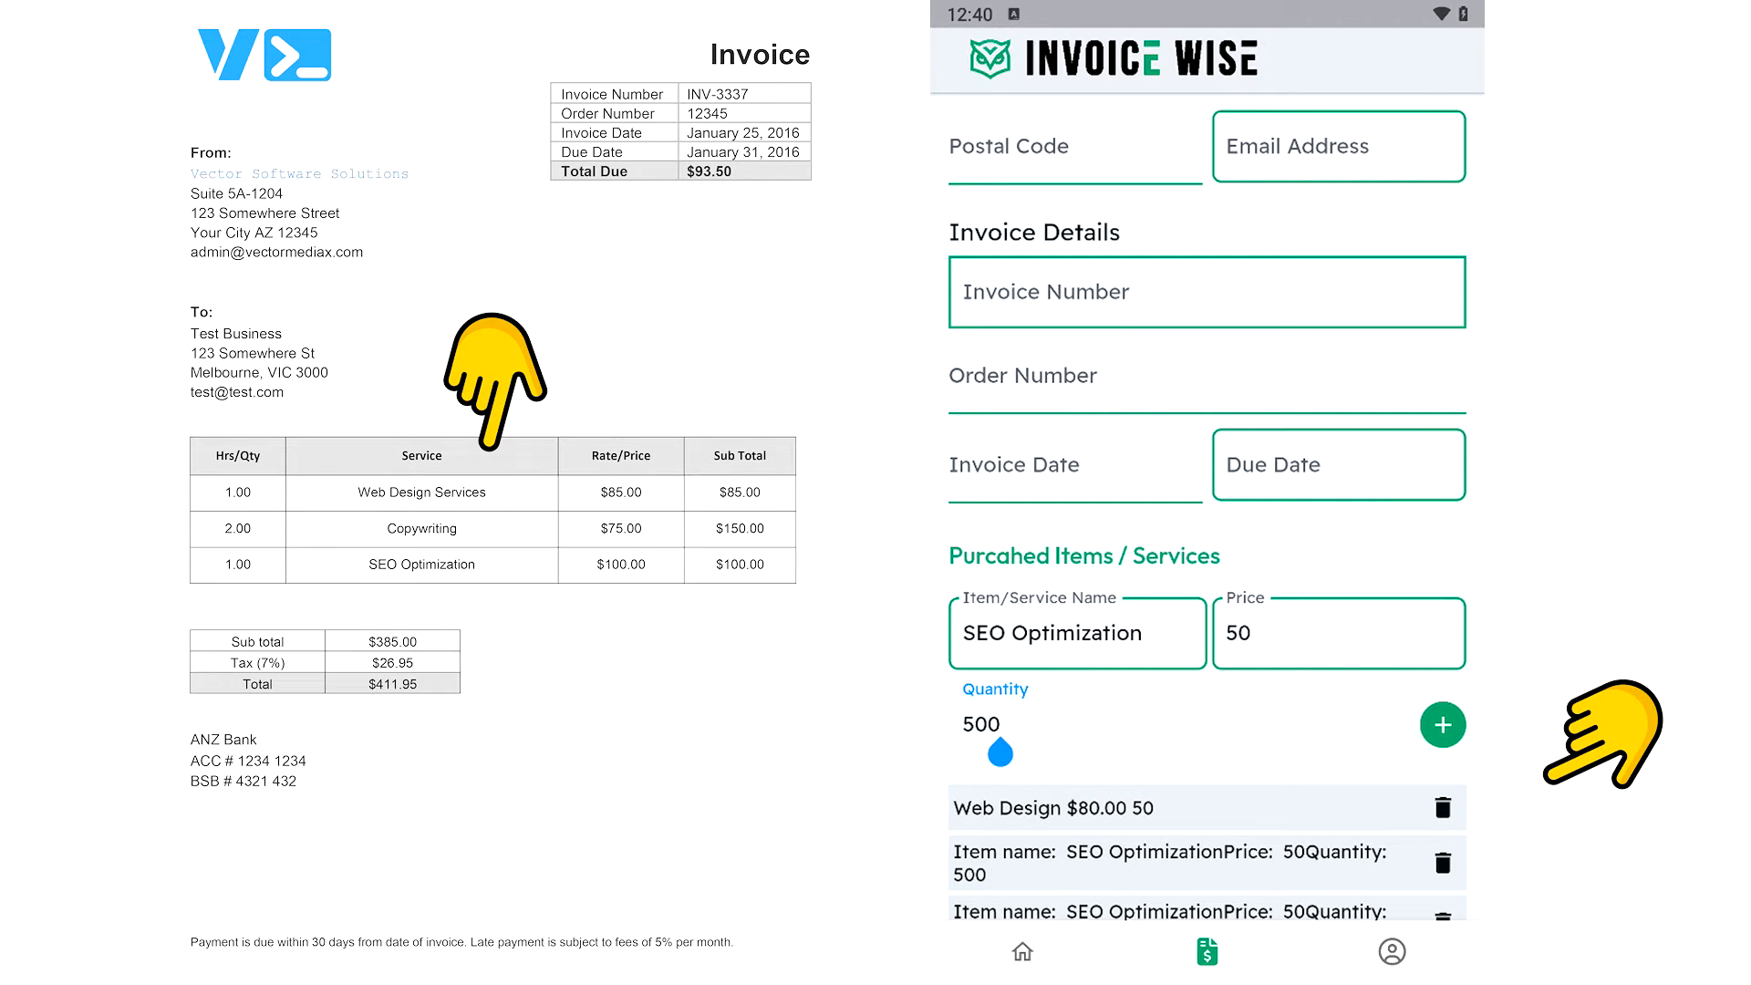
# Remove the added rows with their trash icons and return to the company fields at the top.
pyautogui.scroll(-3)
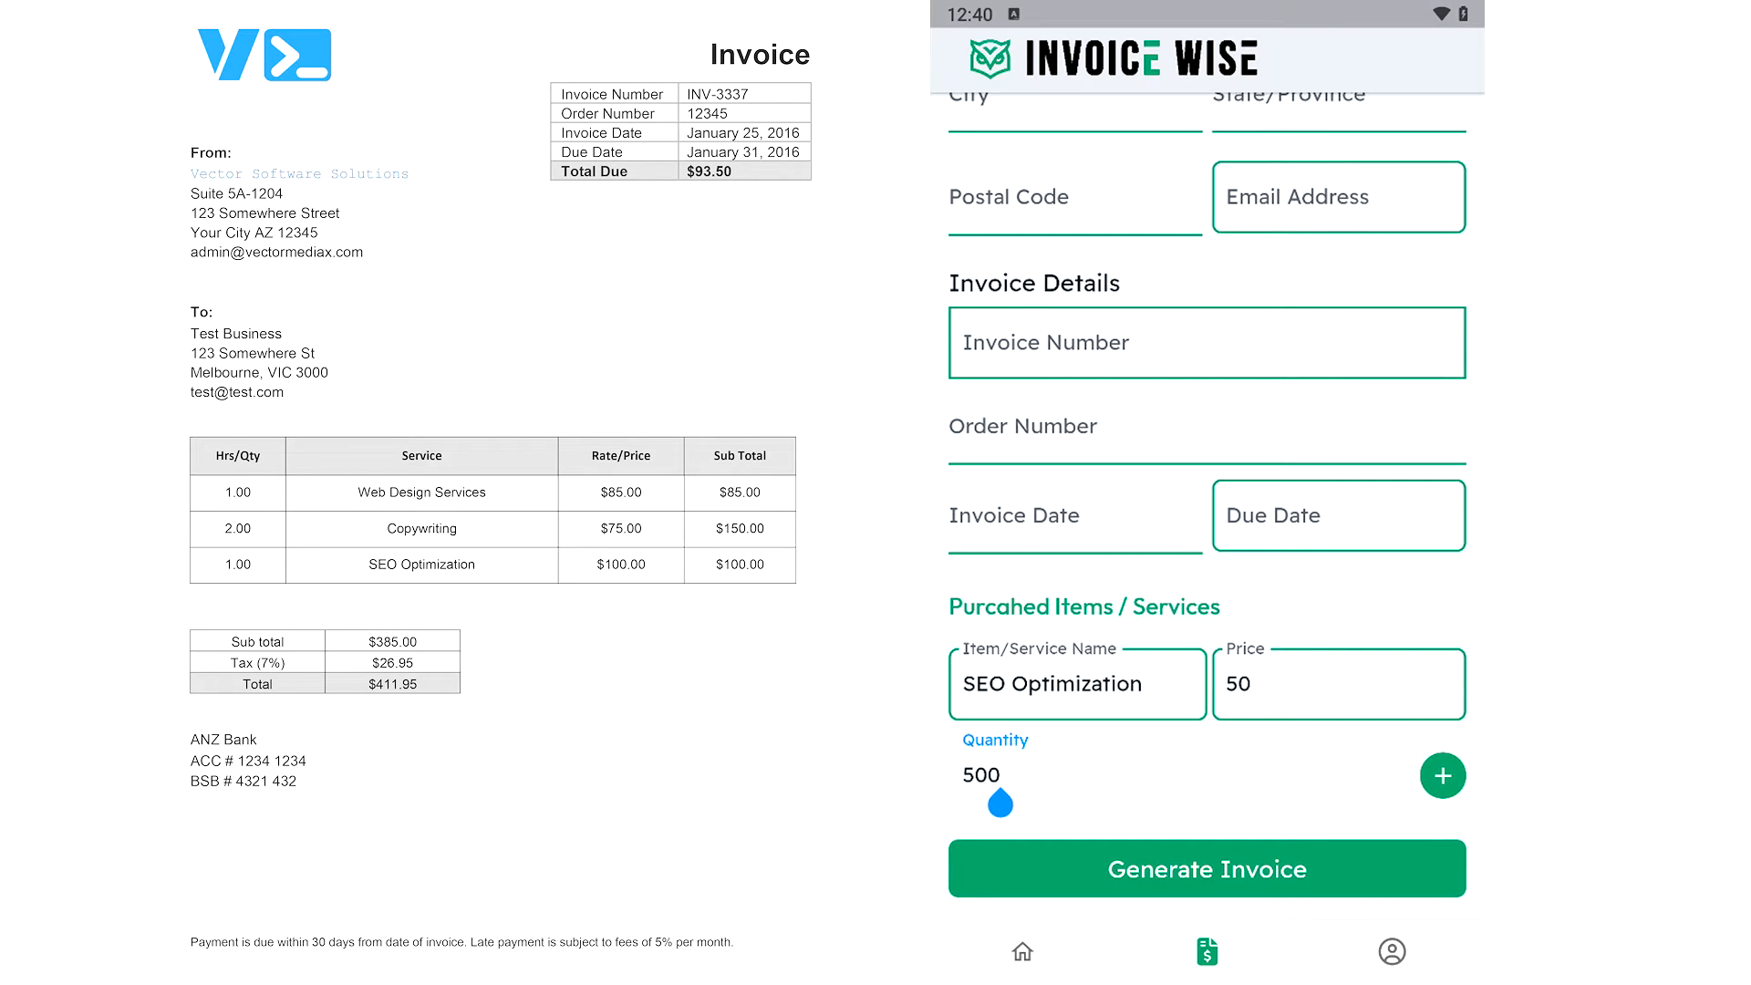
pyautogui.click(1180, 775)
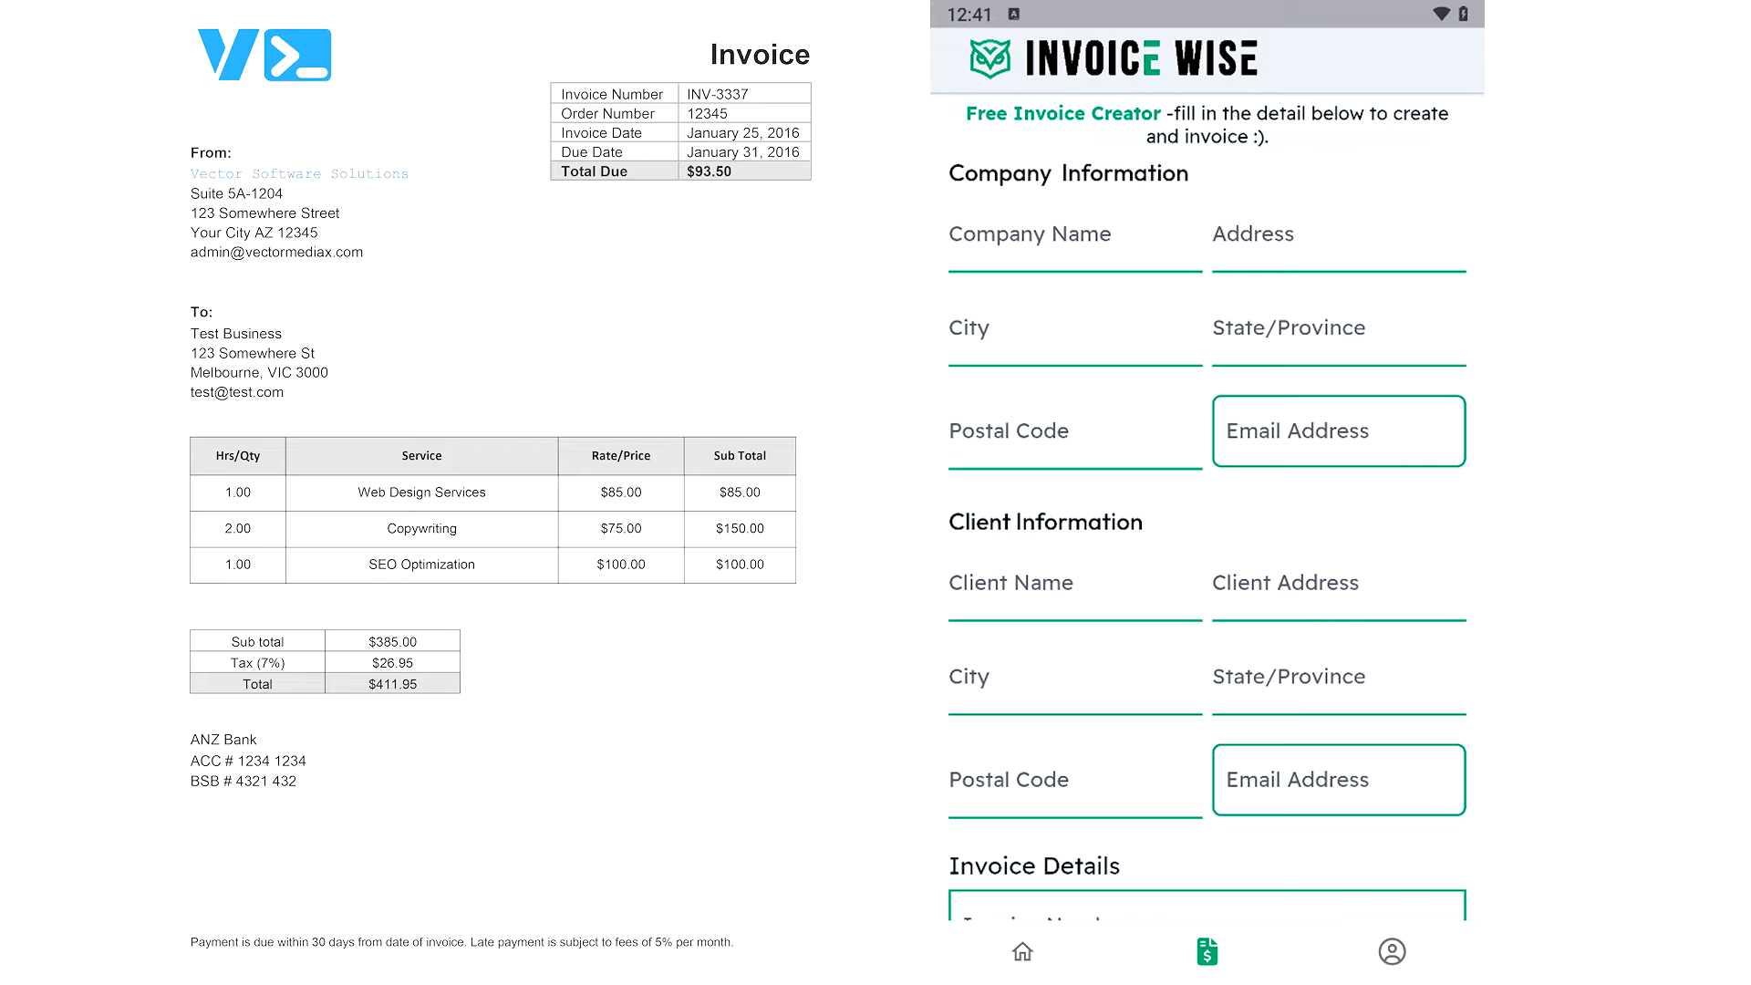
pyautogui.click(1029, 233)
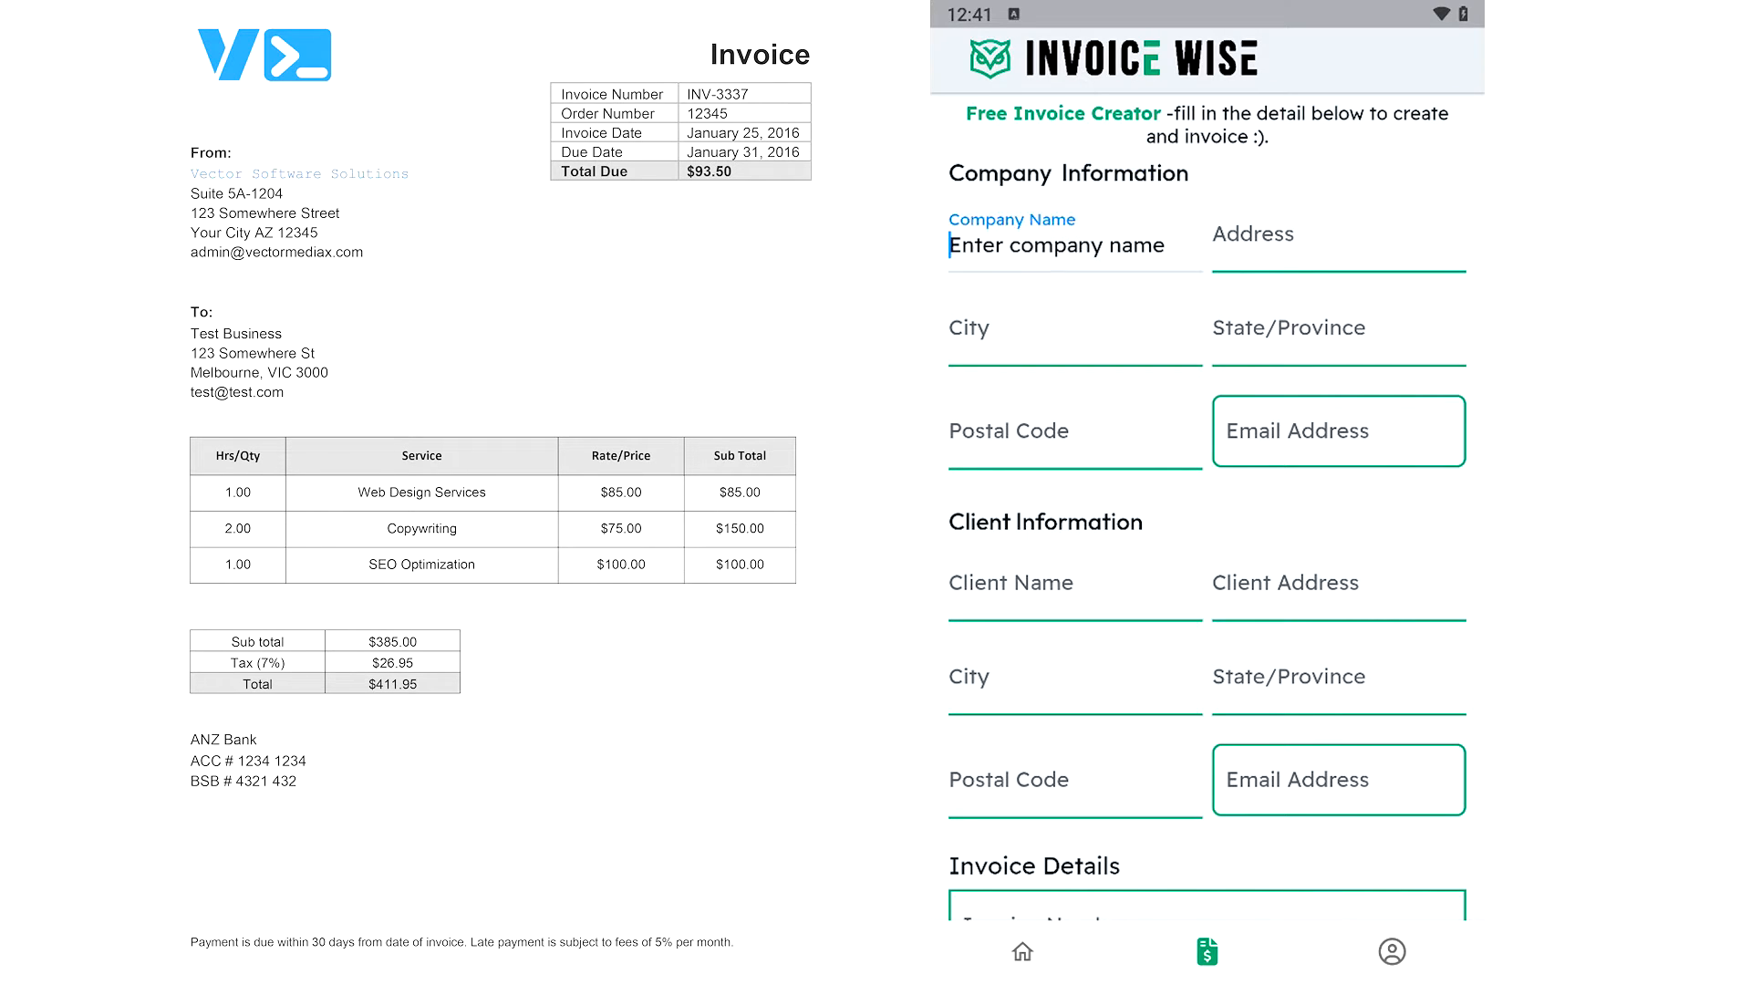
pyautogui.click(1073, 329)
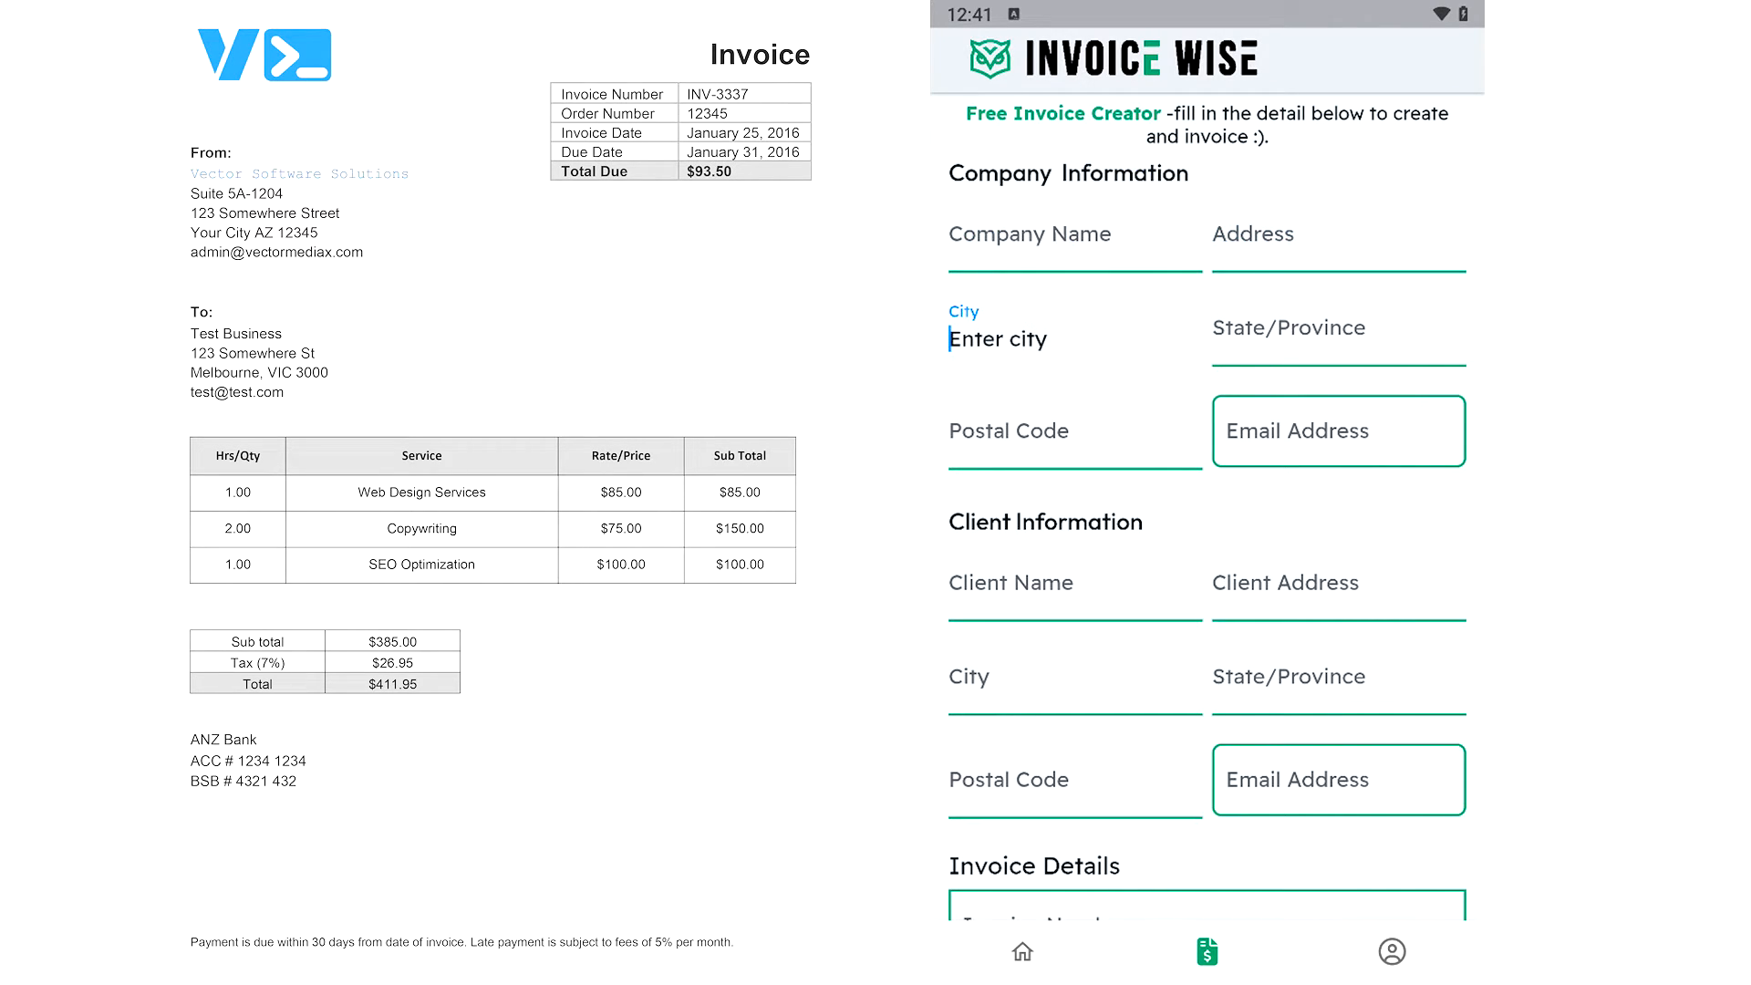
pyautogui.scroll(-3)
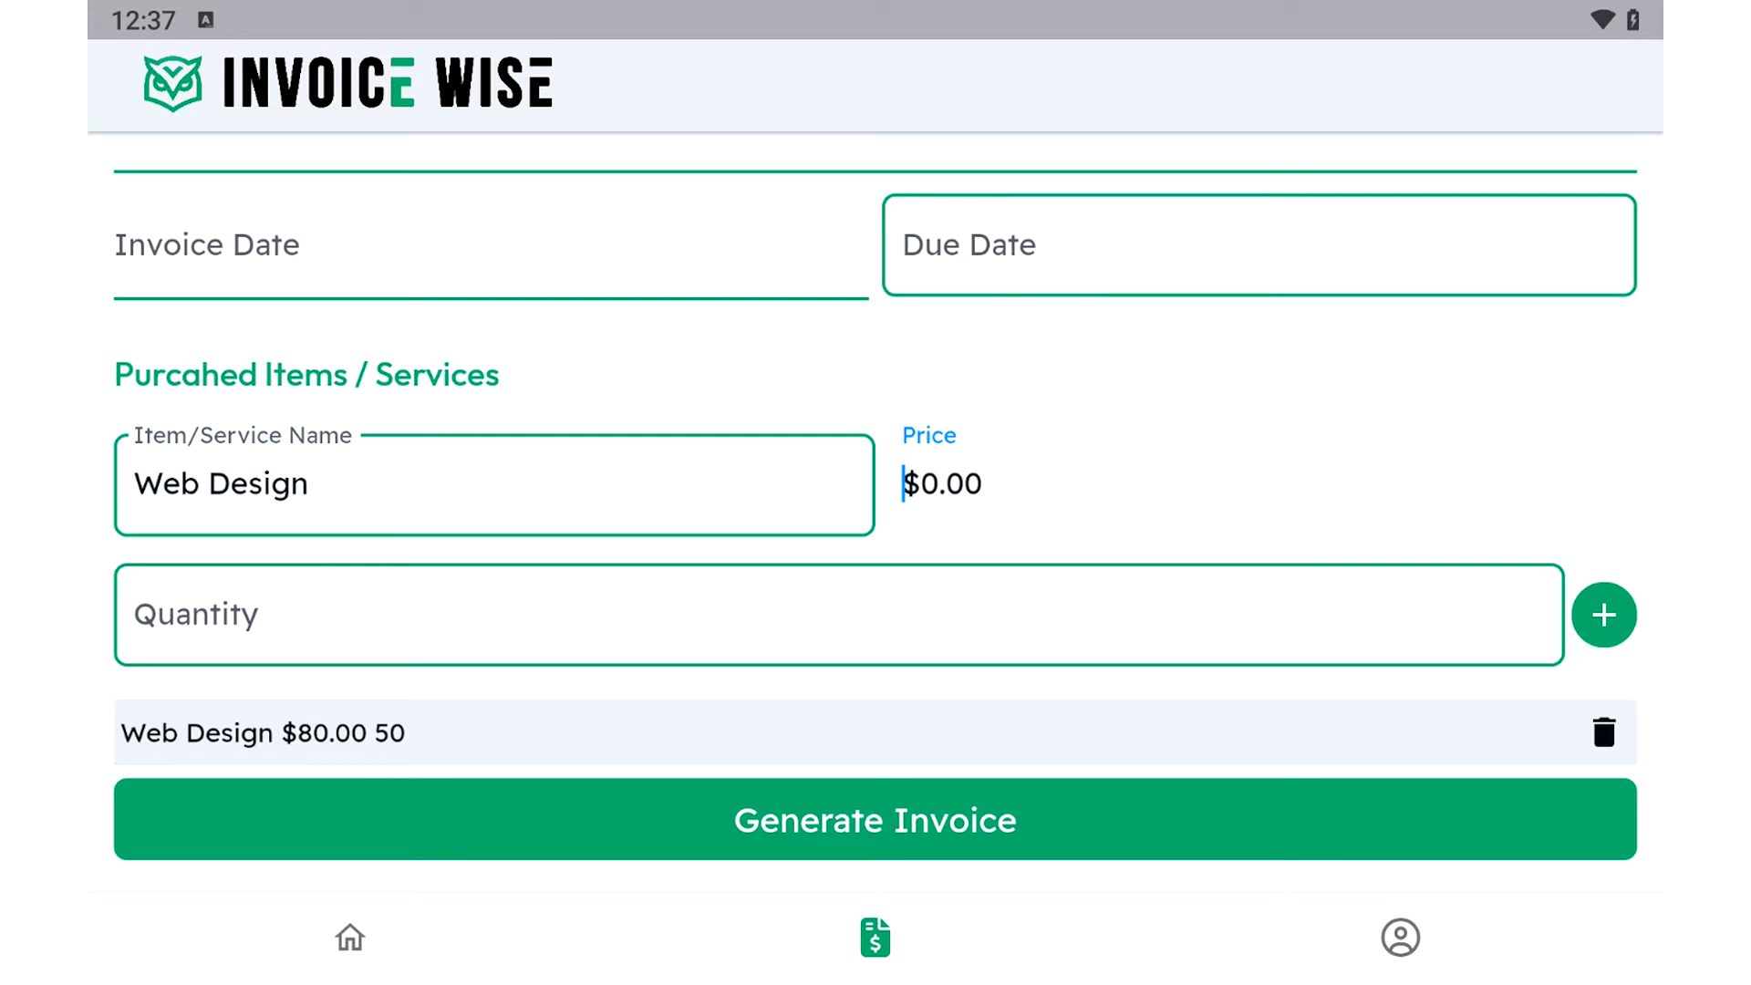
# Add Web Design with price 5000 and quantity 1 to the purchased items list.
pyautogui.write('5000')
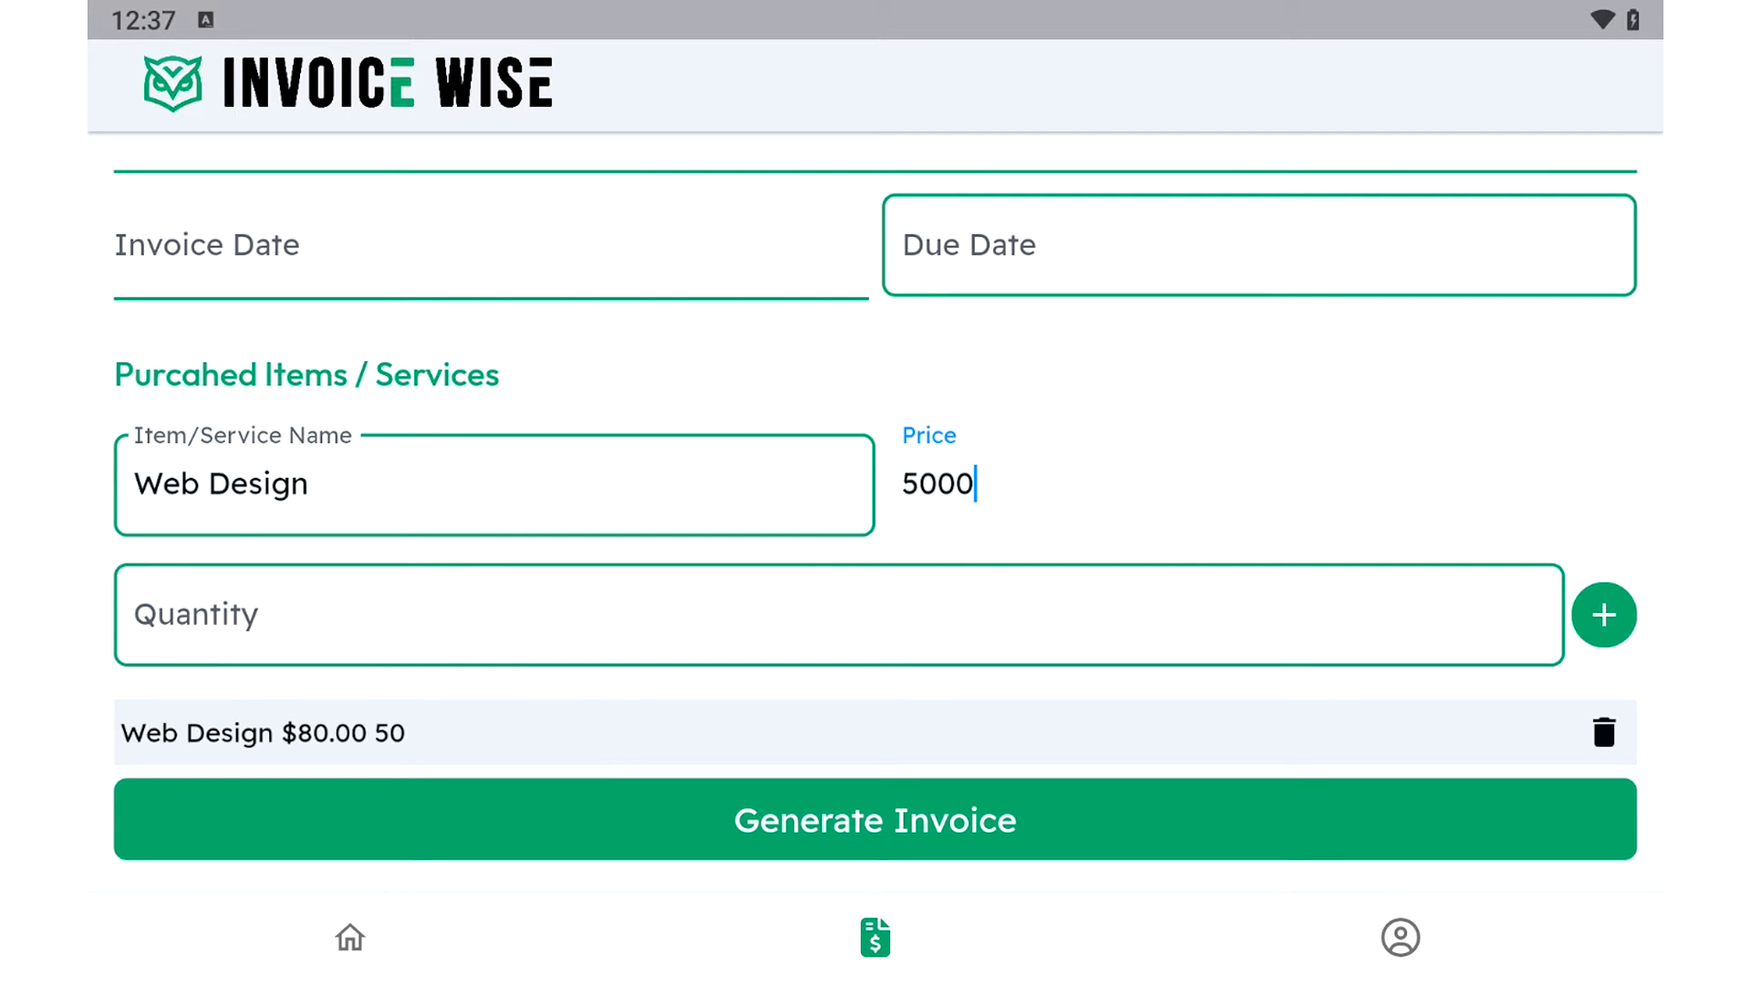
pyautogui.write('1')
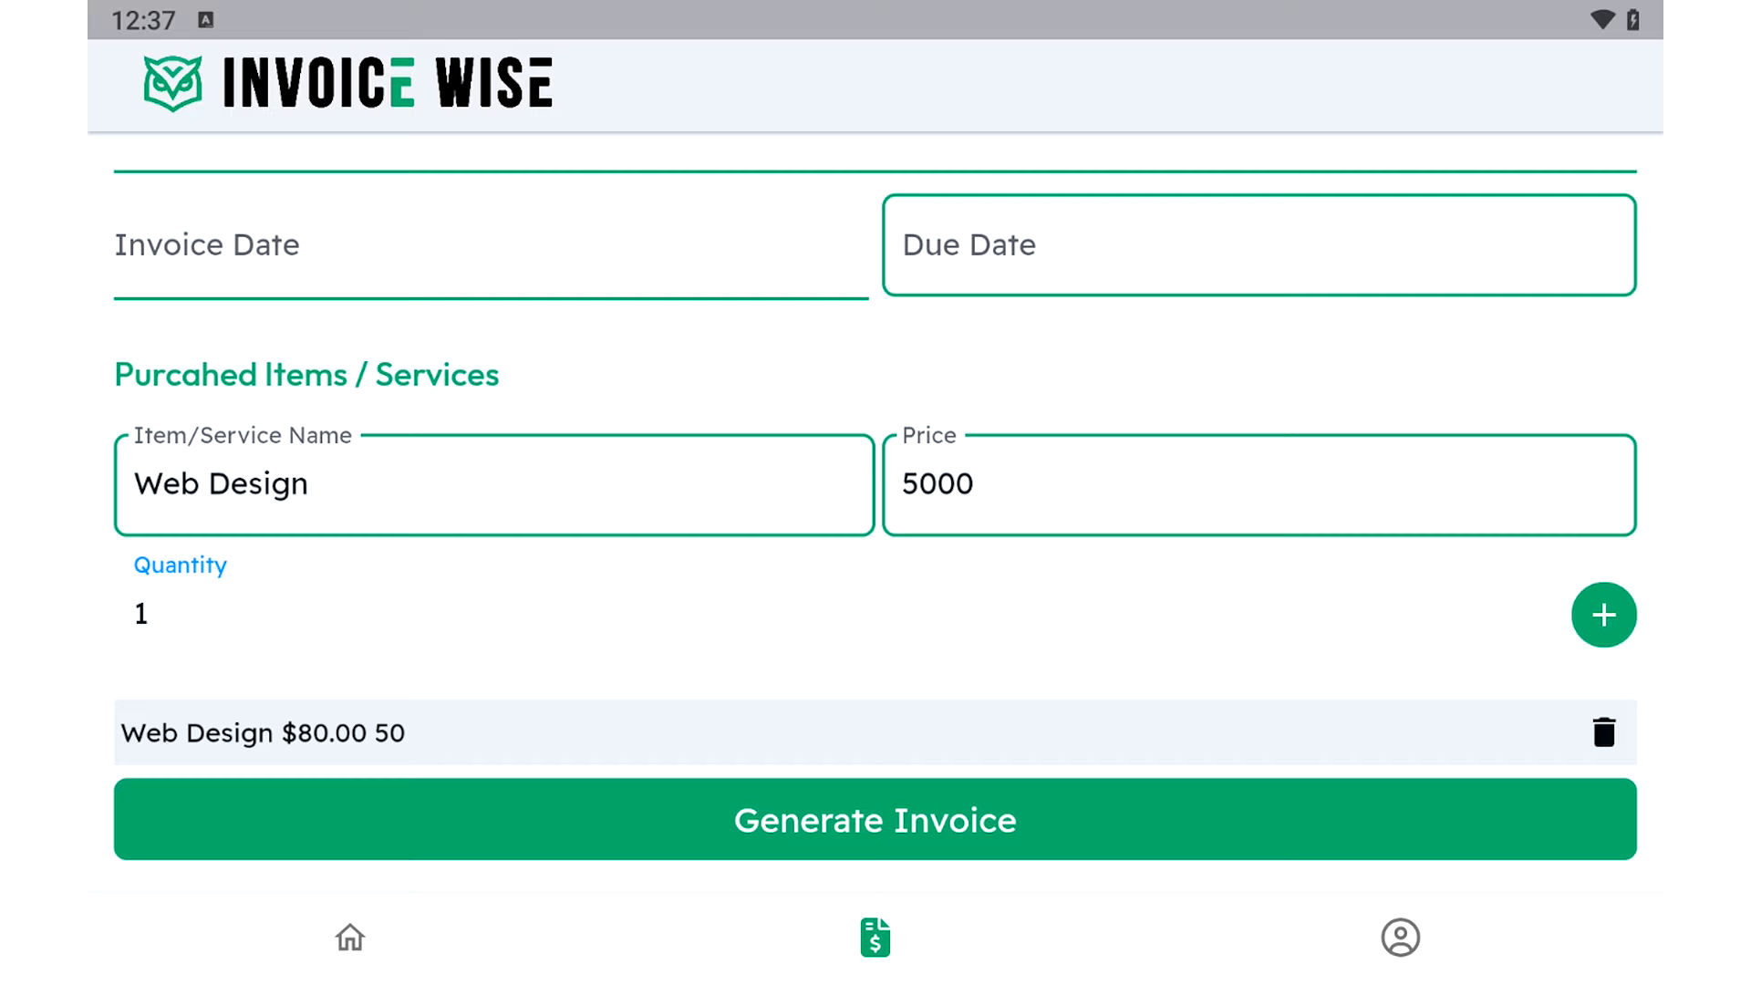
pyautogui.click(1603, 615)
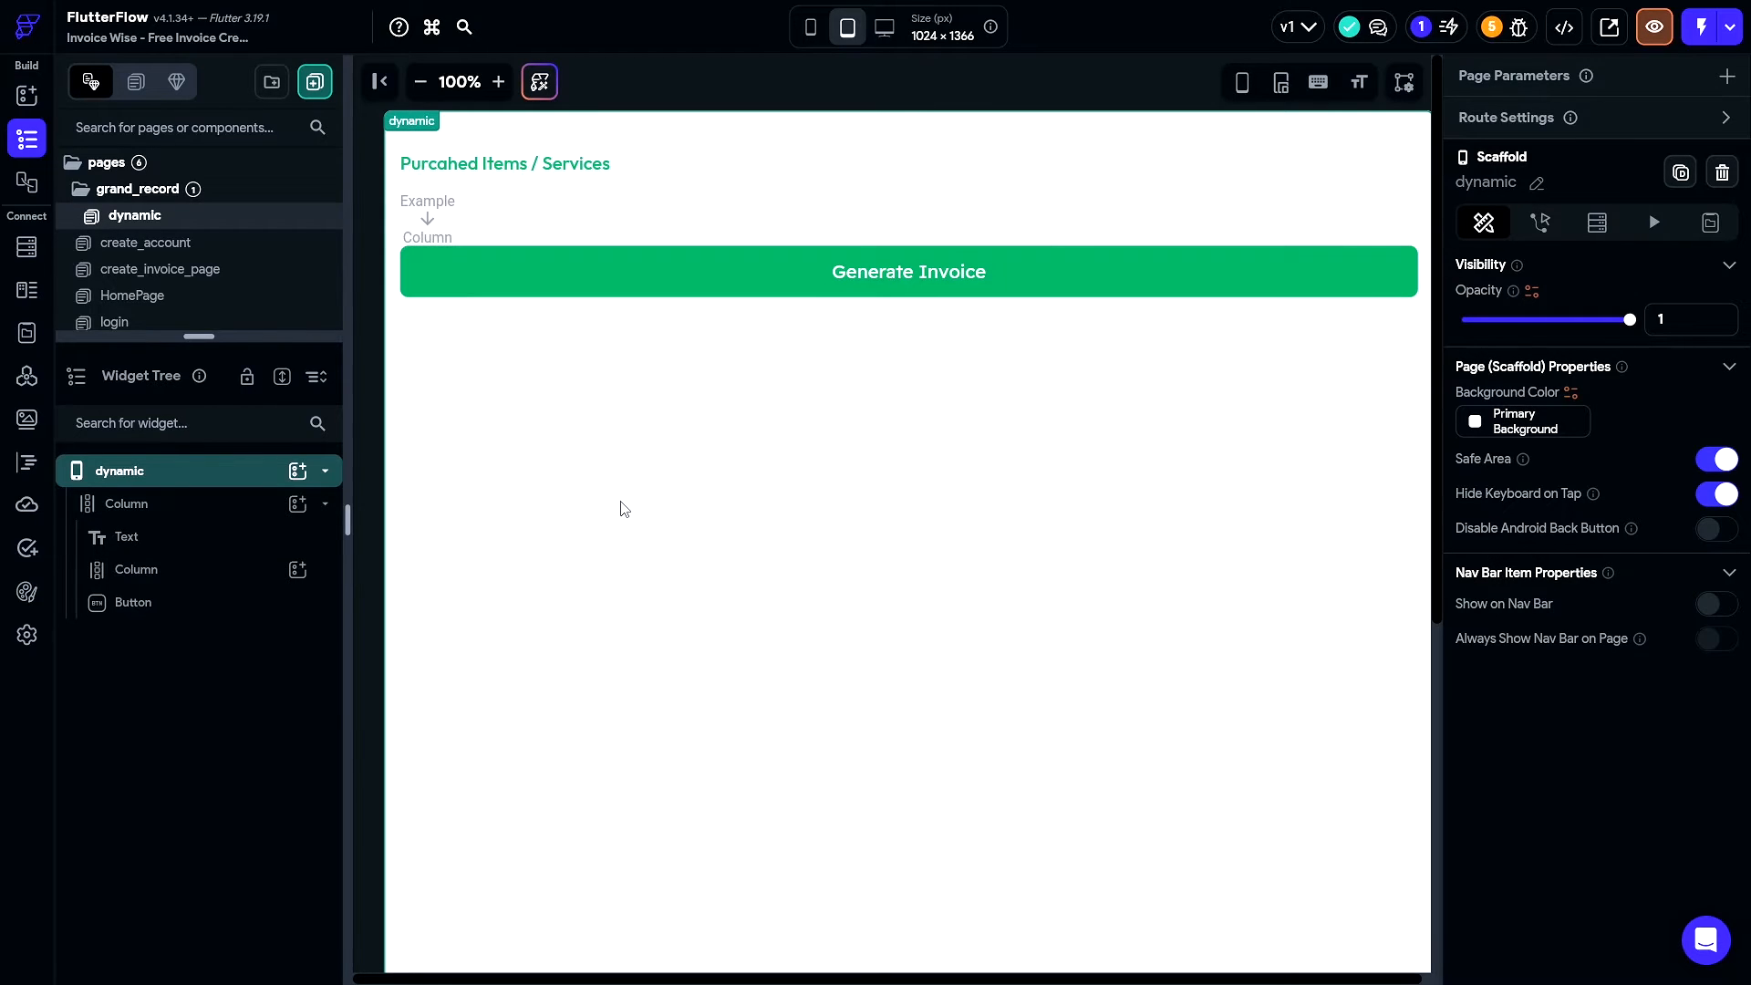
# Lay out rows holding the item name, price and quantity TextFields and the add IconButton.
pyautogui.click(126, 536)
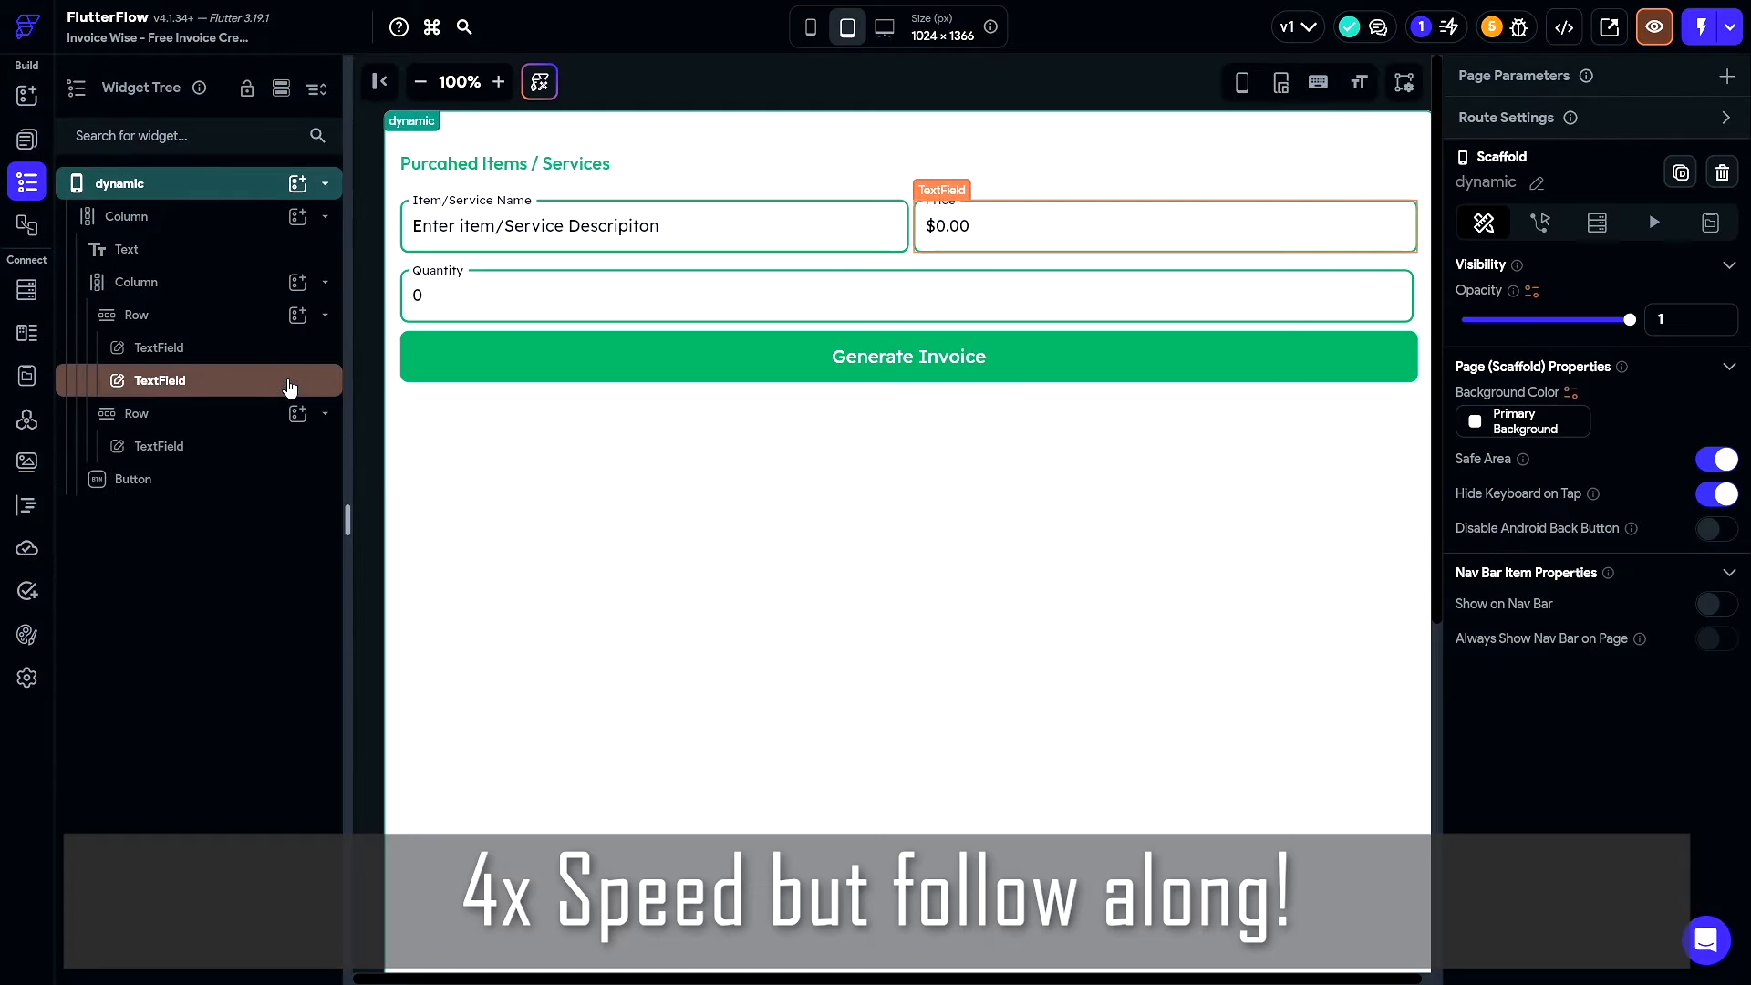
pyautogui.click(126, 215)
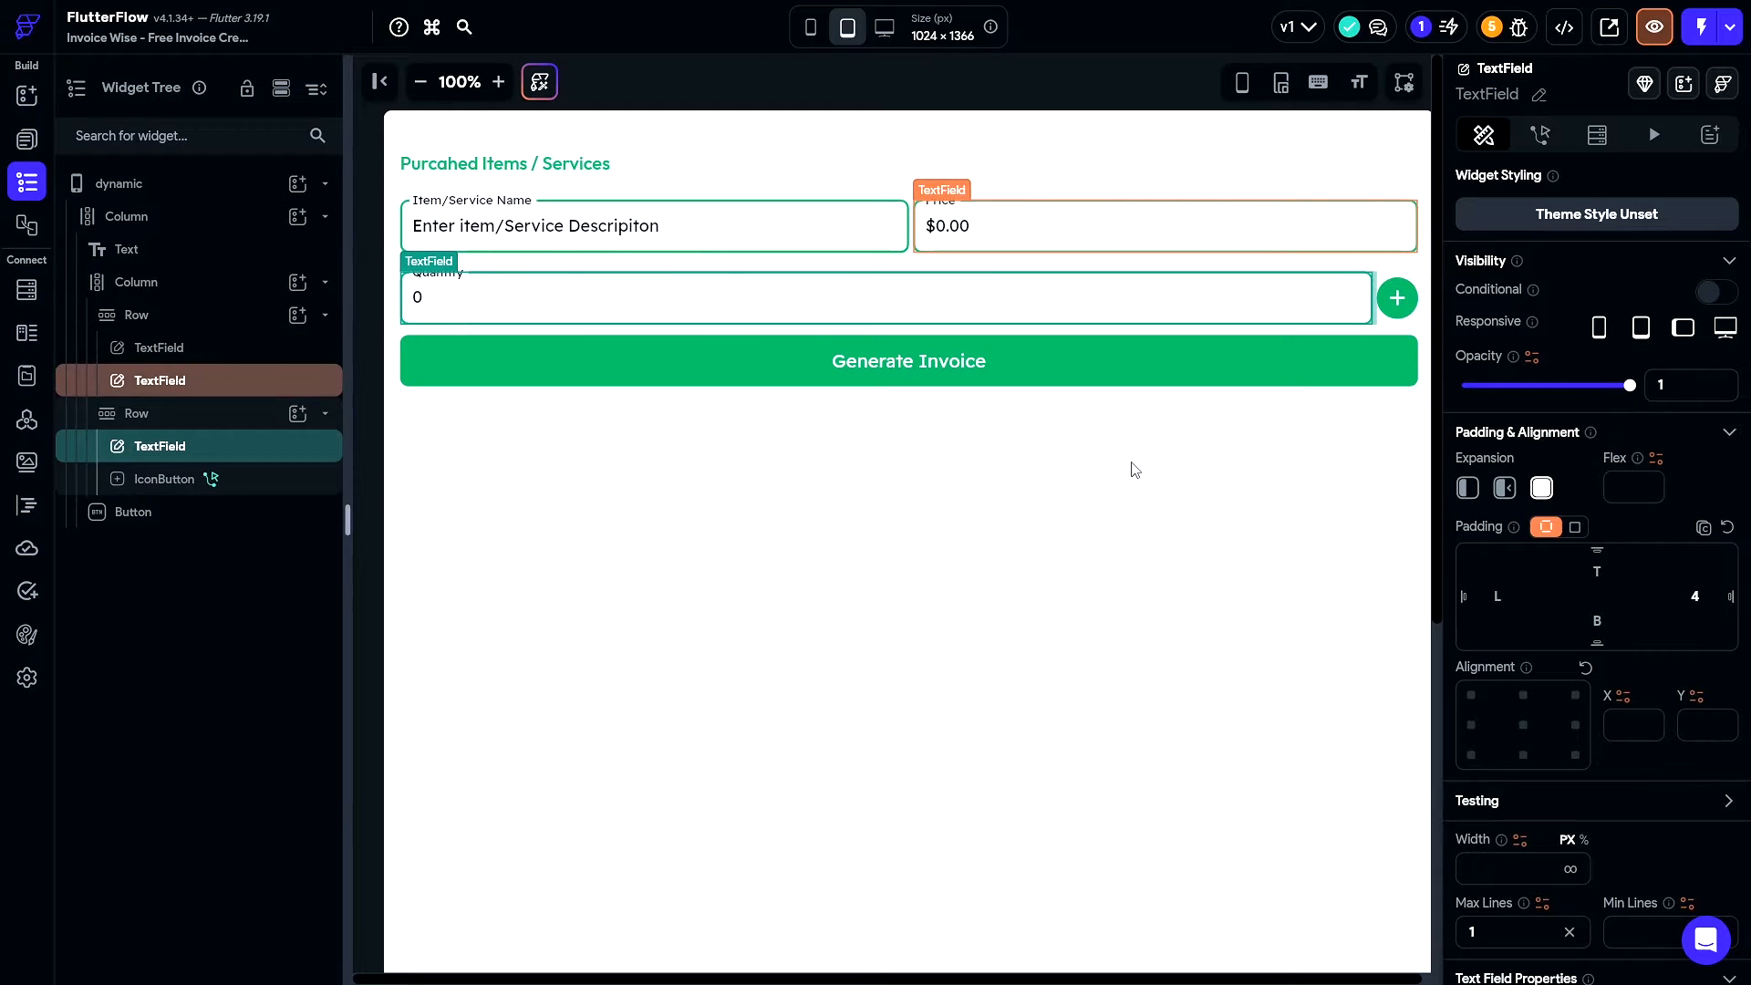
pyautogui.click(163, 478)
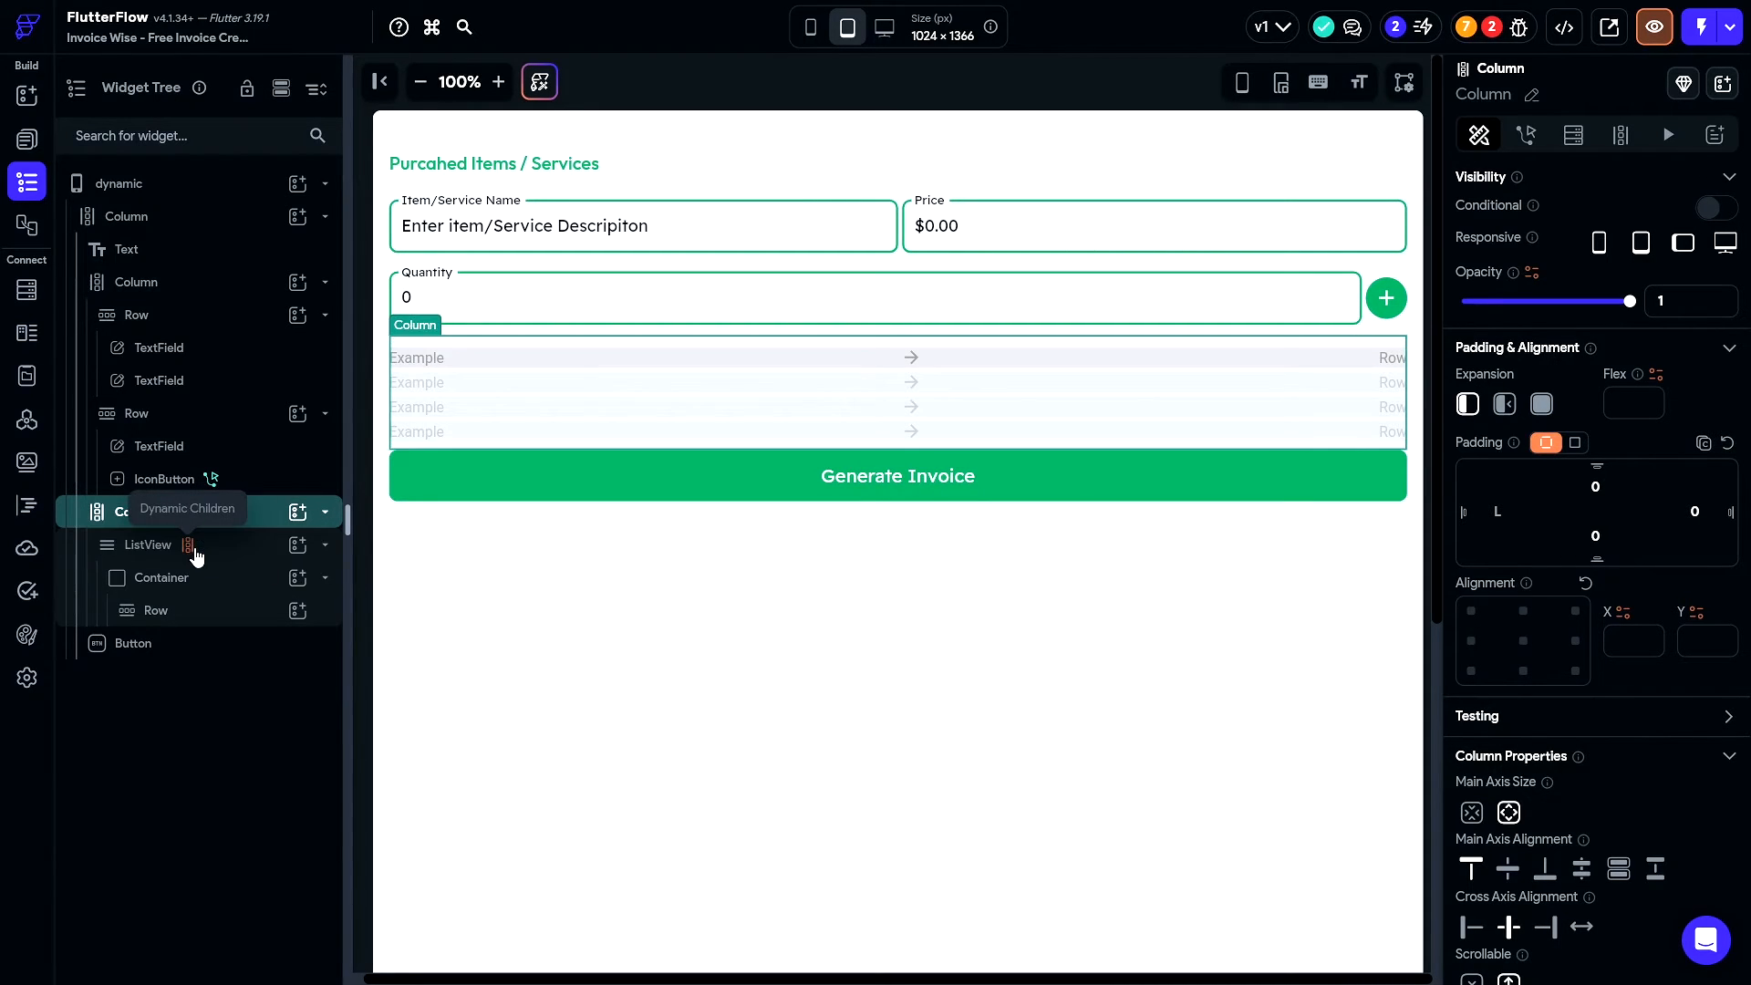
# Build the ListView row Container with Text and delete IconButton, filled with a theme colour.
pyautogui.click(148, 546)
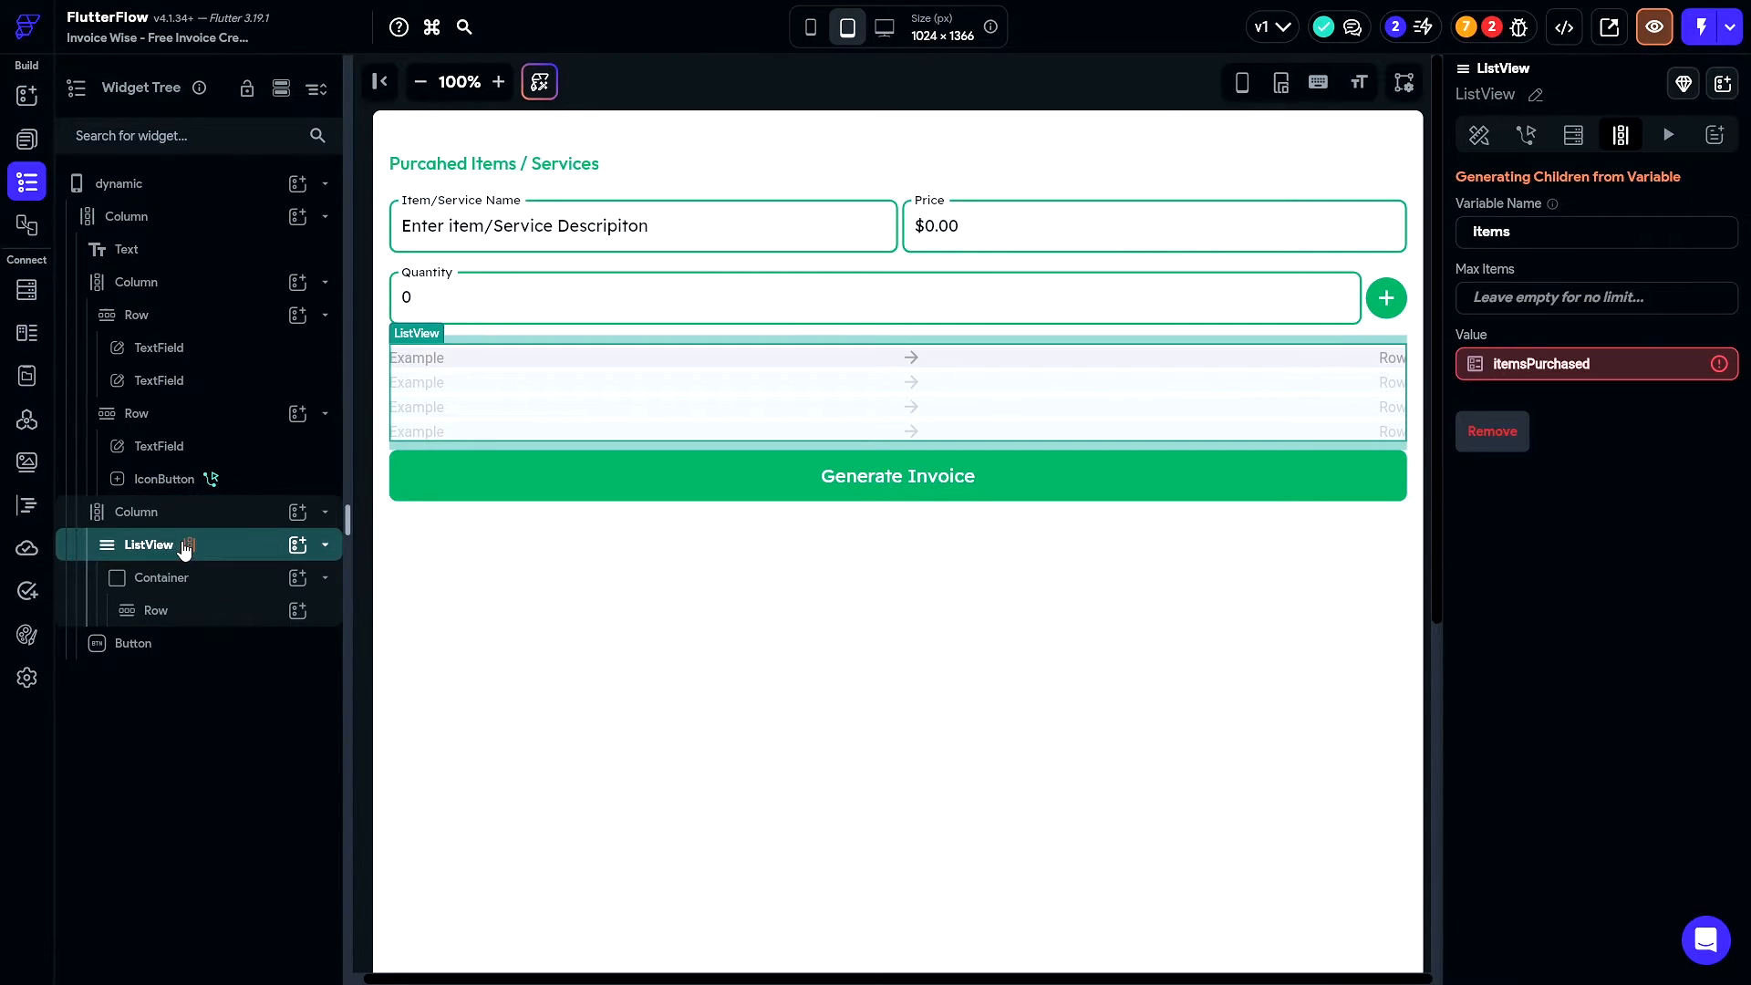
pyautogui.click(157, 609)
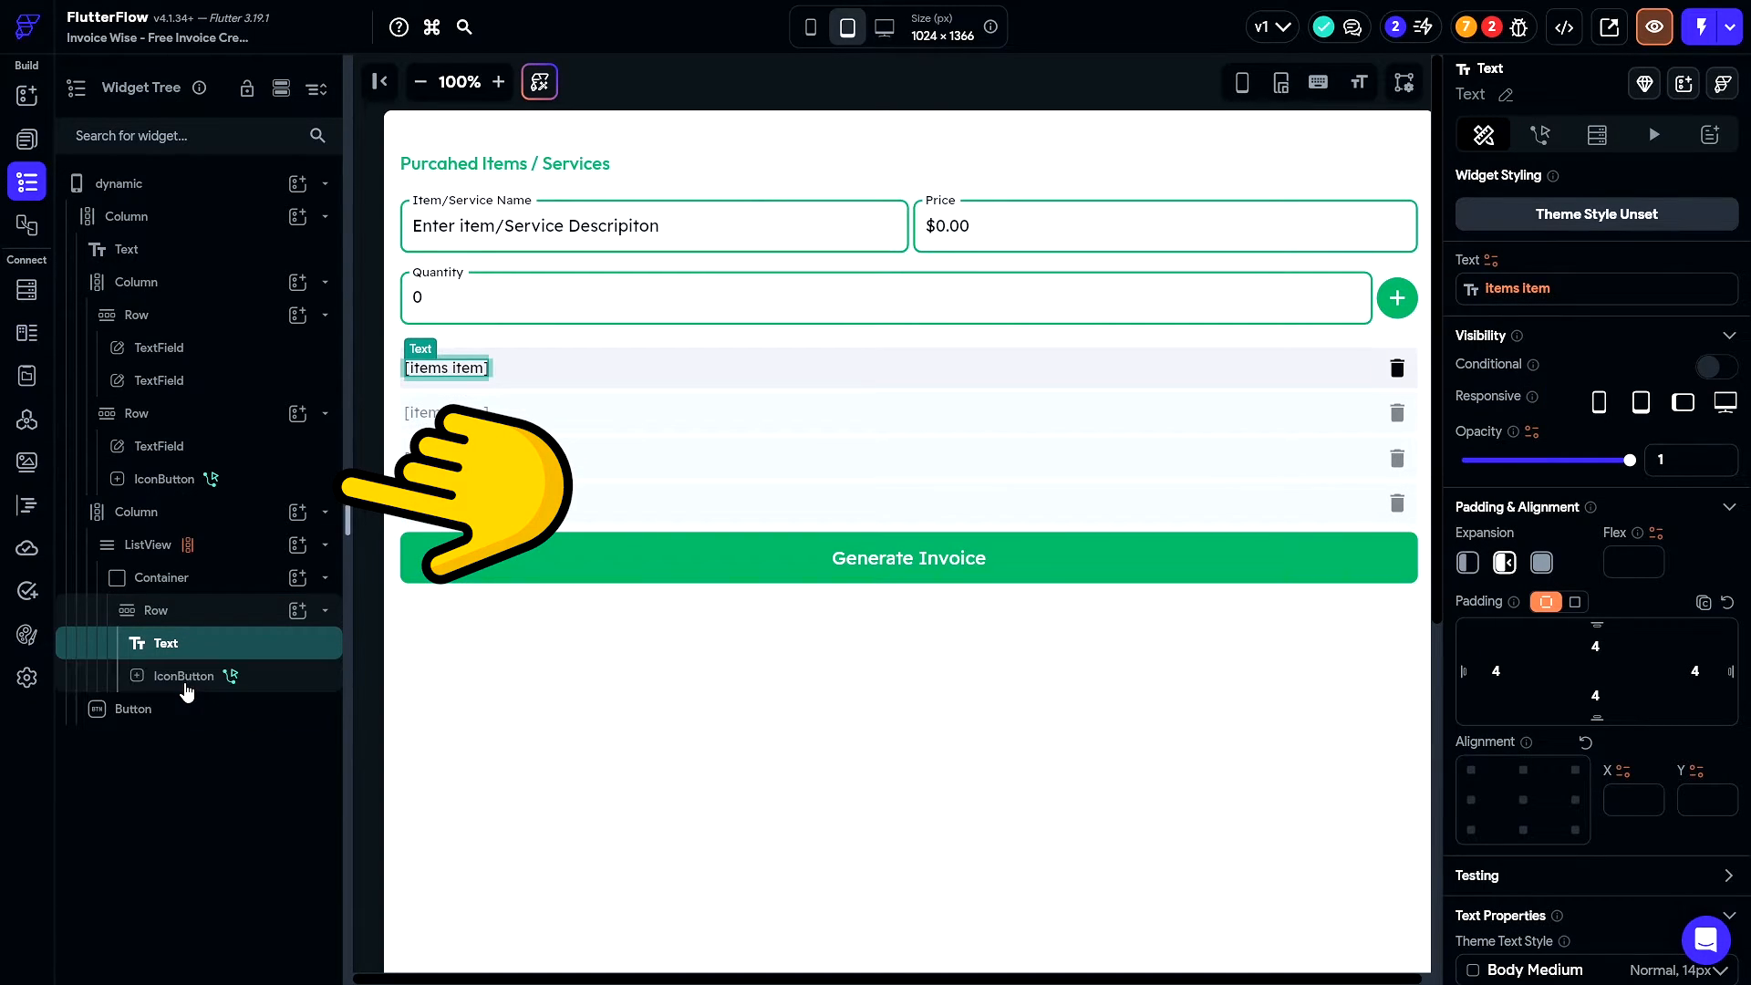
pyautogui.click(182, 675)
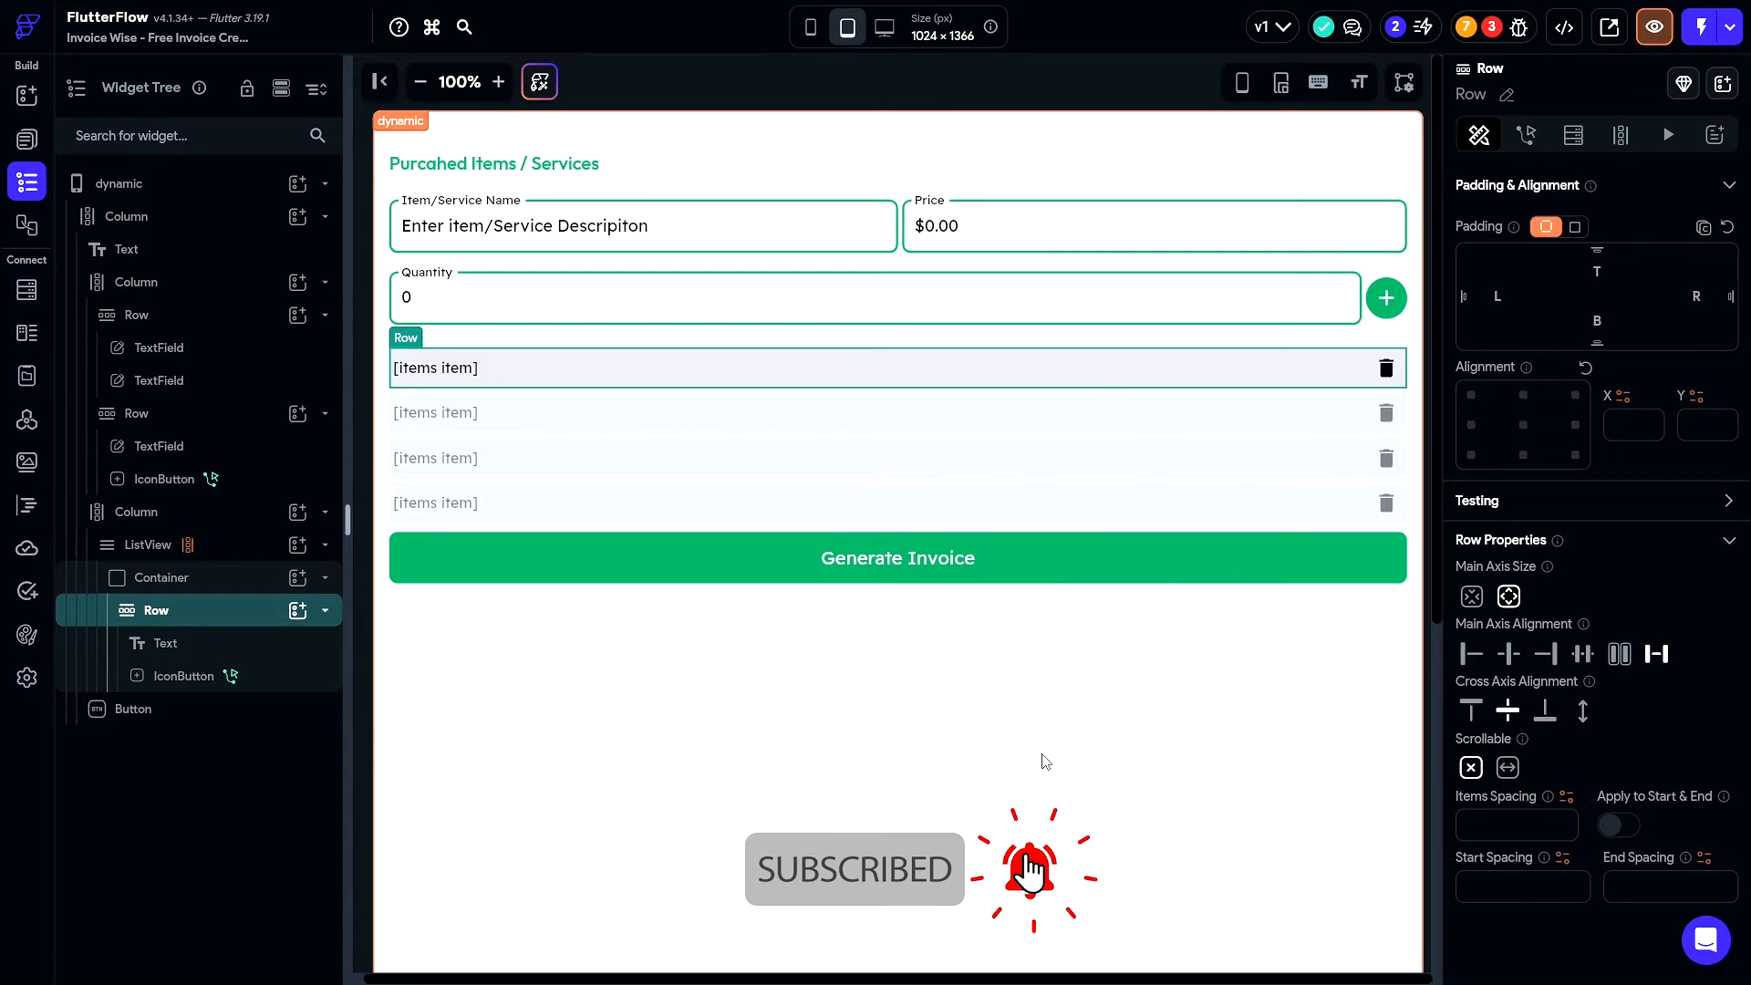
pyautogui.click(163, 578)
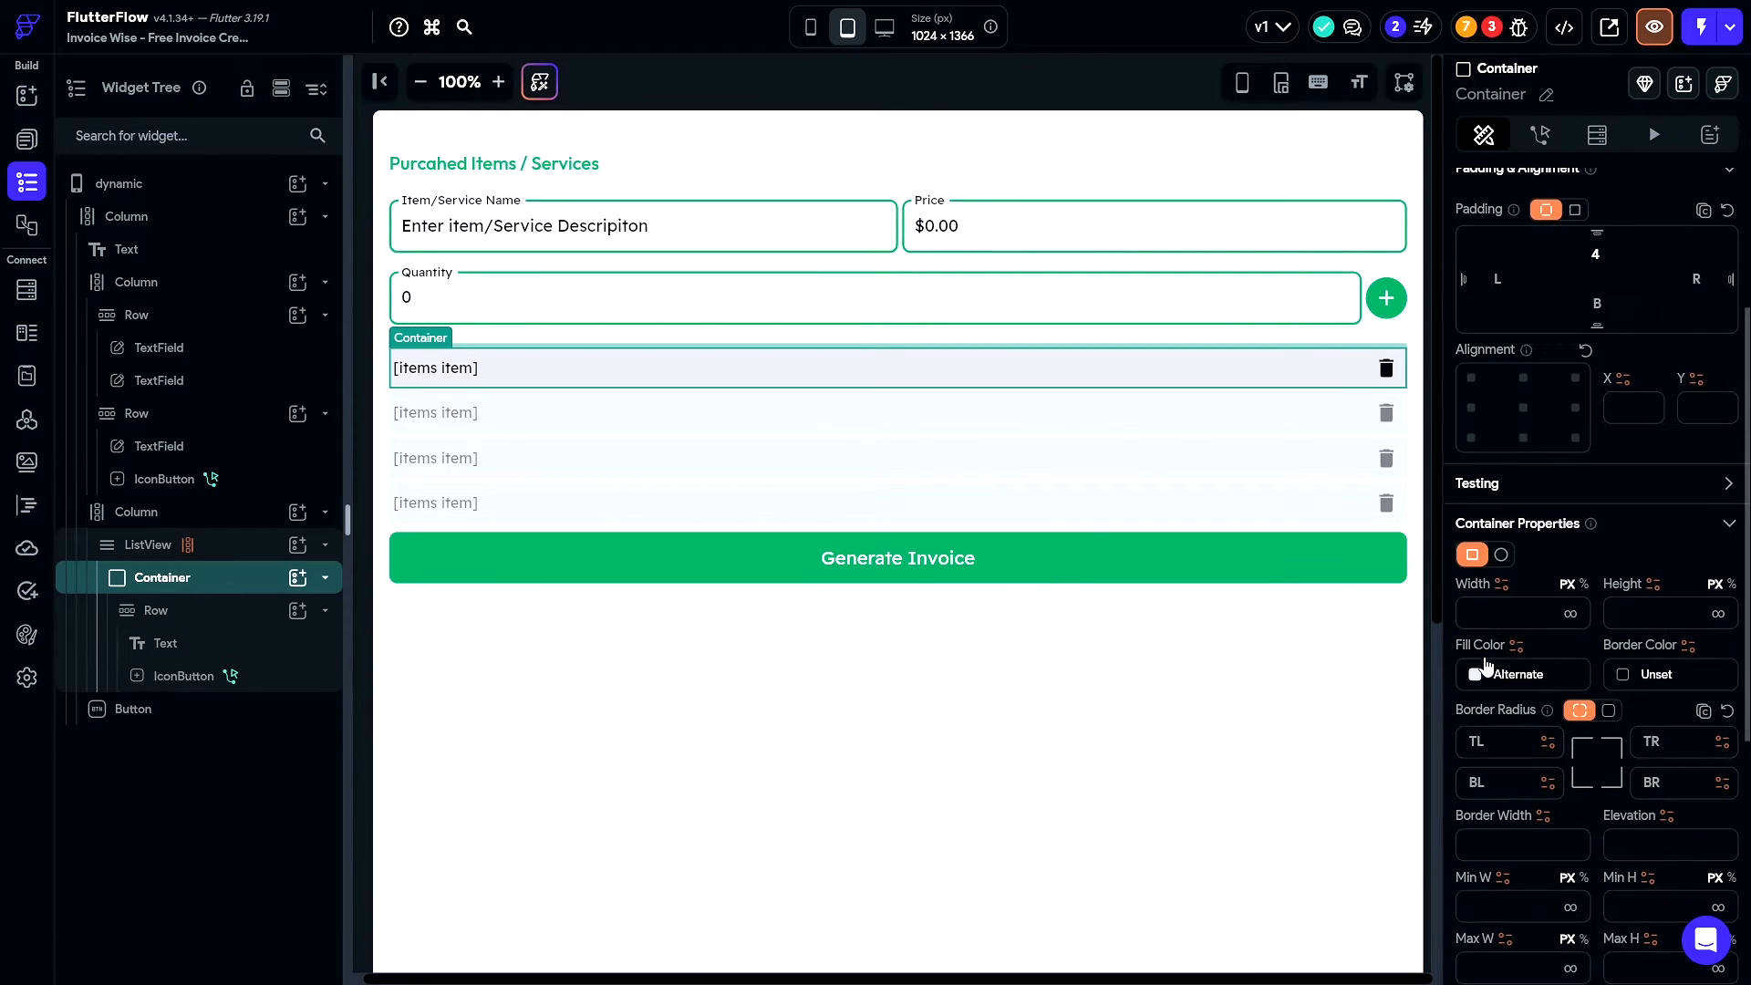
pyautogui.click(1494, 673)
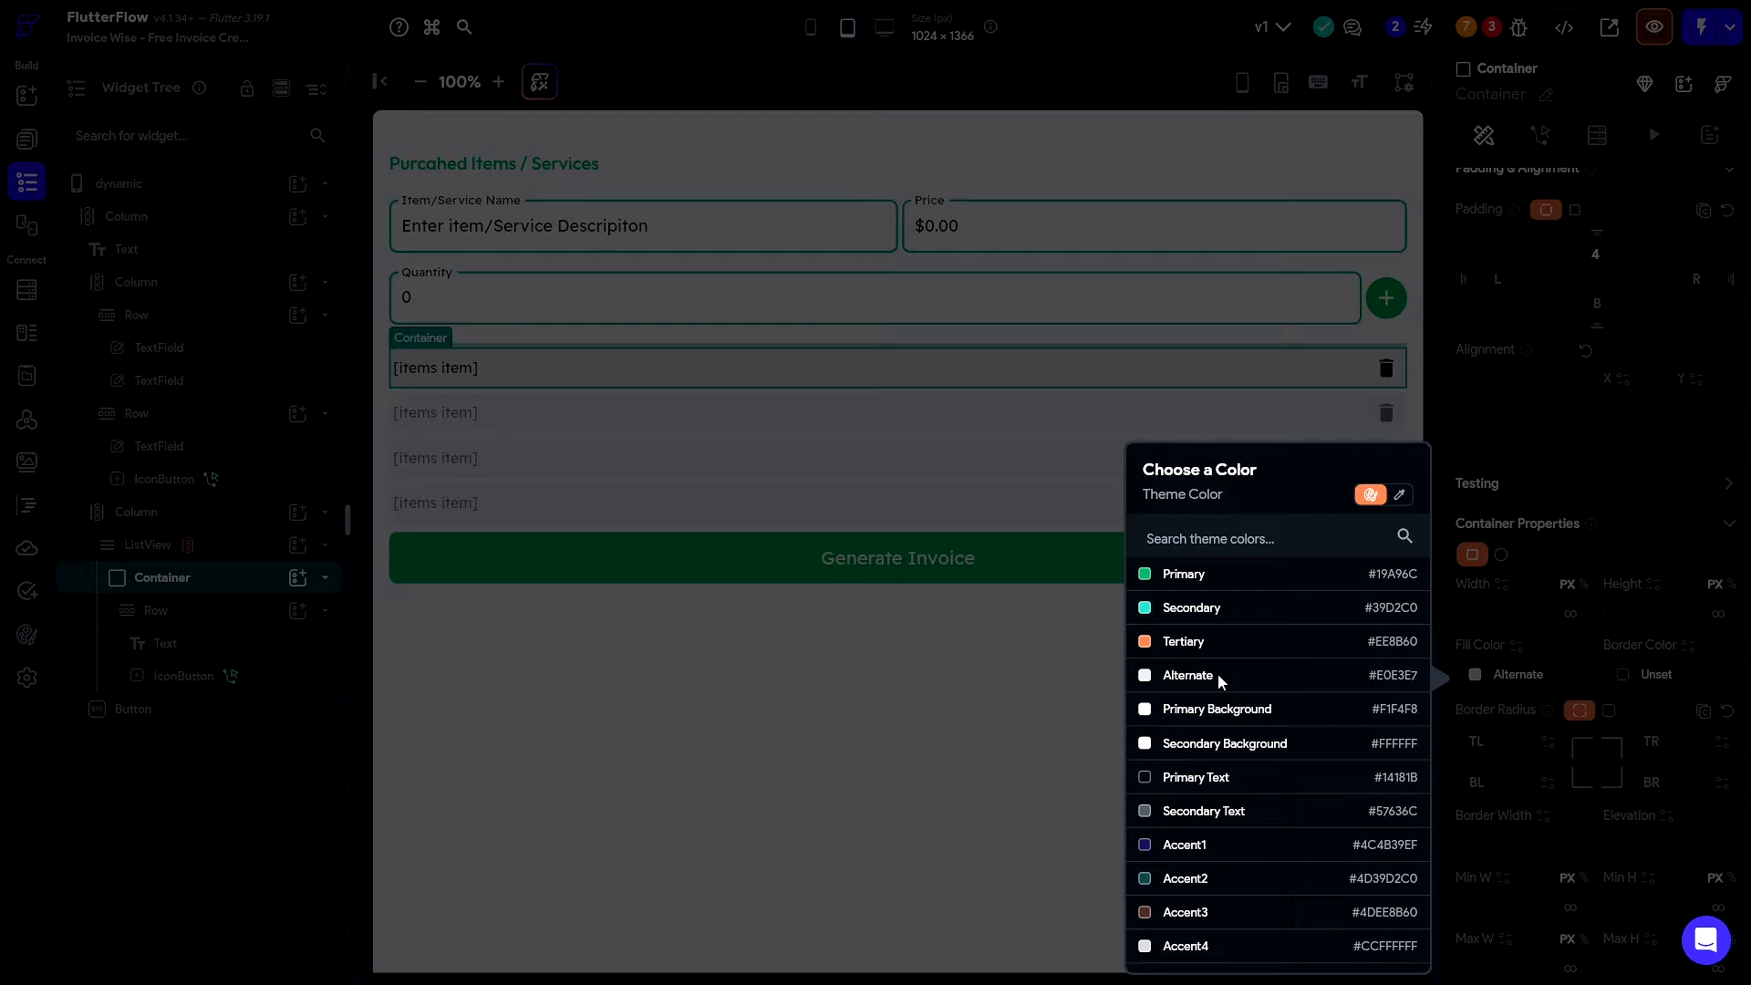
pyautogui.click(1178, 678)
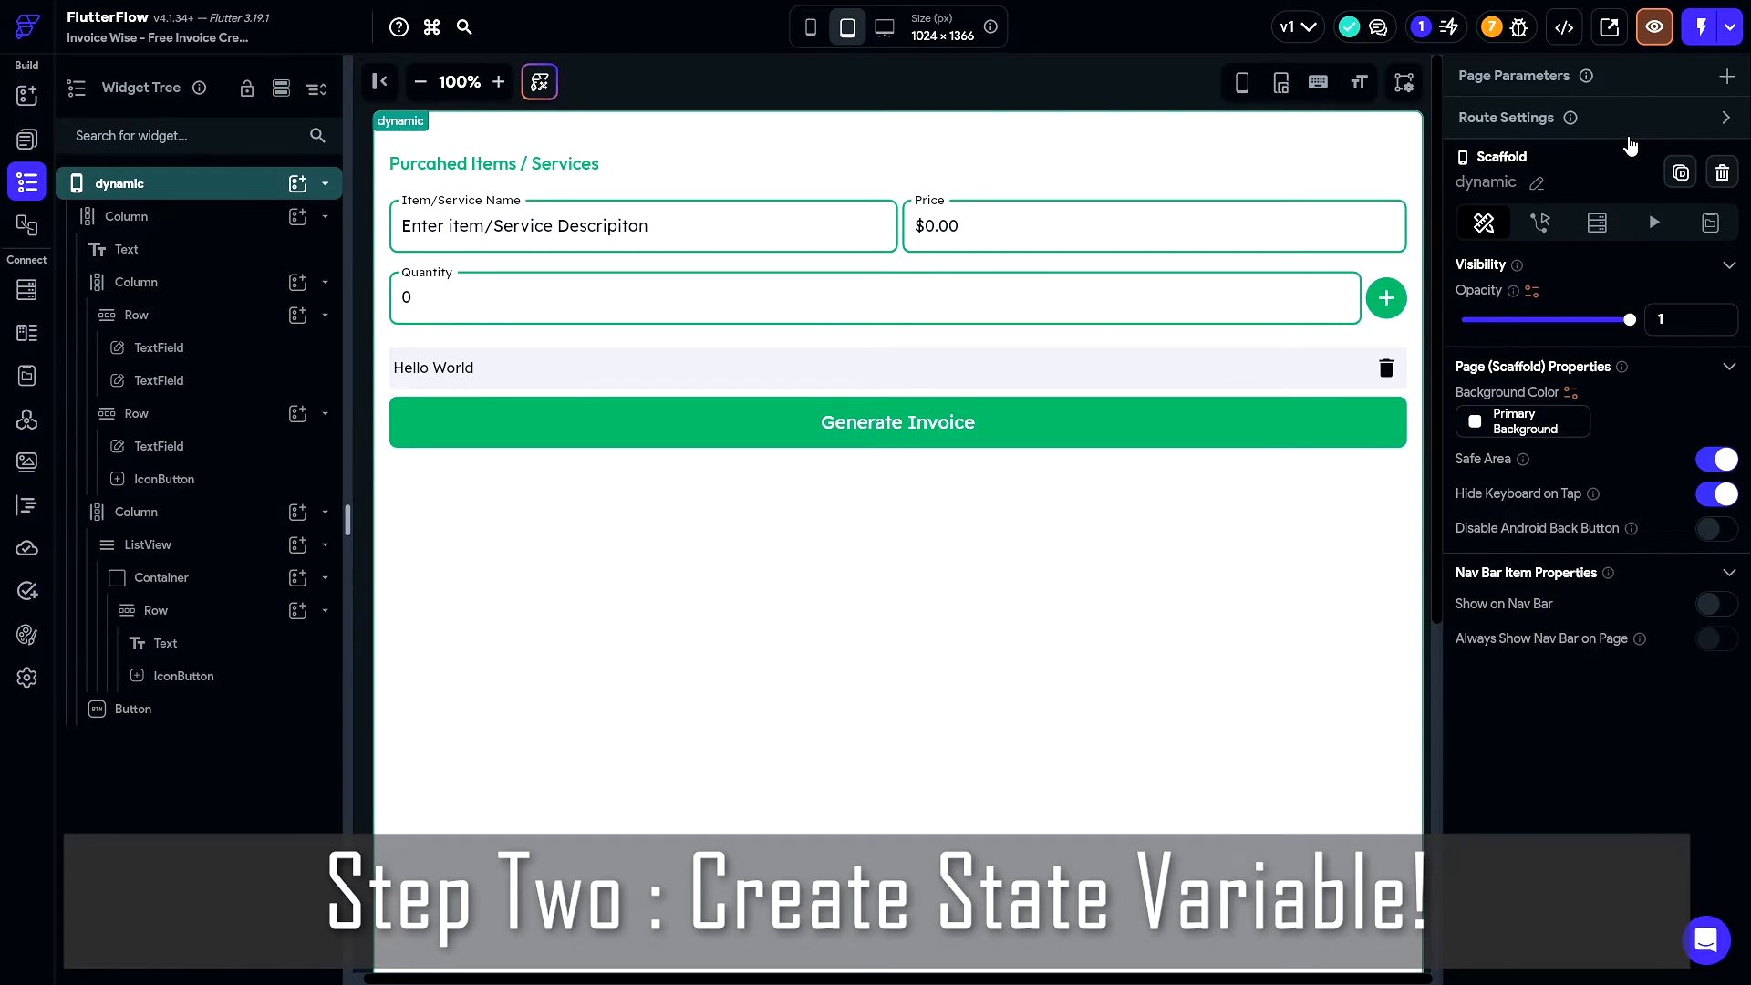
# Create the page state field ItemsPurchased as a list of strings.
pyautogui.click(1709, 223)
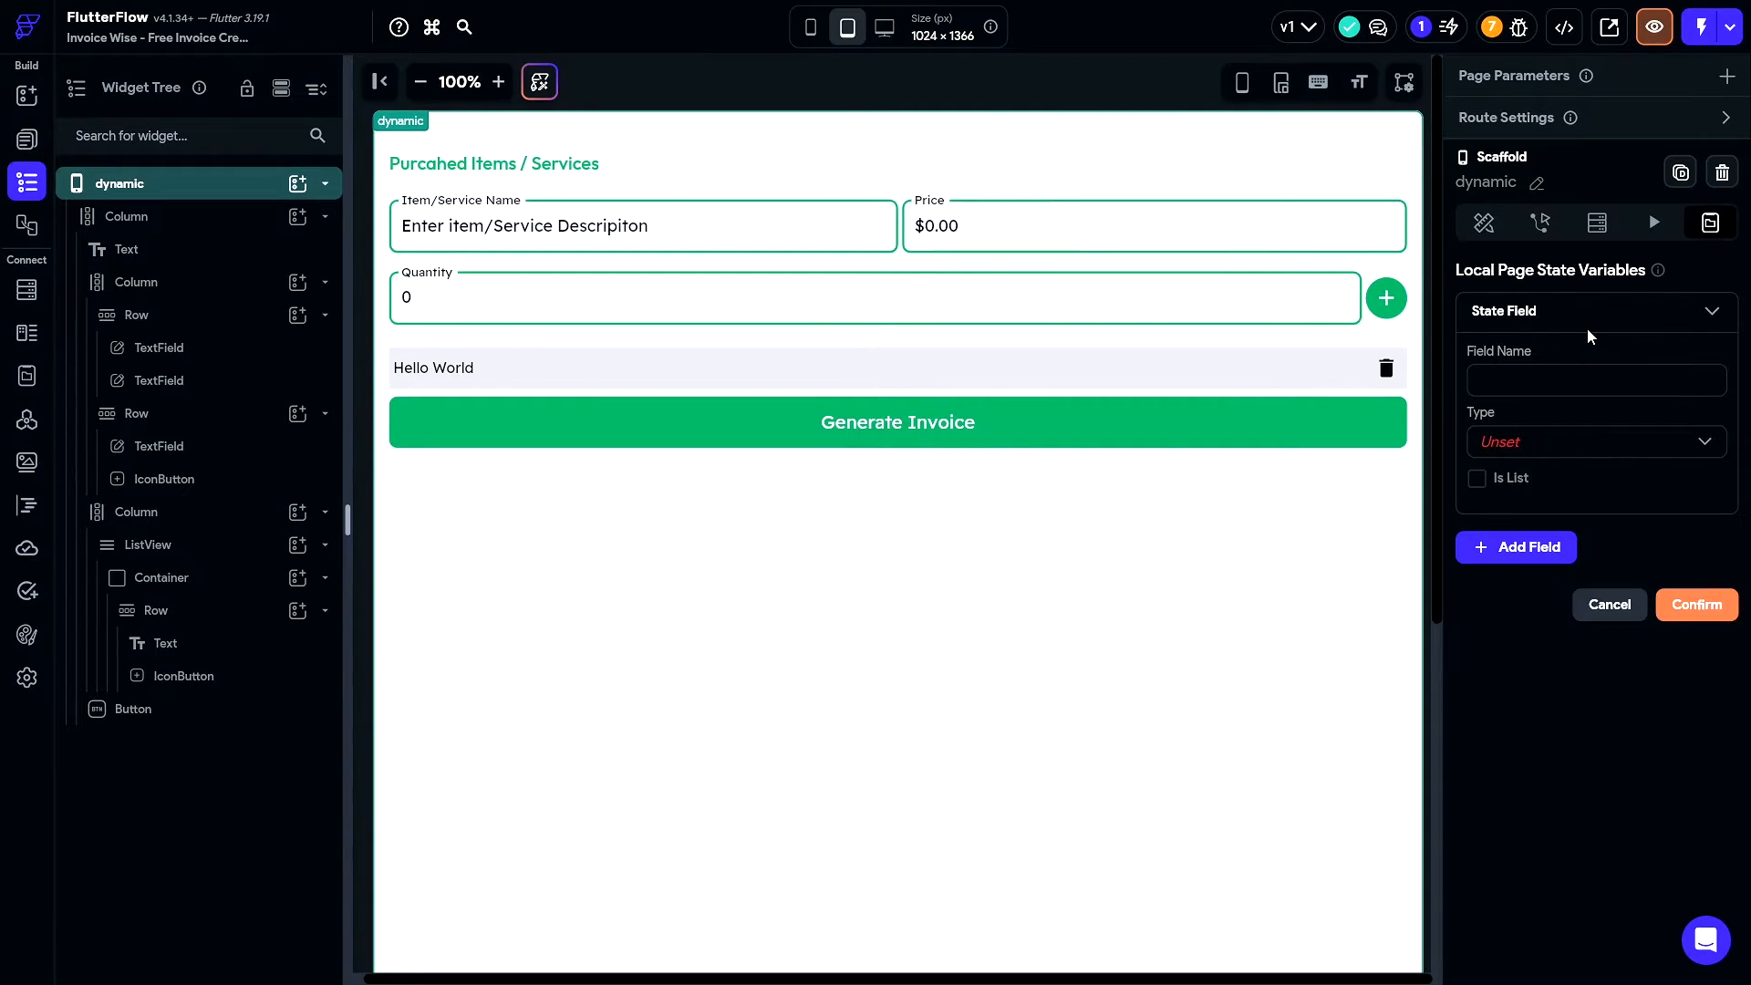
pyautogui.click(1594, 380)
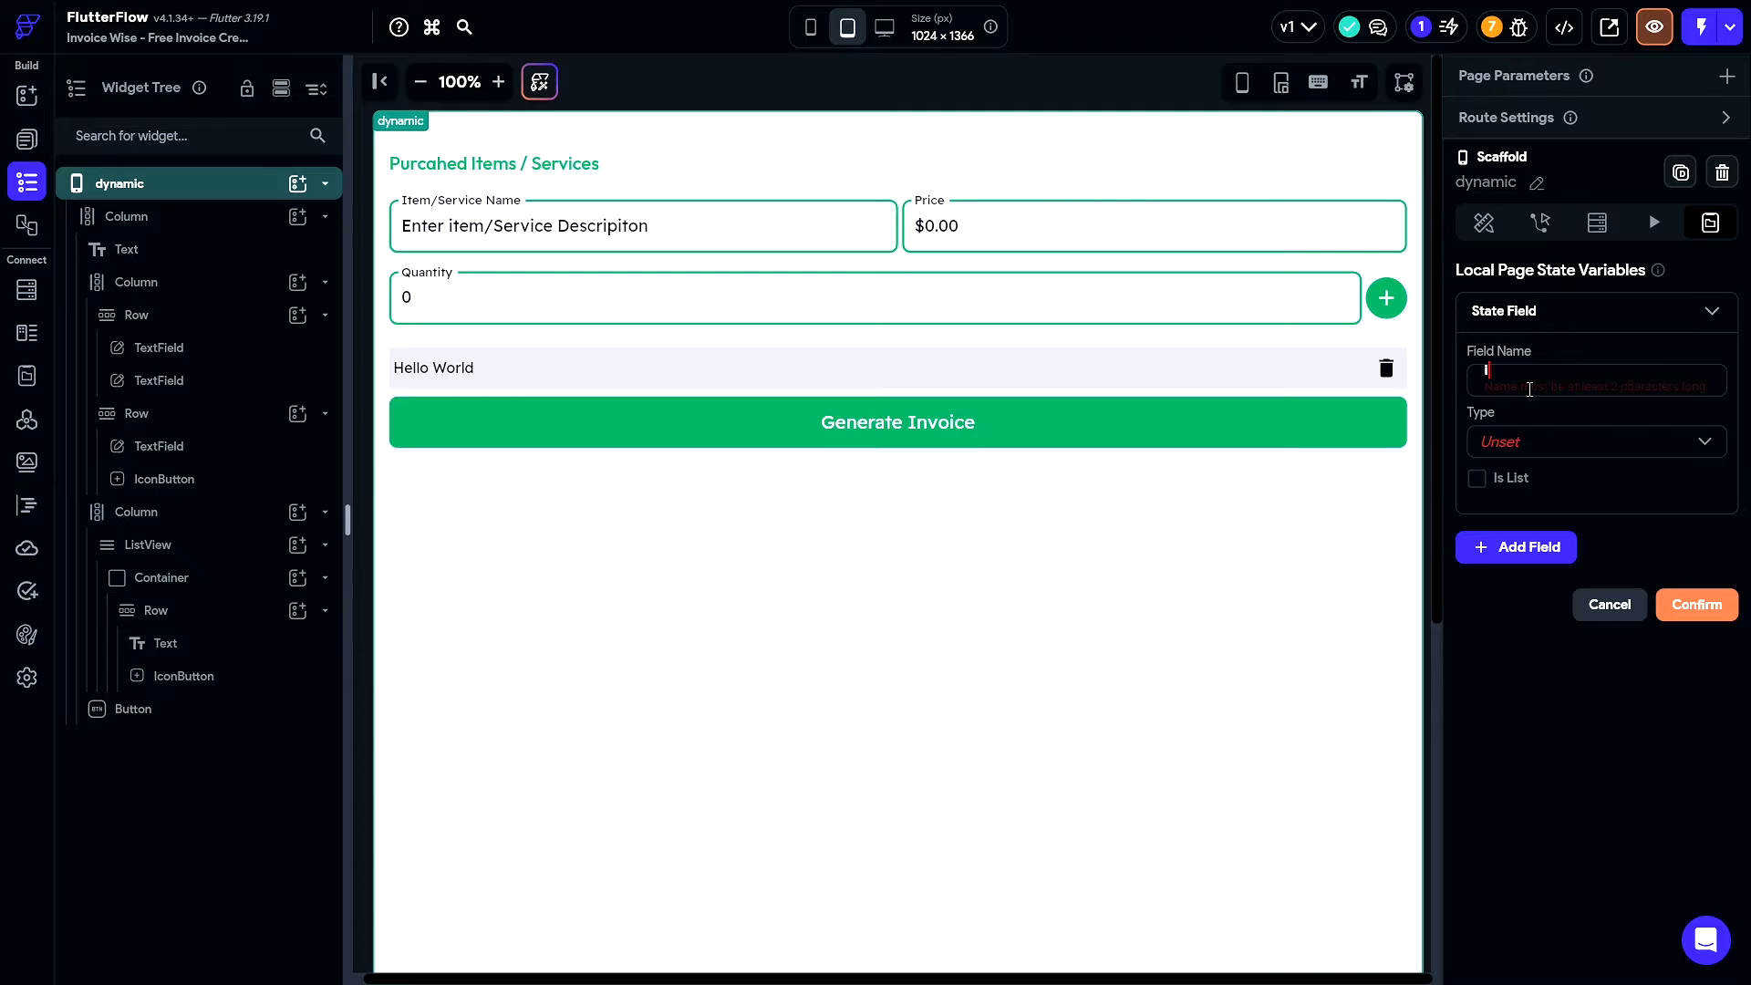
pyautogui.write('ItemsPurchased')
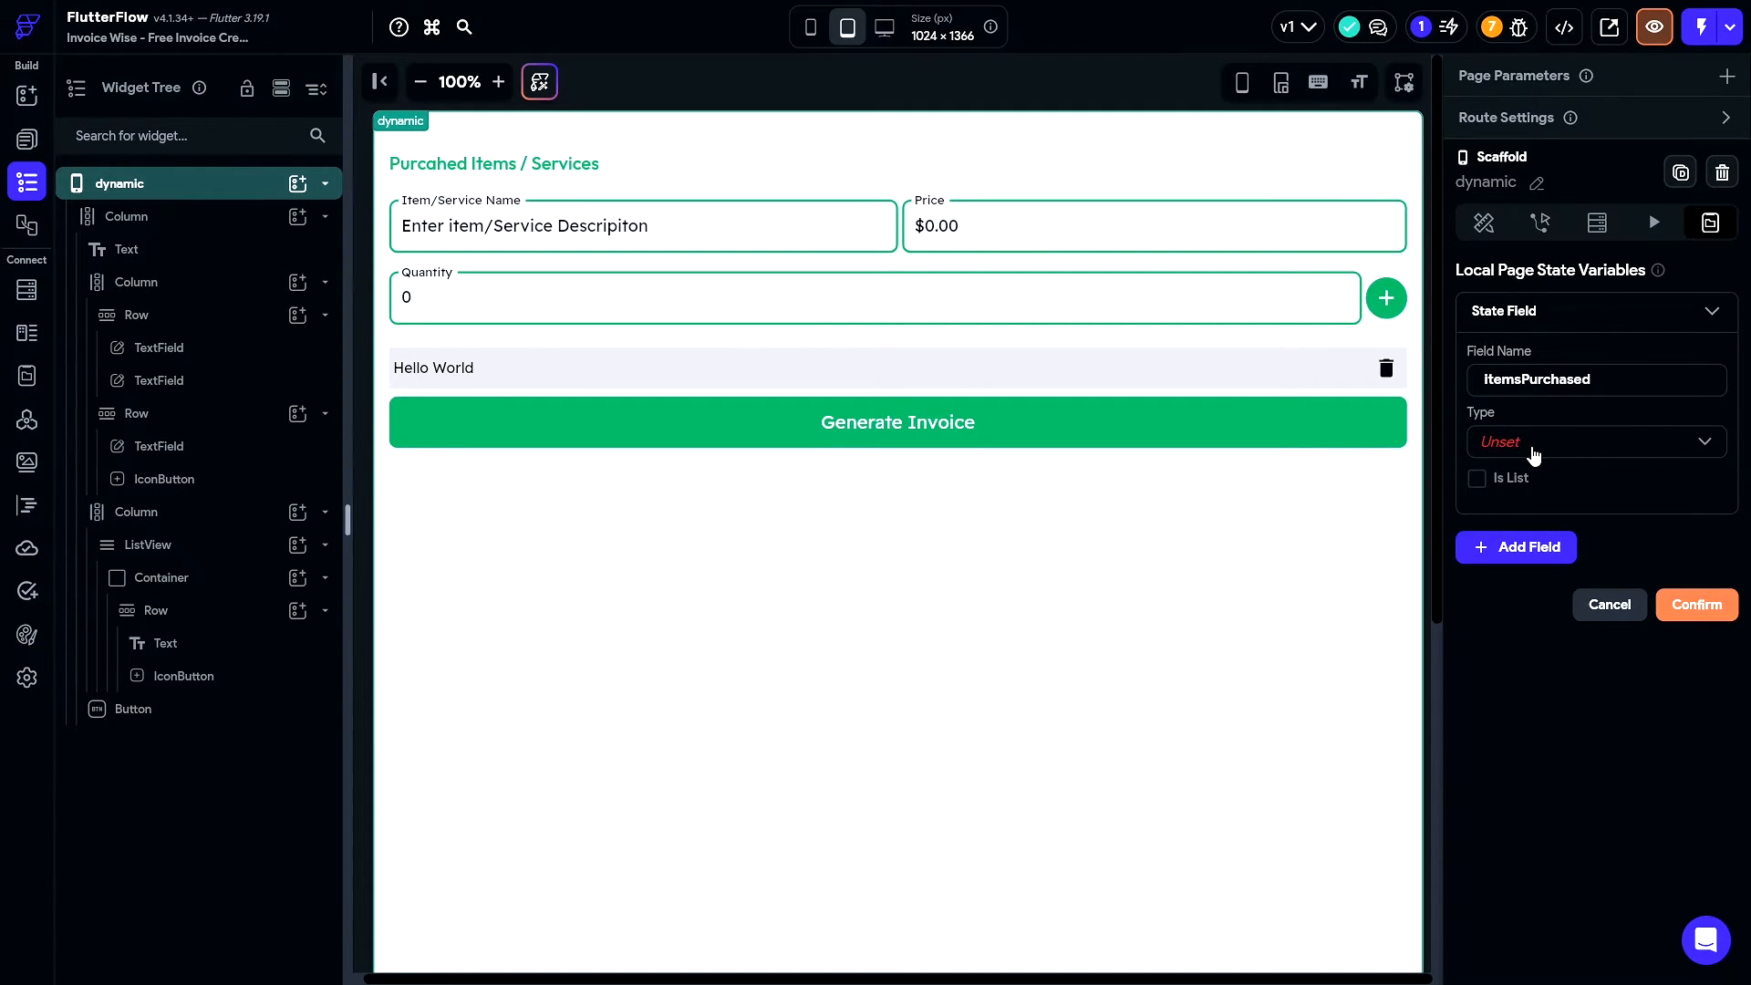
pyautogui.click(1594, 441)
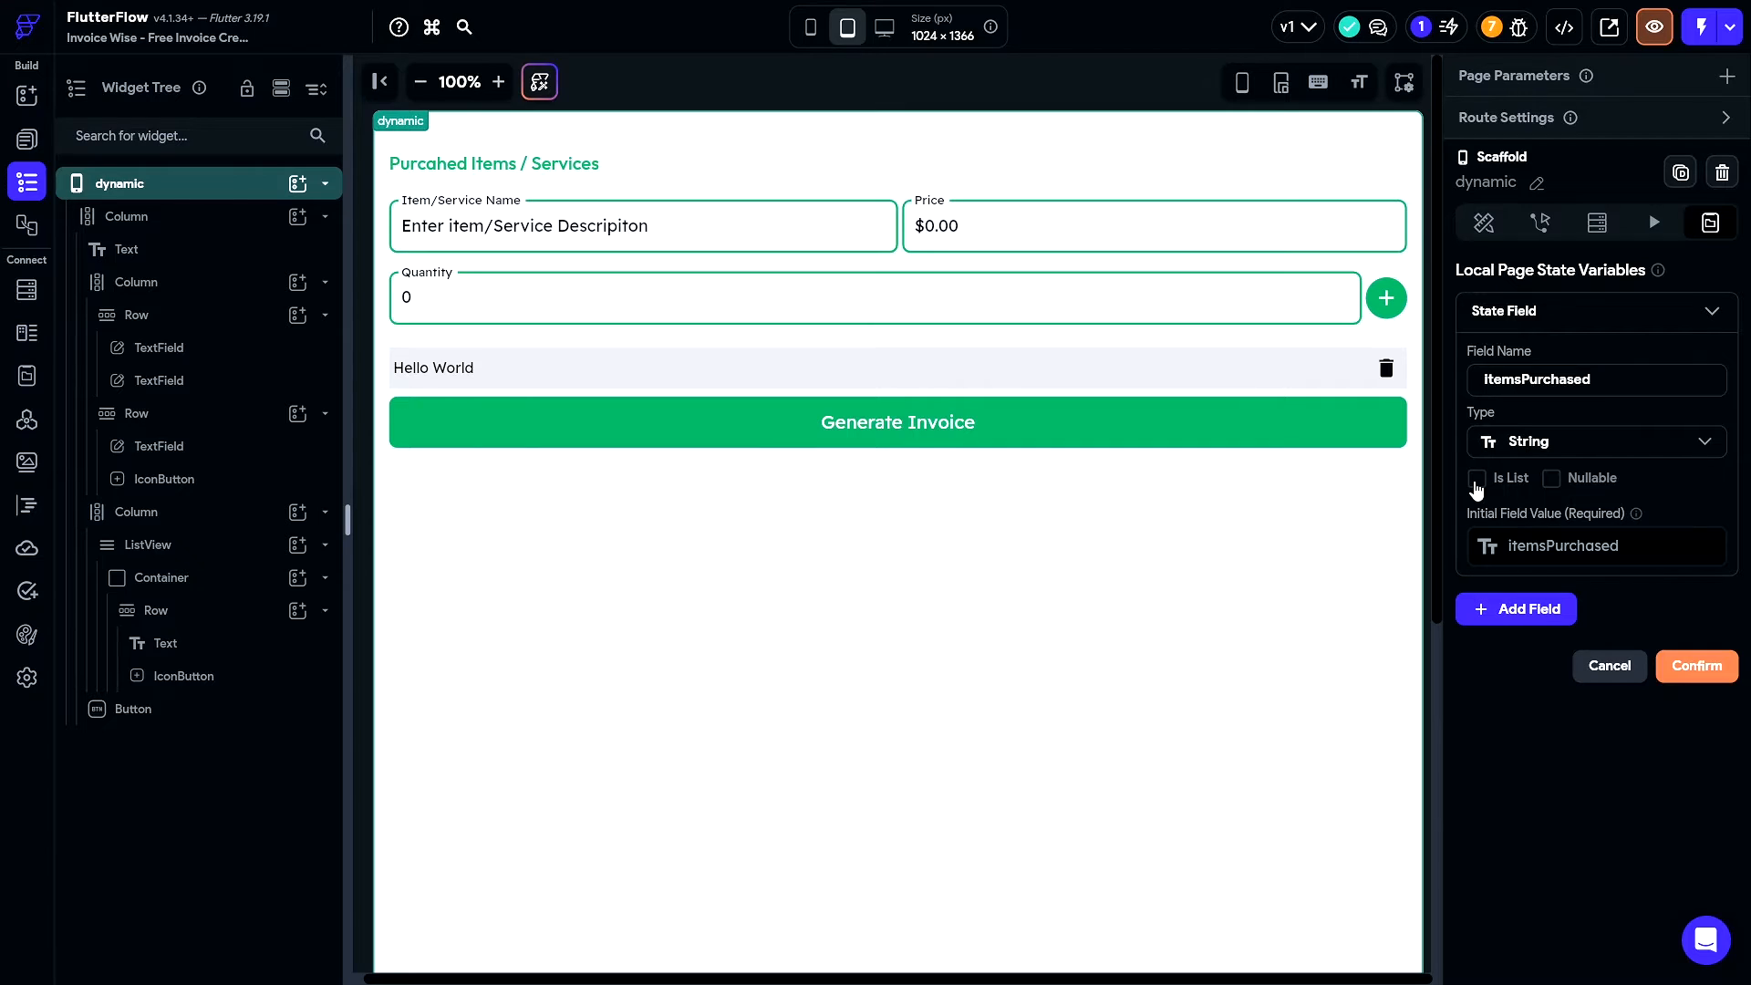
pyautogui.click(1476, 478)
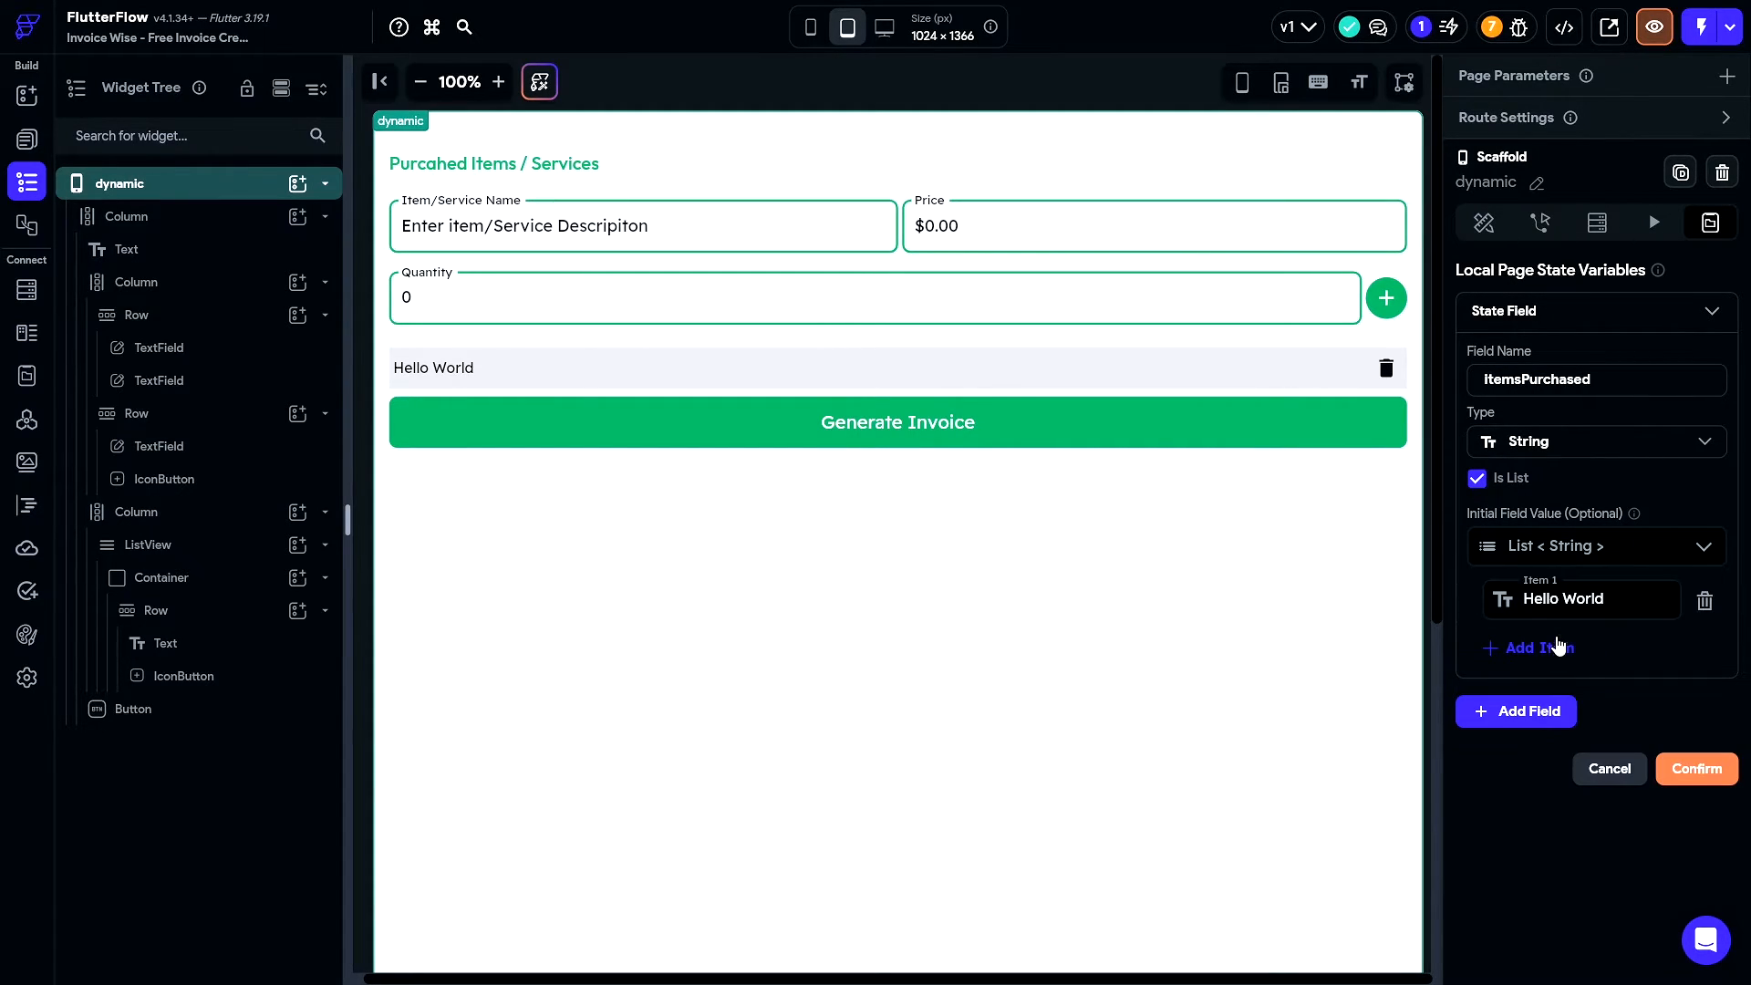
# Set its sample entry to 'Item name : Web design services Price: 500 usd Quatity: 1.00' and confirm.
pyautogui.click(1585, 600)
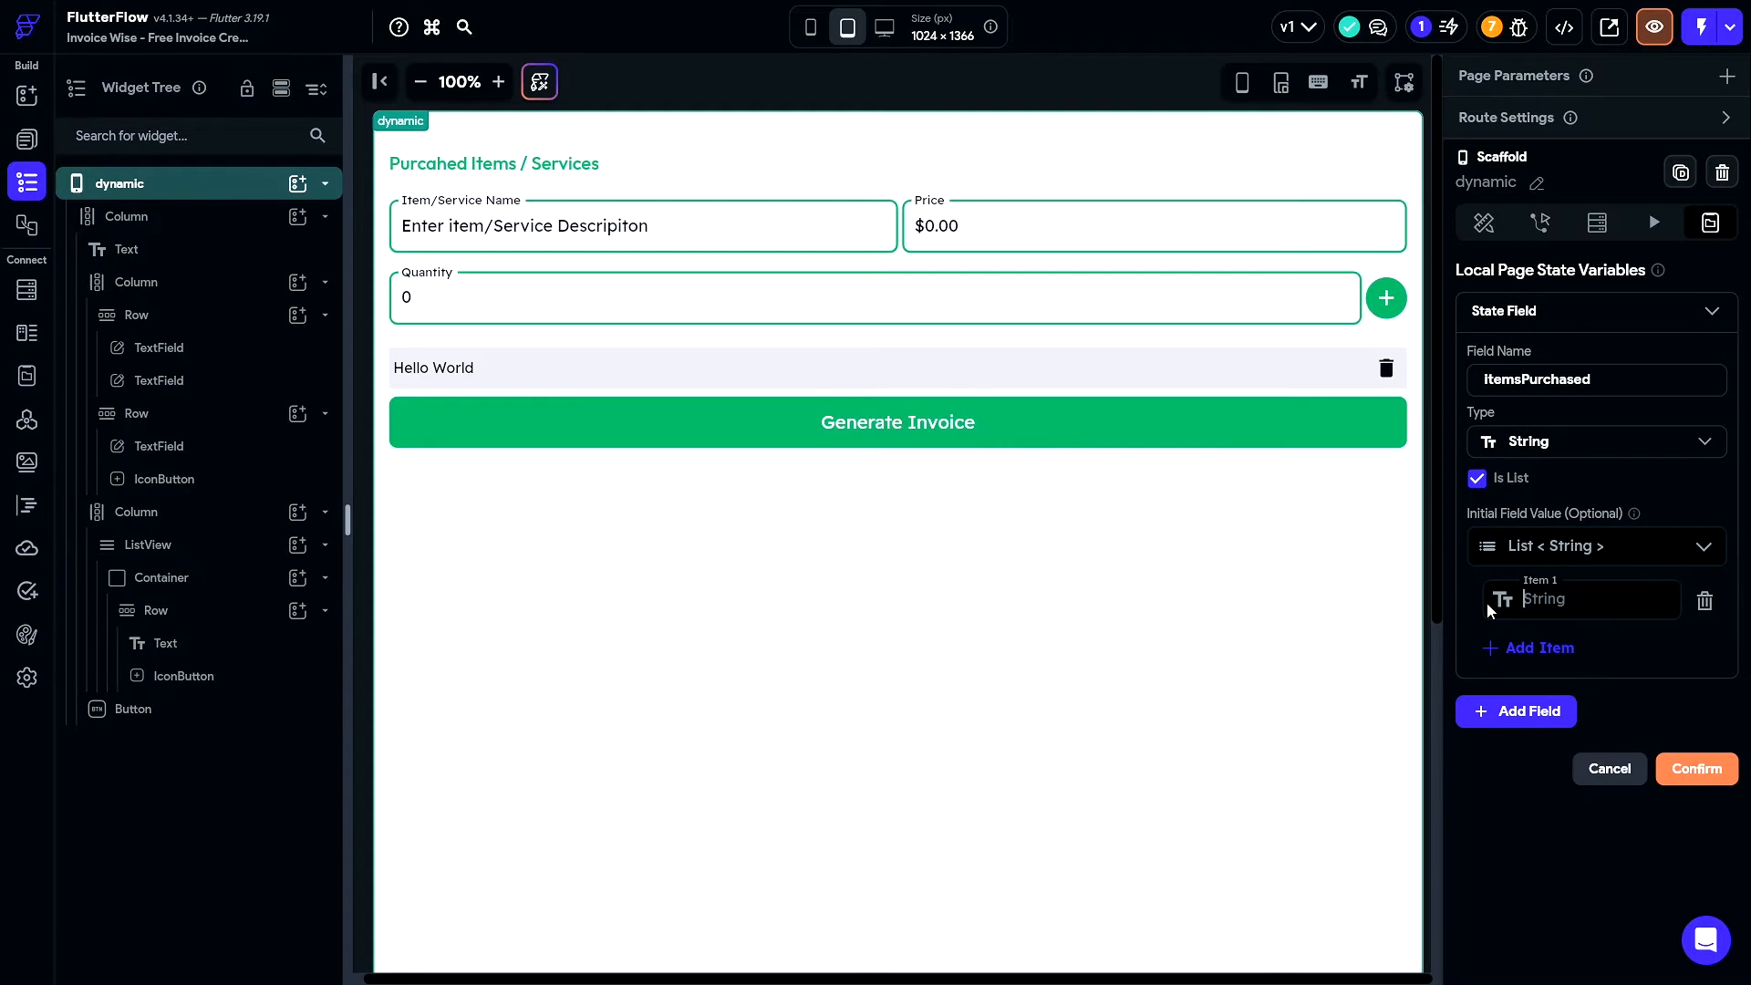
pyautogui.write('Item')
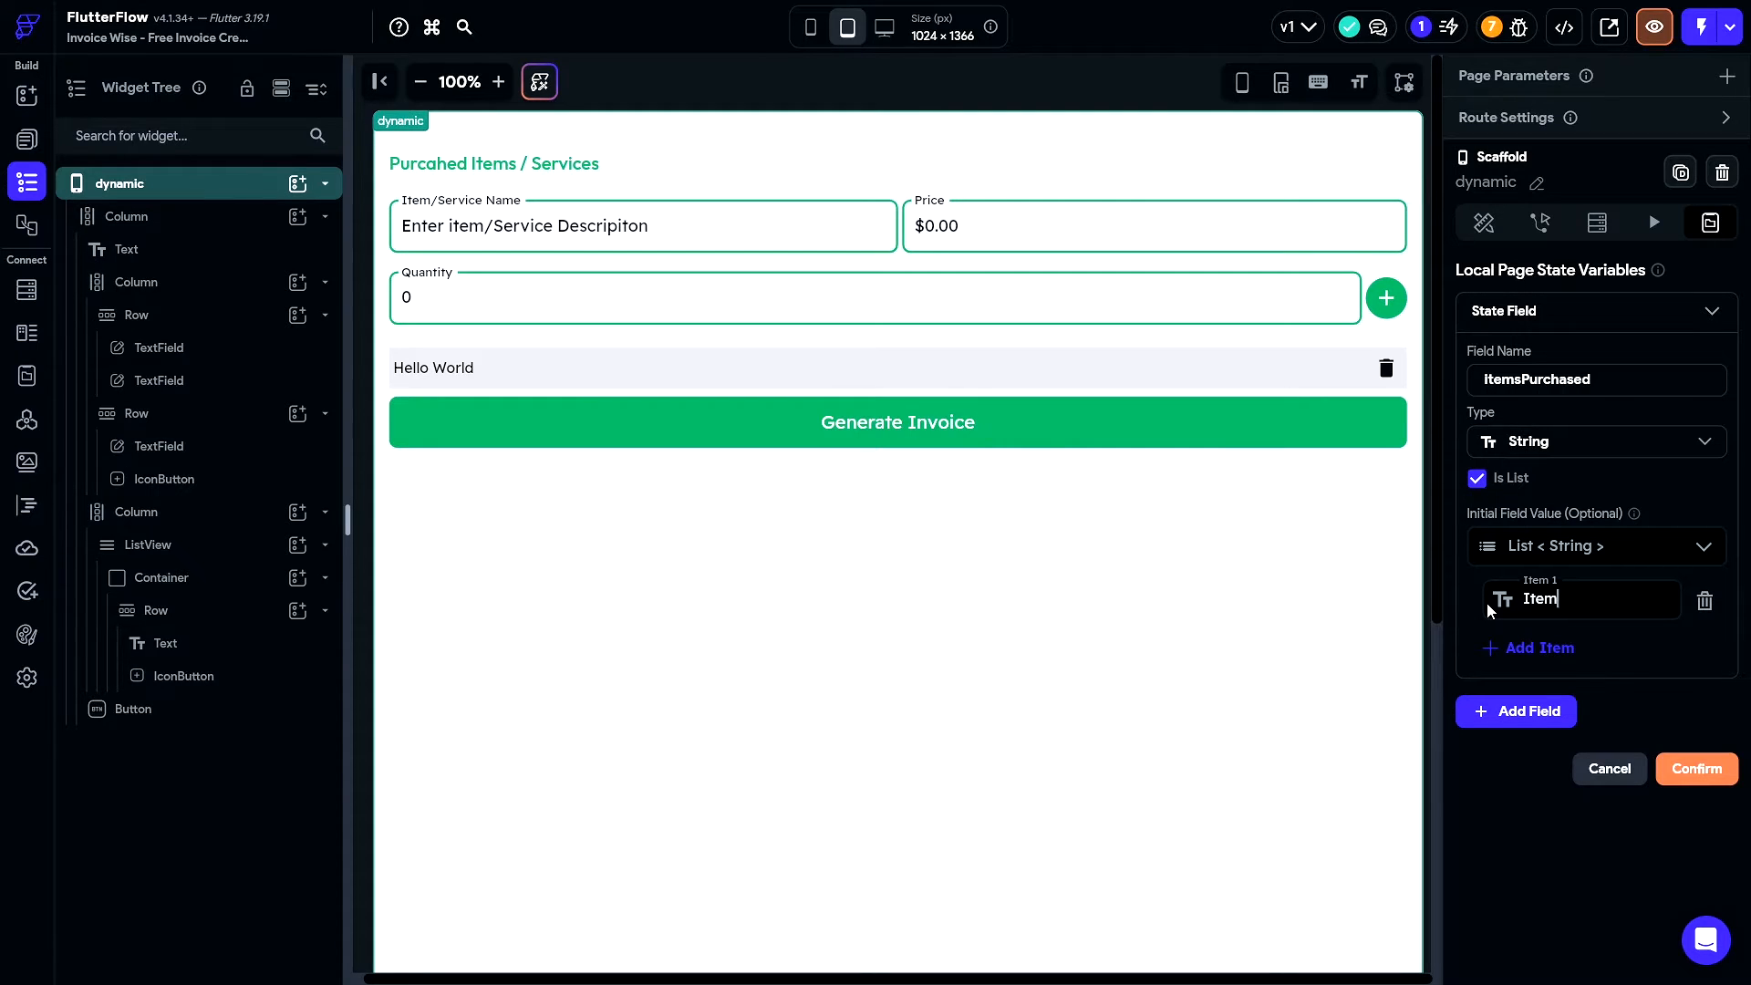
pyautogui.write('name :')
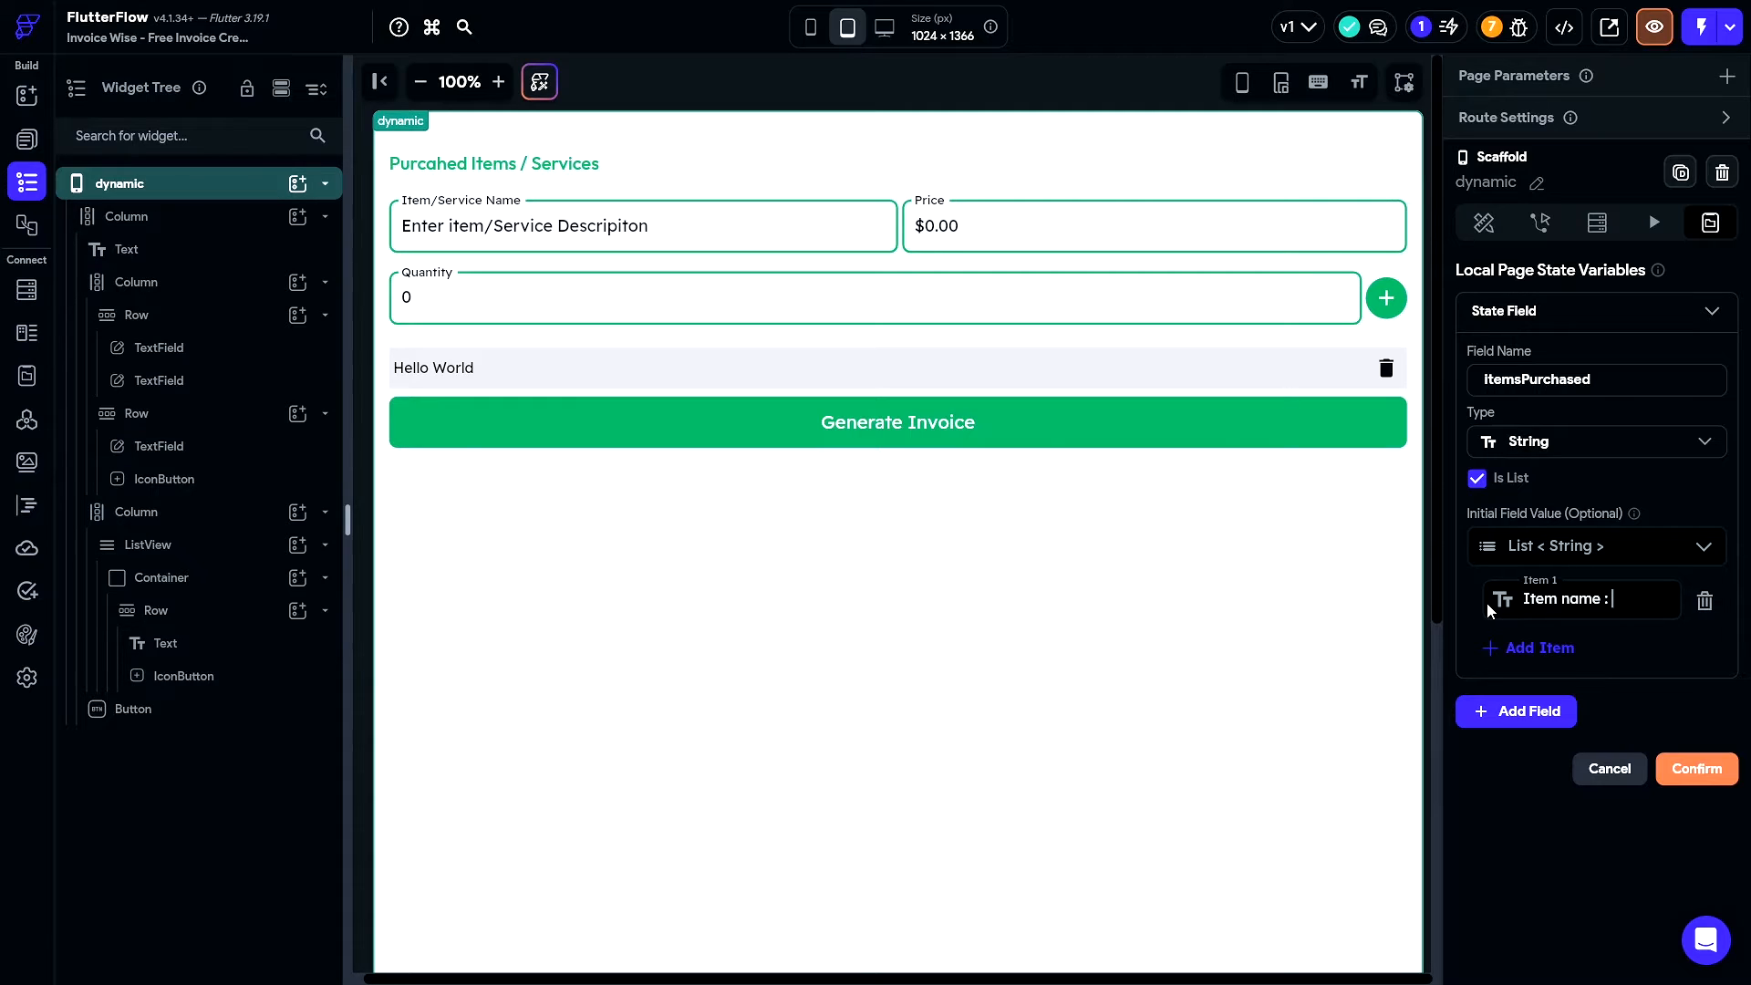
pyautogui.write('Web desin')
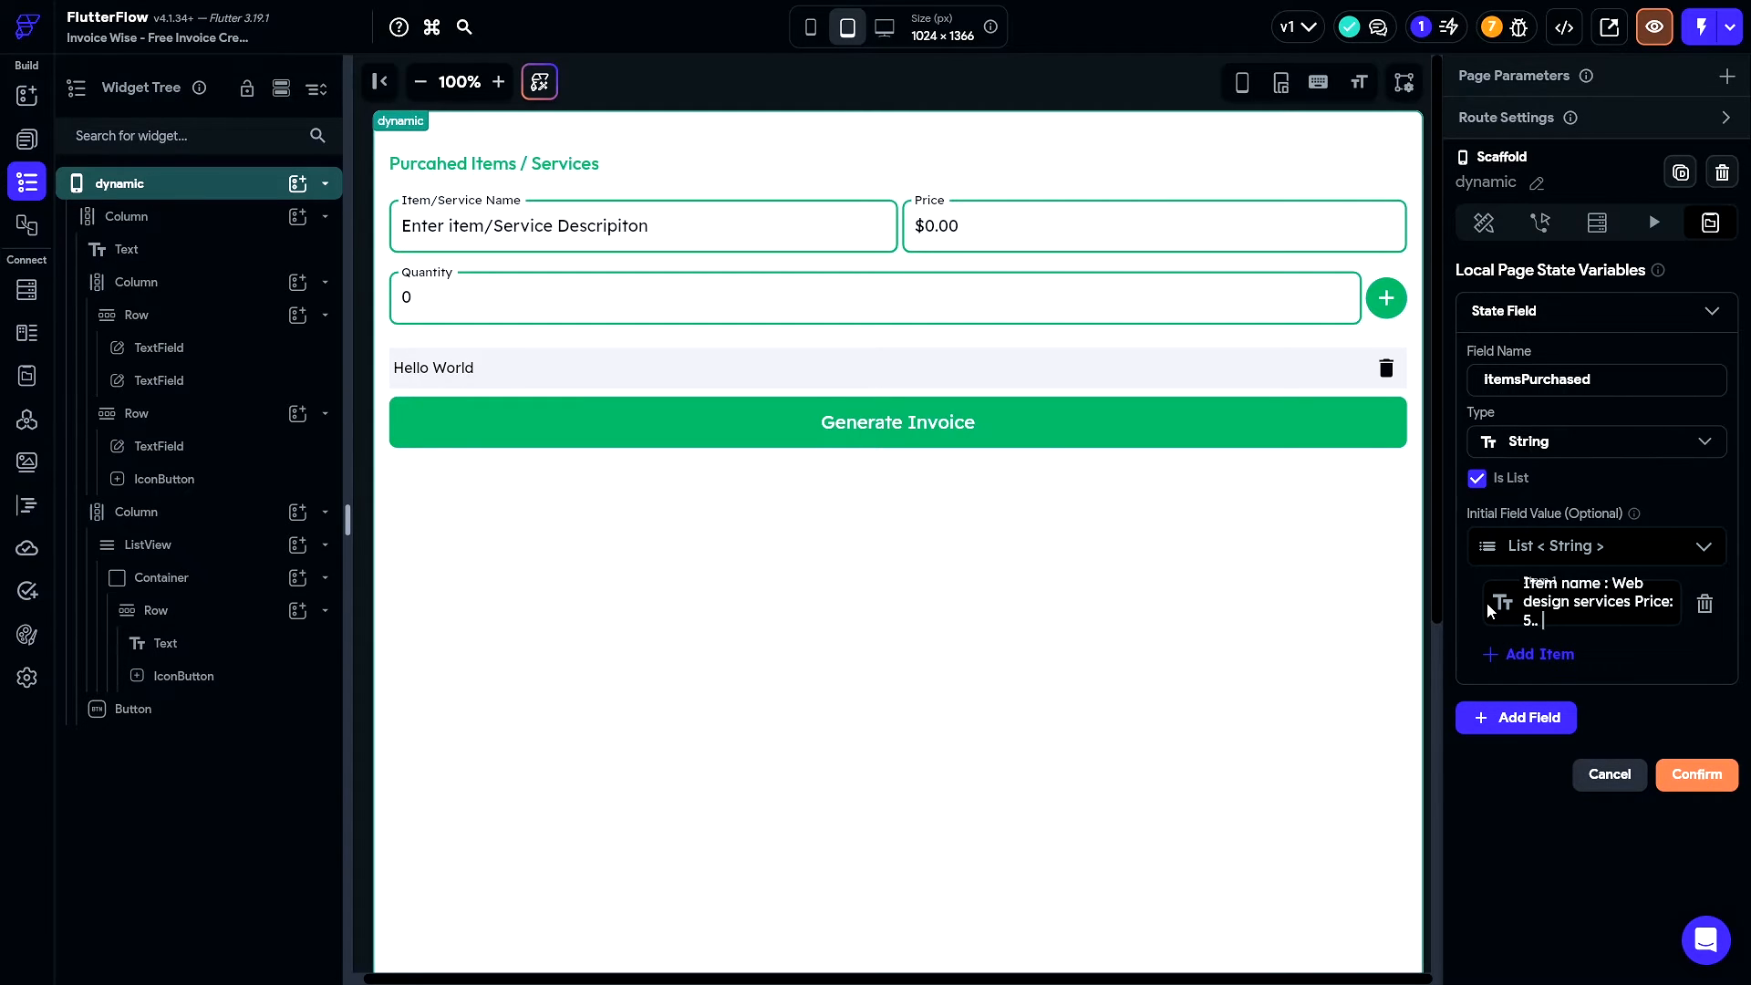
pyautogui.write('00 usd')
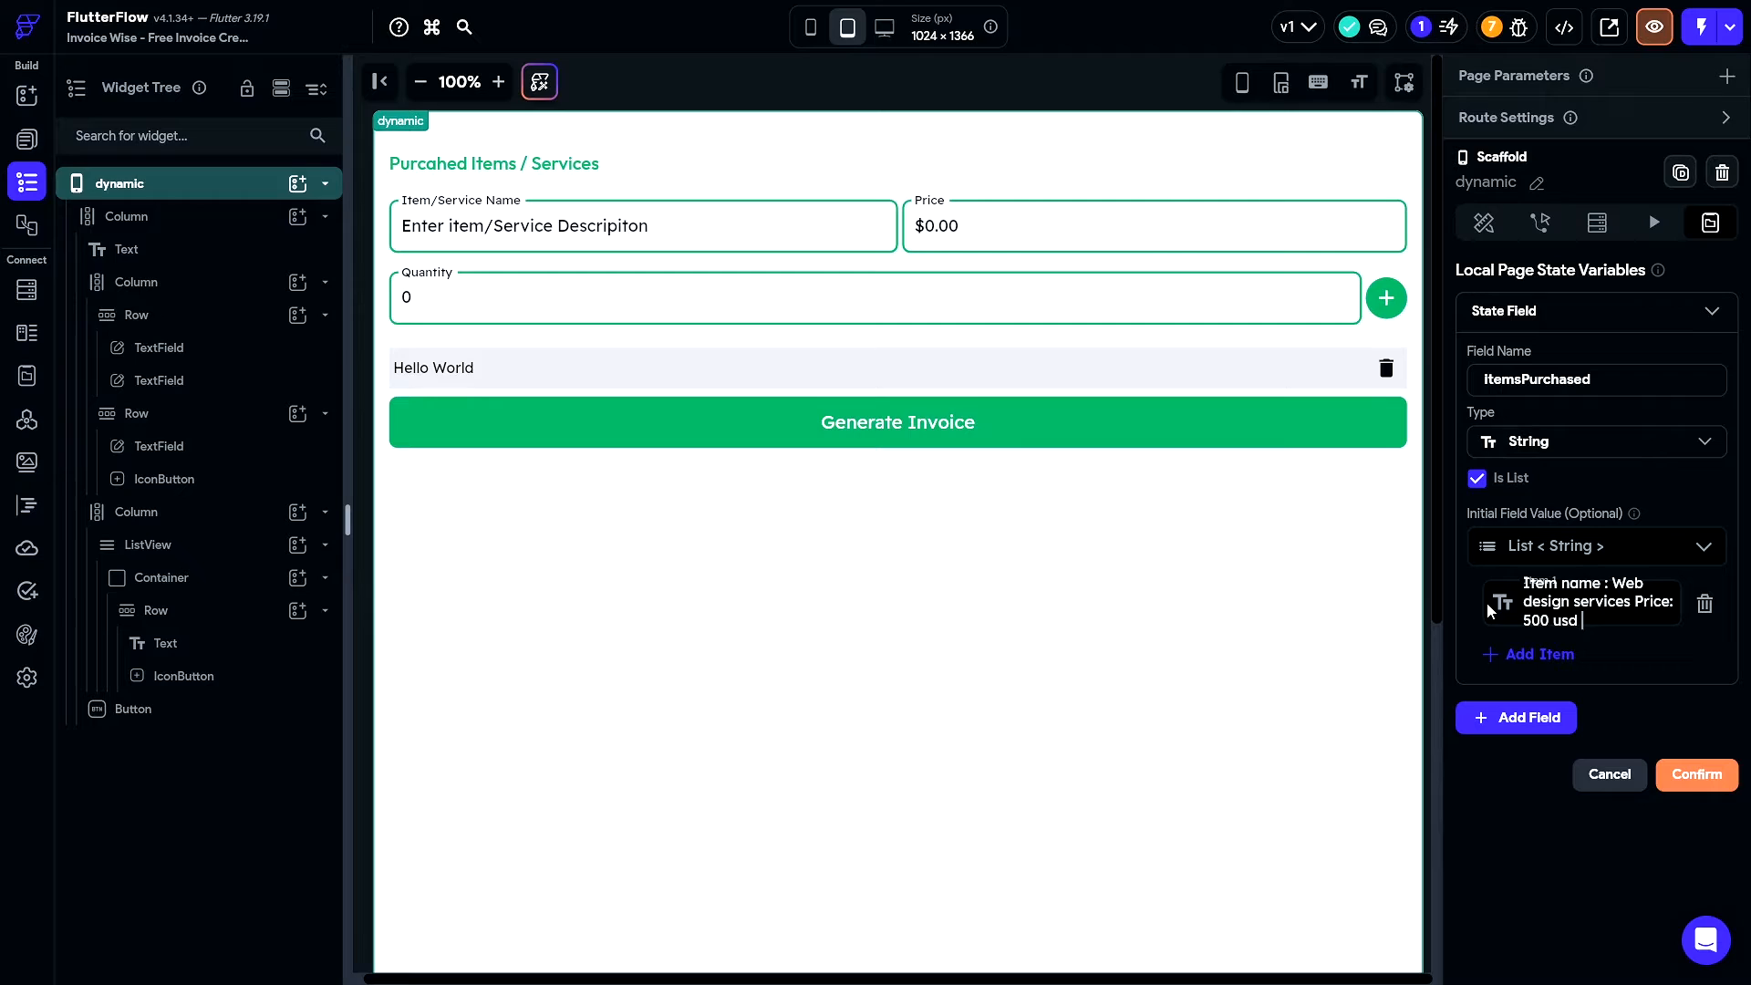
pyautogui.write('Quatnit')
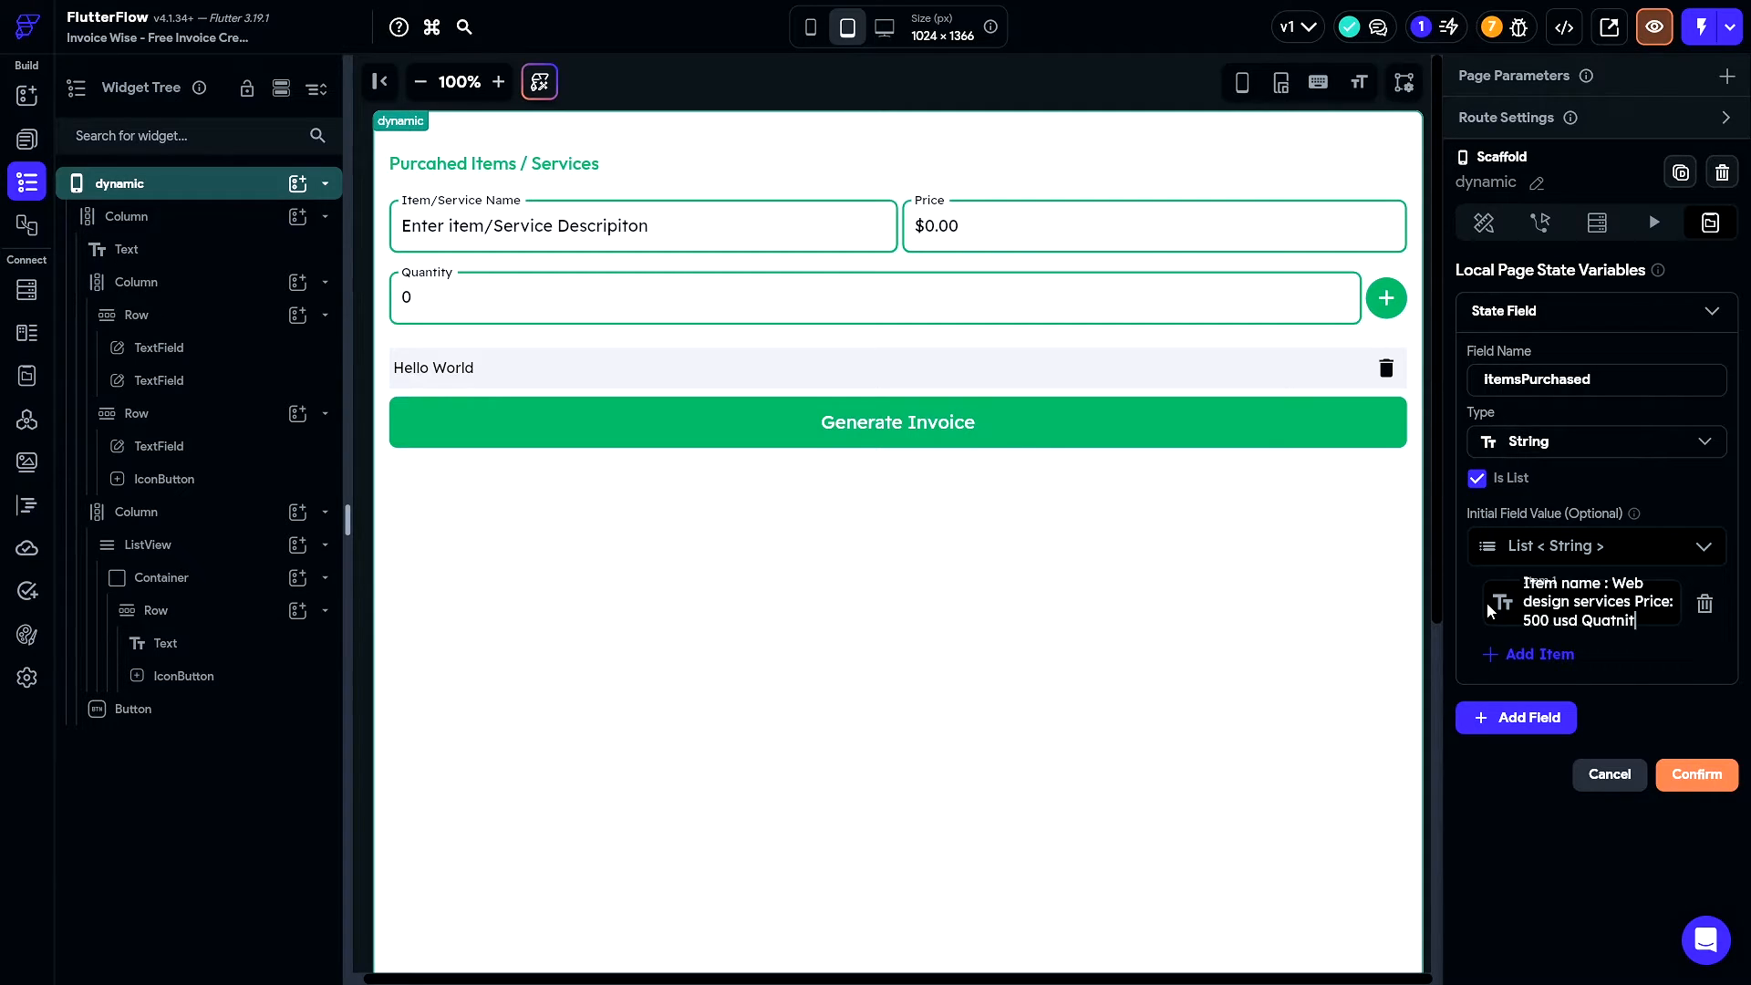
pyautogui.write('Quatity: 1.00')
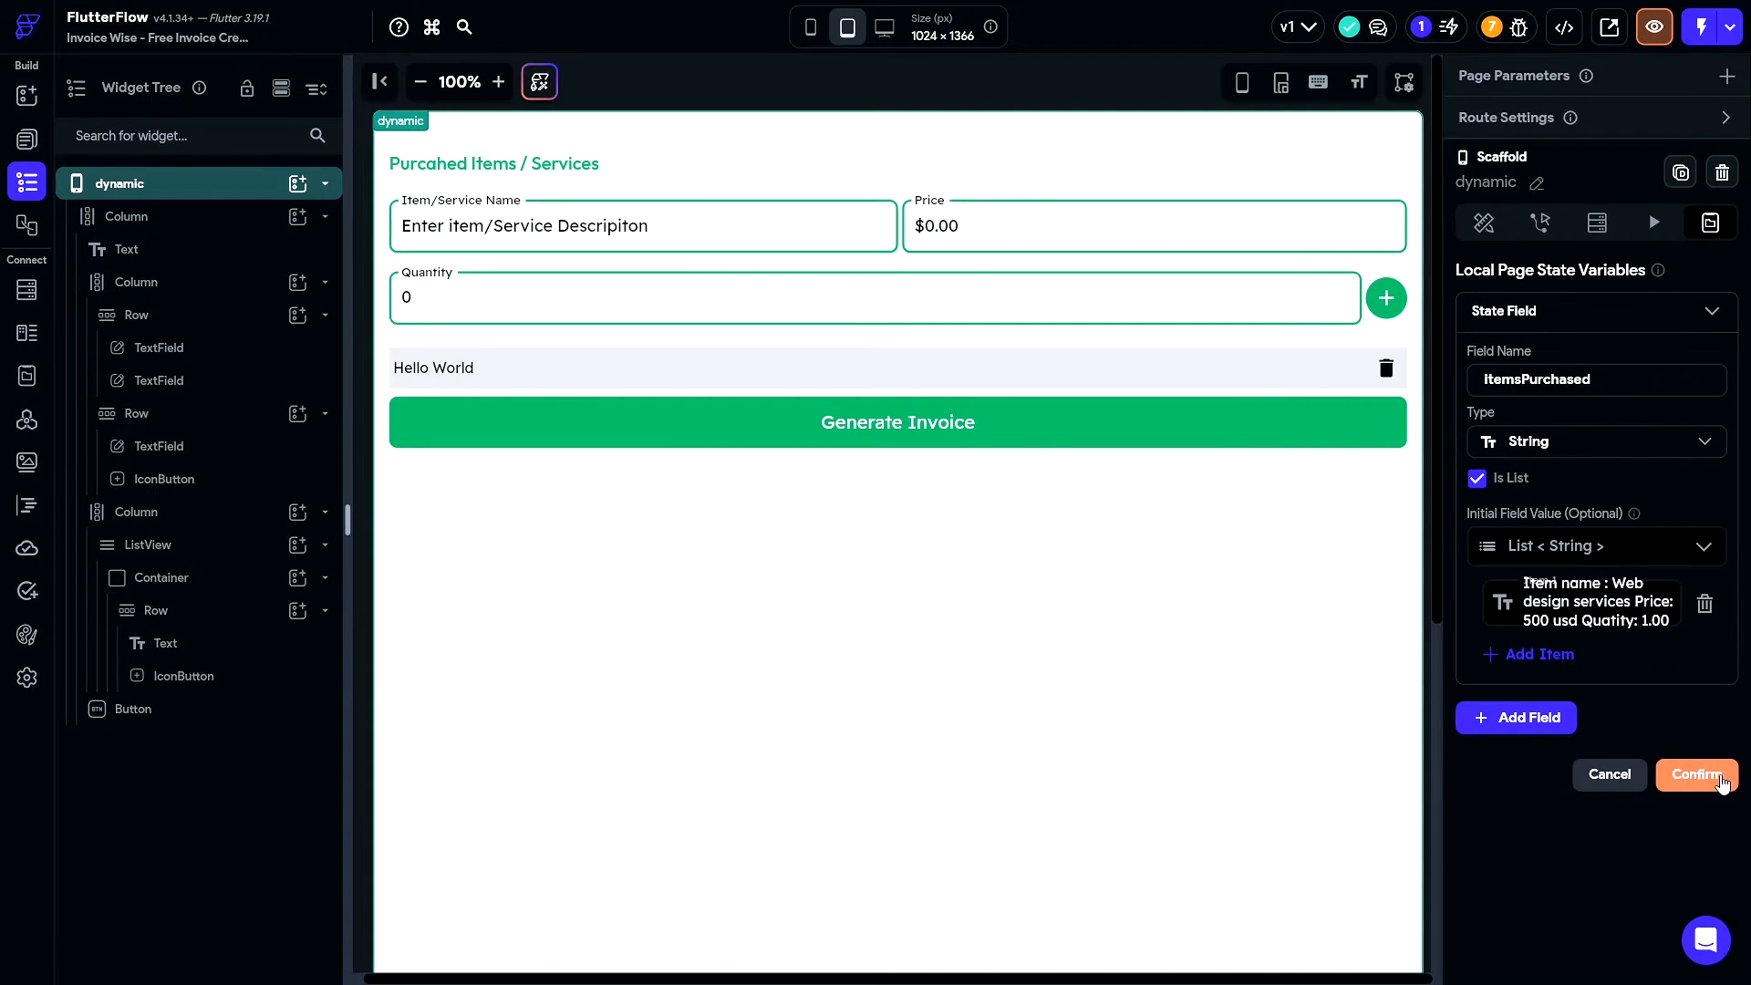
pyautogui.click(1694, 776)
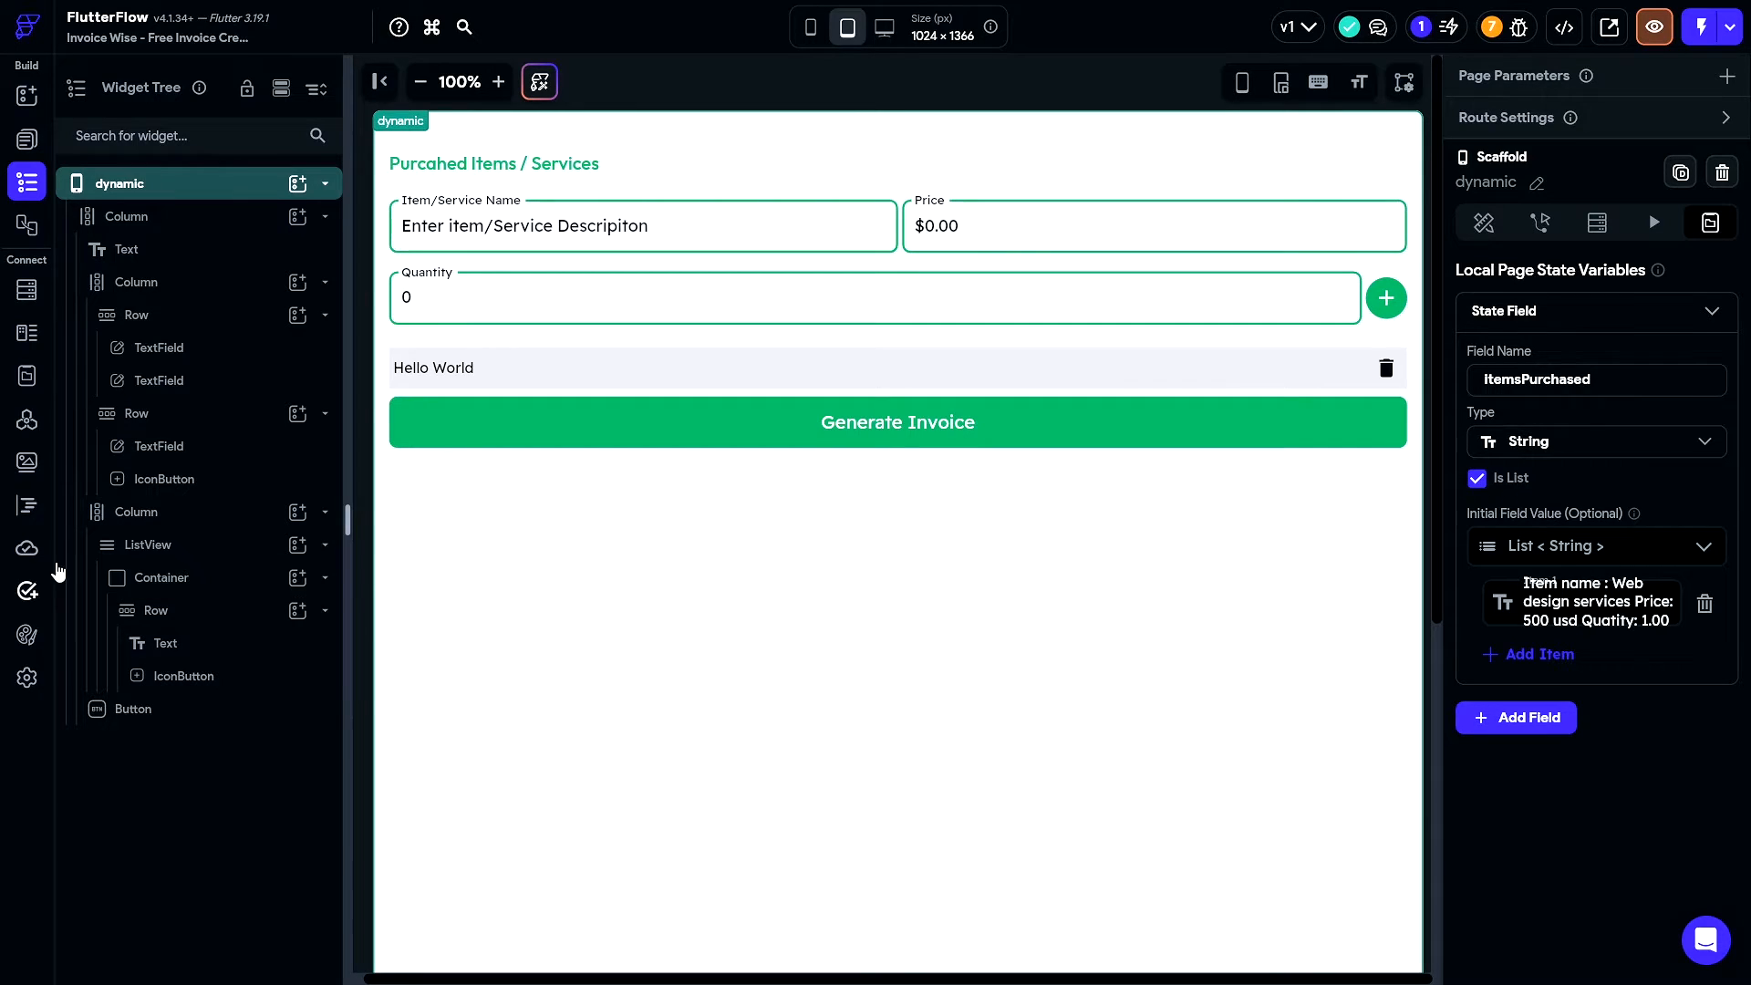
# Set the ListView's dynamic children value to the itemsPurchased page state.
pyautogui.click(148, 544)
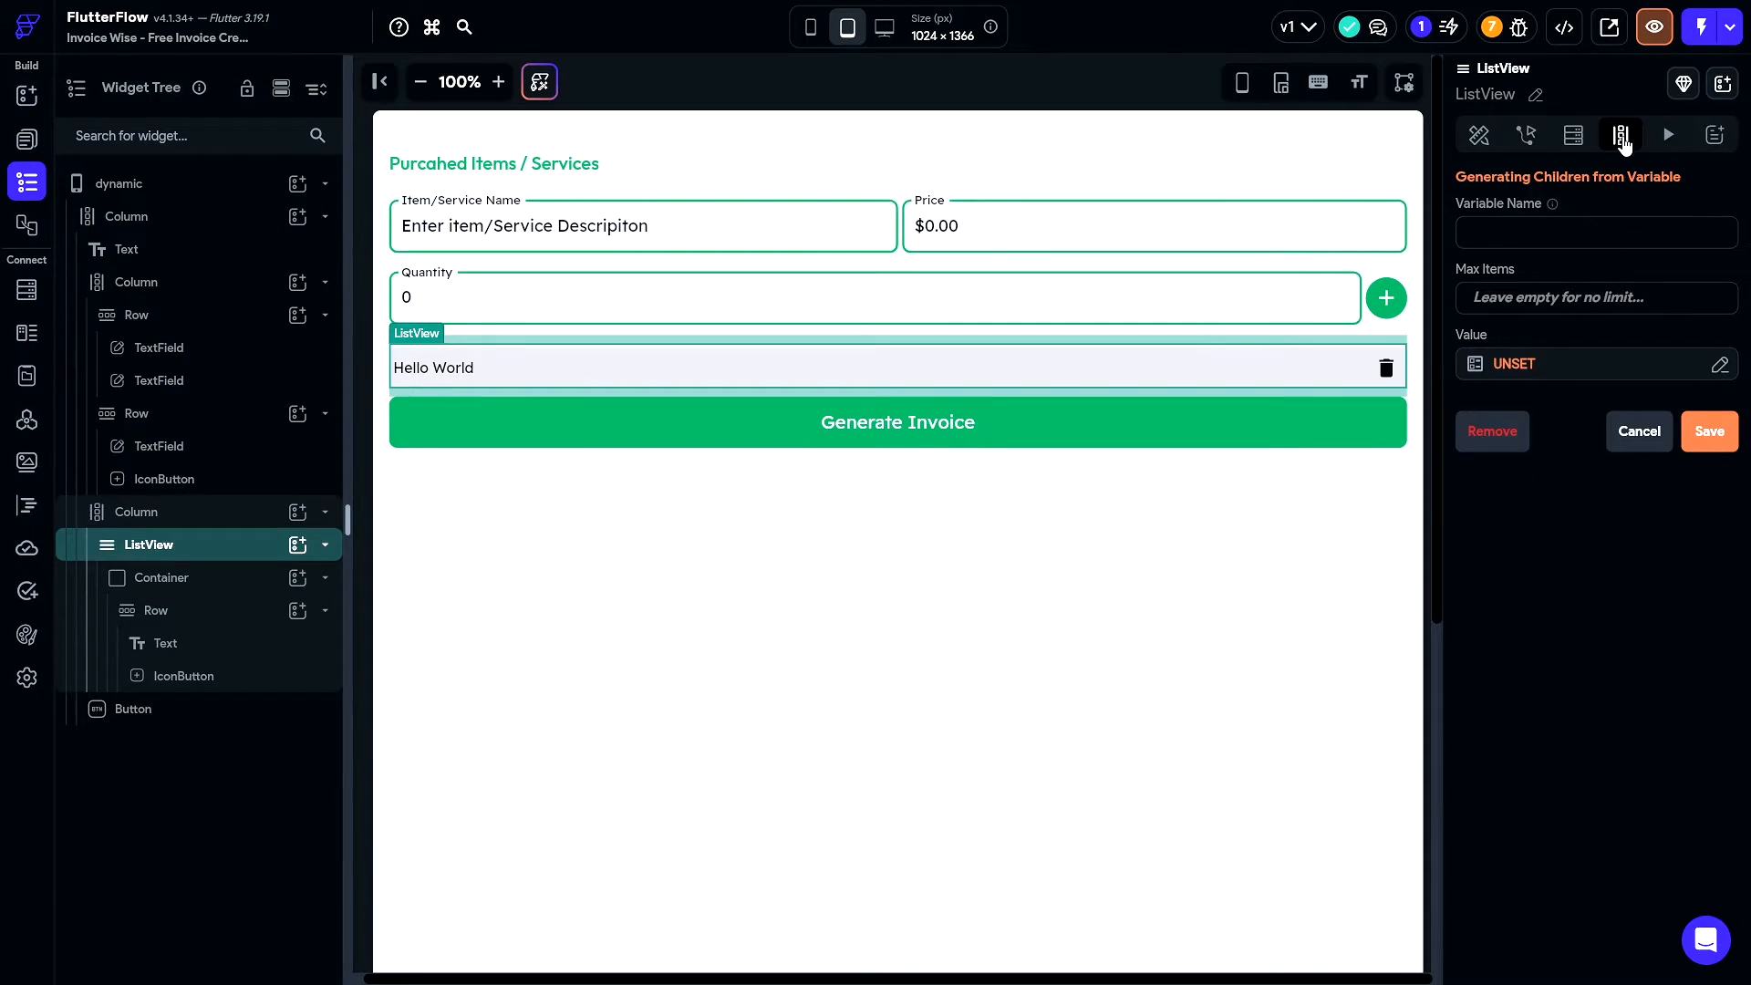
pyautogui.moveTo(1620, 133)
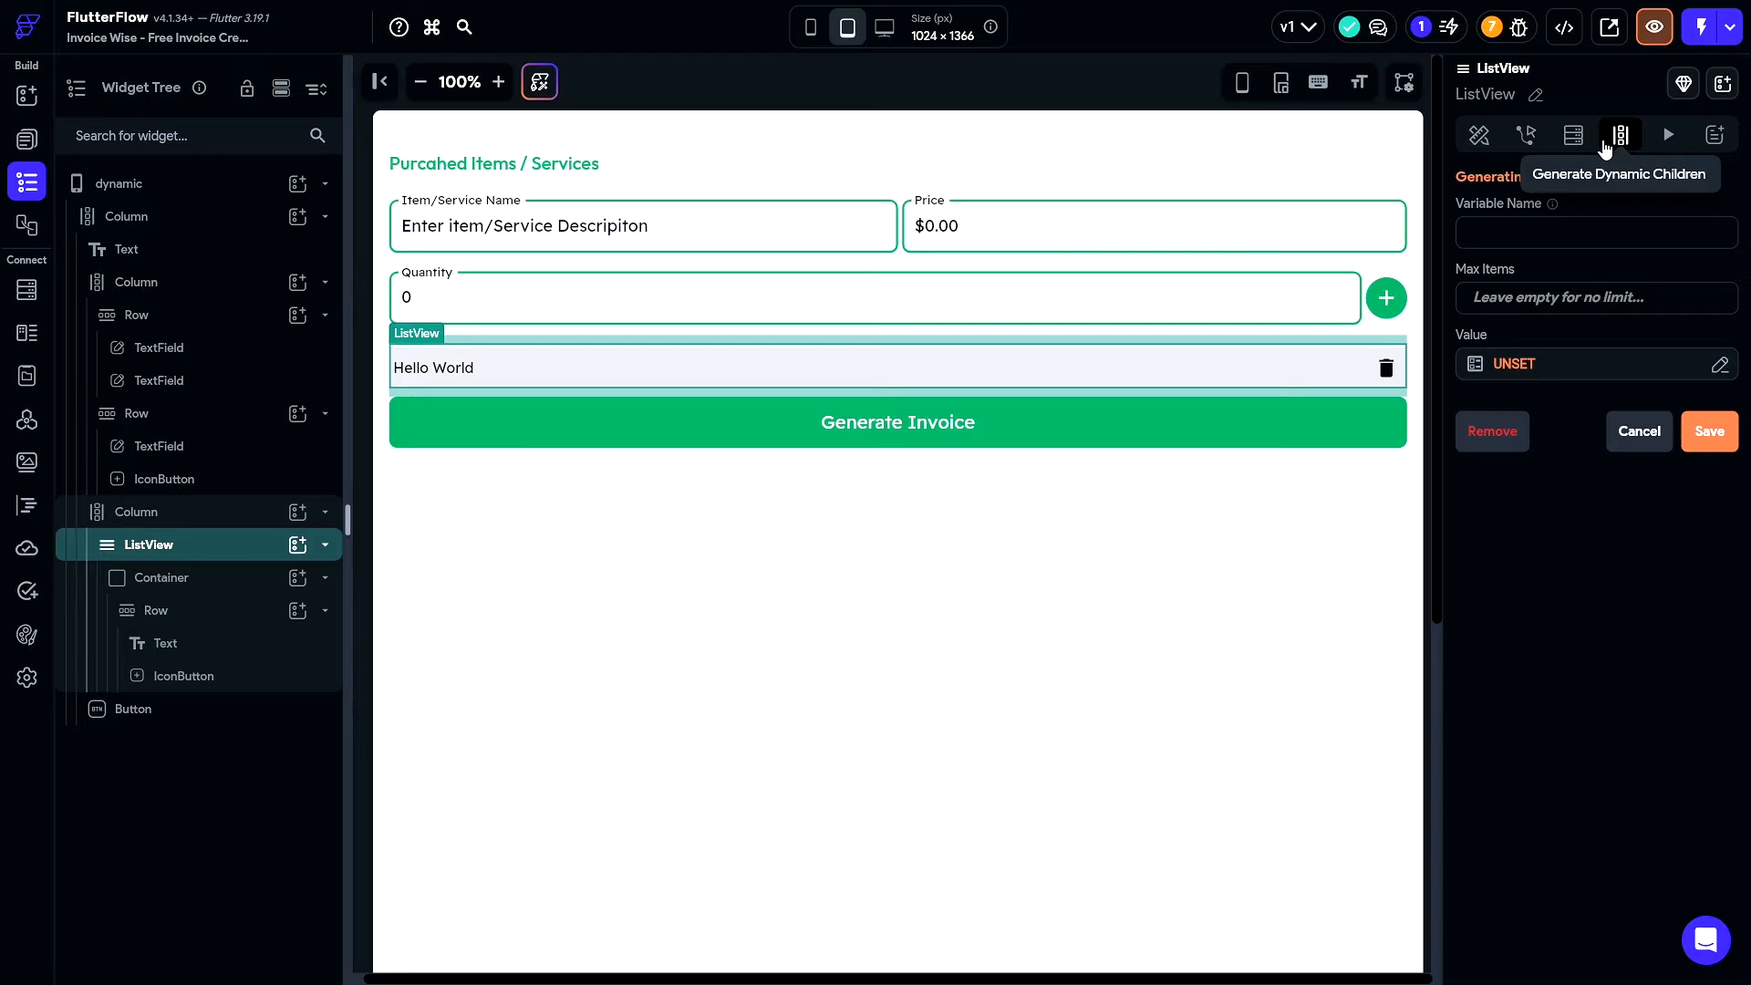
pyautogui.click(1587, 363)
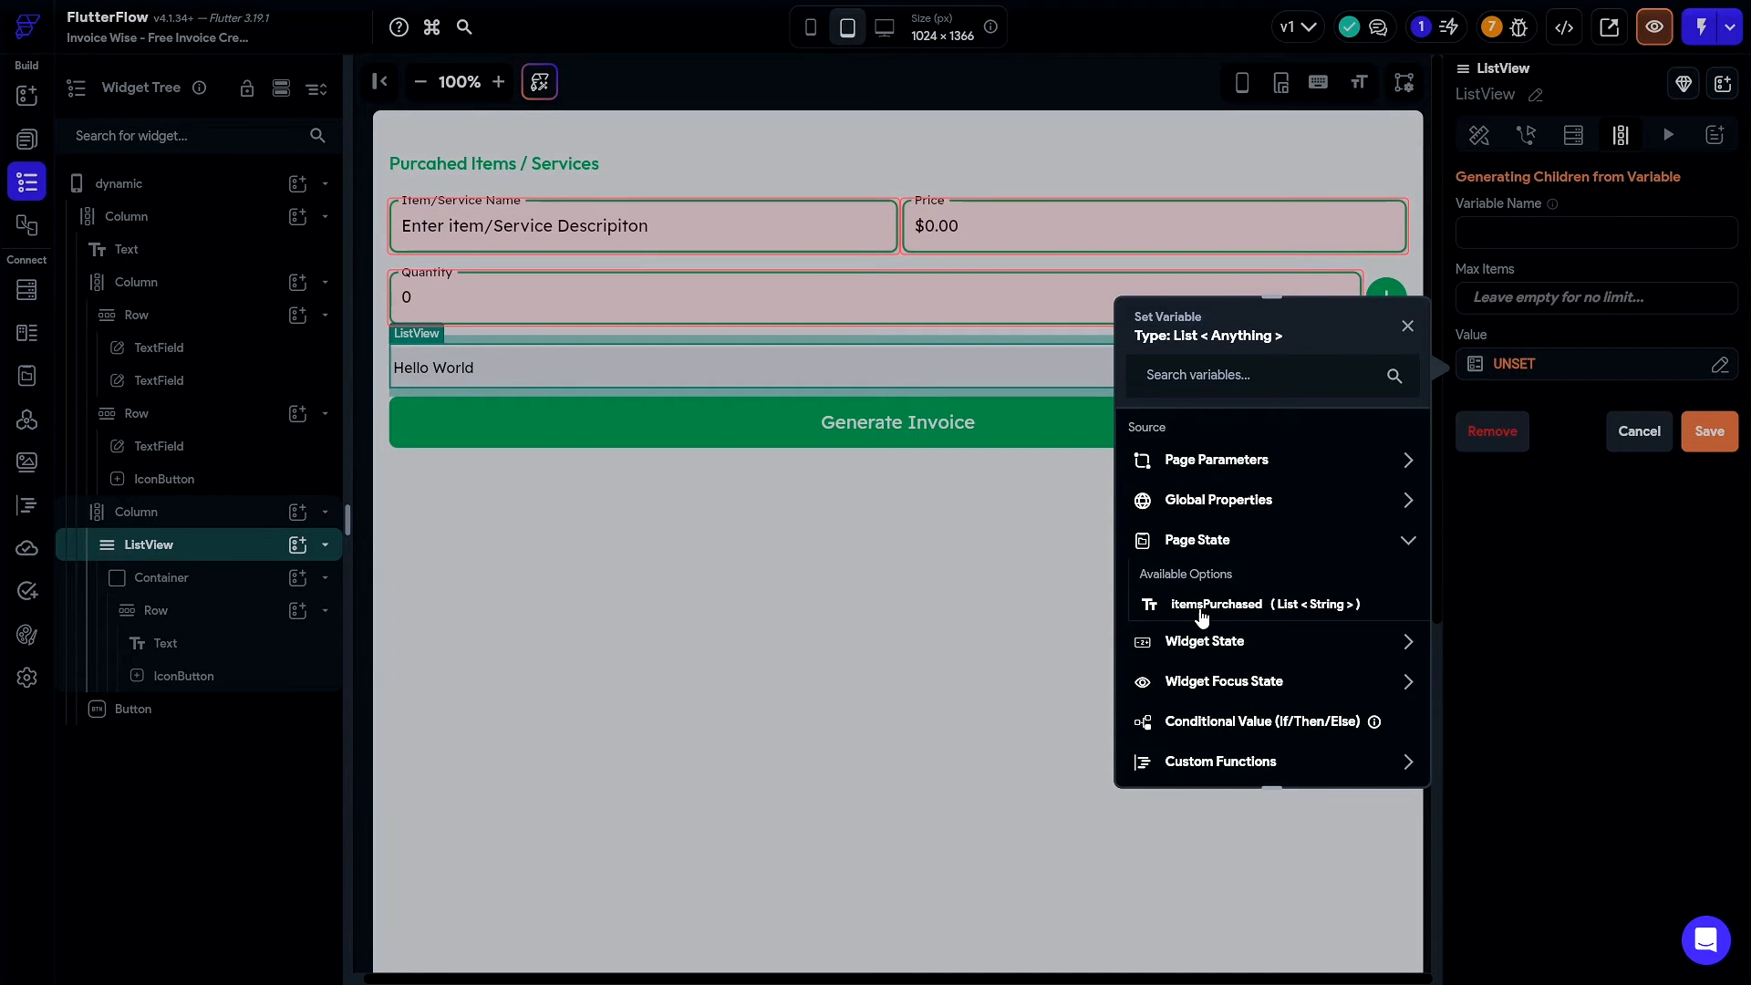
pyautogui.click(1214, 604)
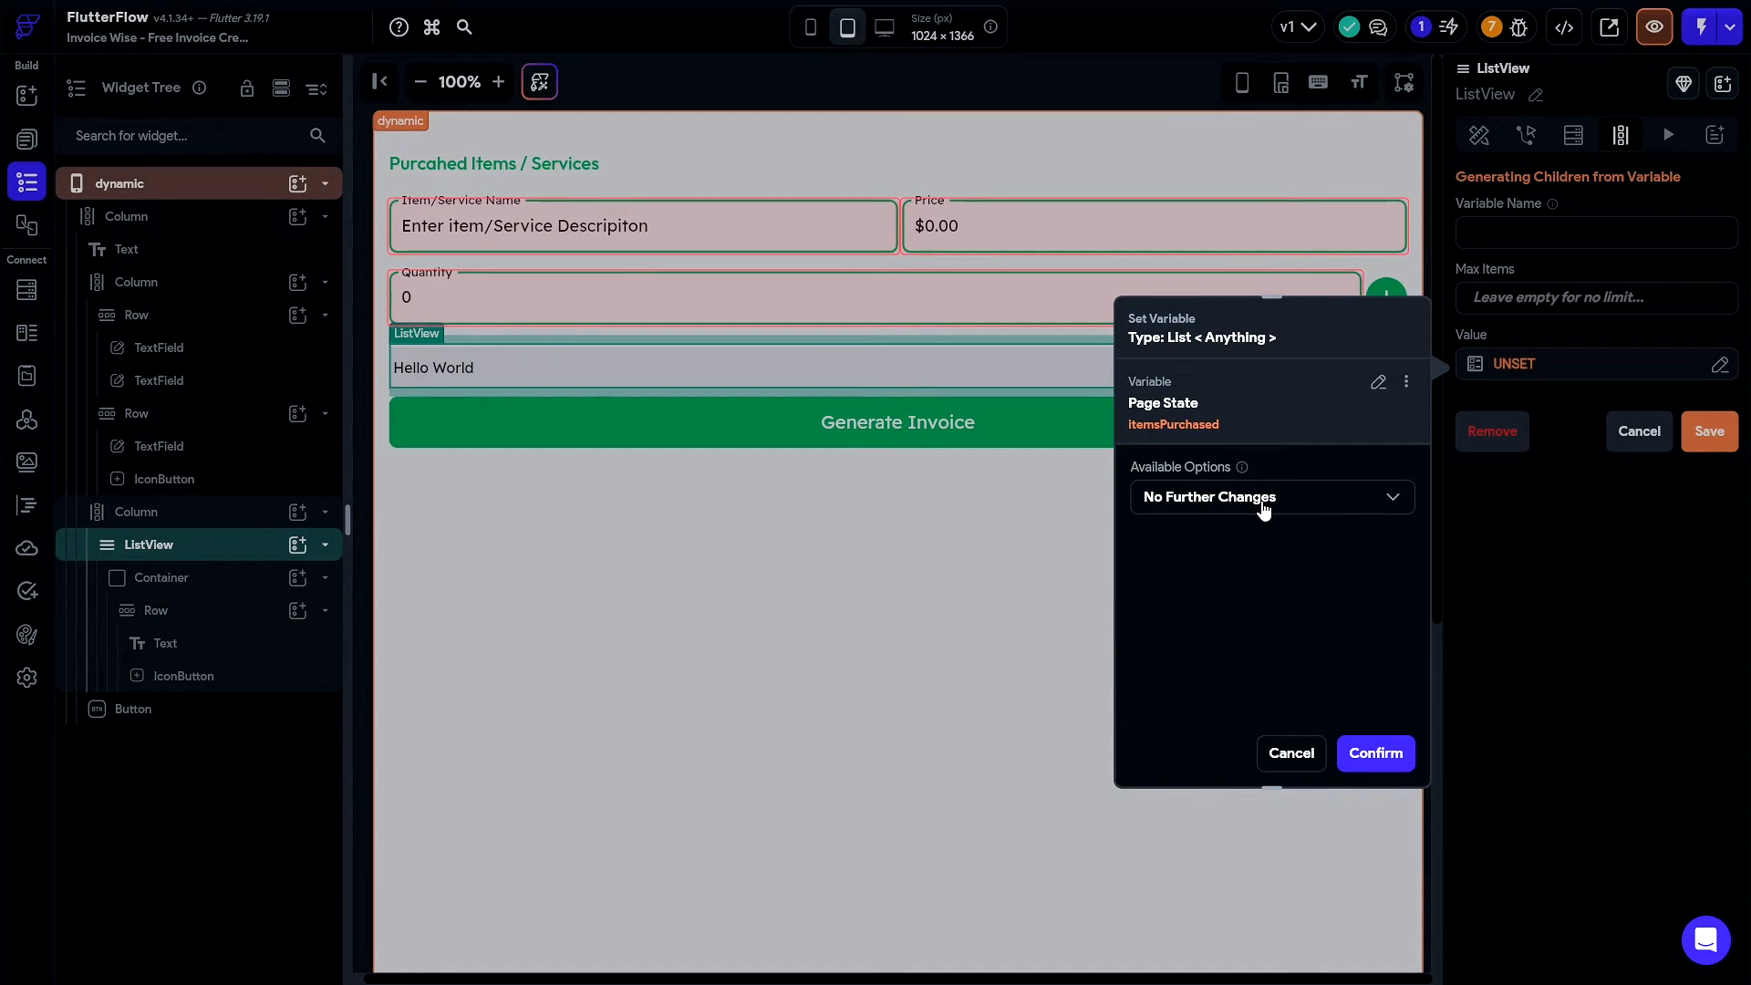
pyautogui.click(1375, 753)
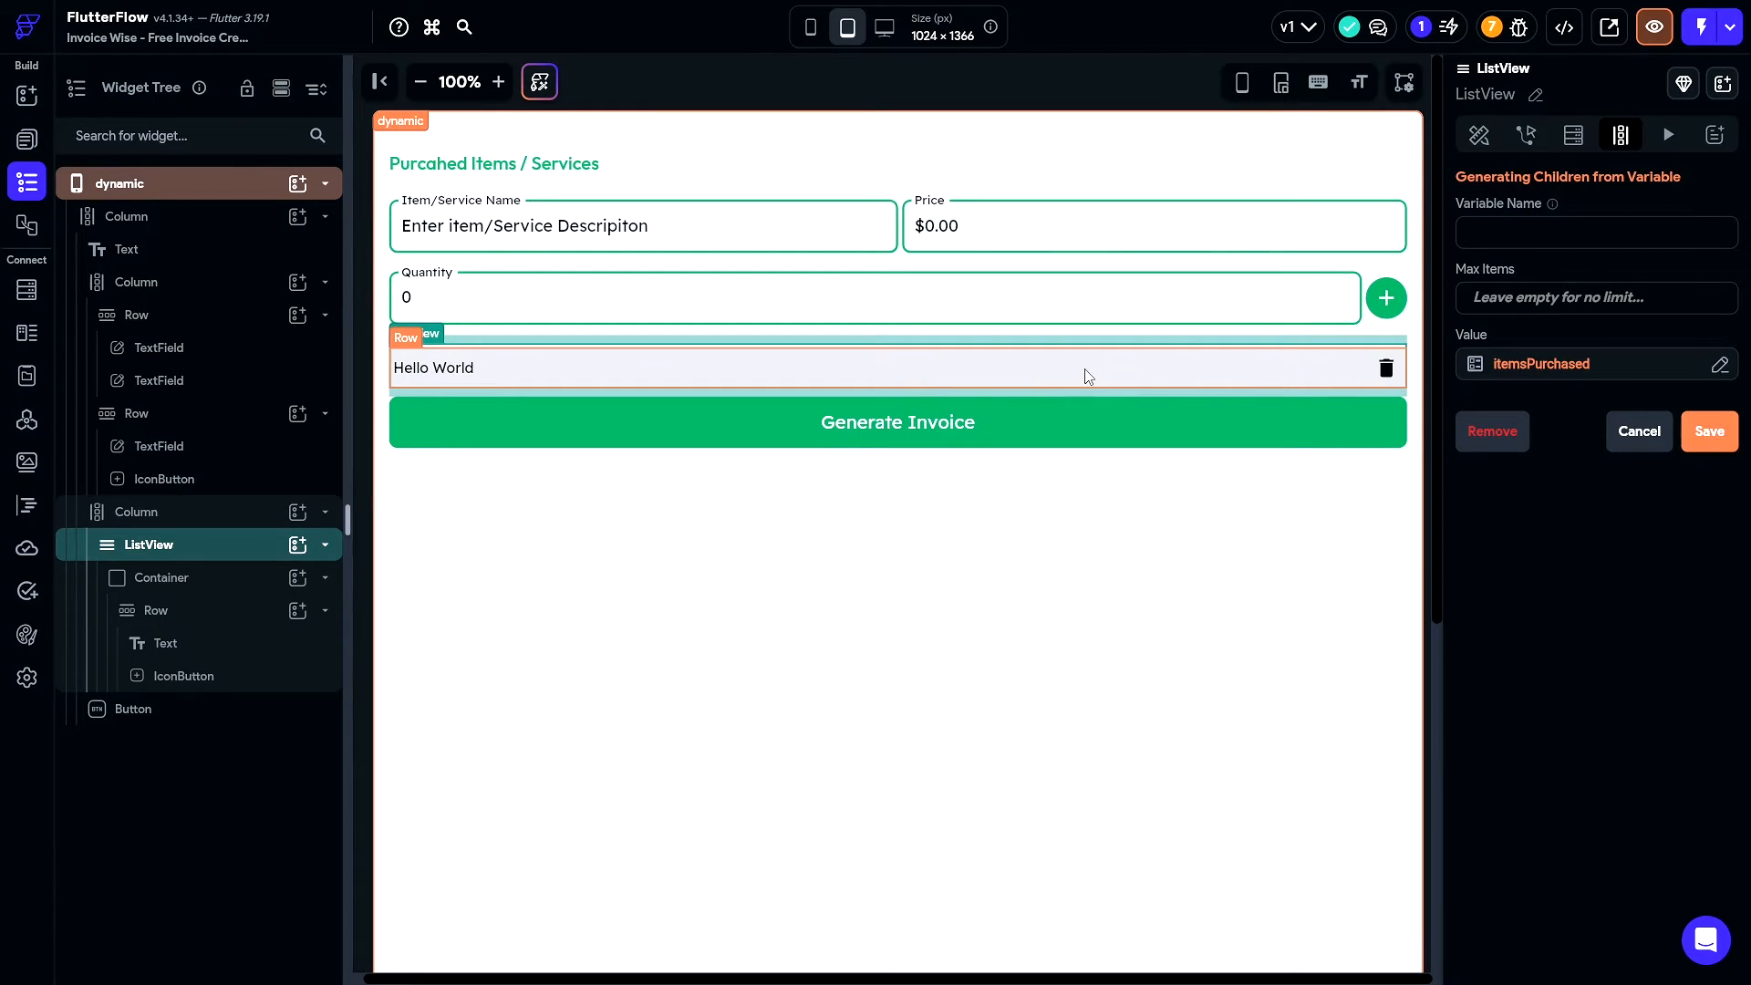
# Name the generated variable Items, save the dynamic children settings and acknowledge the notice.
pyautogui.click(434, 367)
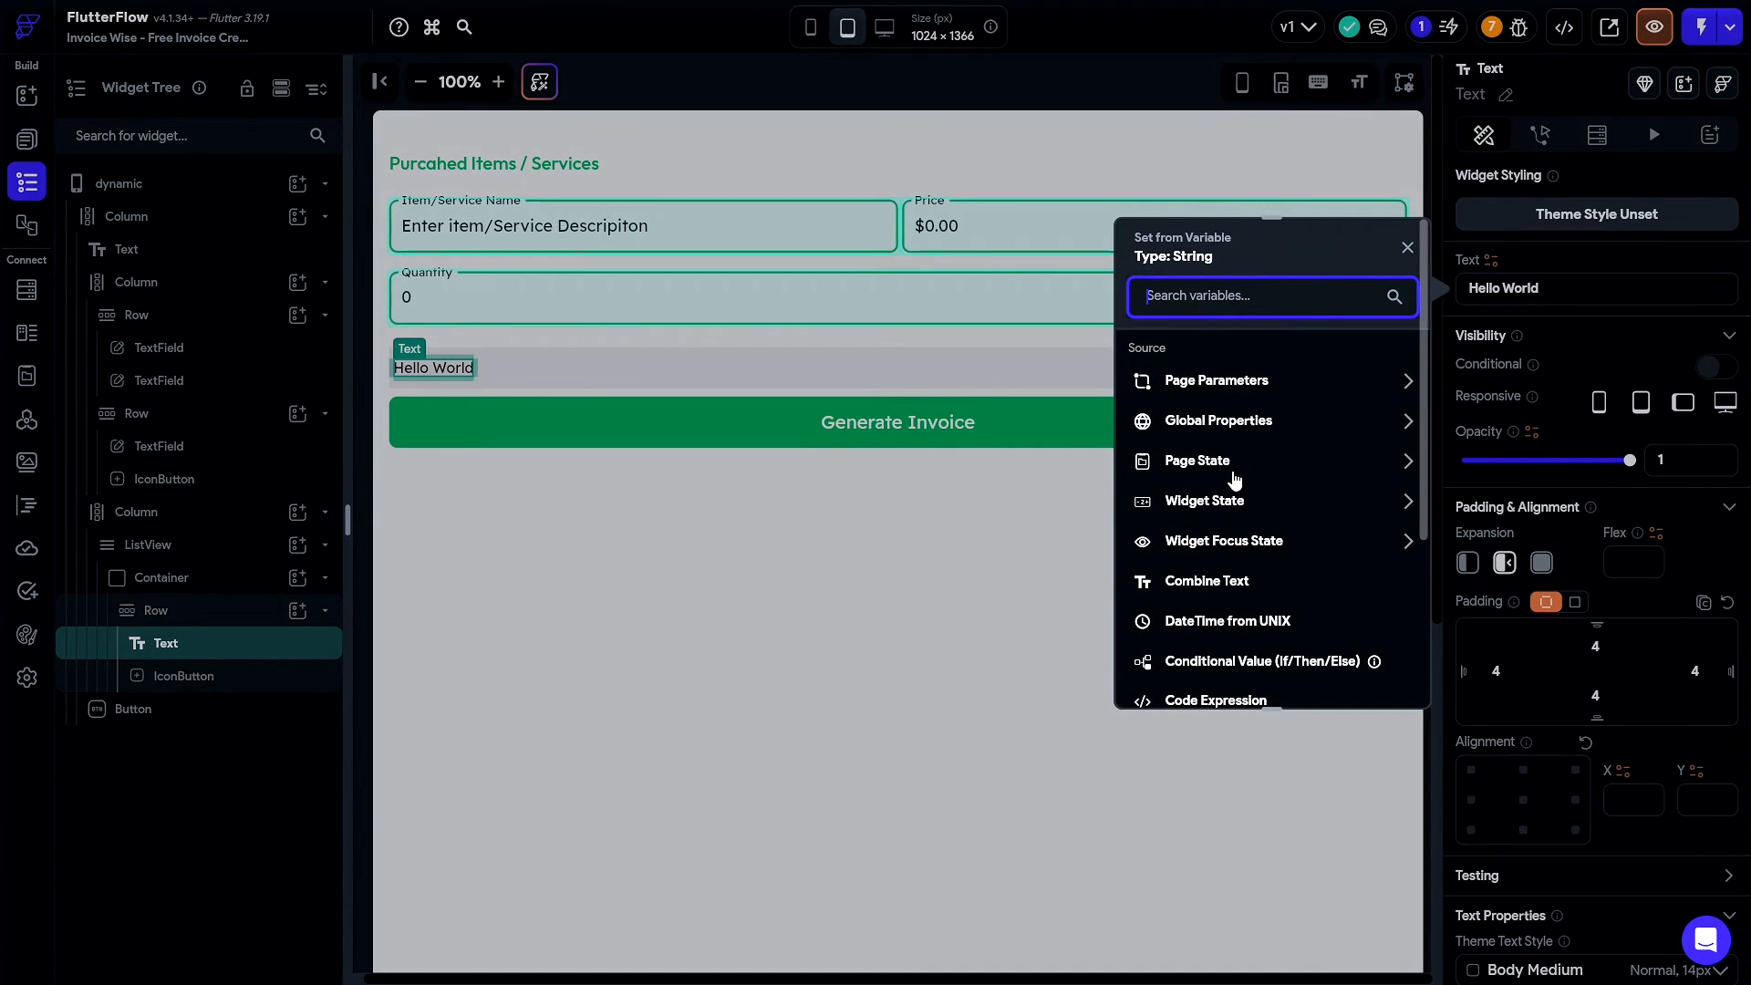
pyautogui.click(1406, 246)
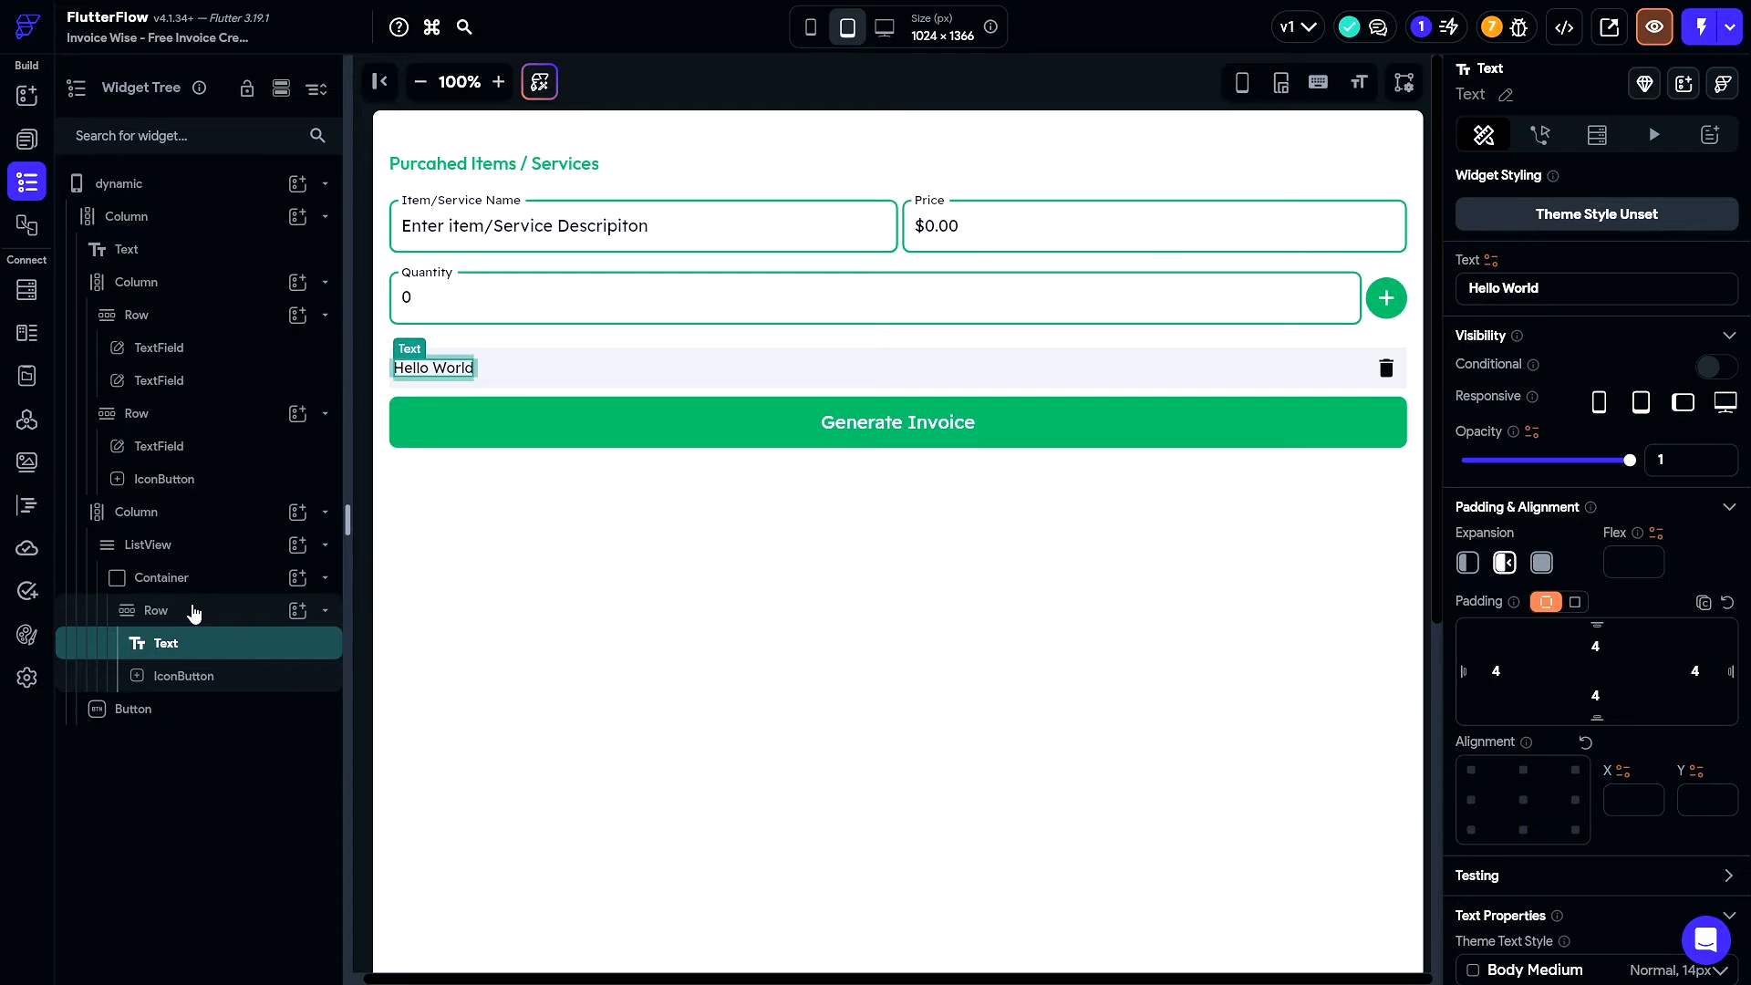
pyautogui.click(146, 545)
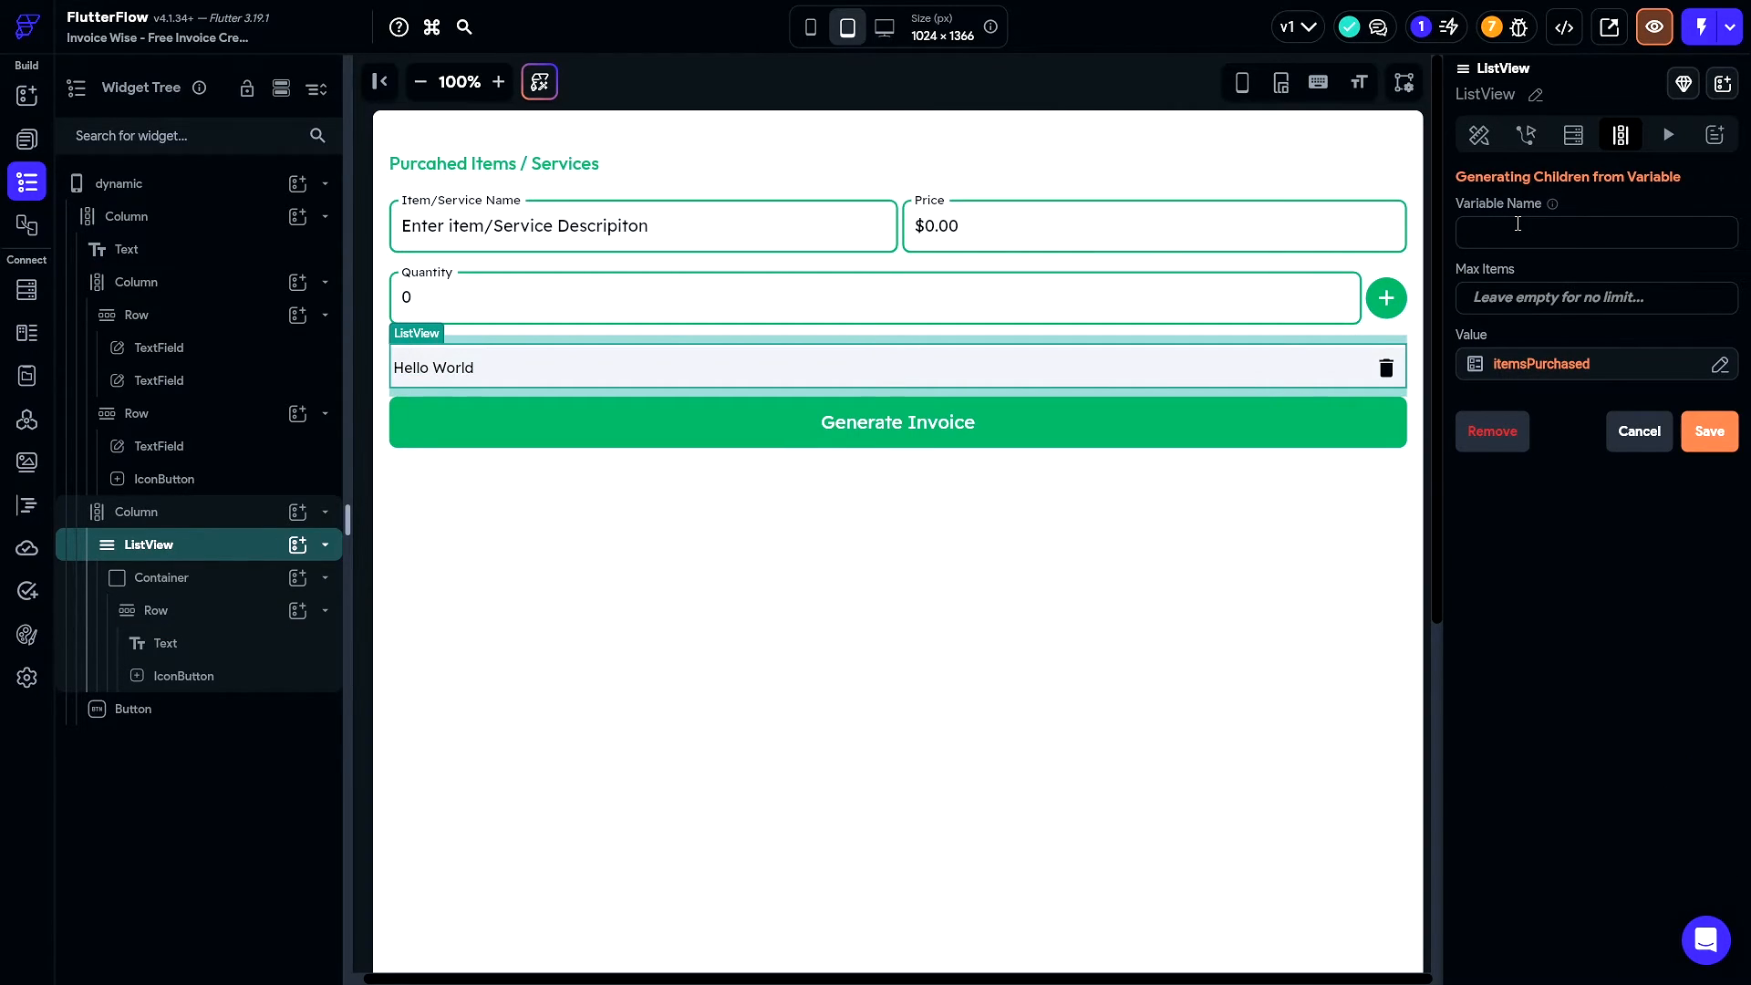
pyautogui.write('Items')
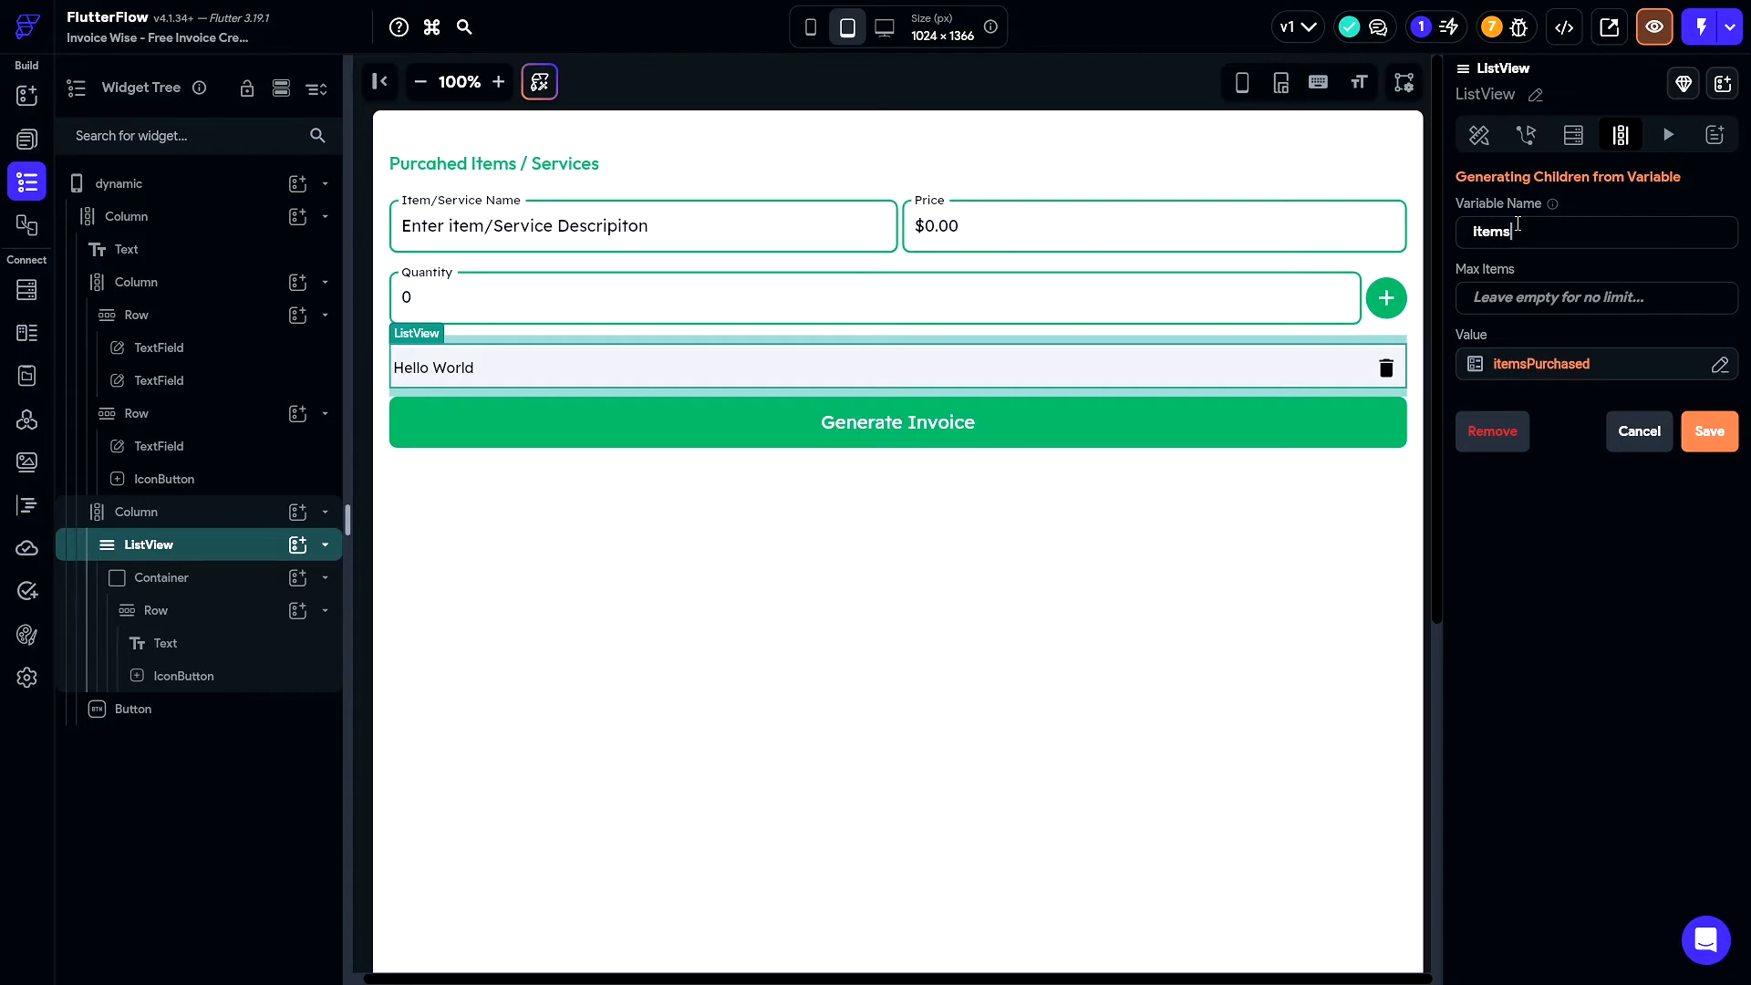
pyautogui.click(1707, 431)
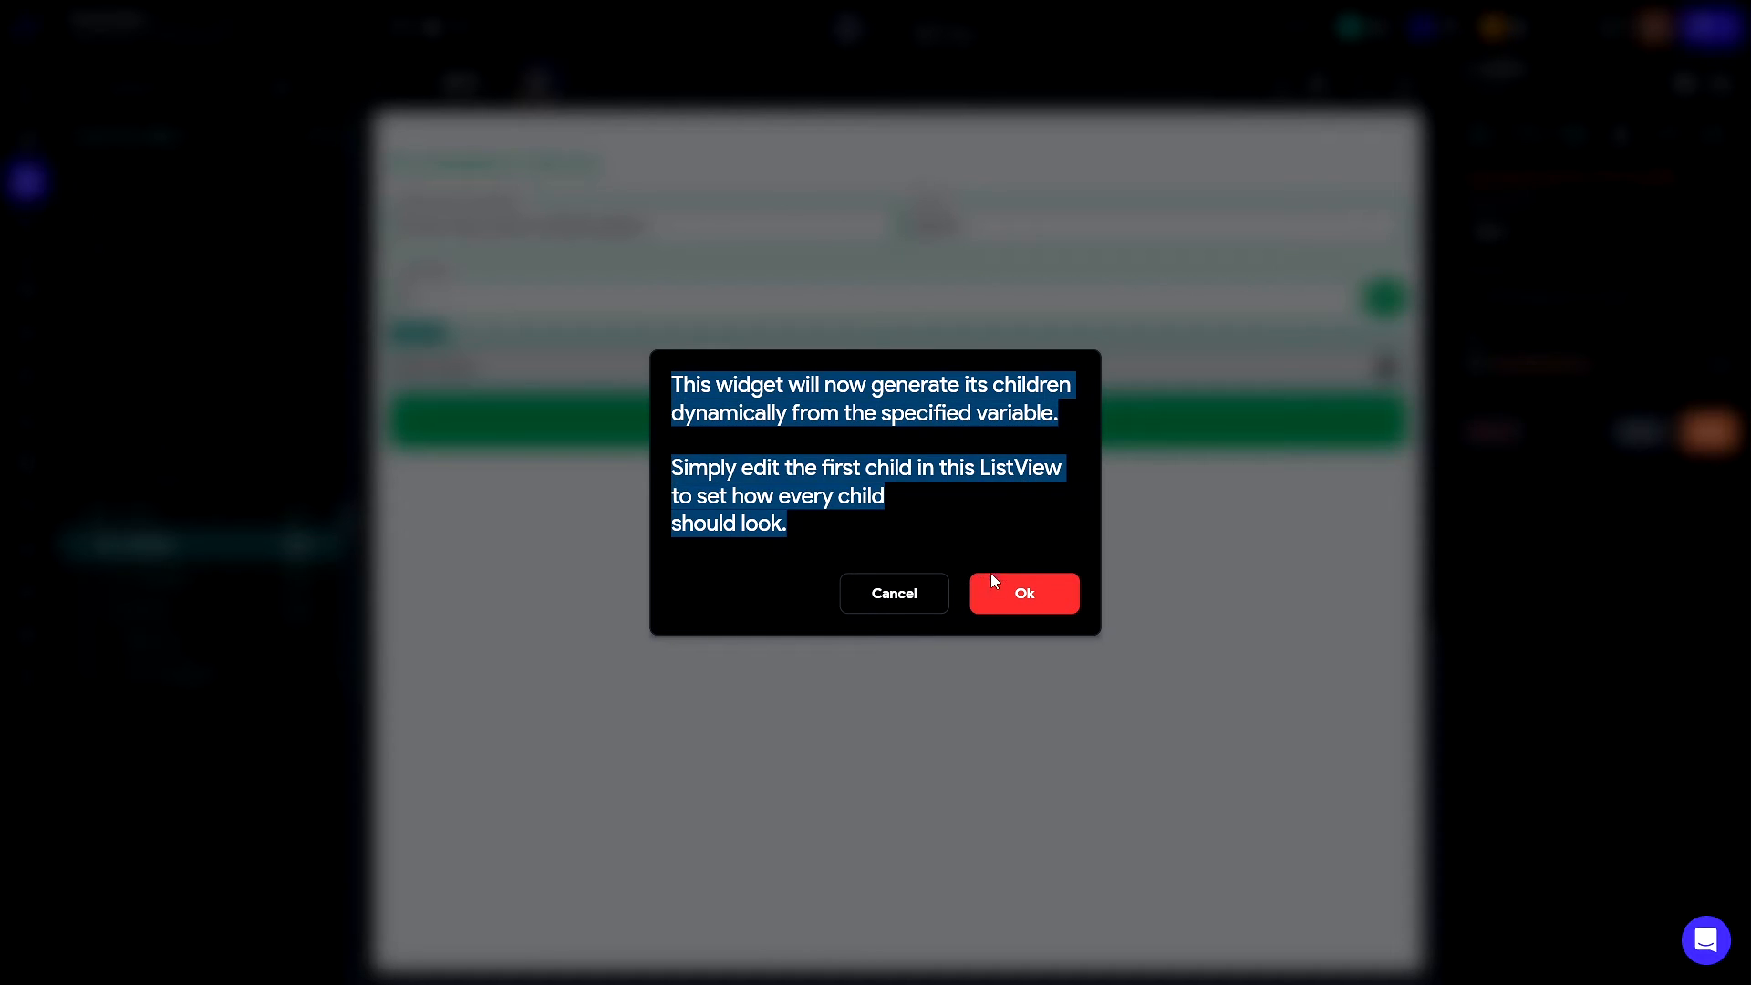
pyautogui.click(1021, 593)
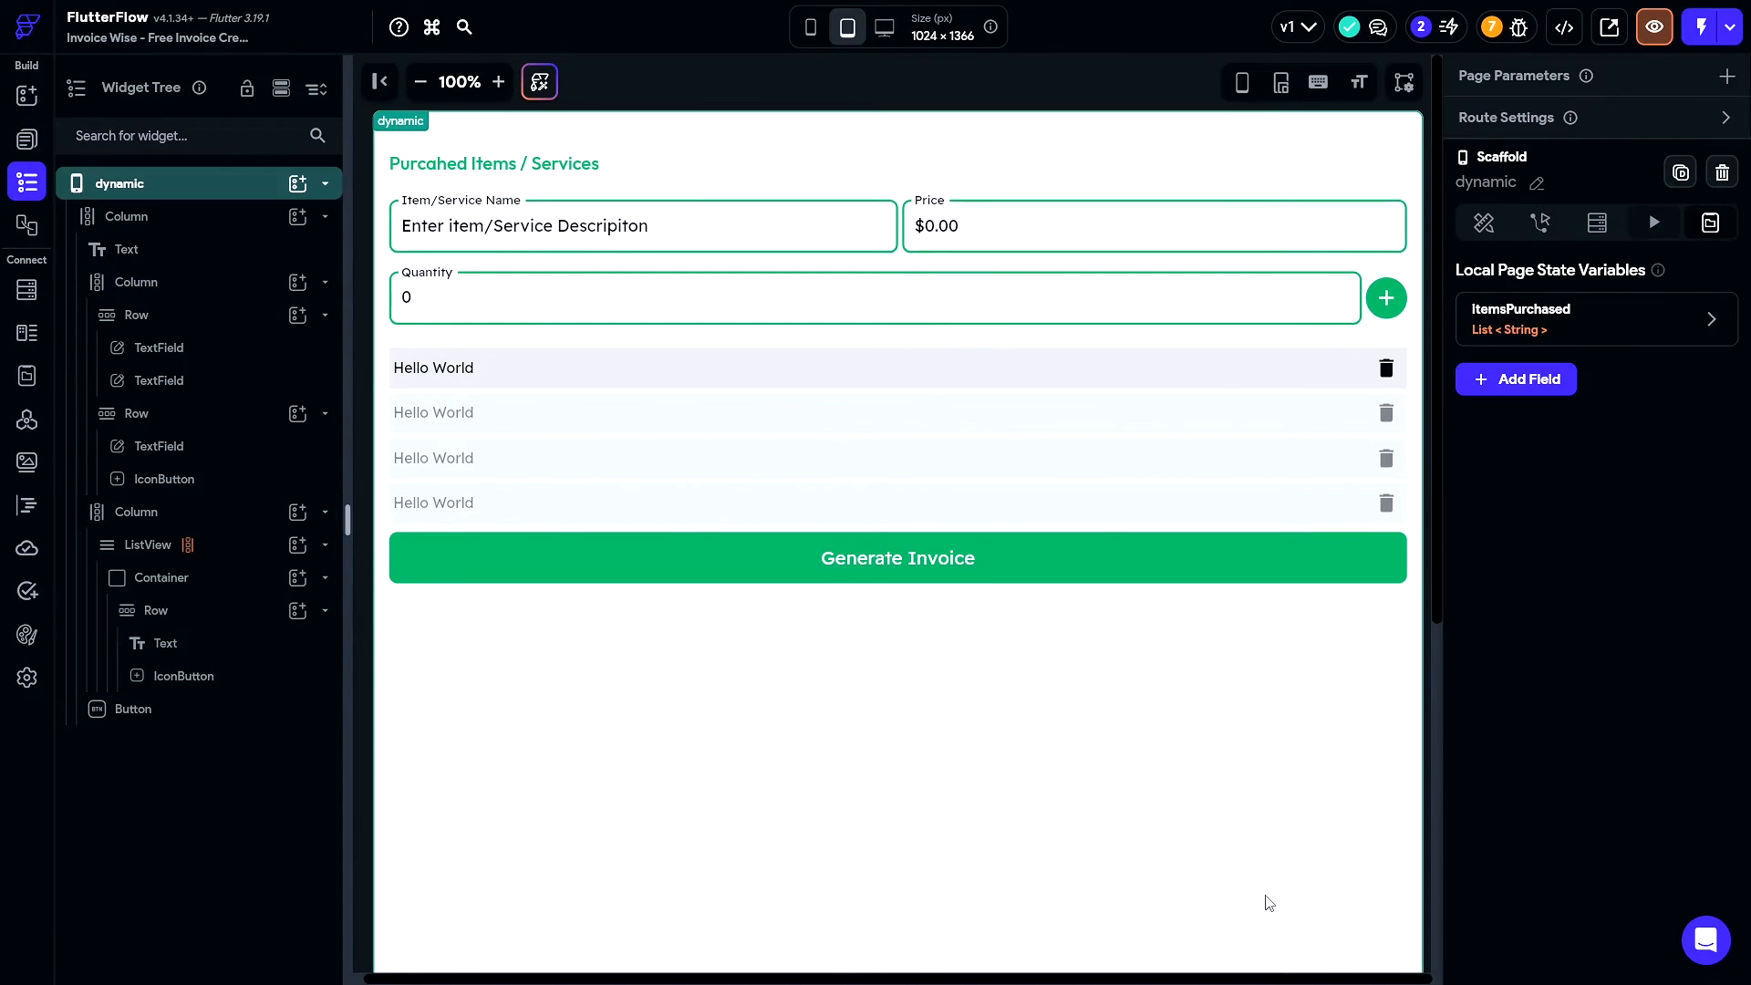
# Bind the row Text to the current Items Item entry instead of Hello World.
pyautogui.click(432, 366)
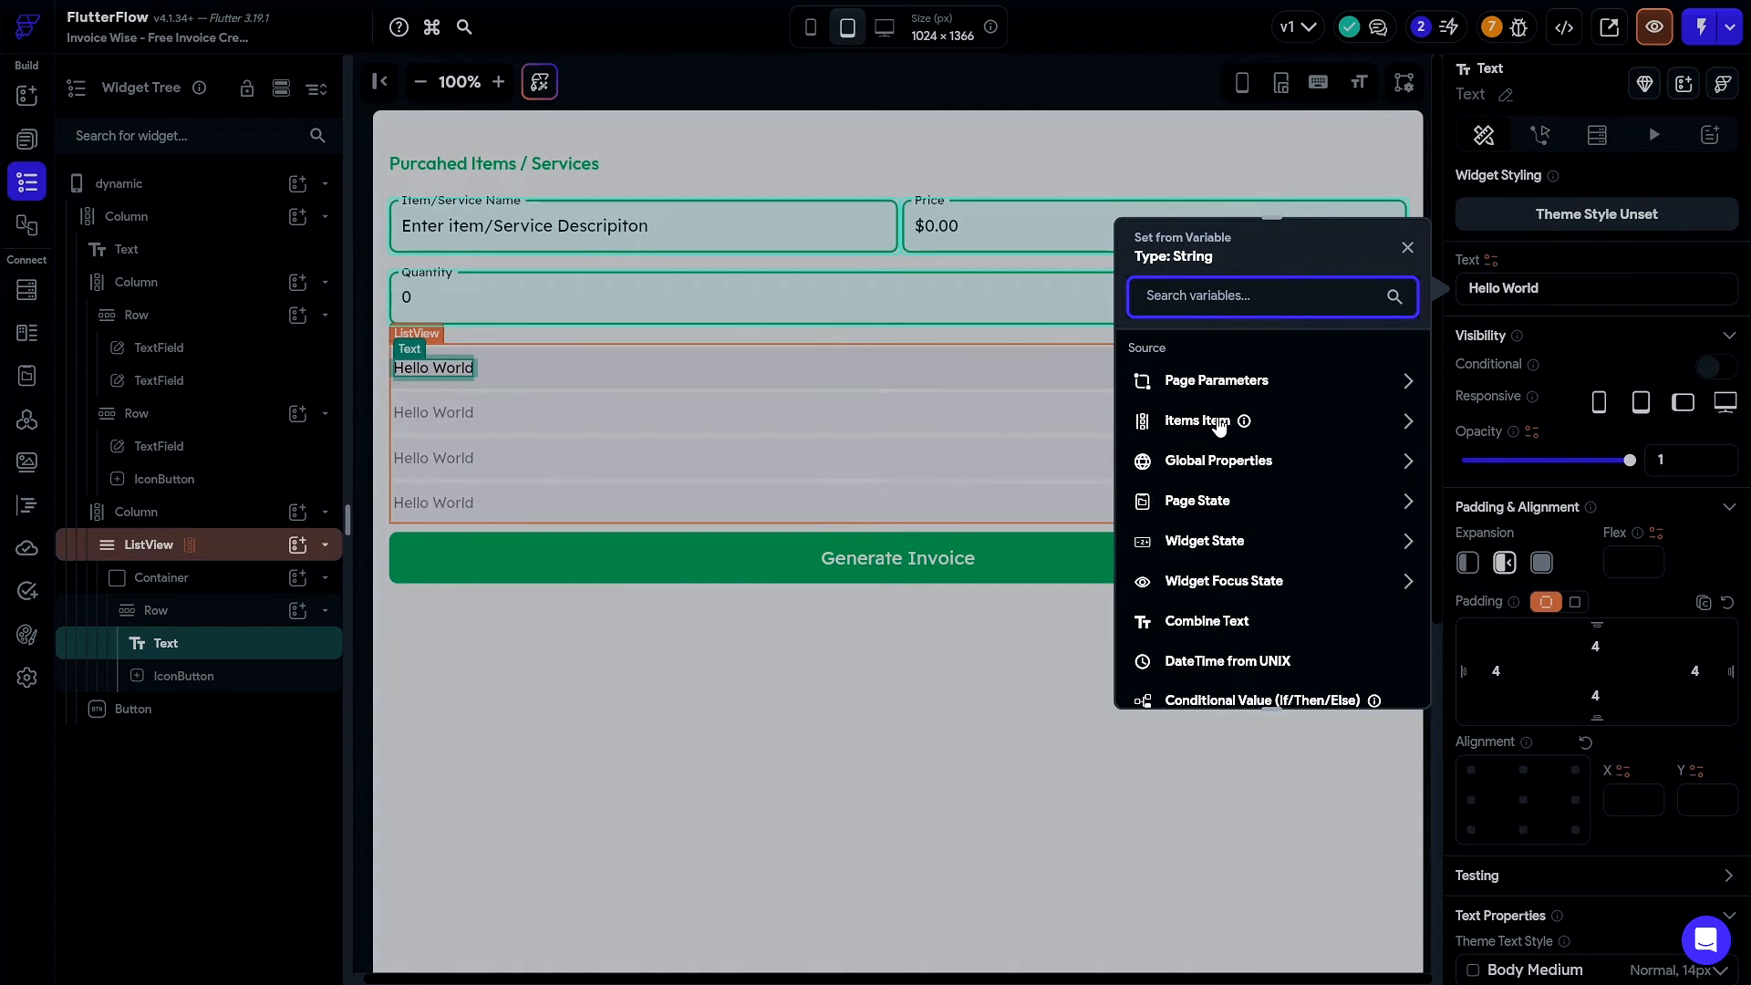
pyautogui.click(1193, 420)
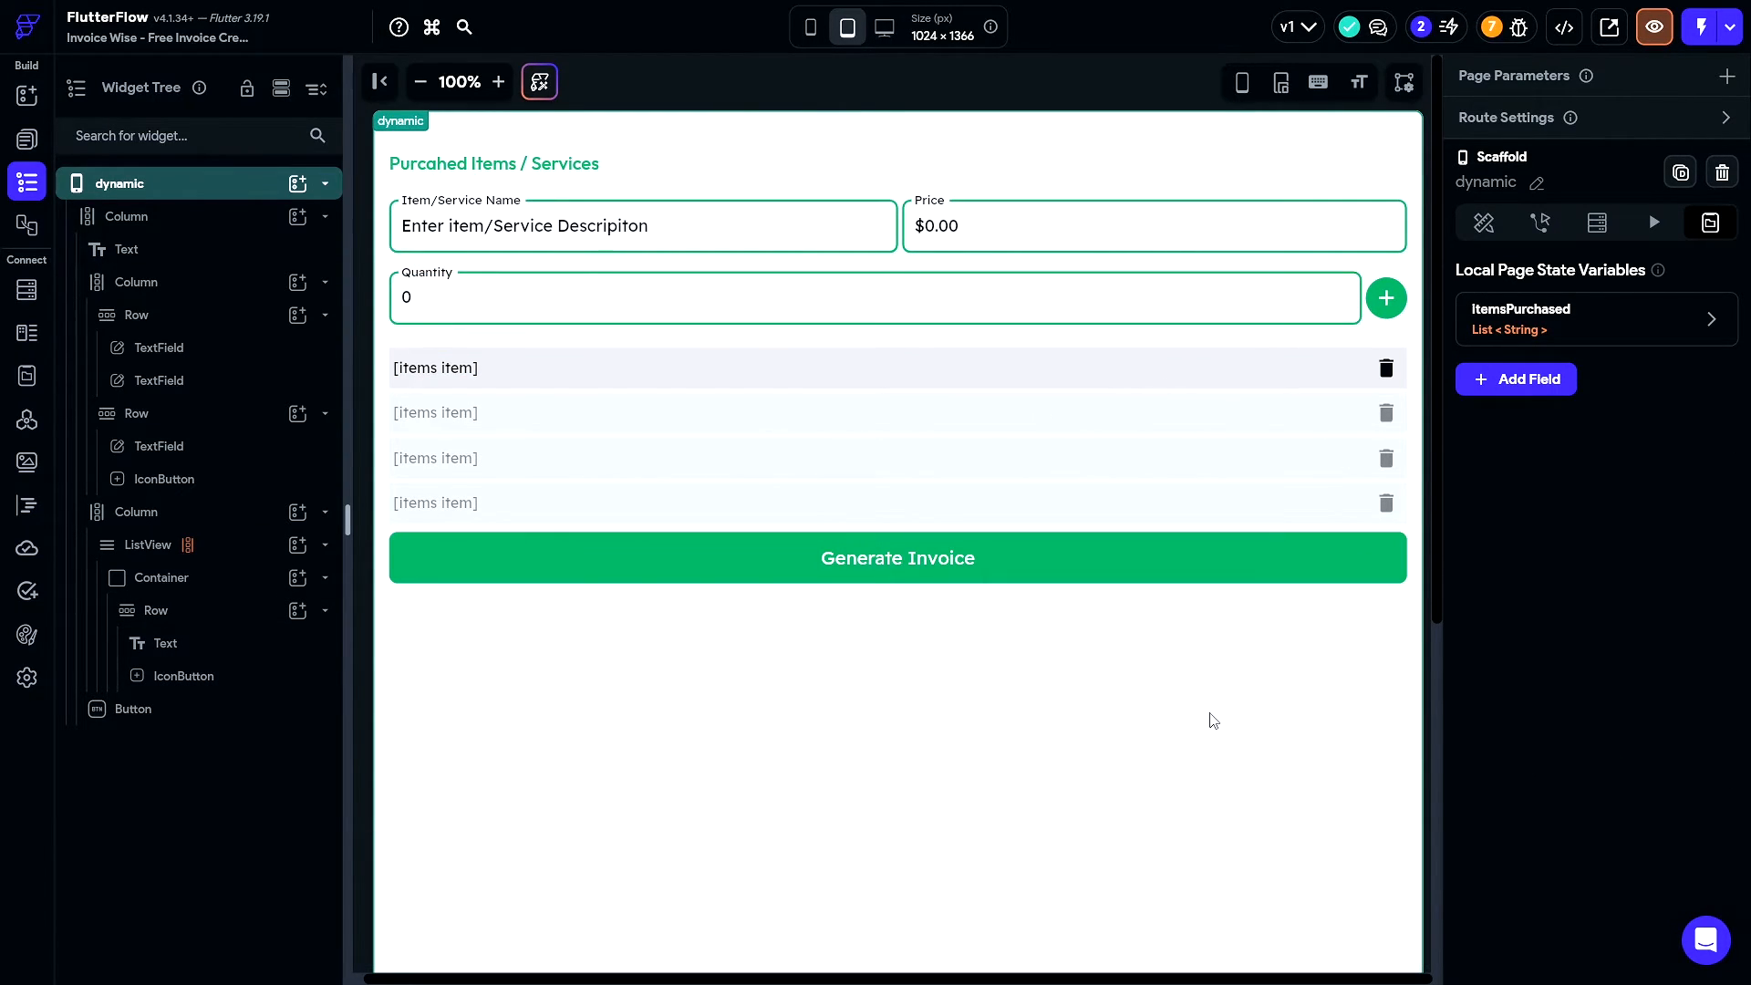
pyautogui.click(1386, 297)
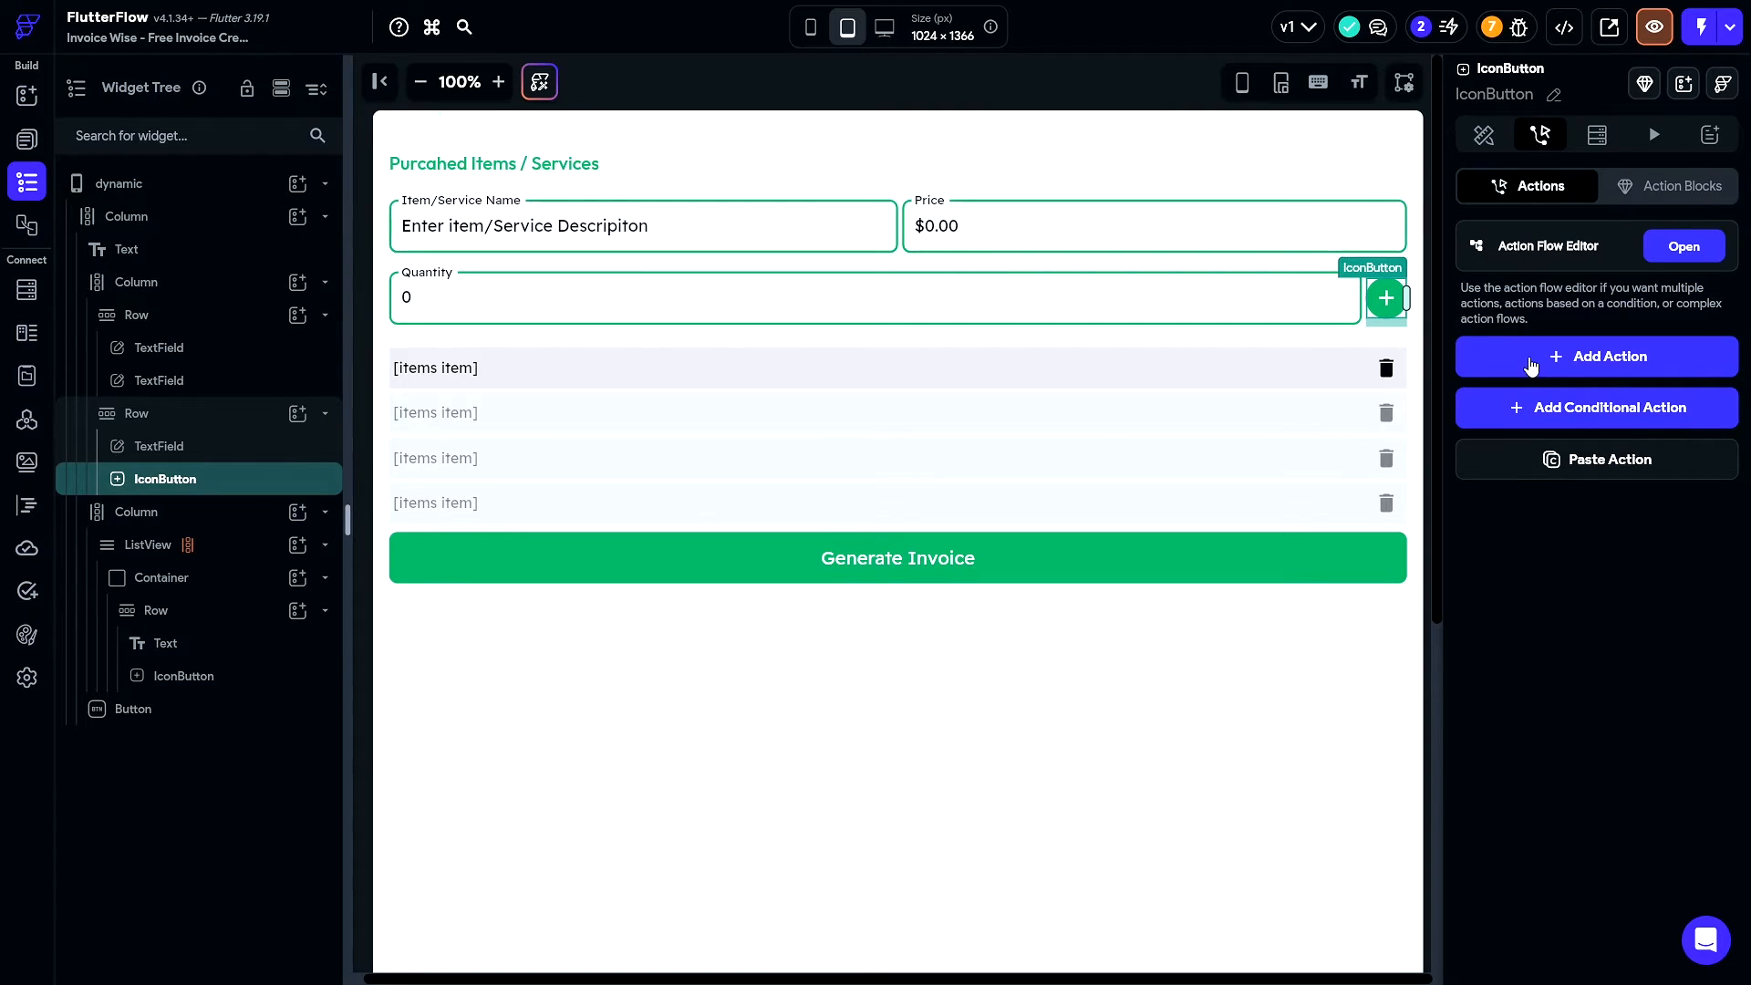
# Give the plus button an Update Page State action adding a Combine Text value to itemsPurchased.
pyautogui.click(1596, 356)
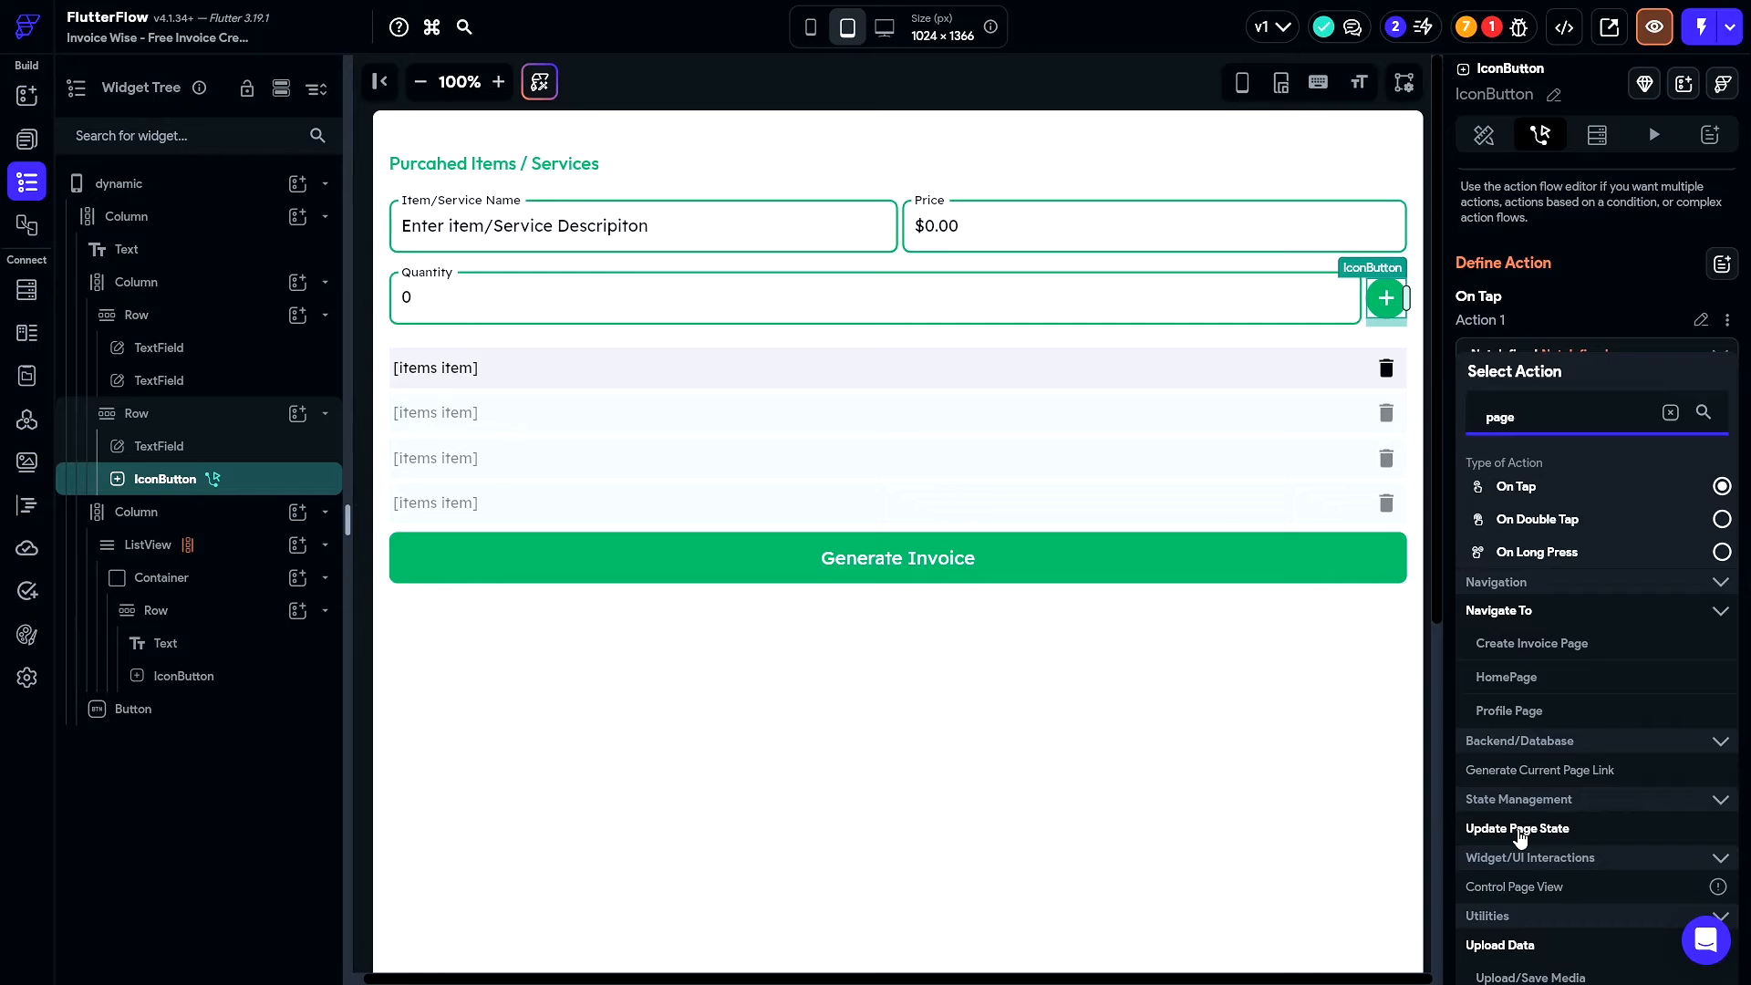
pyautogui.click(1516, 828)
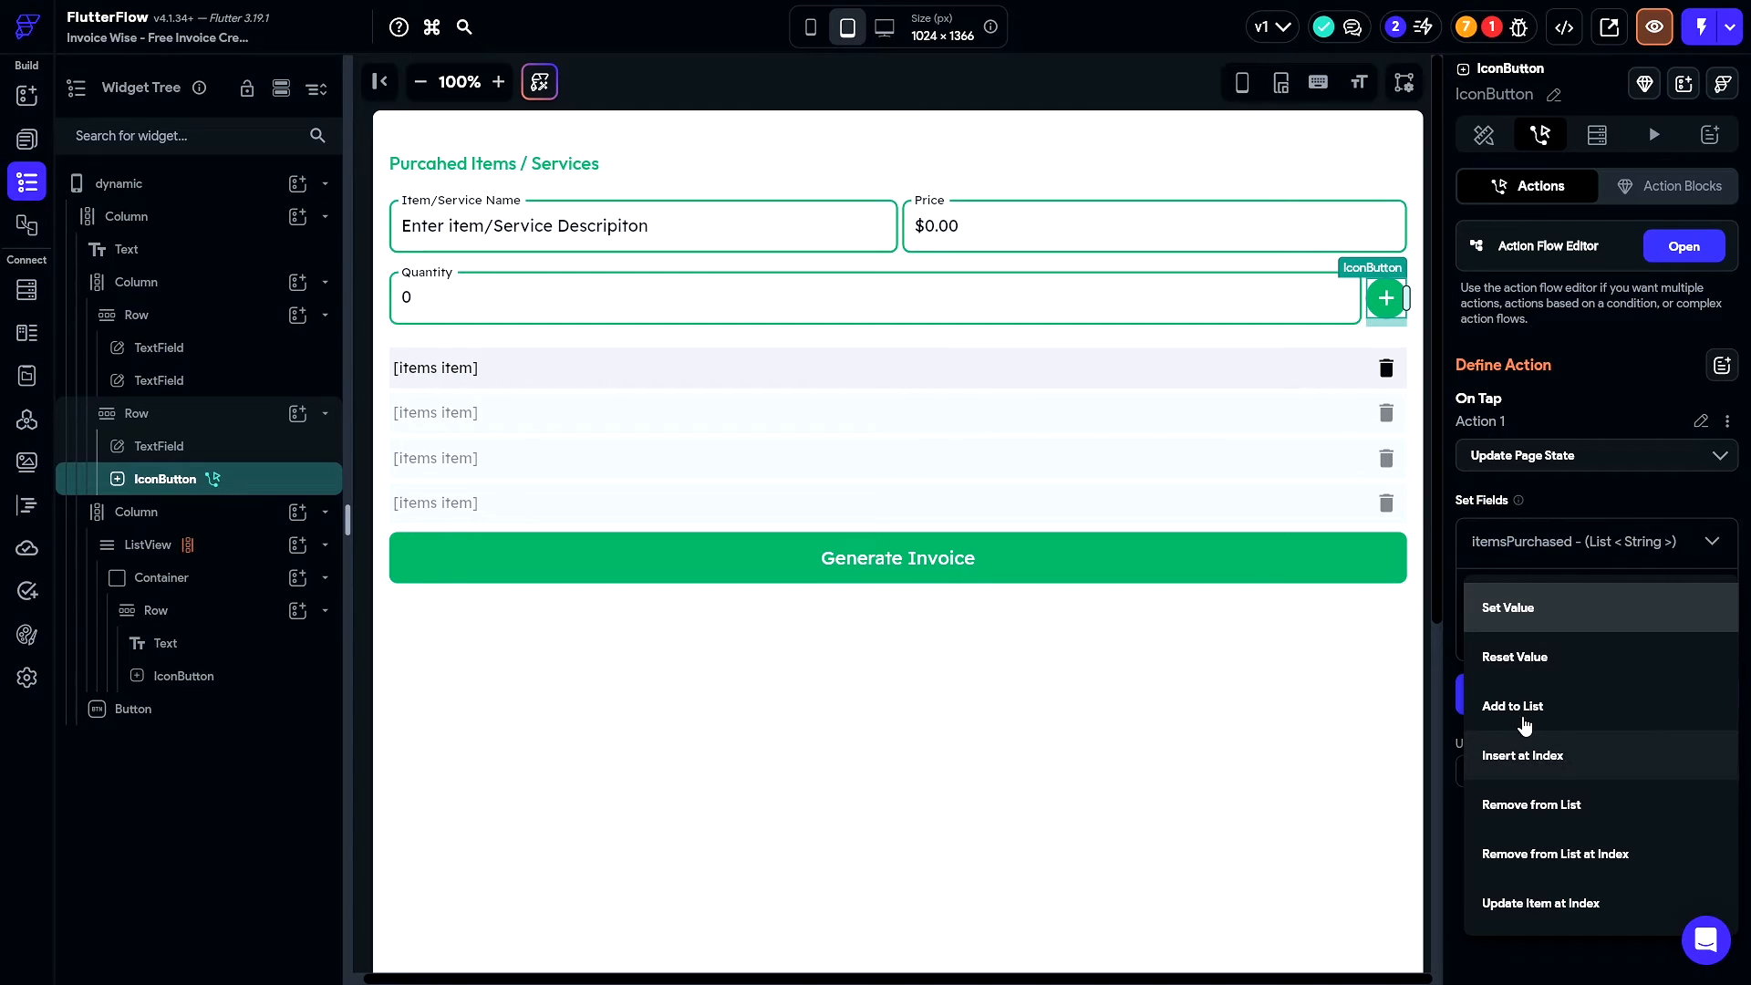
pyautogui.click(1513, 704)
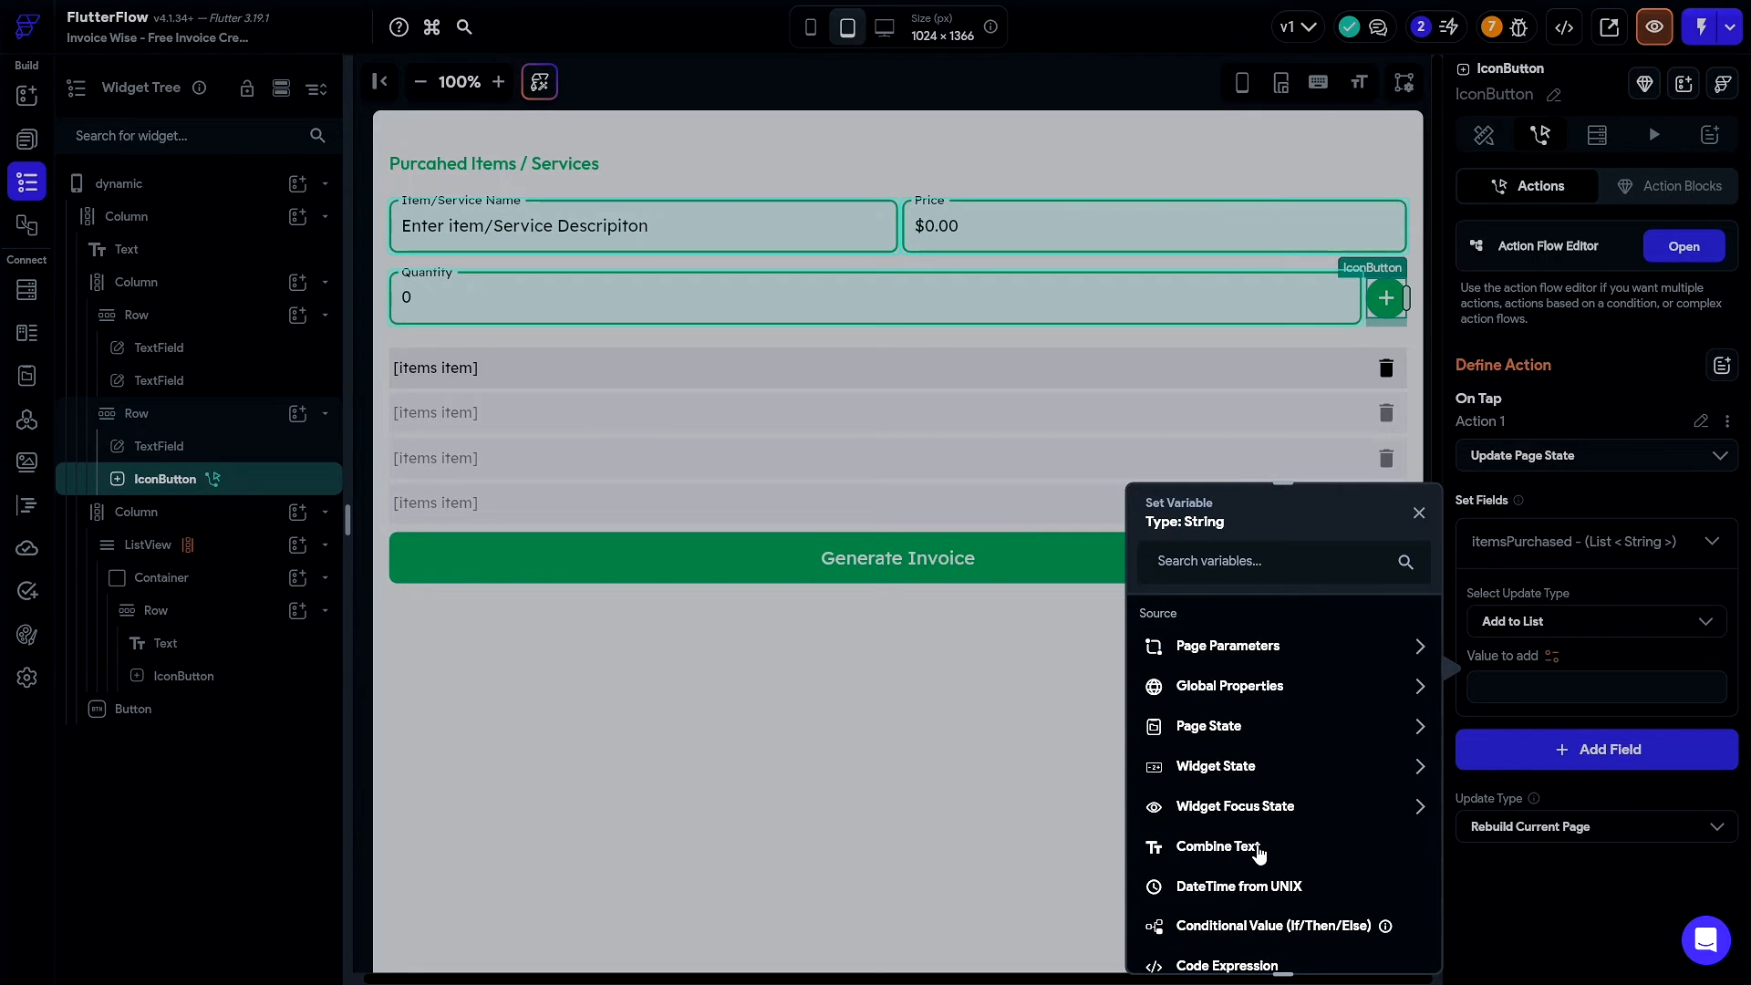
pyautogui.click(1215, 844)
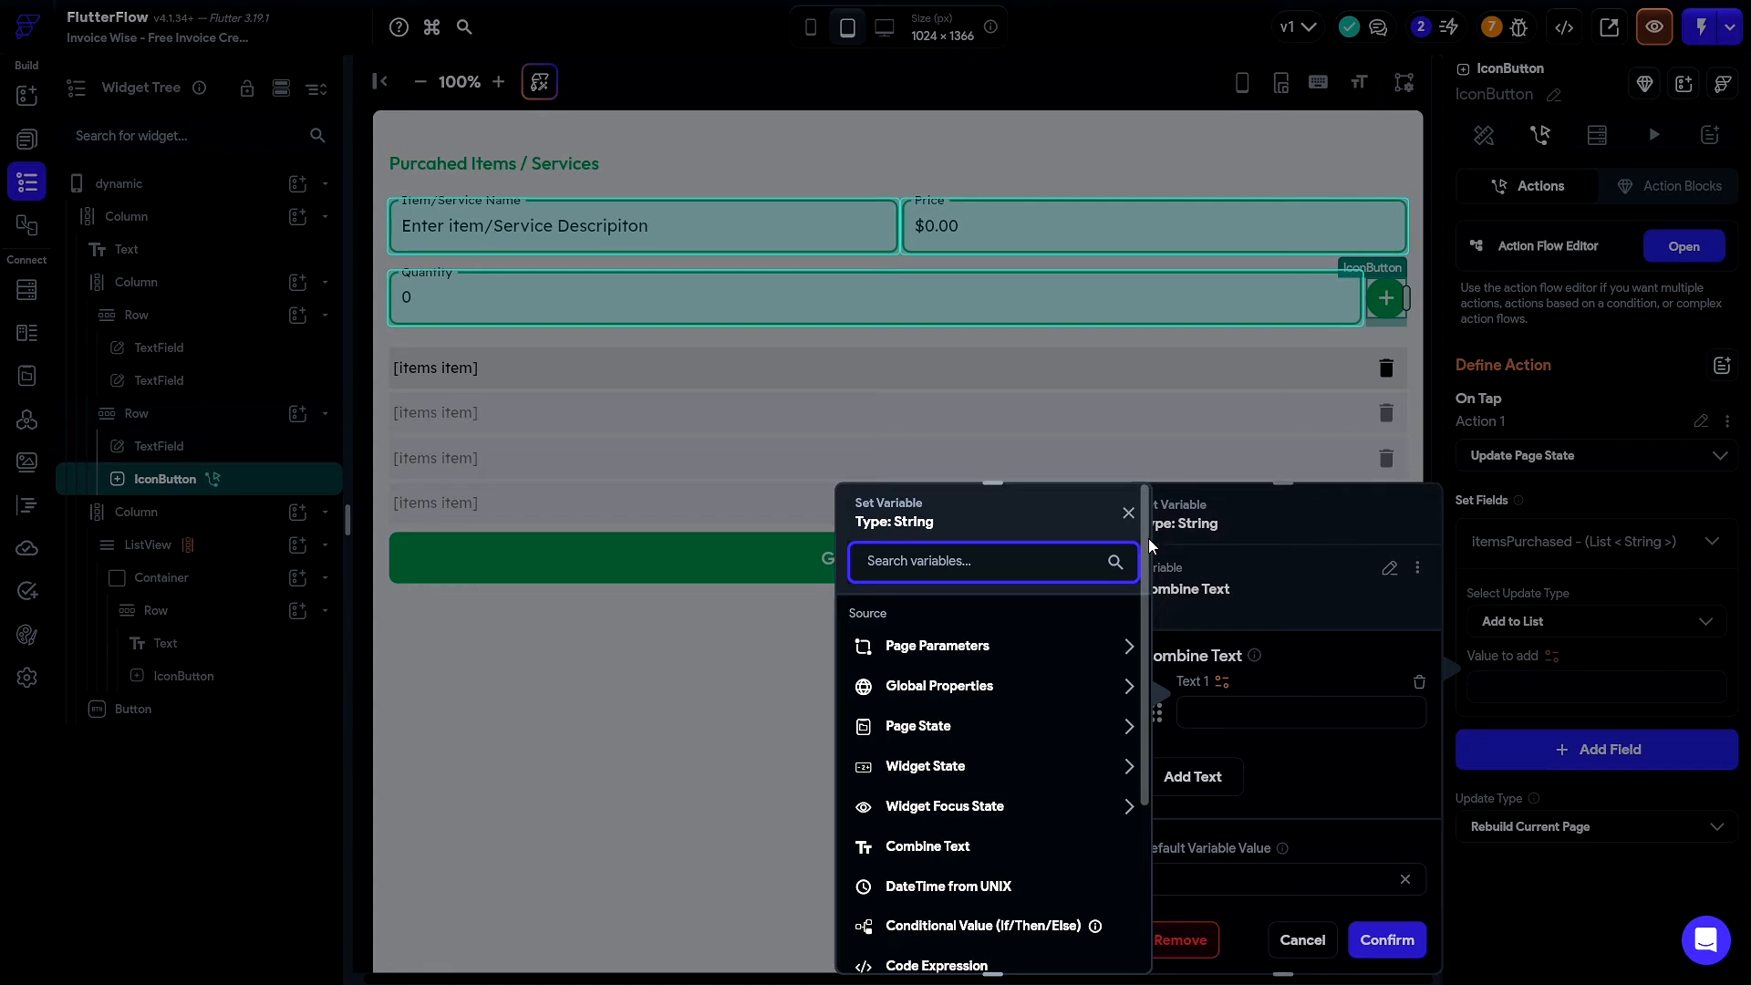
# Combine 'Item Name:', 'Price:' and 'Quantity:' labels with the three TextField values and confirm.
pyautogui.click(925, 764)
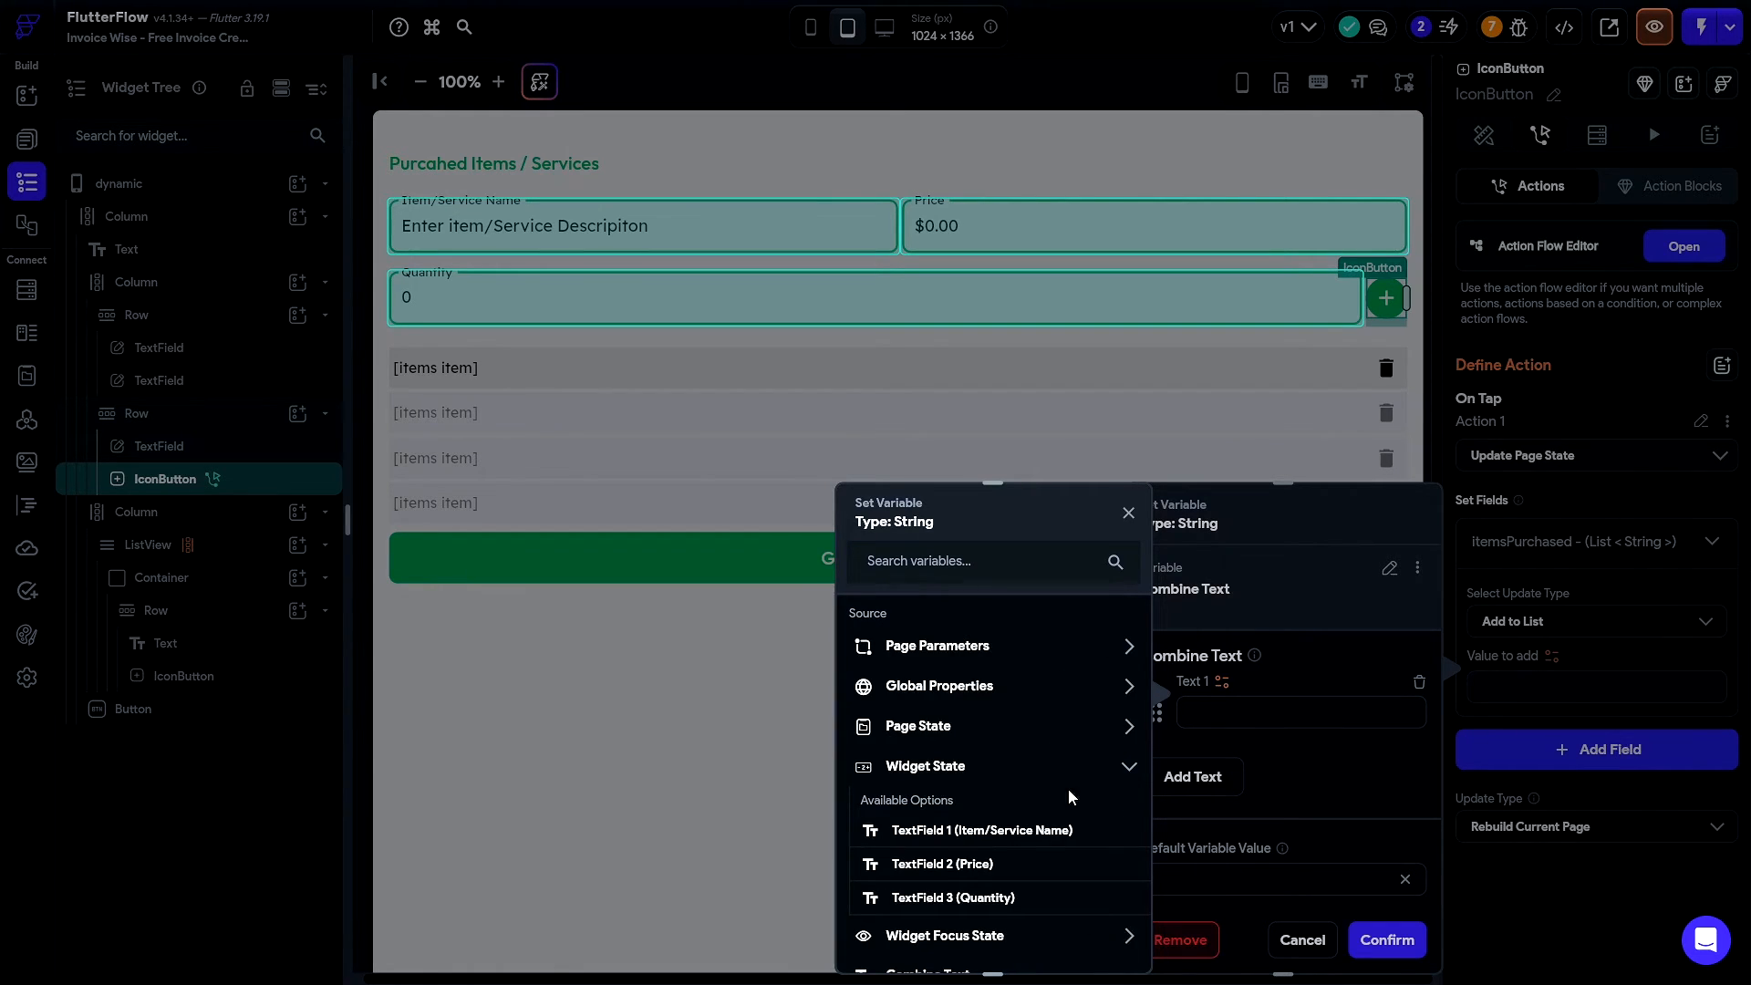
pyautogui.scroll(-3)
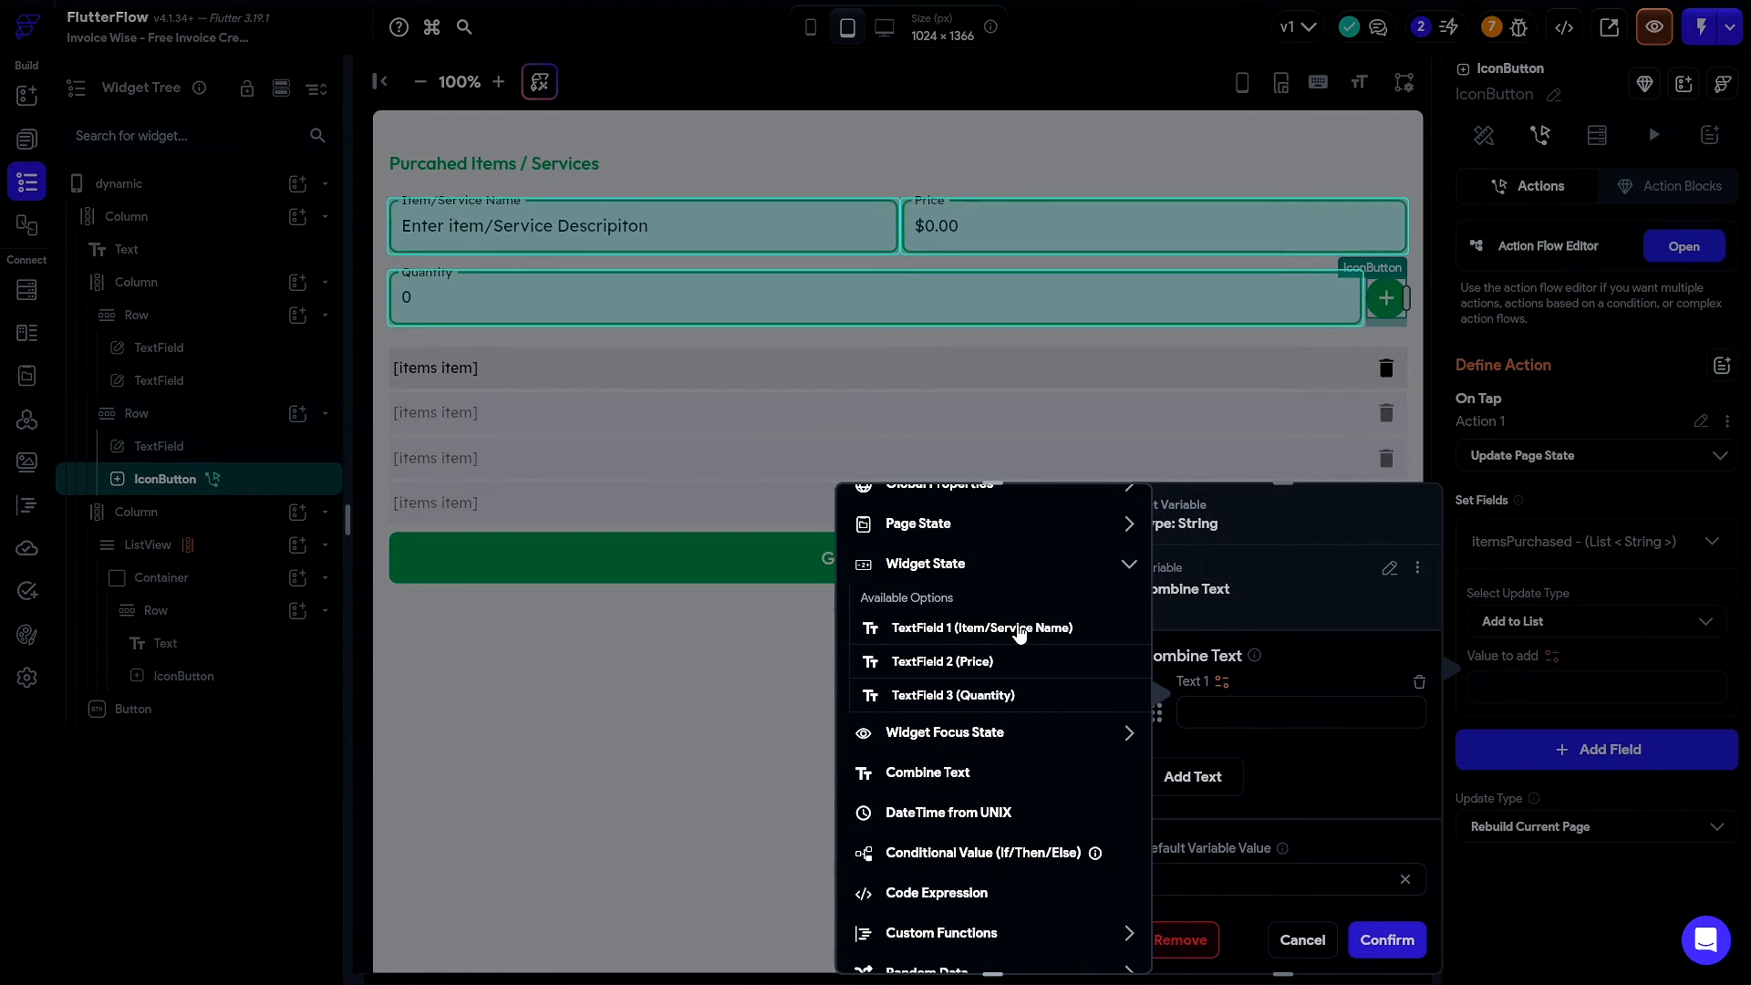
pyautogui.click(982, 625)
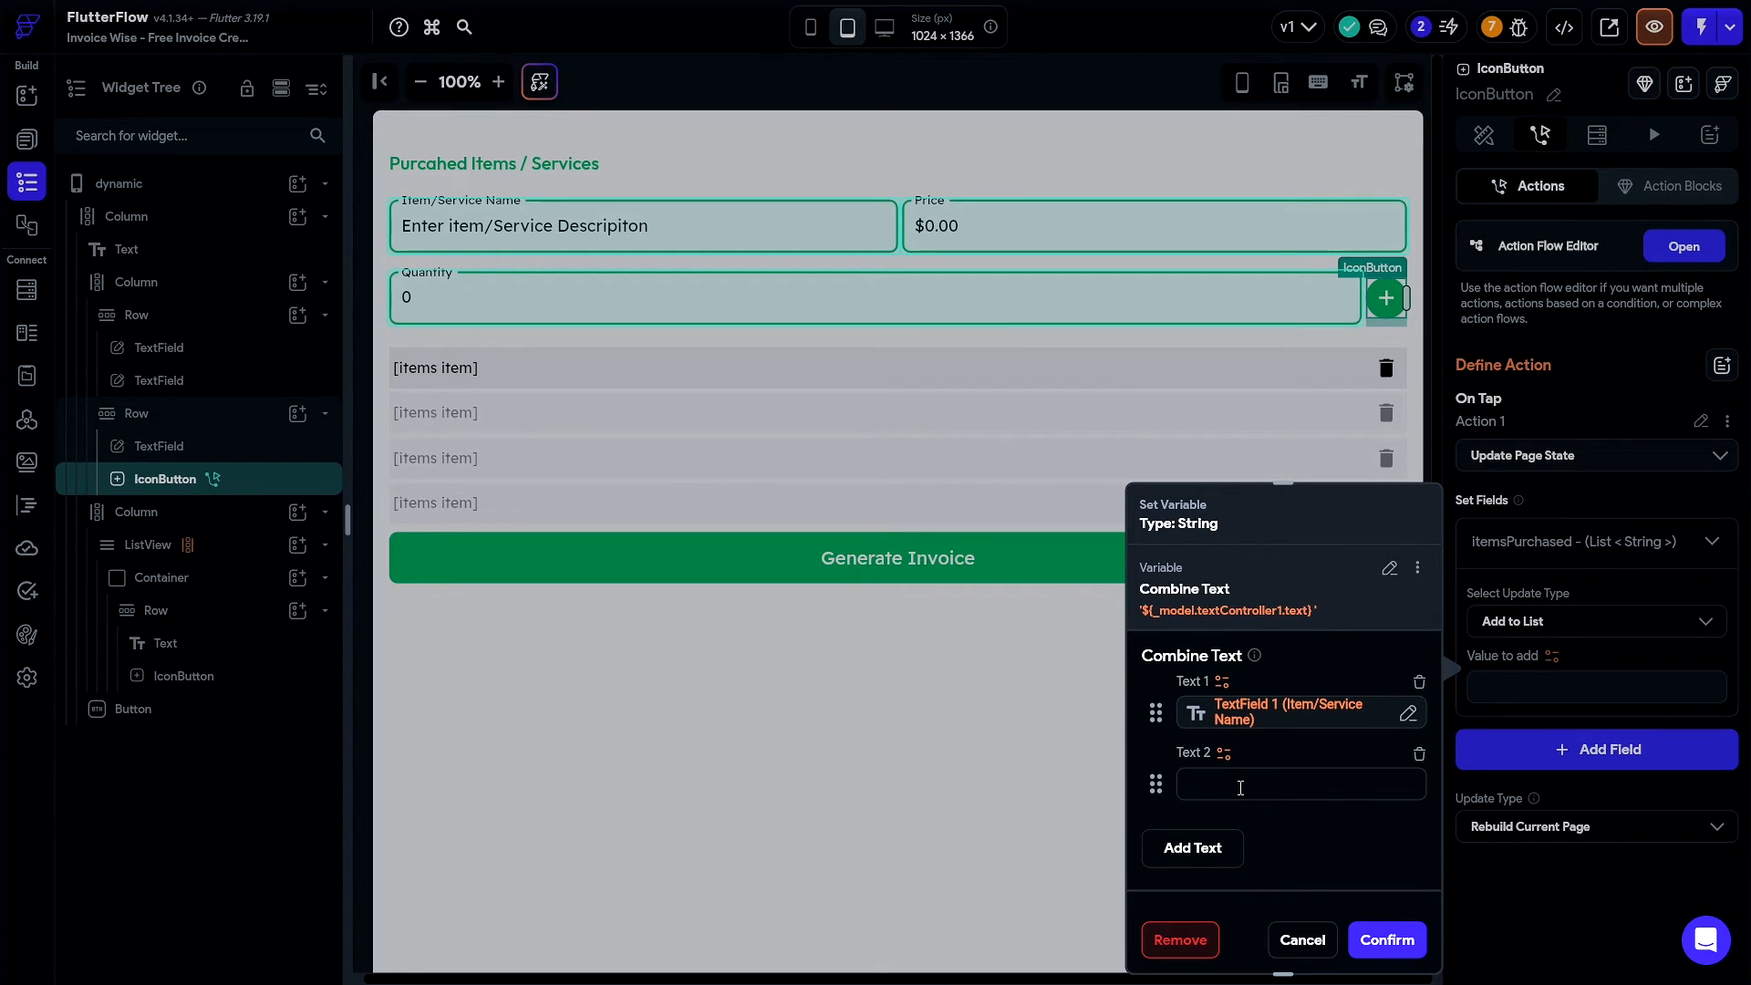
pyautogui.write('l')
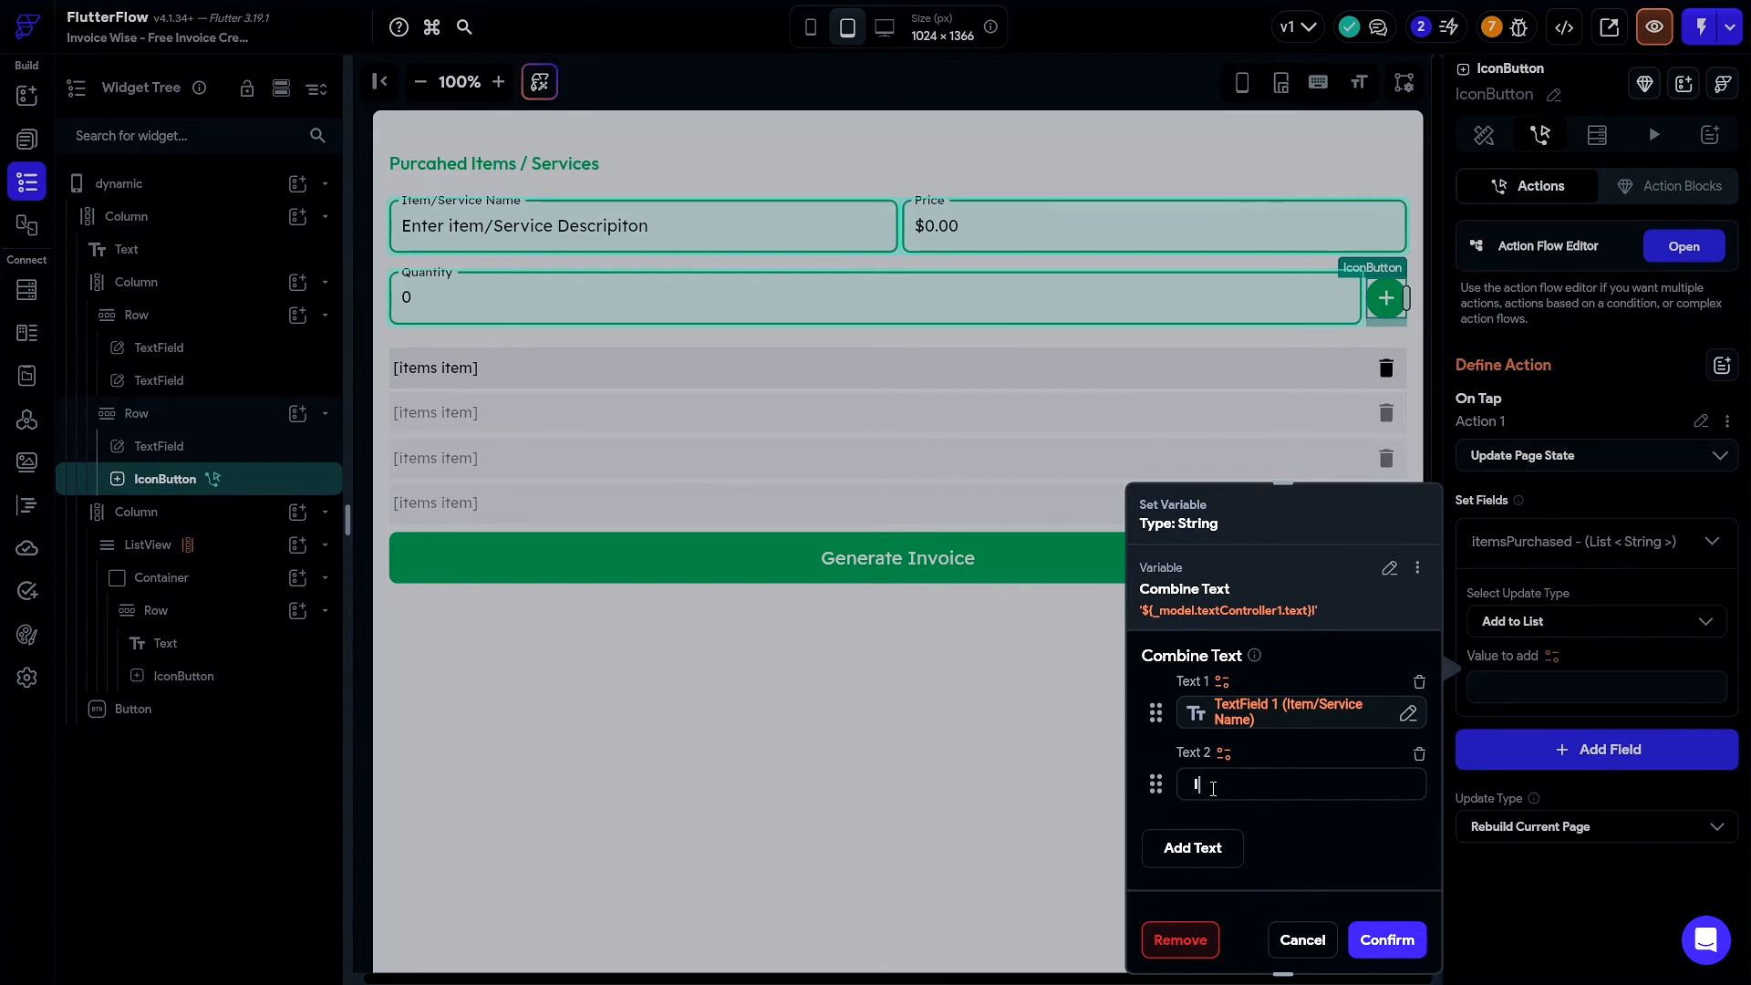
pyautogui.write('Item Name:')
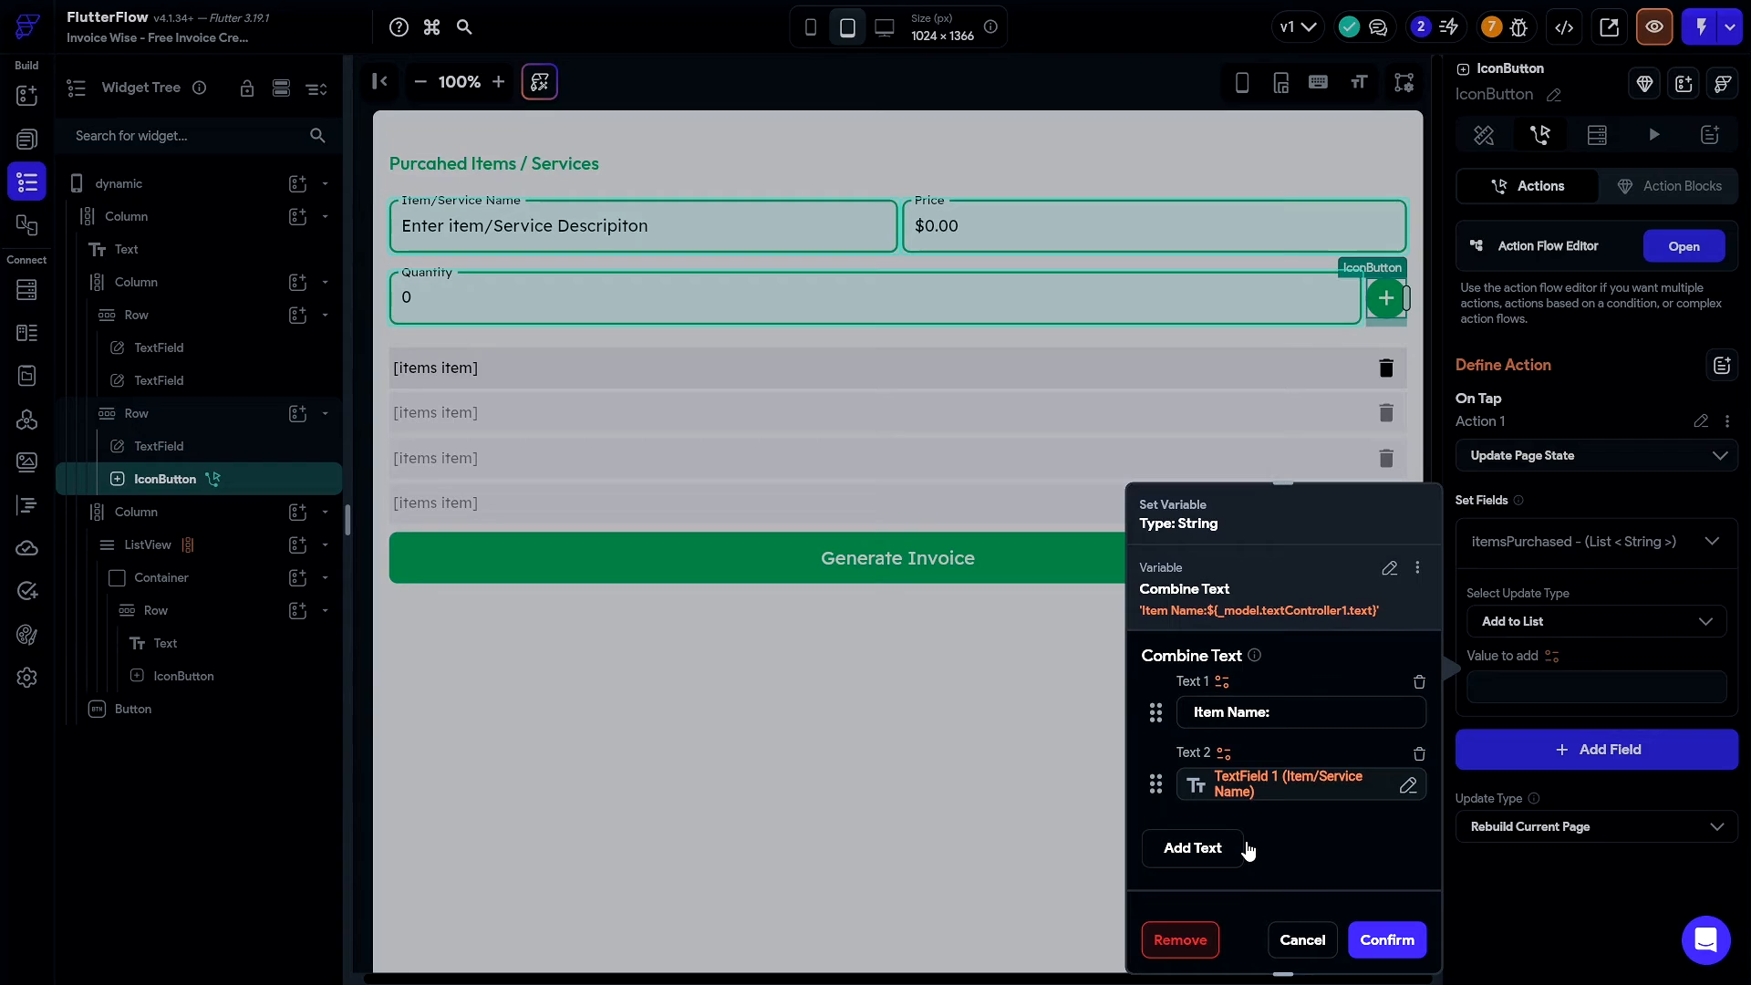
pyautogui.click(1191, 848)
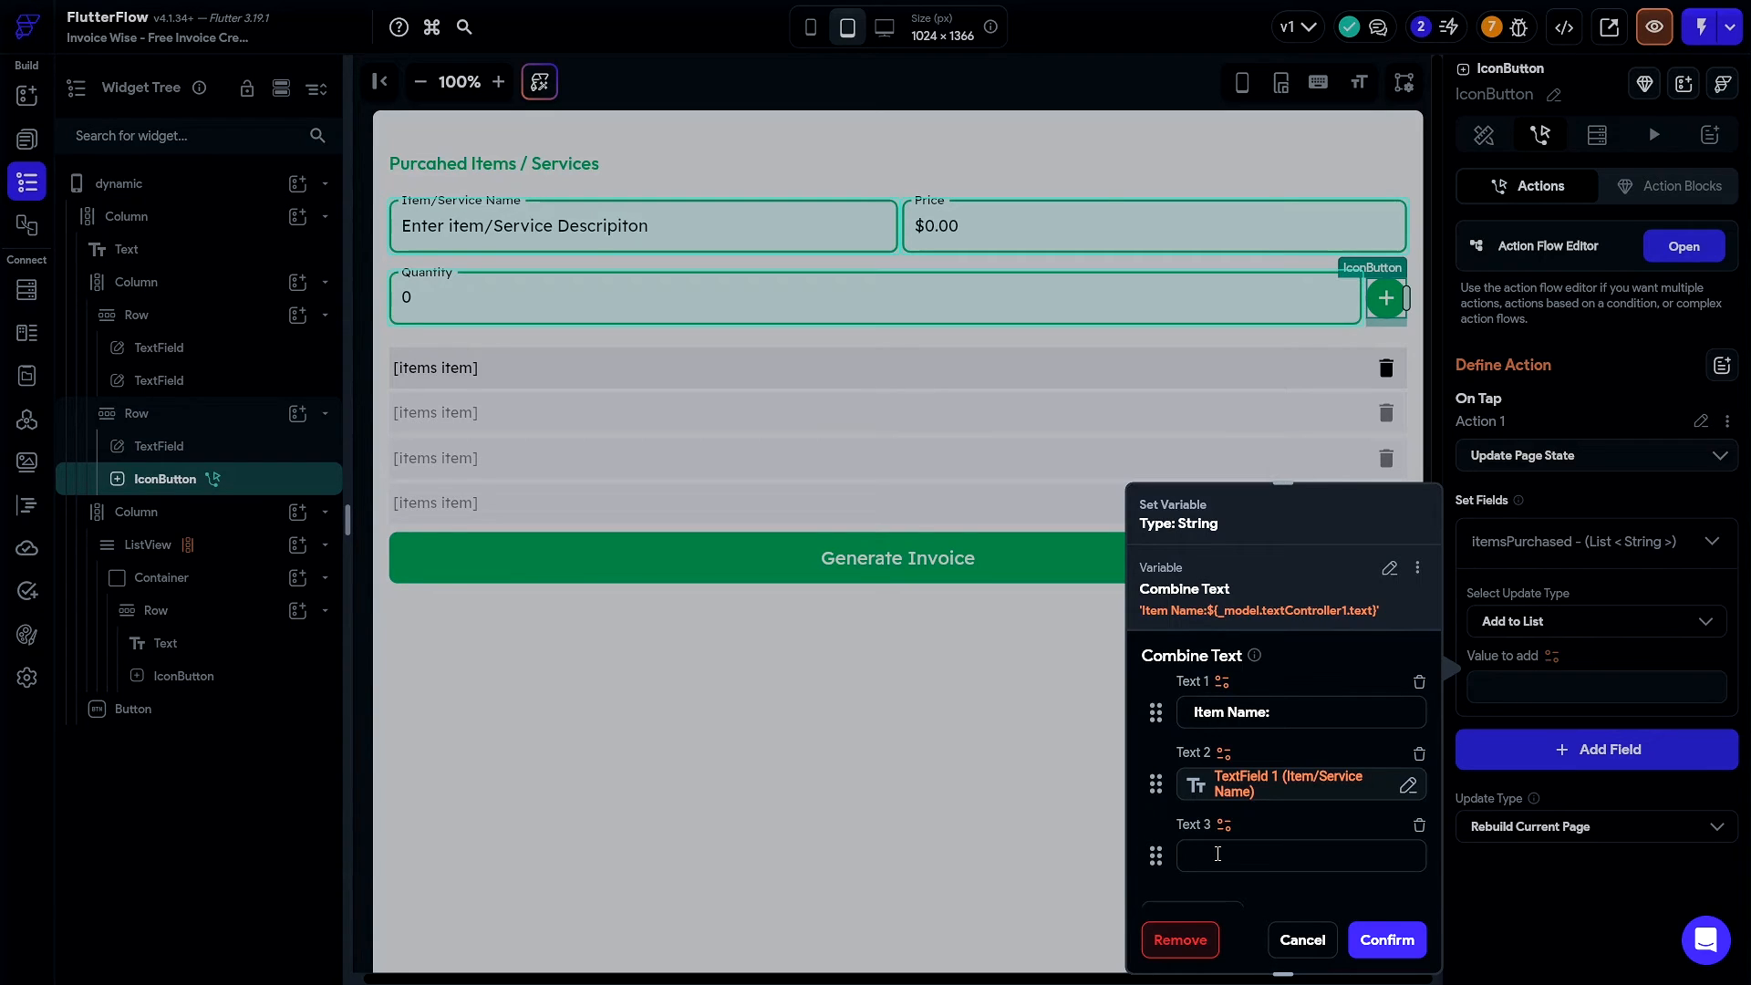
pyautogui.write('Price:')
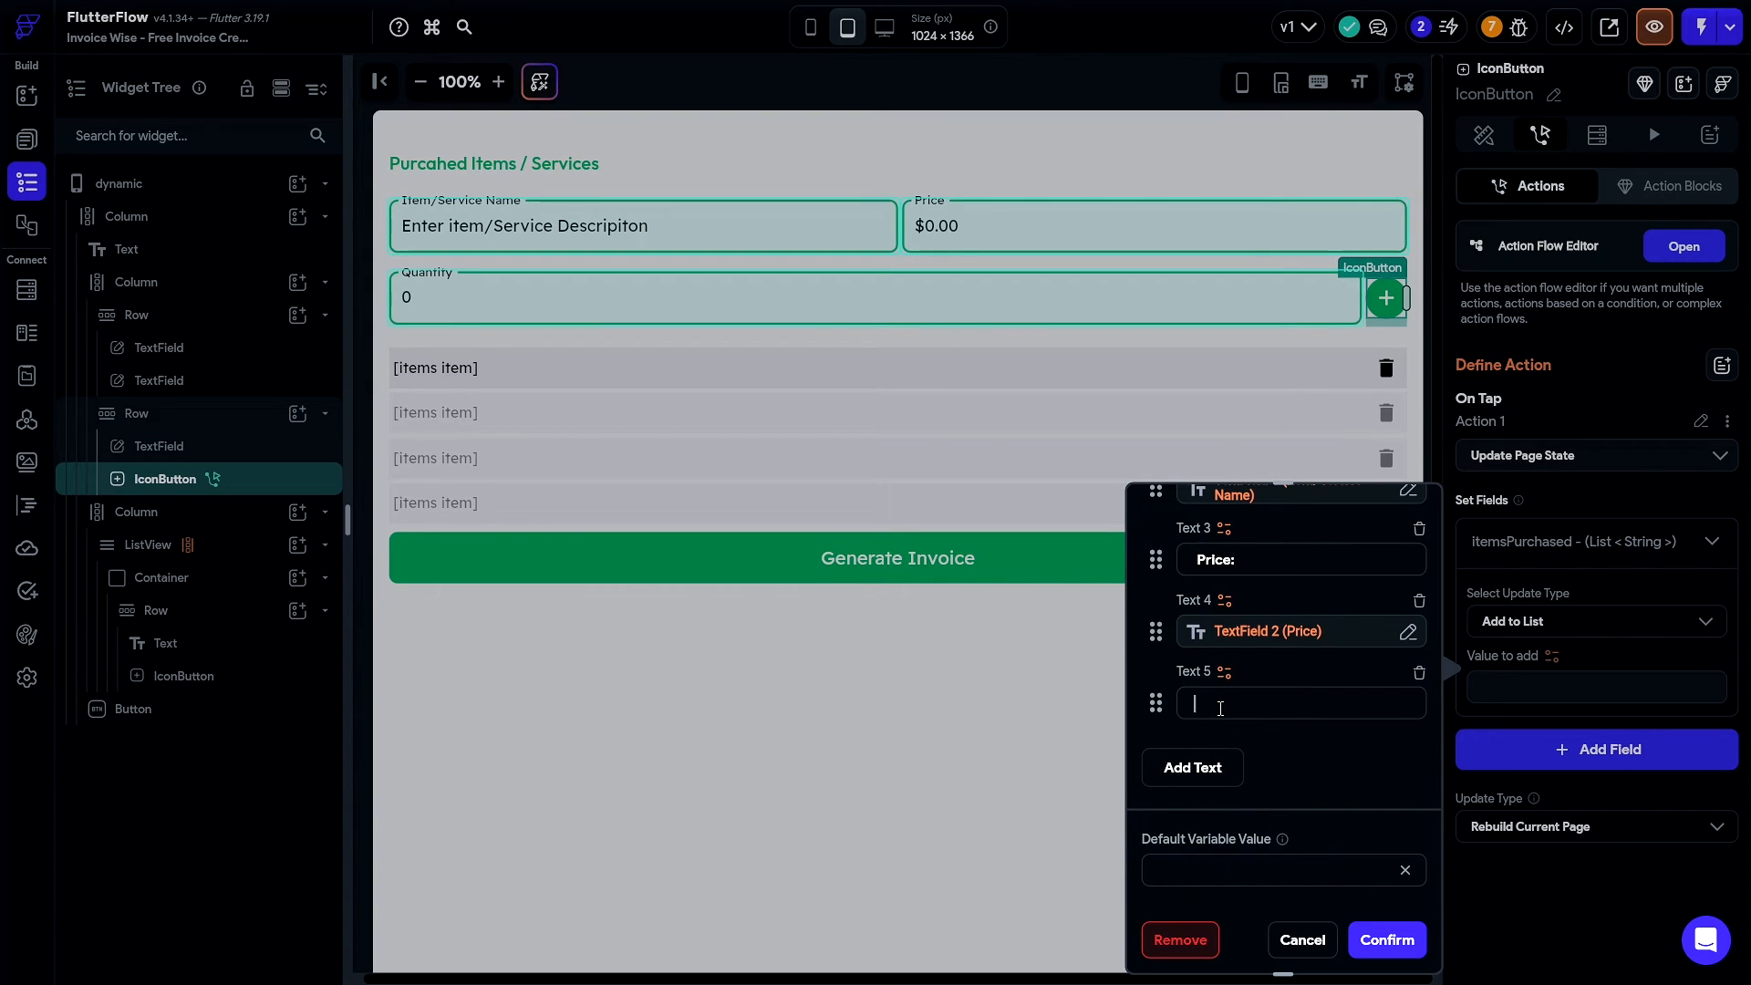
pyautogui.write('Quantity:')
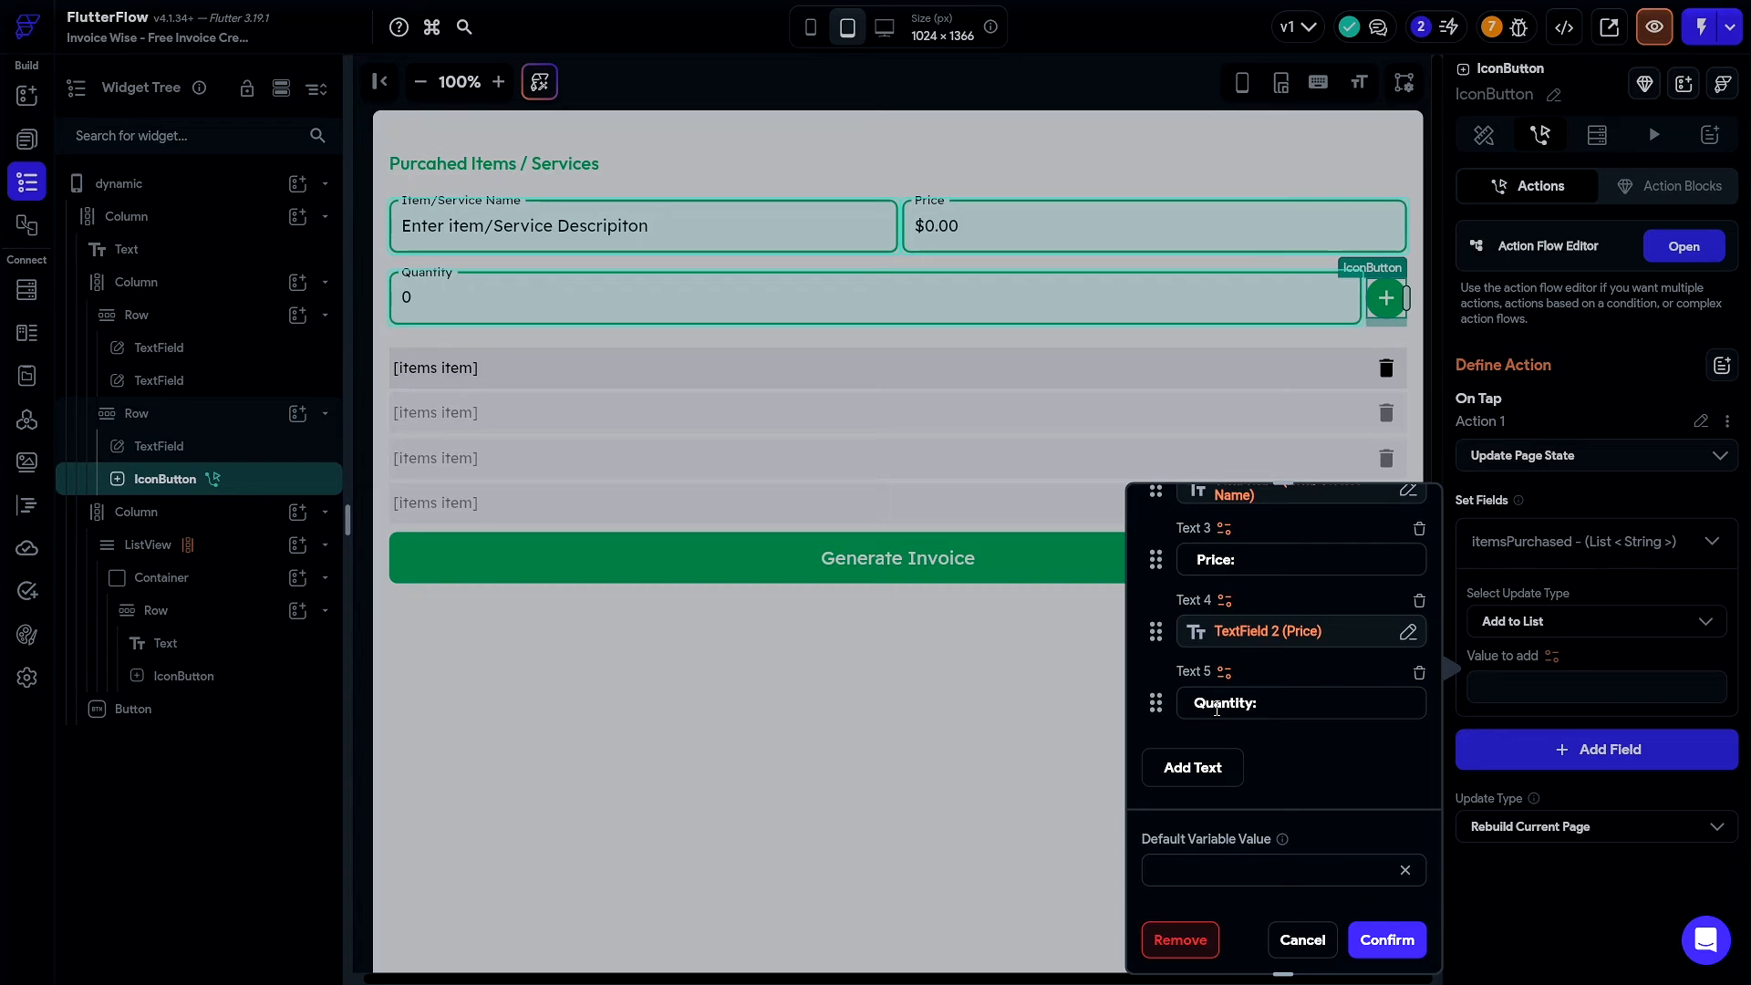
pyautogui.click(1191, 768)
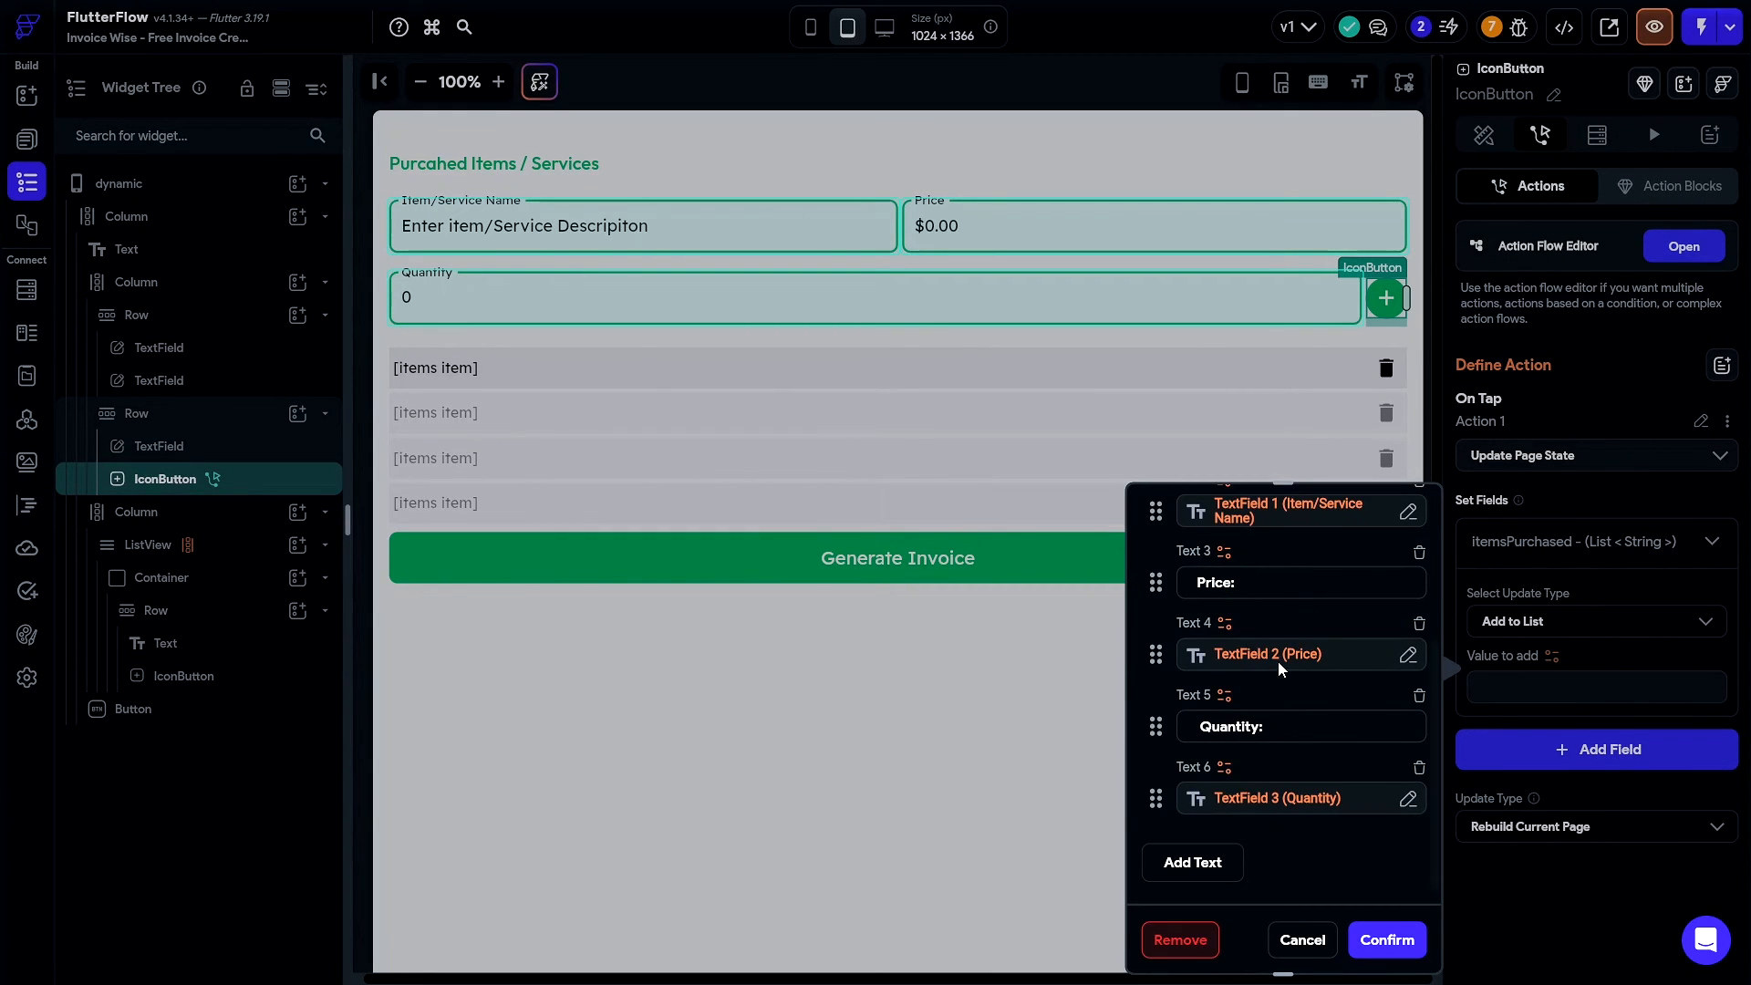
pyautogui.click(1384, 939)
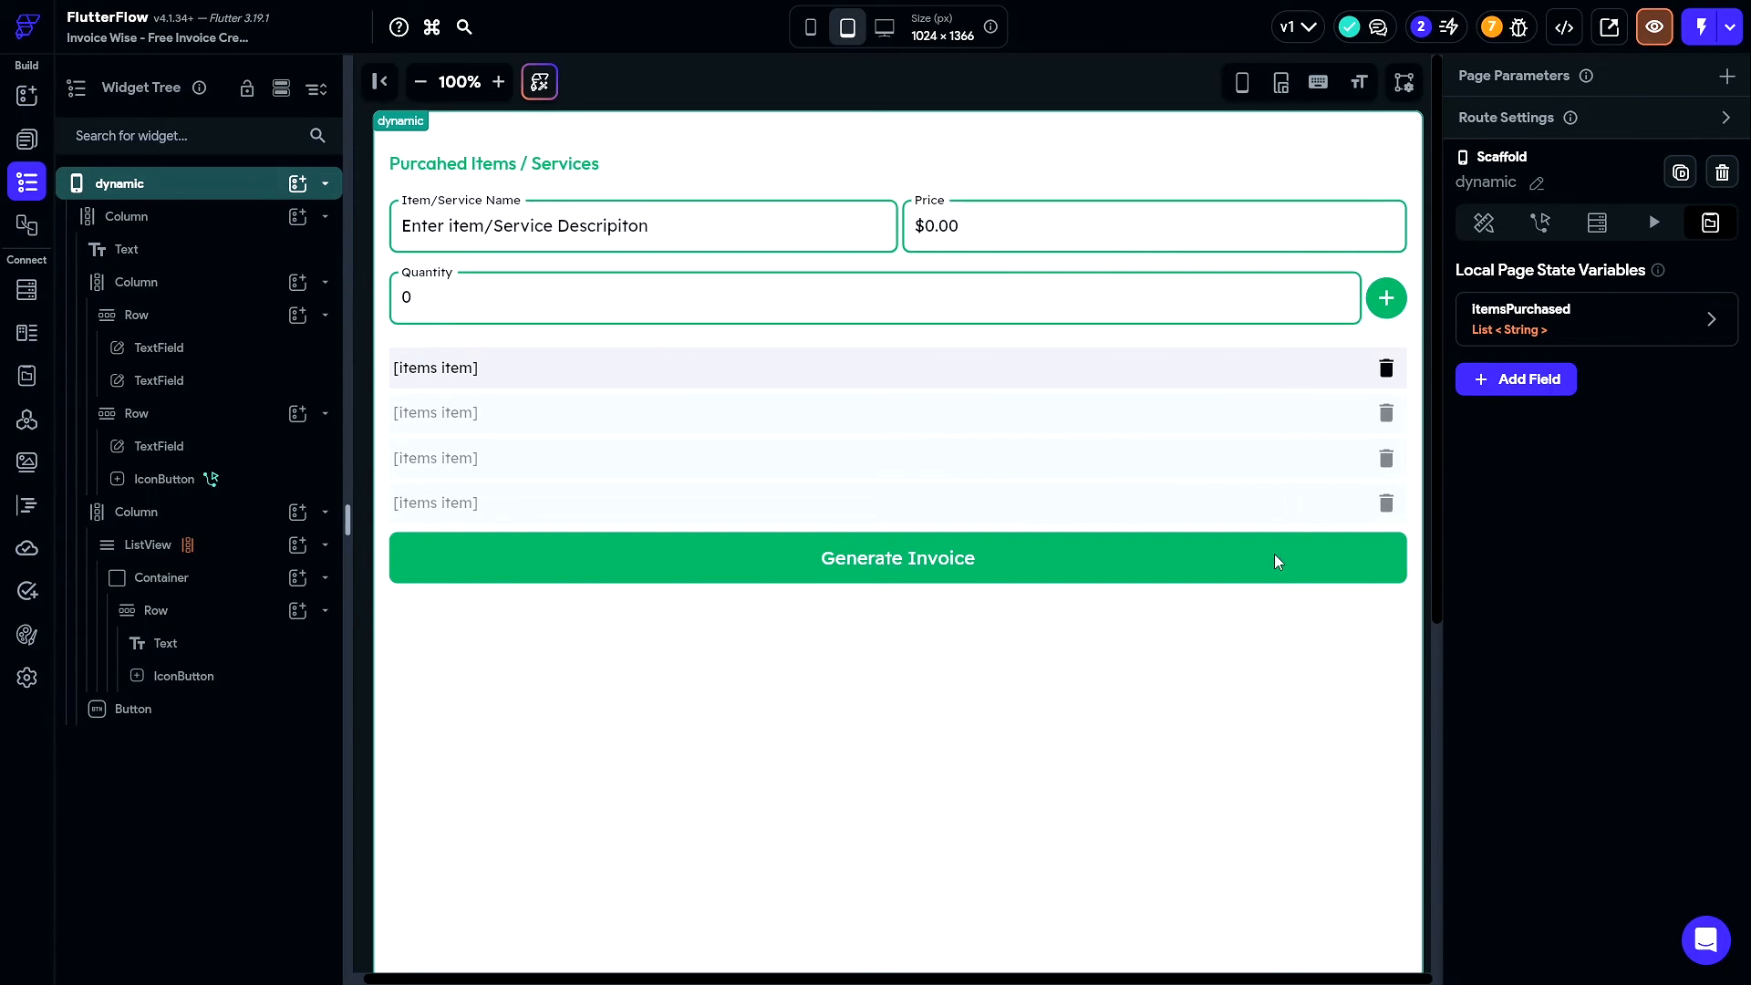
# Give the trash button an Update Page State action removing its Items Item from itemsPurchased.
pyautogui.click(1385, 368)
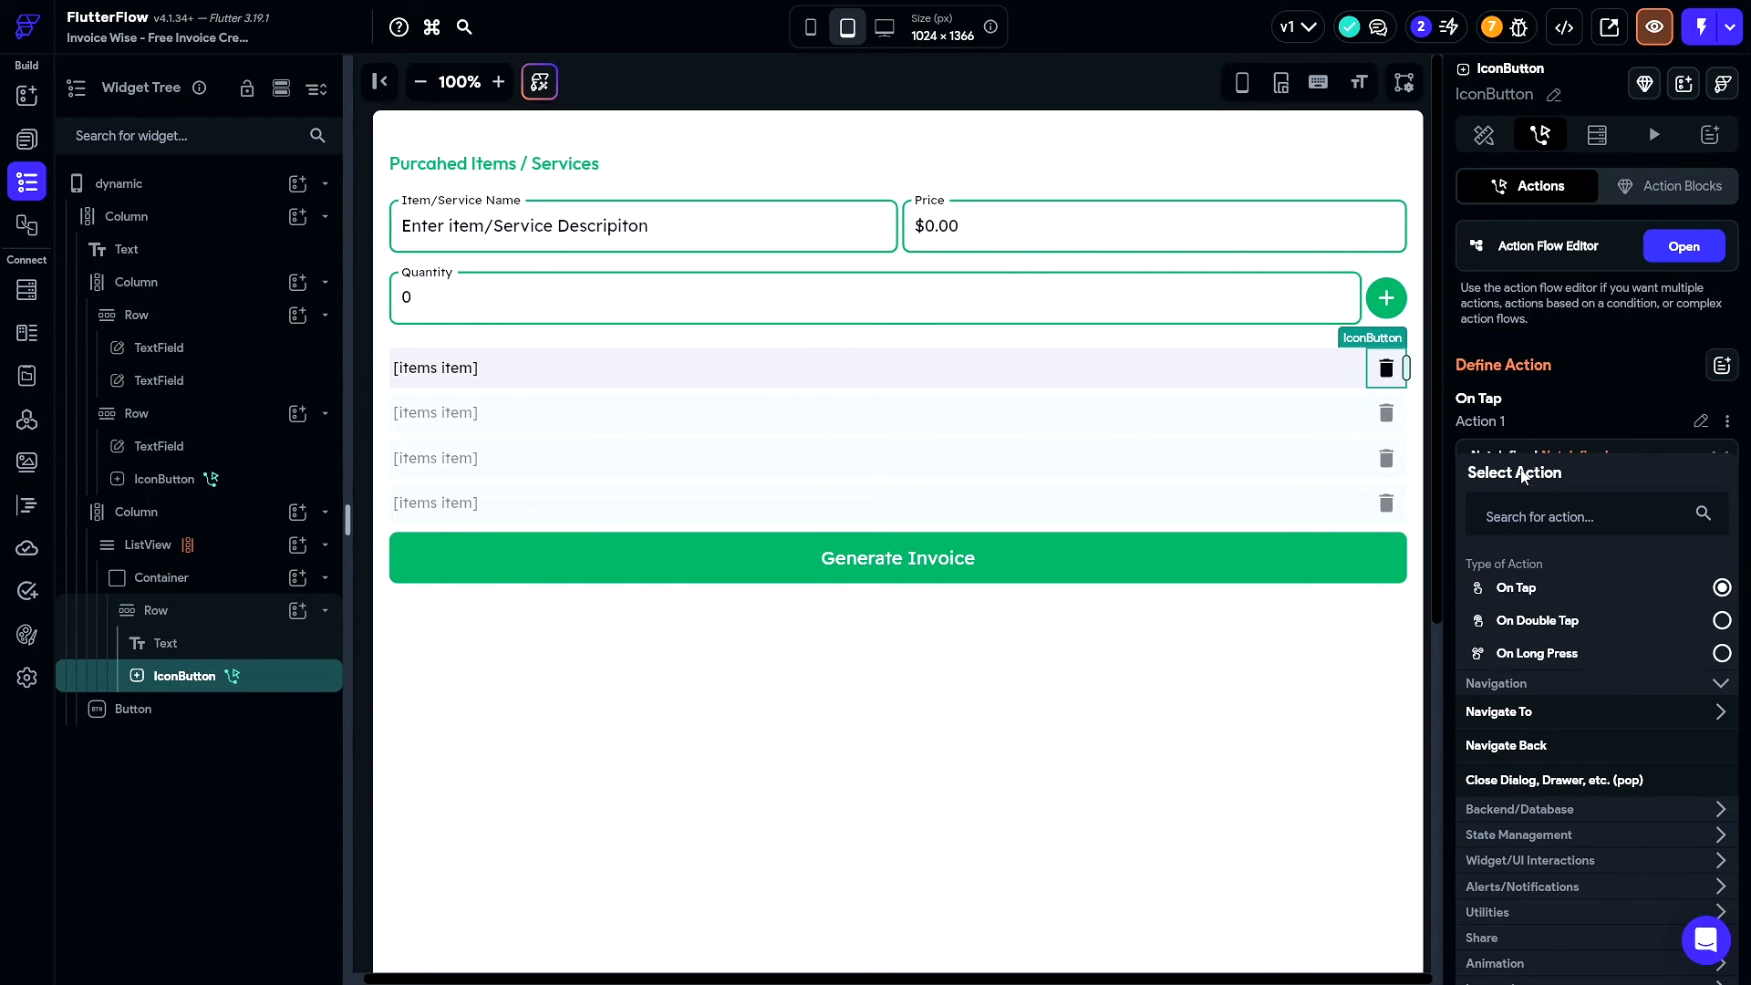
pyautogui.write('[a')
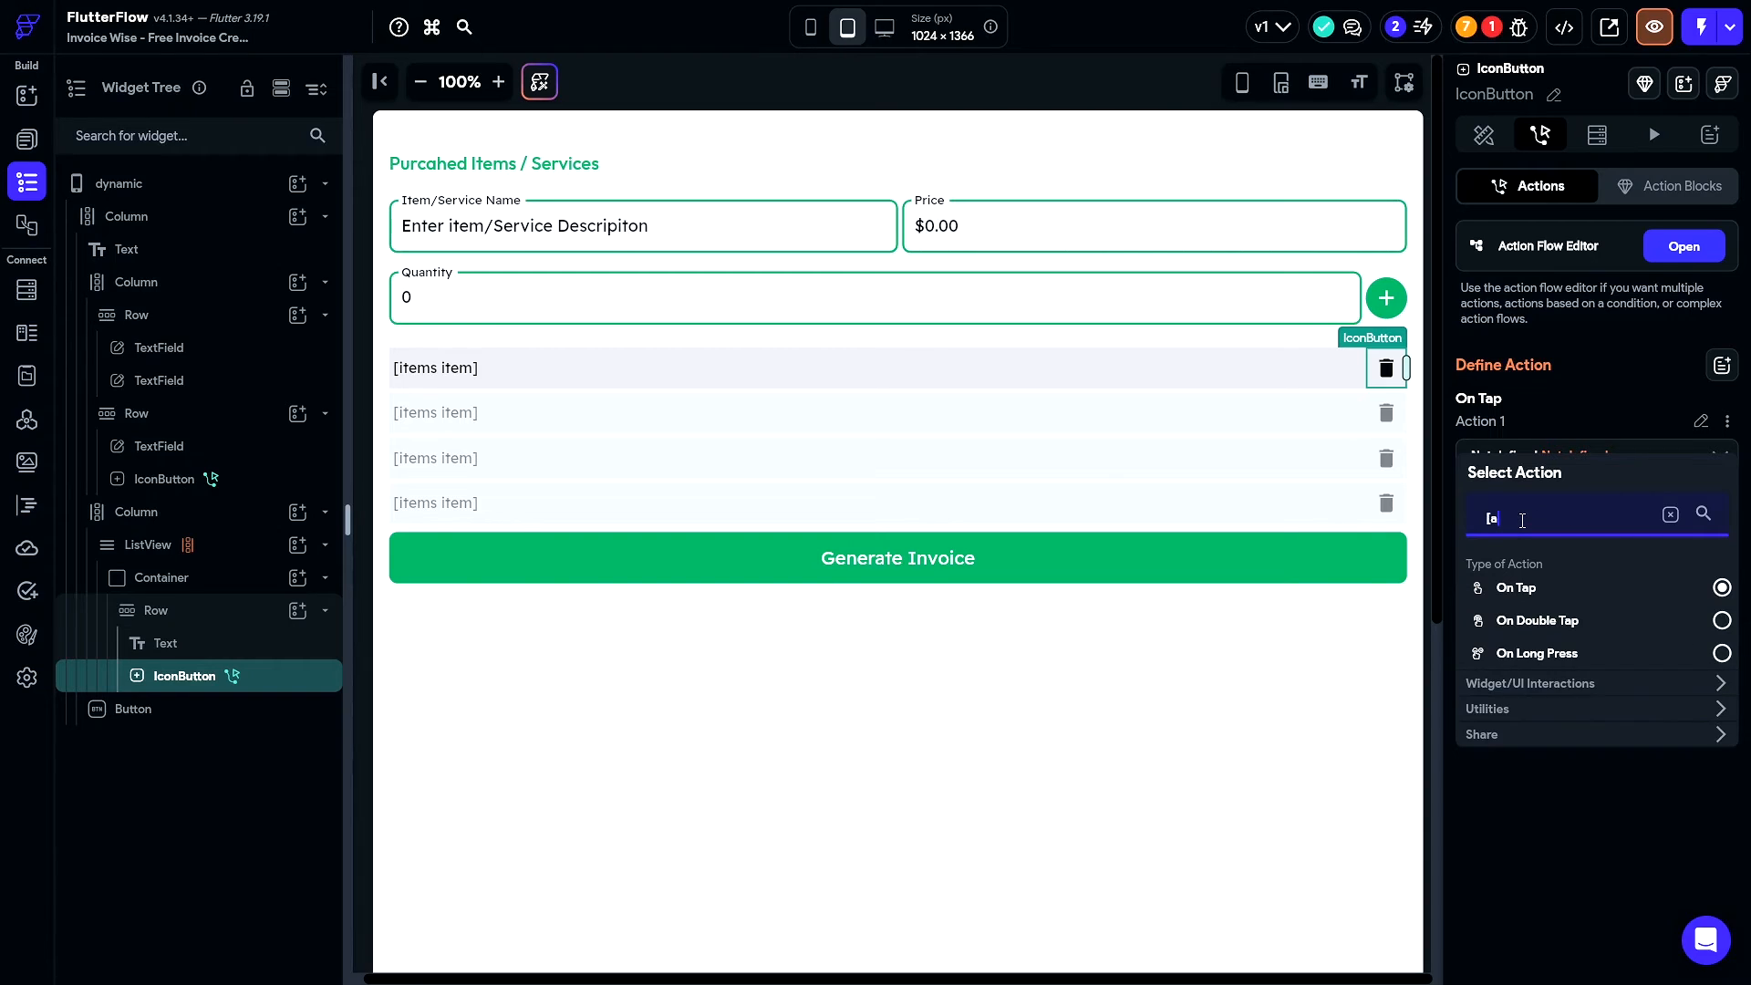
pyautogui.write('page')
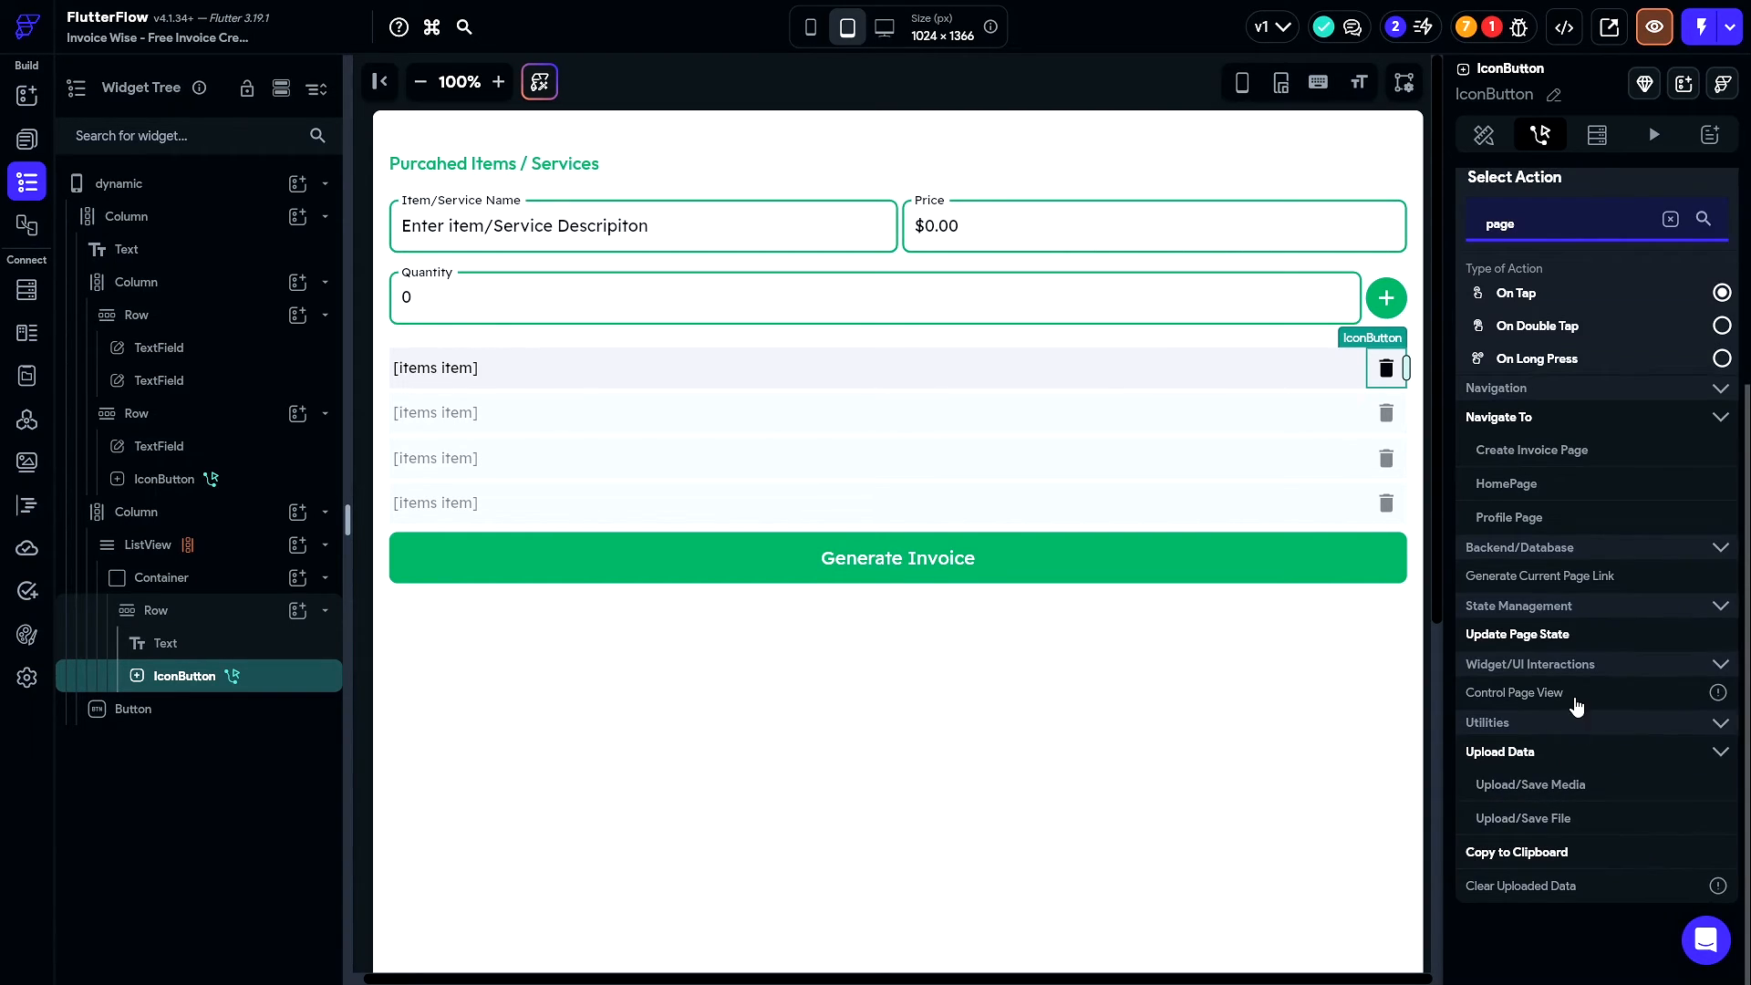
pyautogui.click(1515, 635)
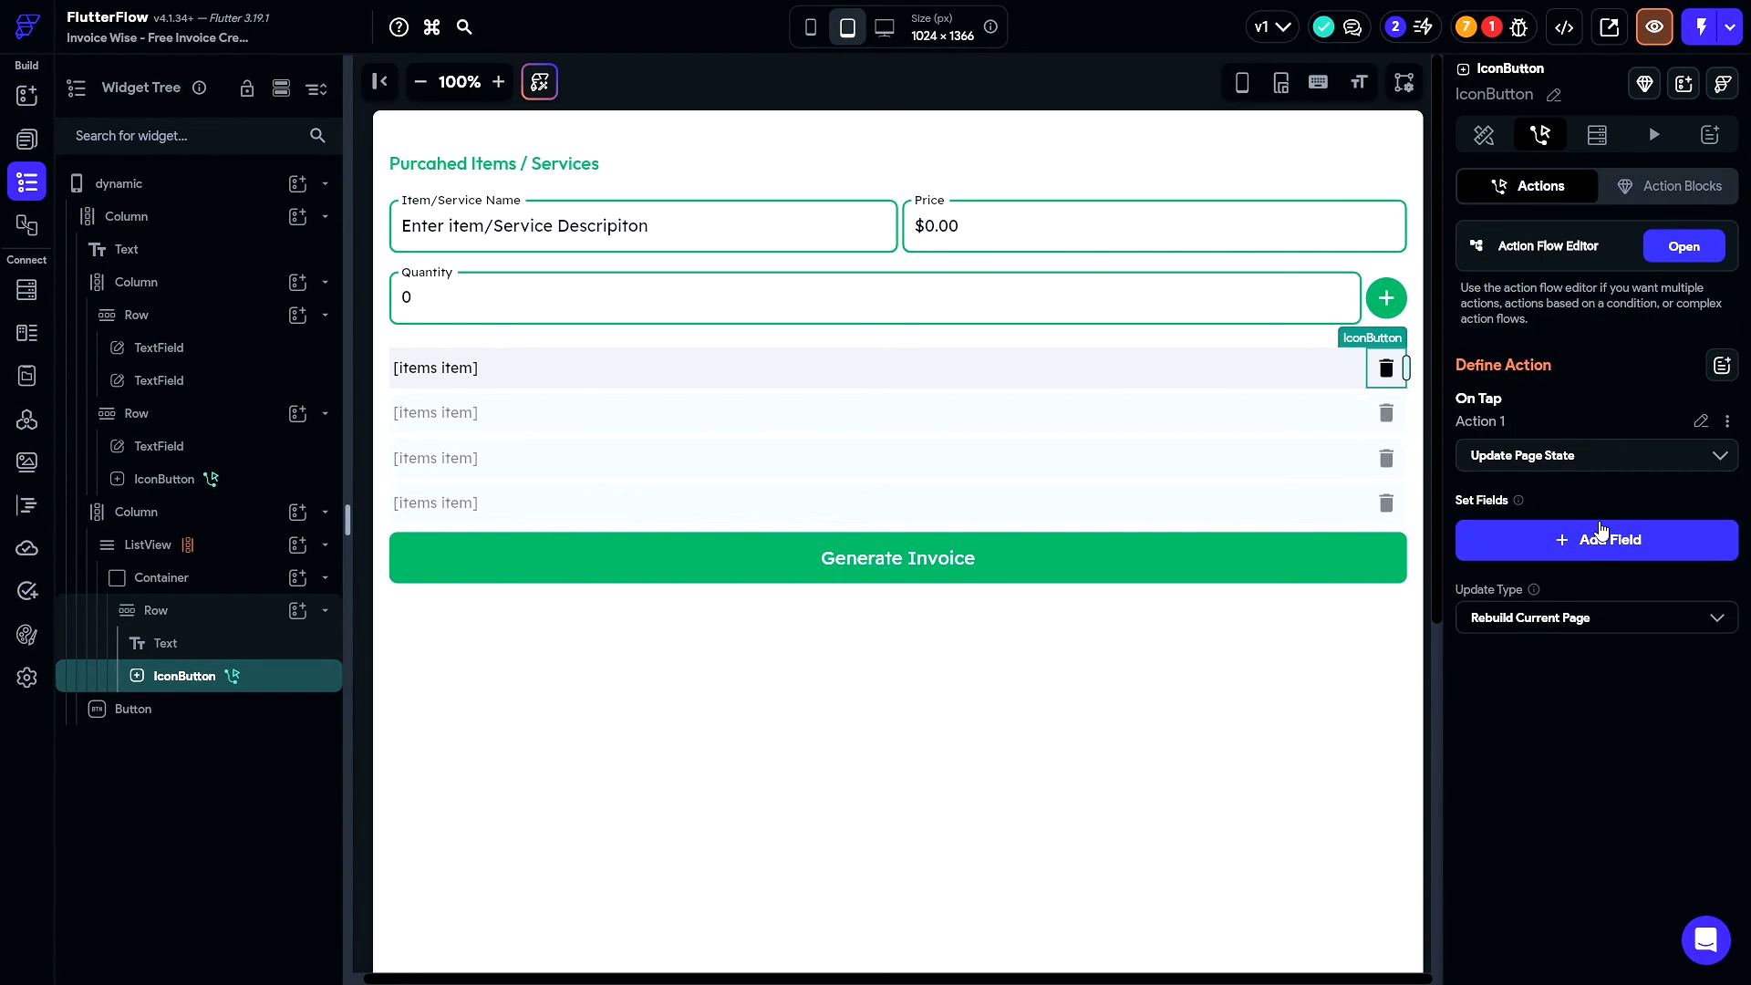
pyautogui.click(1596, 540)
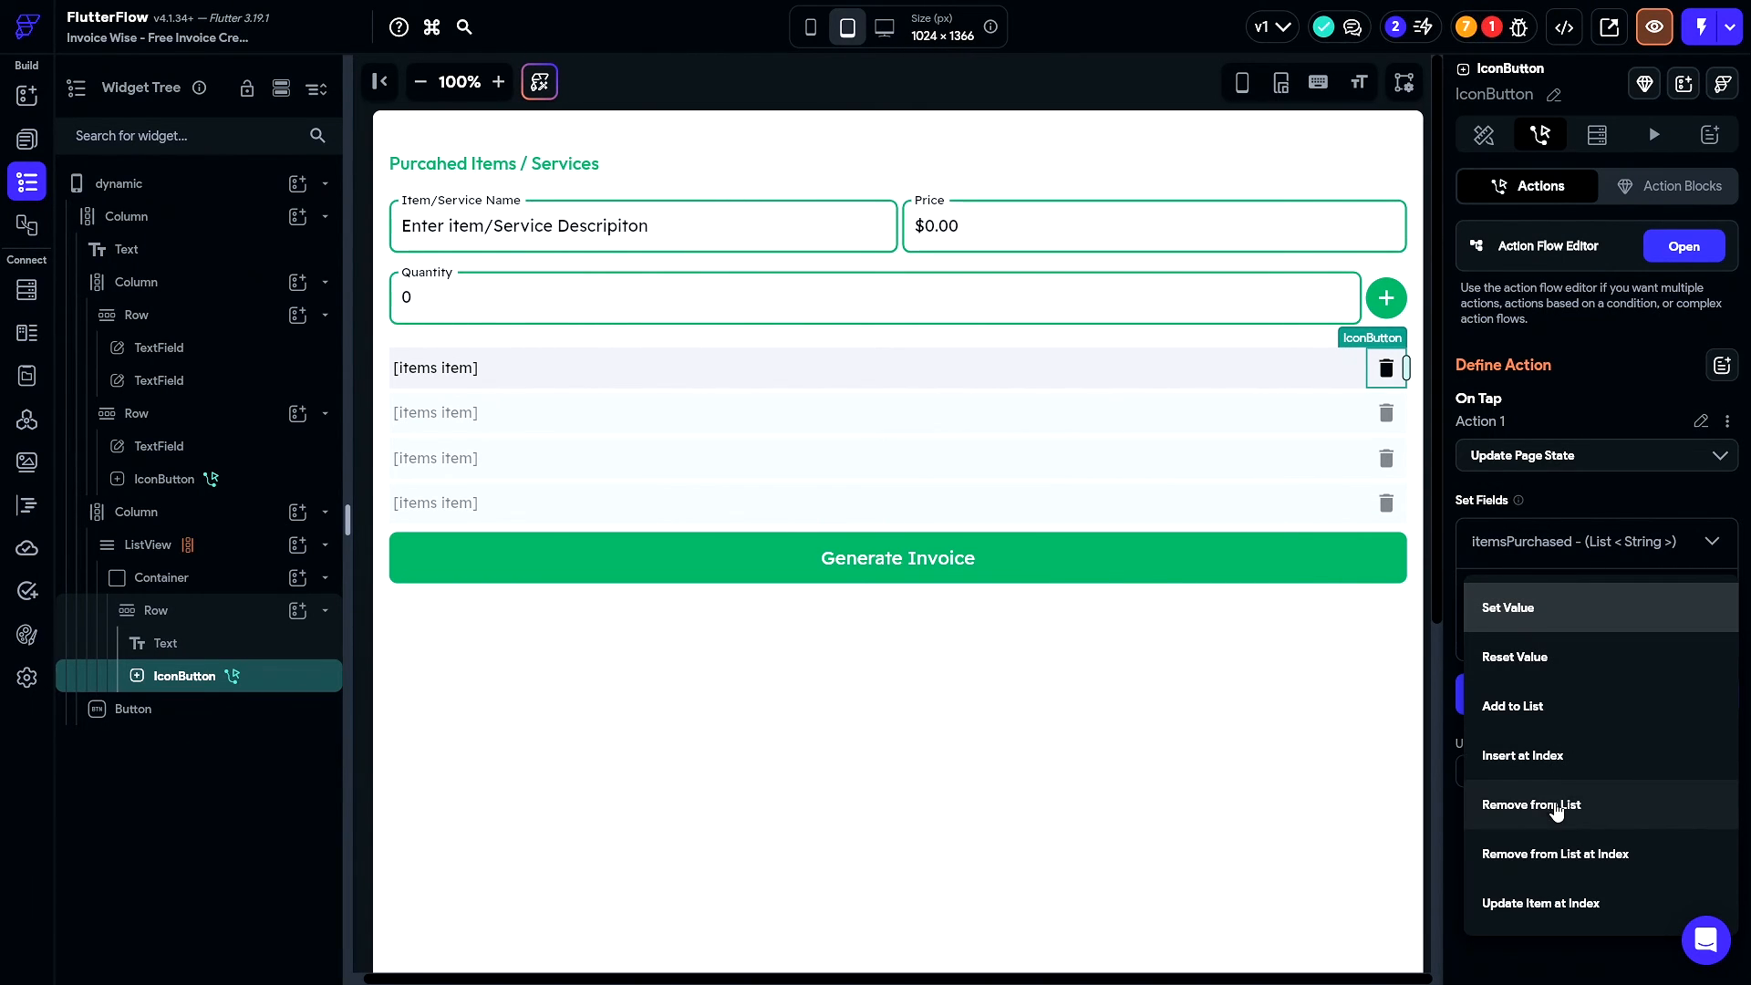
pyautogui.click(1532, 804)
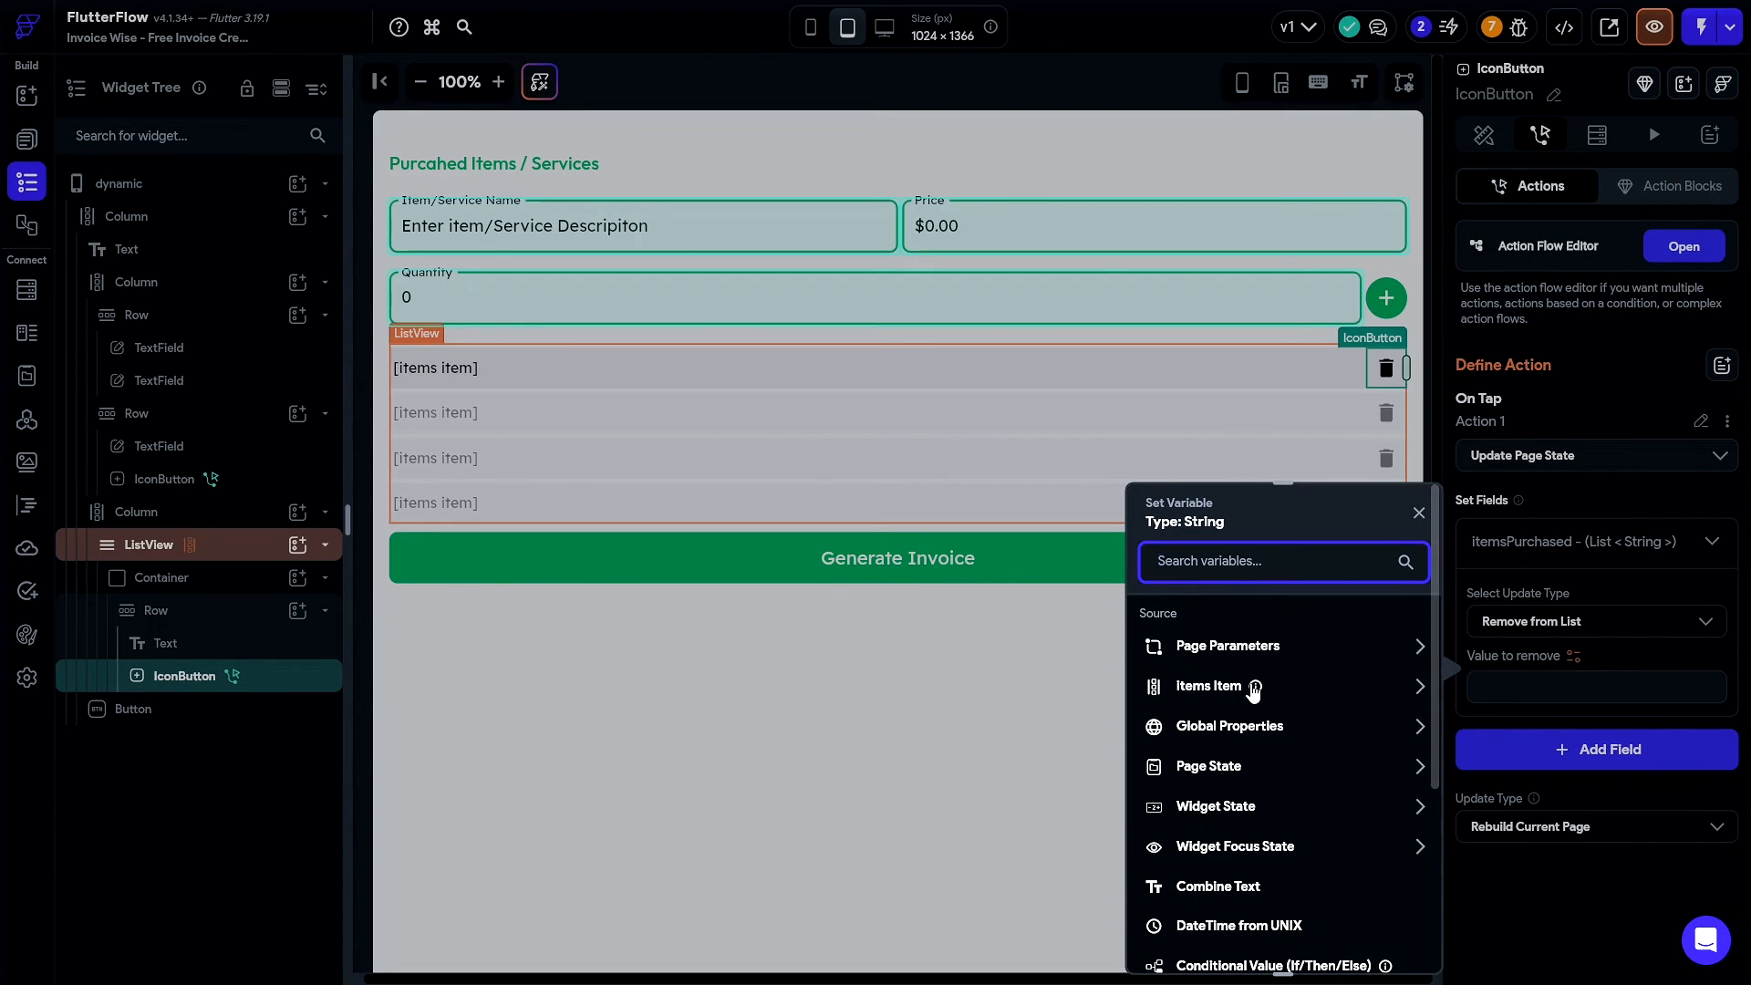
pyautogui.click(1207, 684)
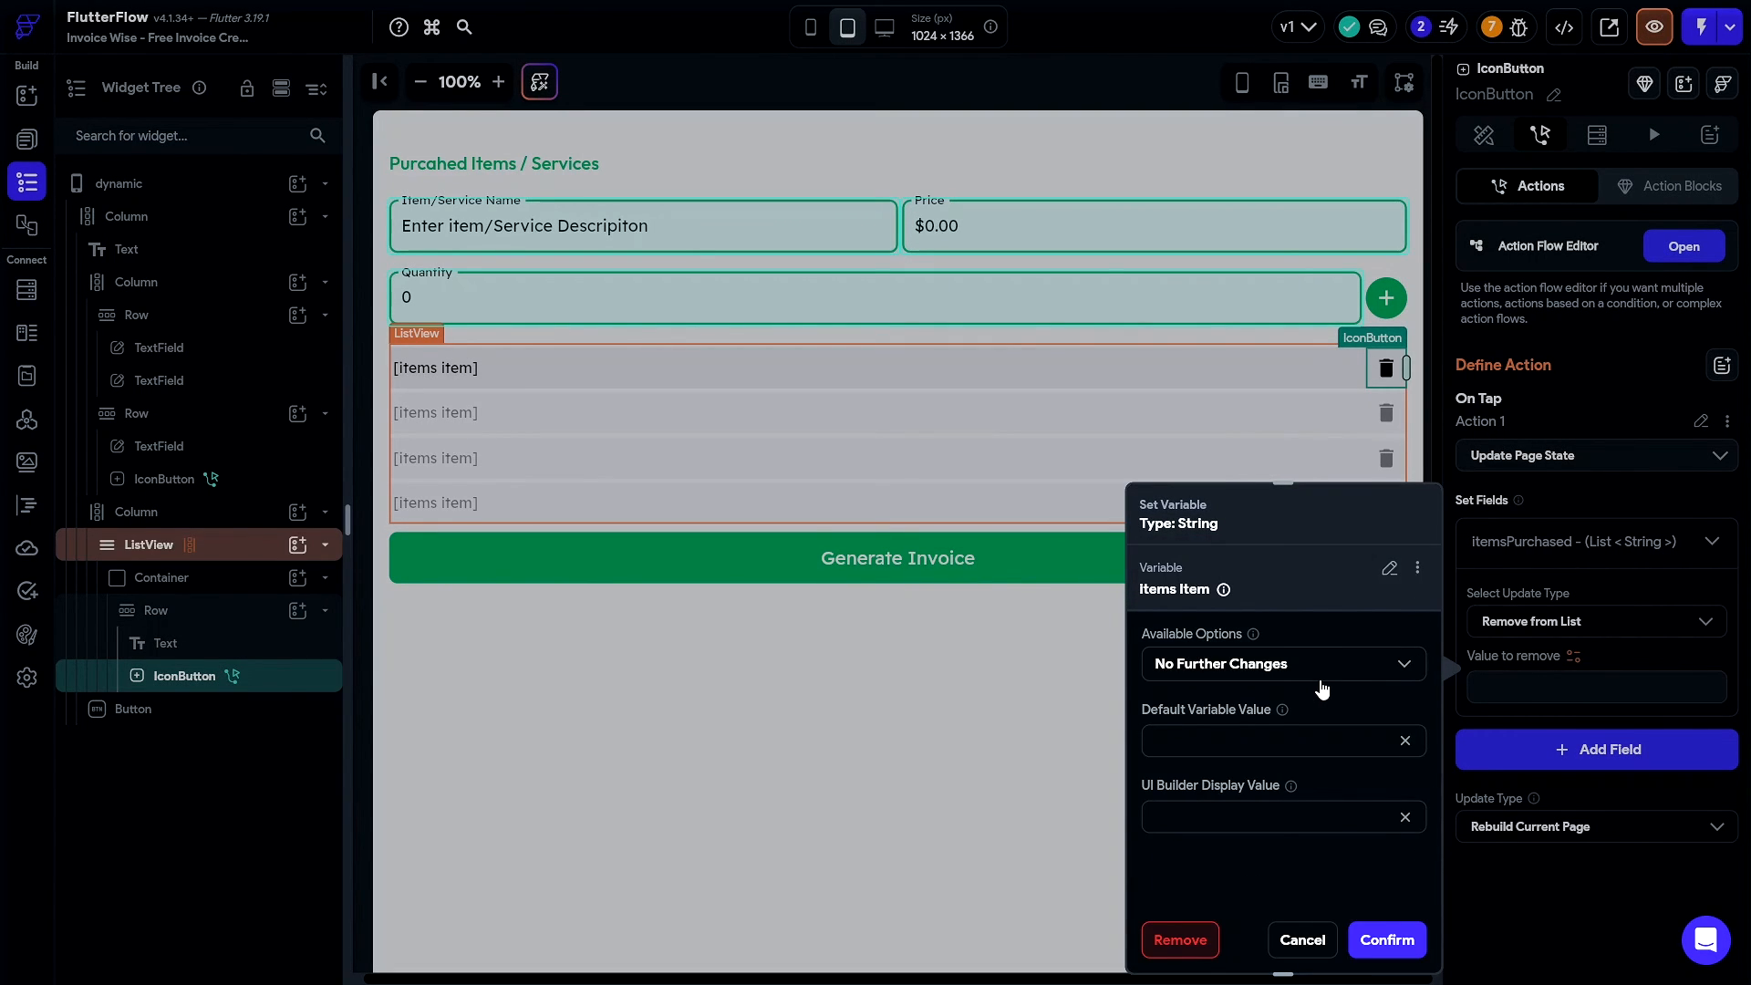
pyautogui.click(1387, 939)
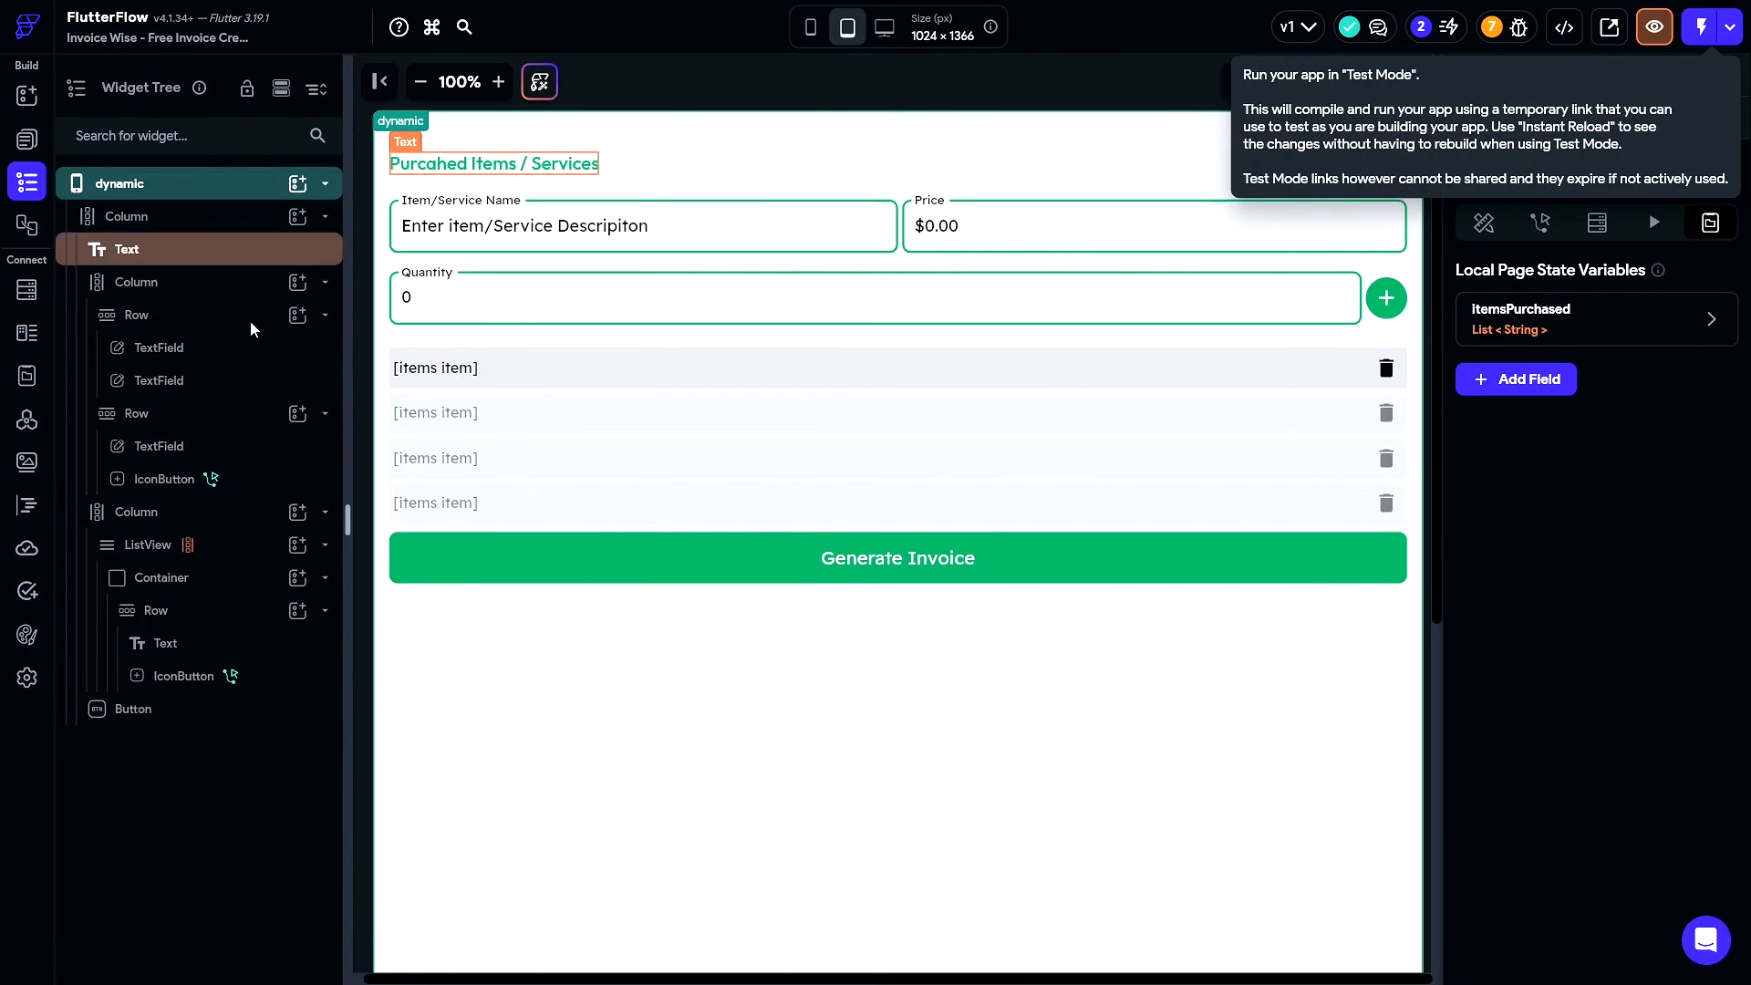
pyautogui.click(121, 183)
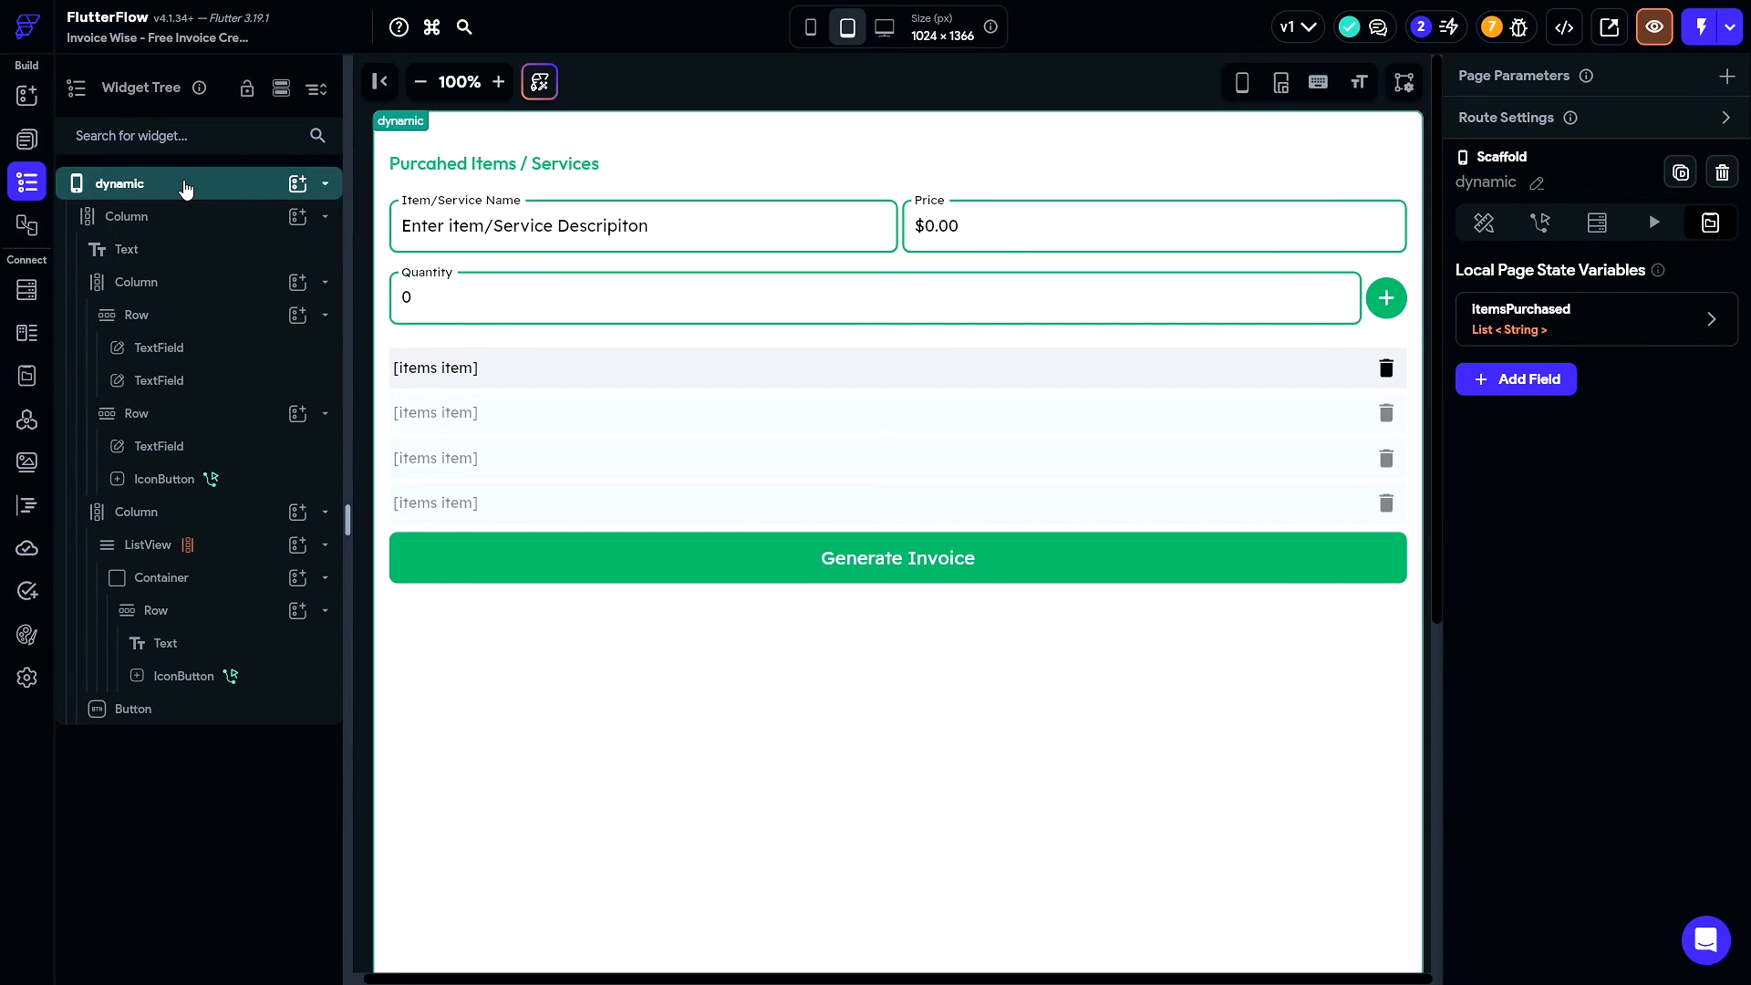
pyautogui.moveTo(1654, 27)
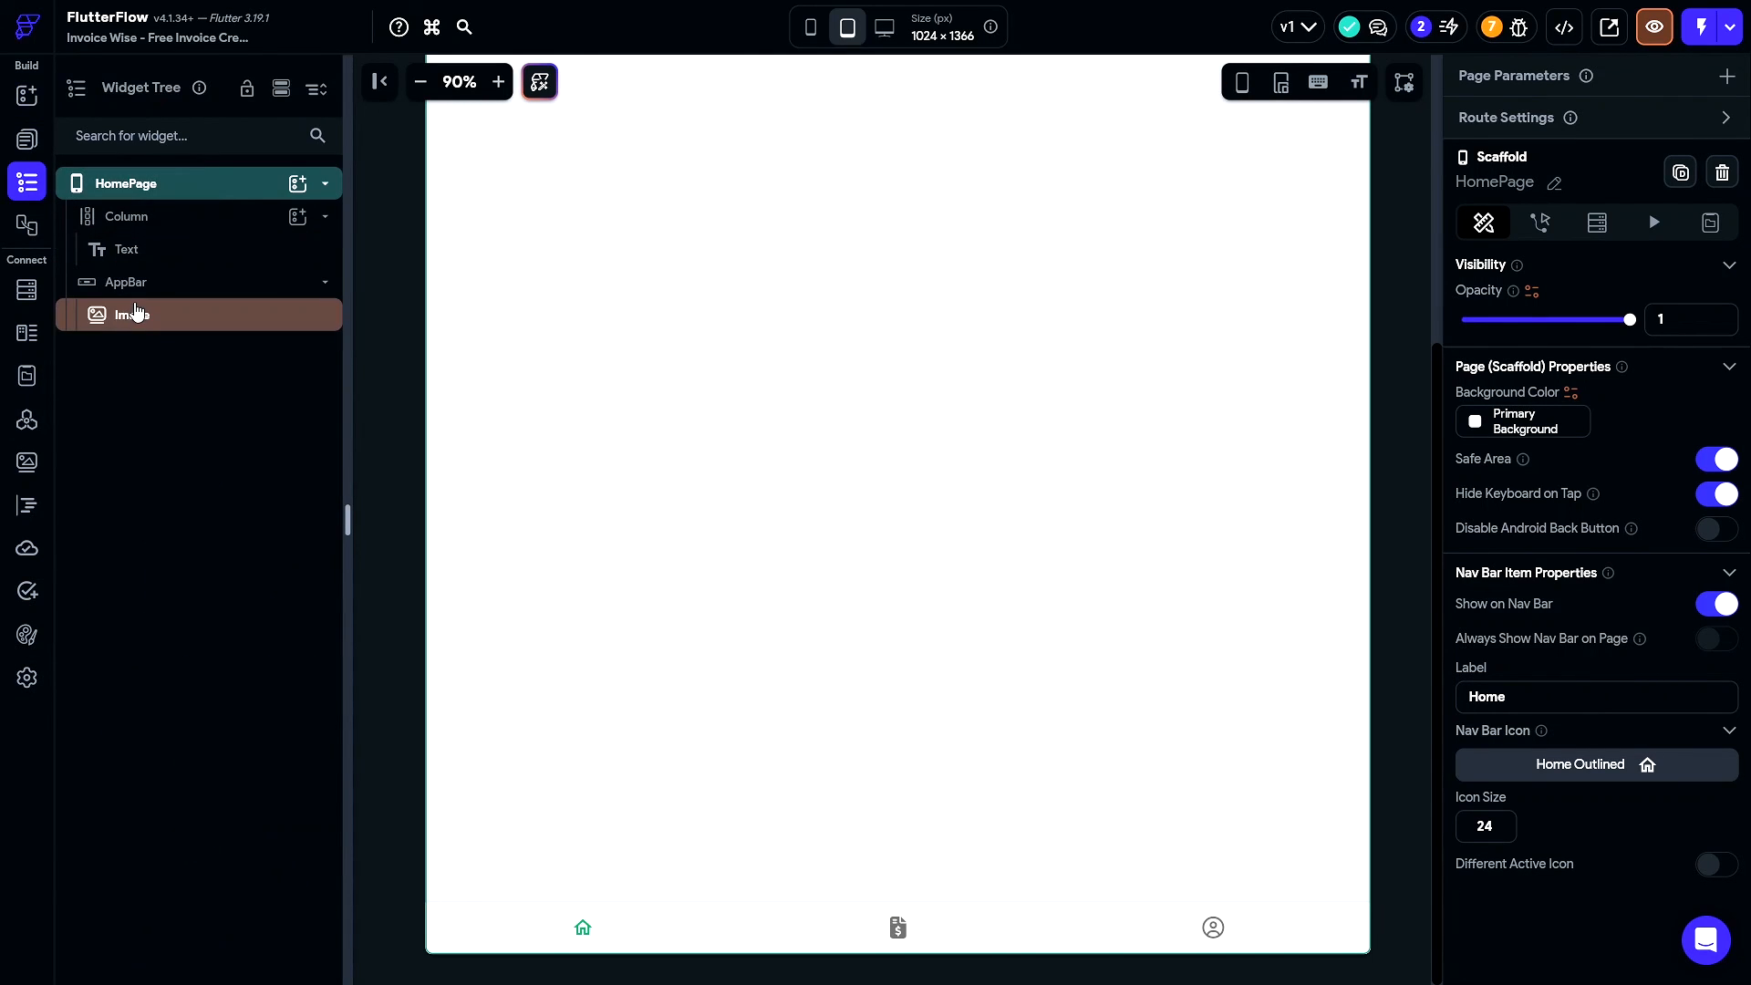
# Switch the running test app to the invoice page showing the purchased items list.
pyautogui.click(264, 28)
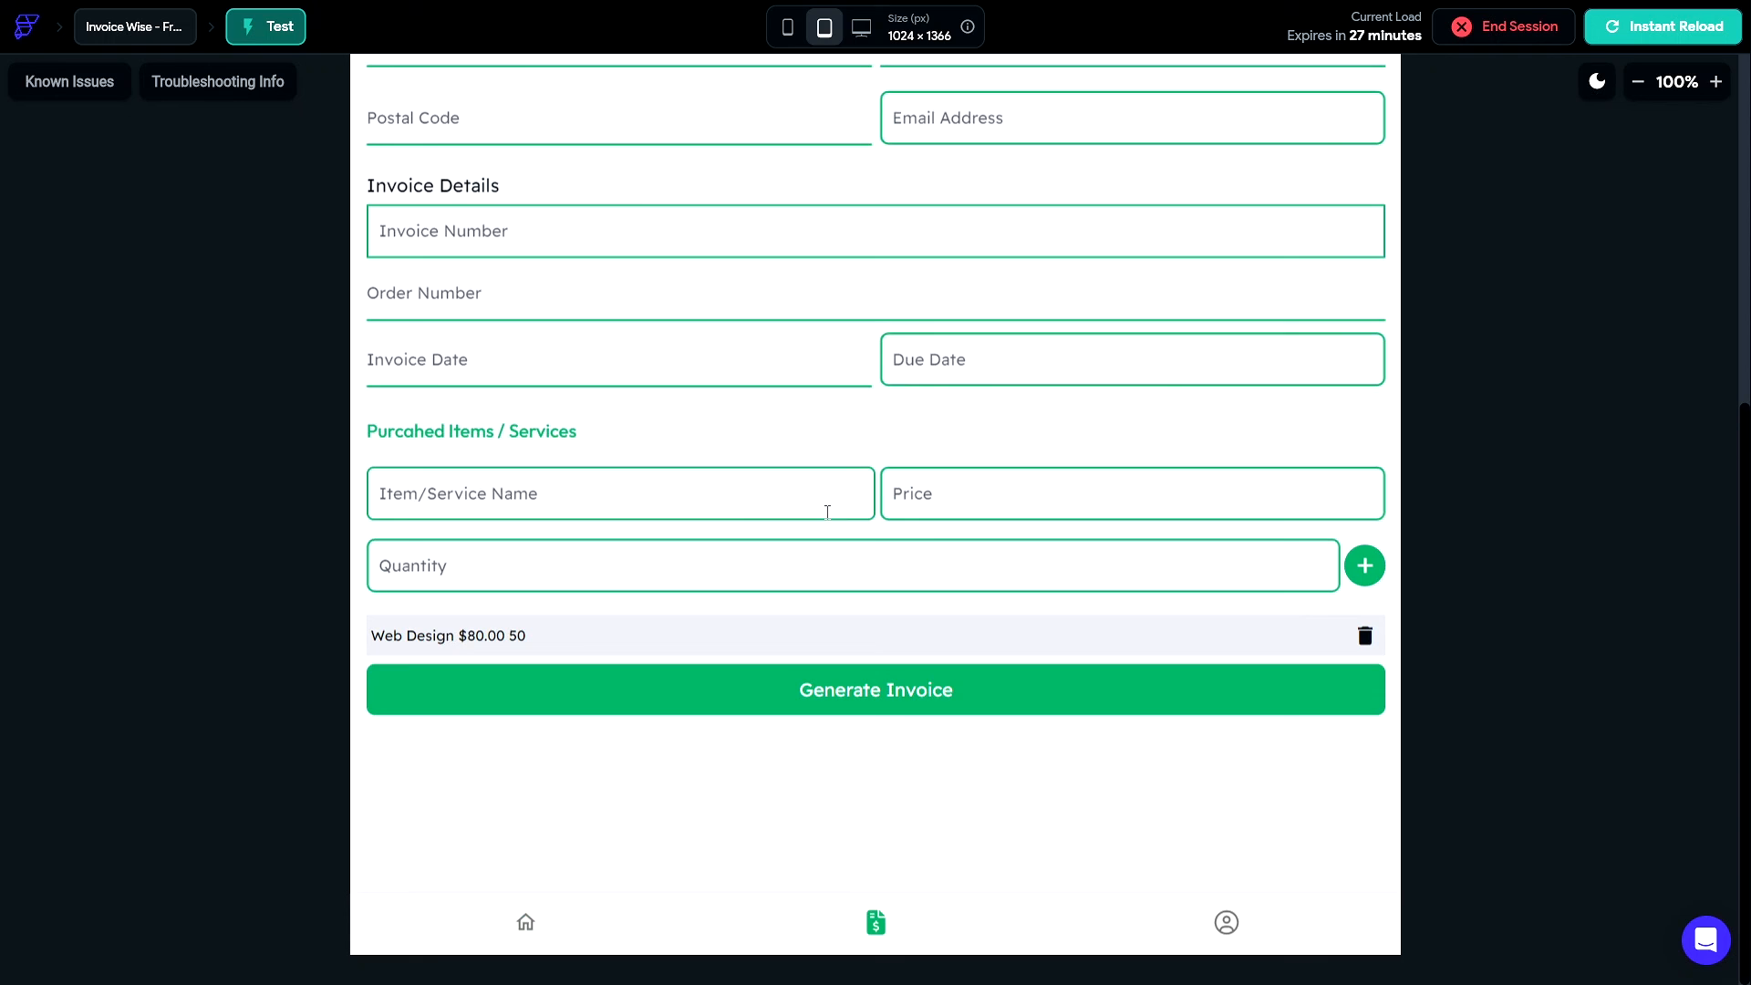
# Enter item name 'fsd'/'a' with price/quantity 54634563 and add two rows via the + button.
pyautogui.click(618, 492)
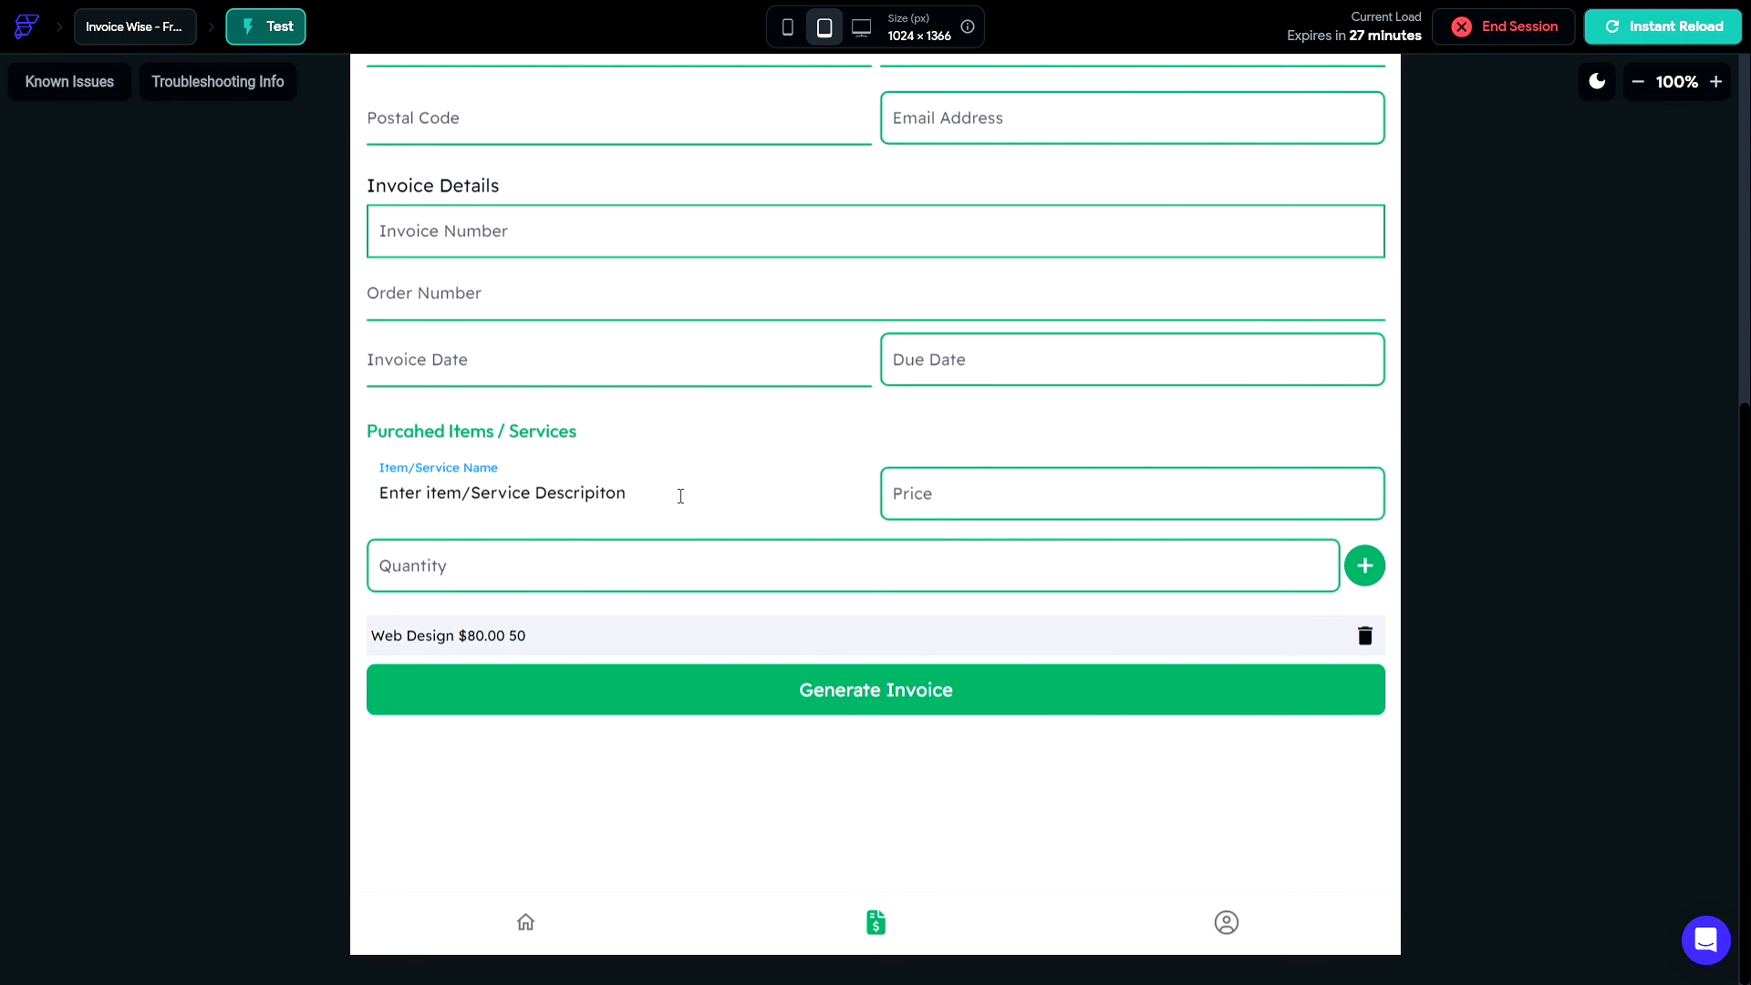
pyautogui.write('fsdasfdsafasfasdfasfd')
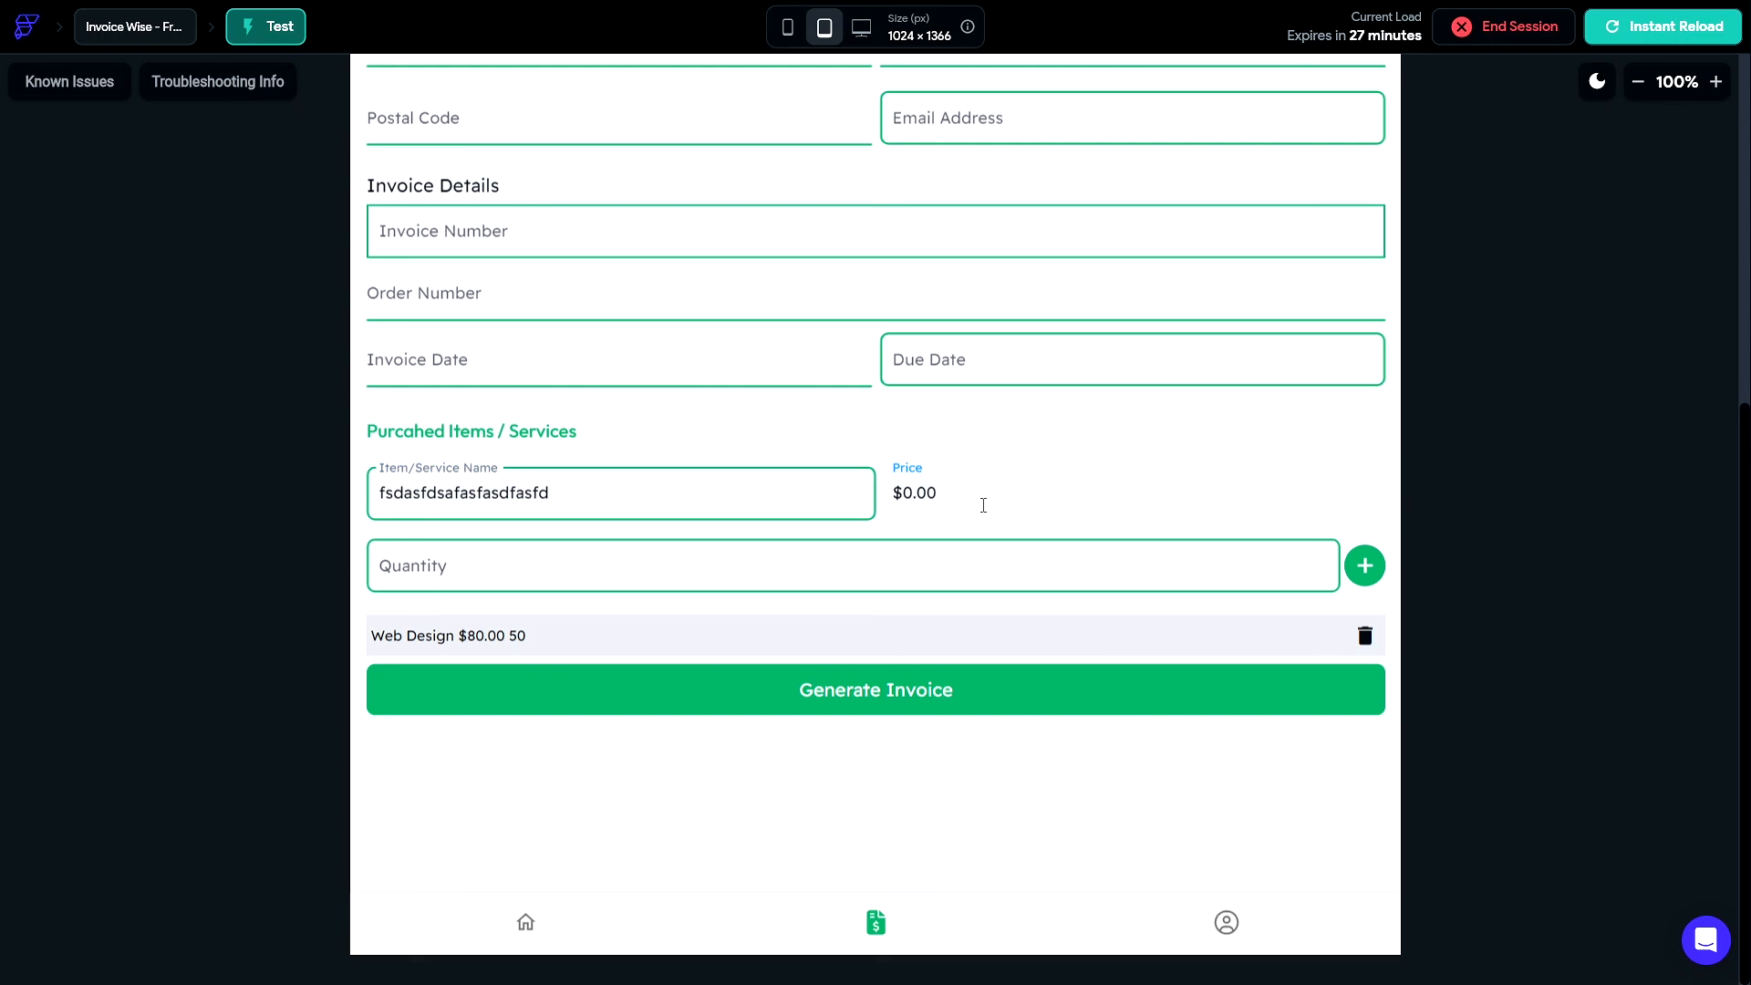
pyautogui.write('a')
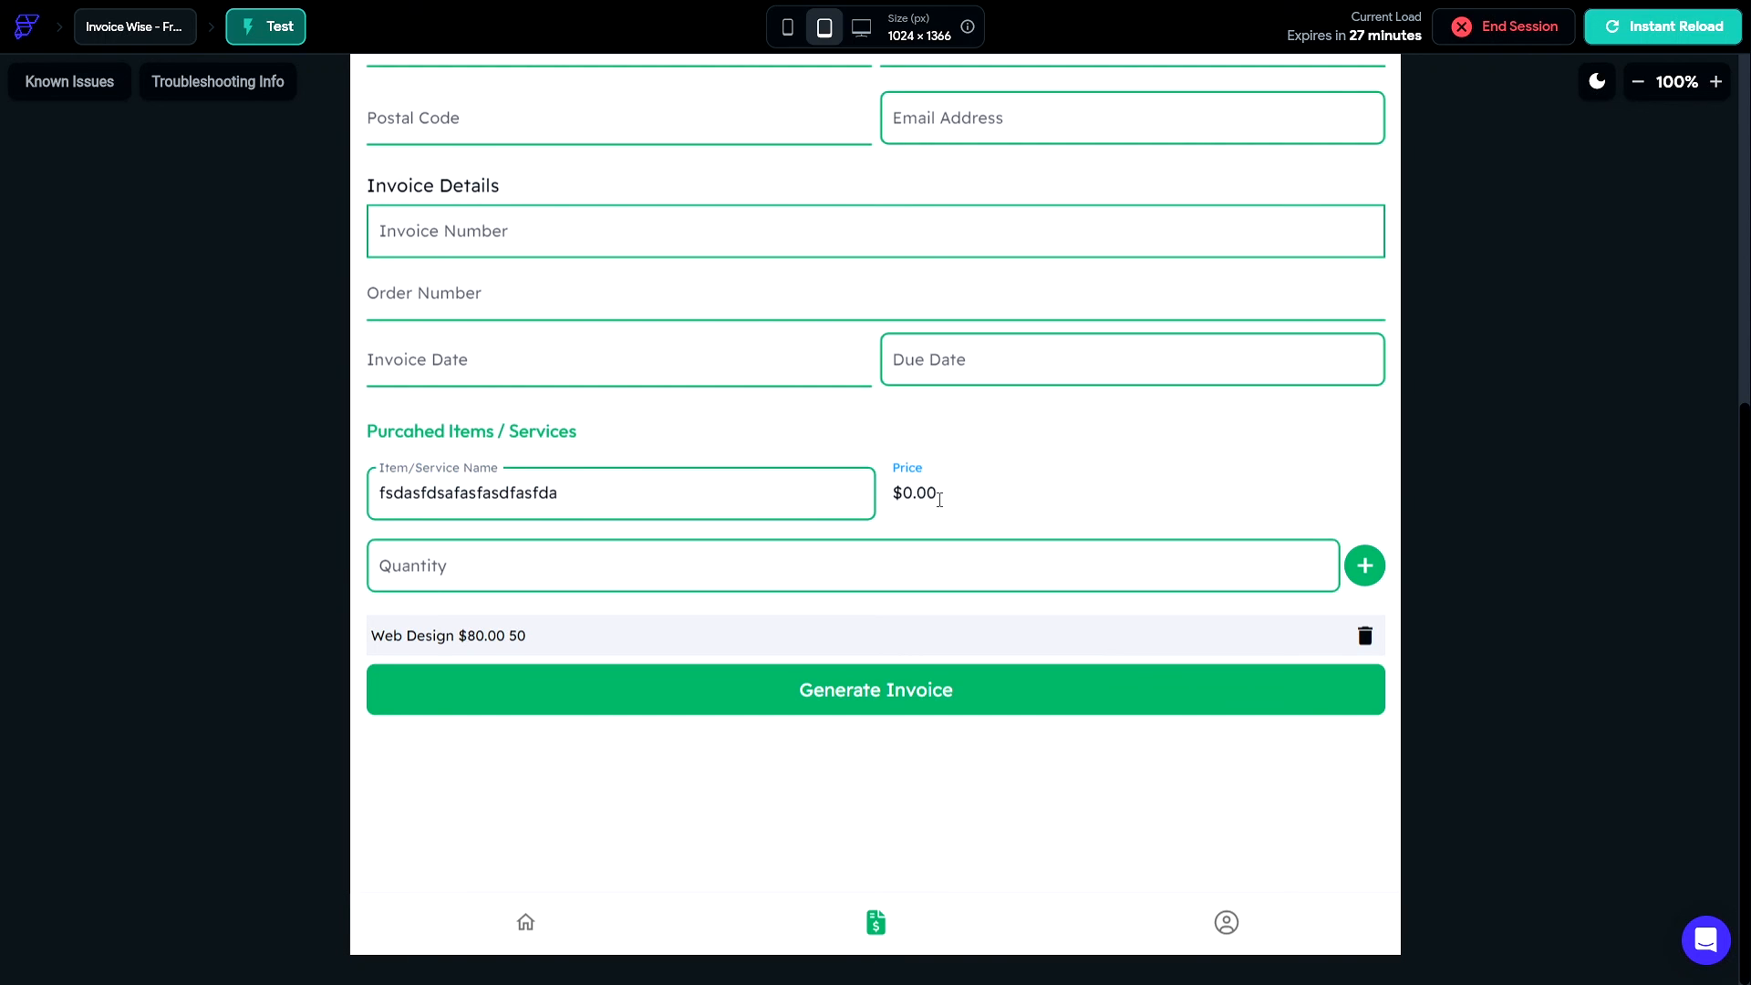
pyautogui.write('546345634536')
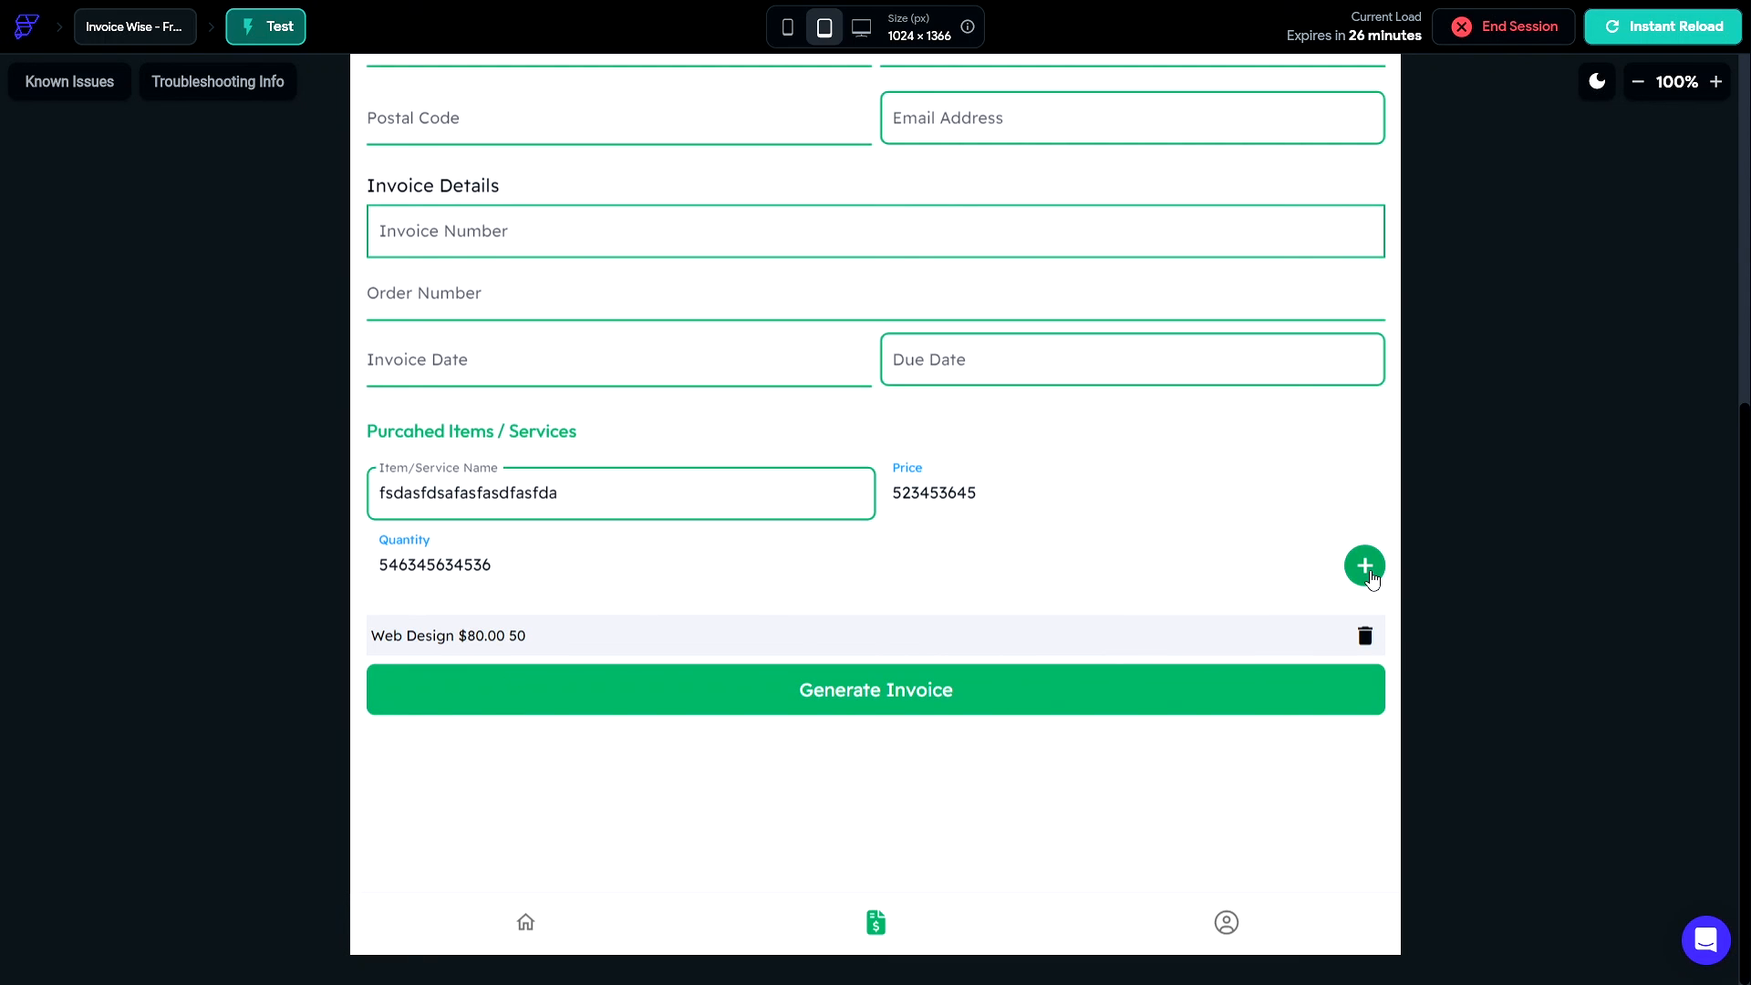
pyautogui.click(1364, 565)
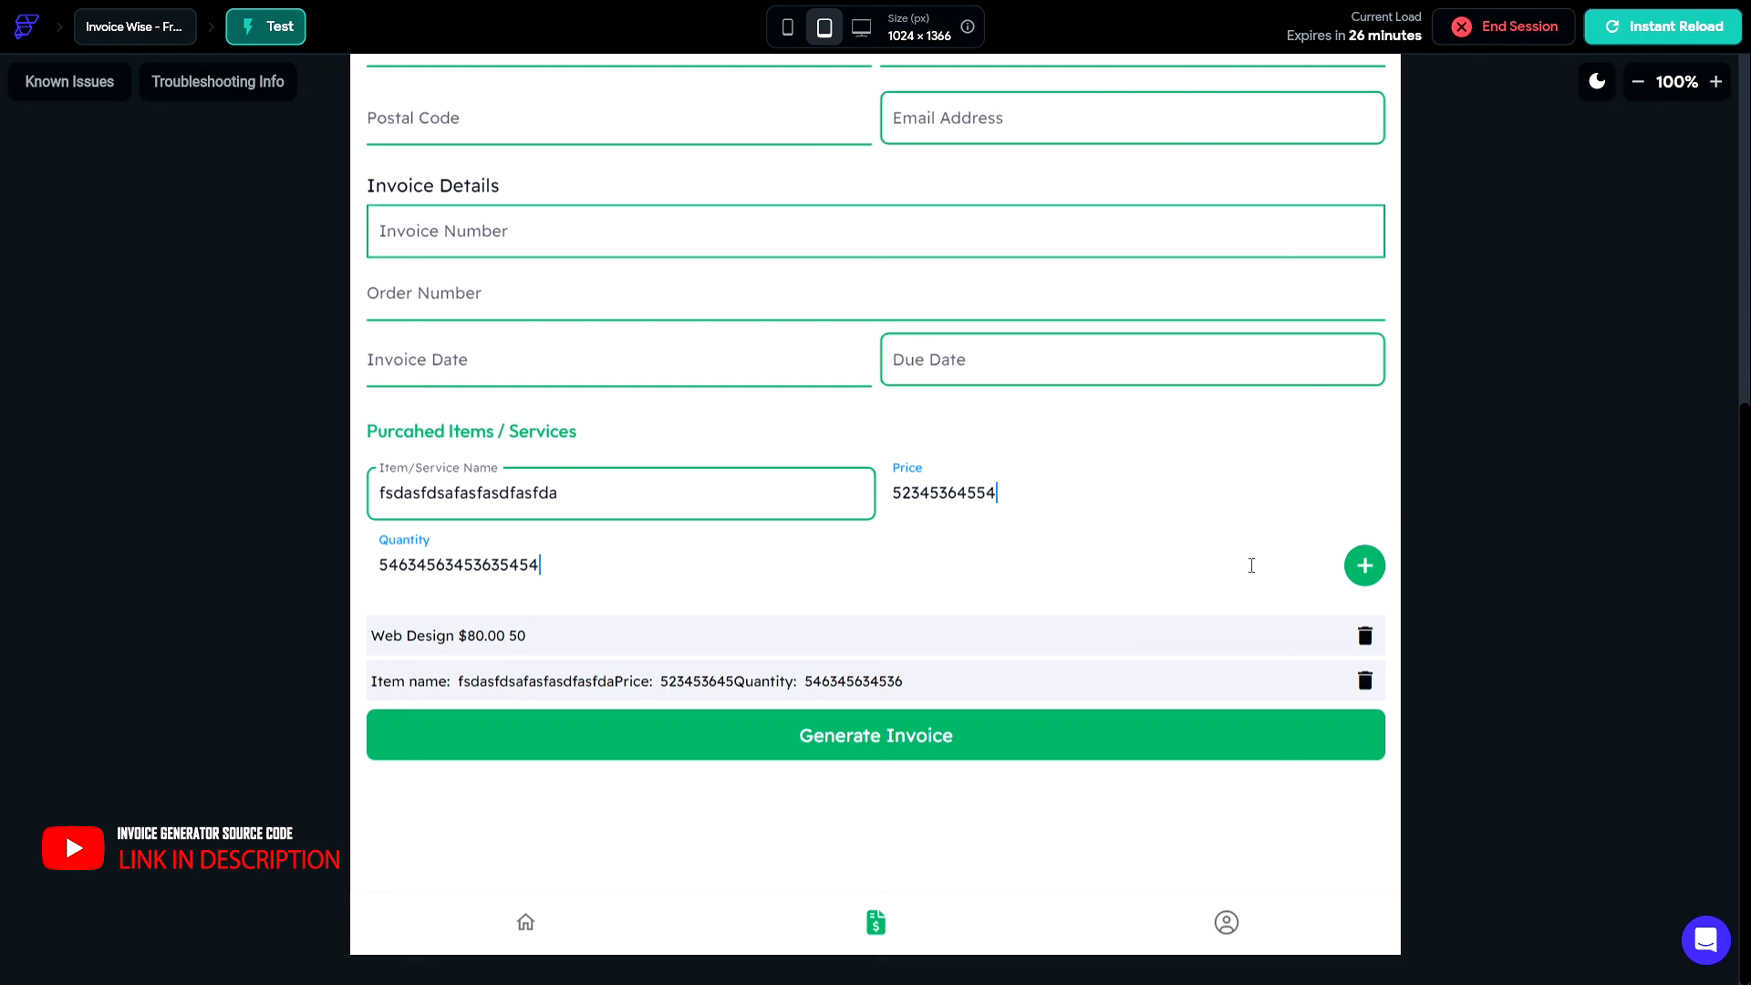
pyautogui.click(1364, 565)
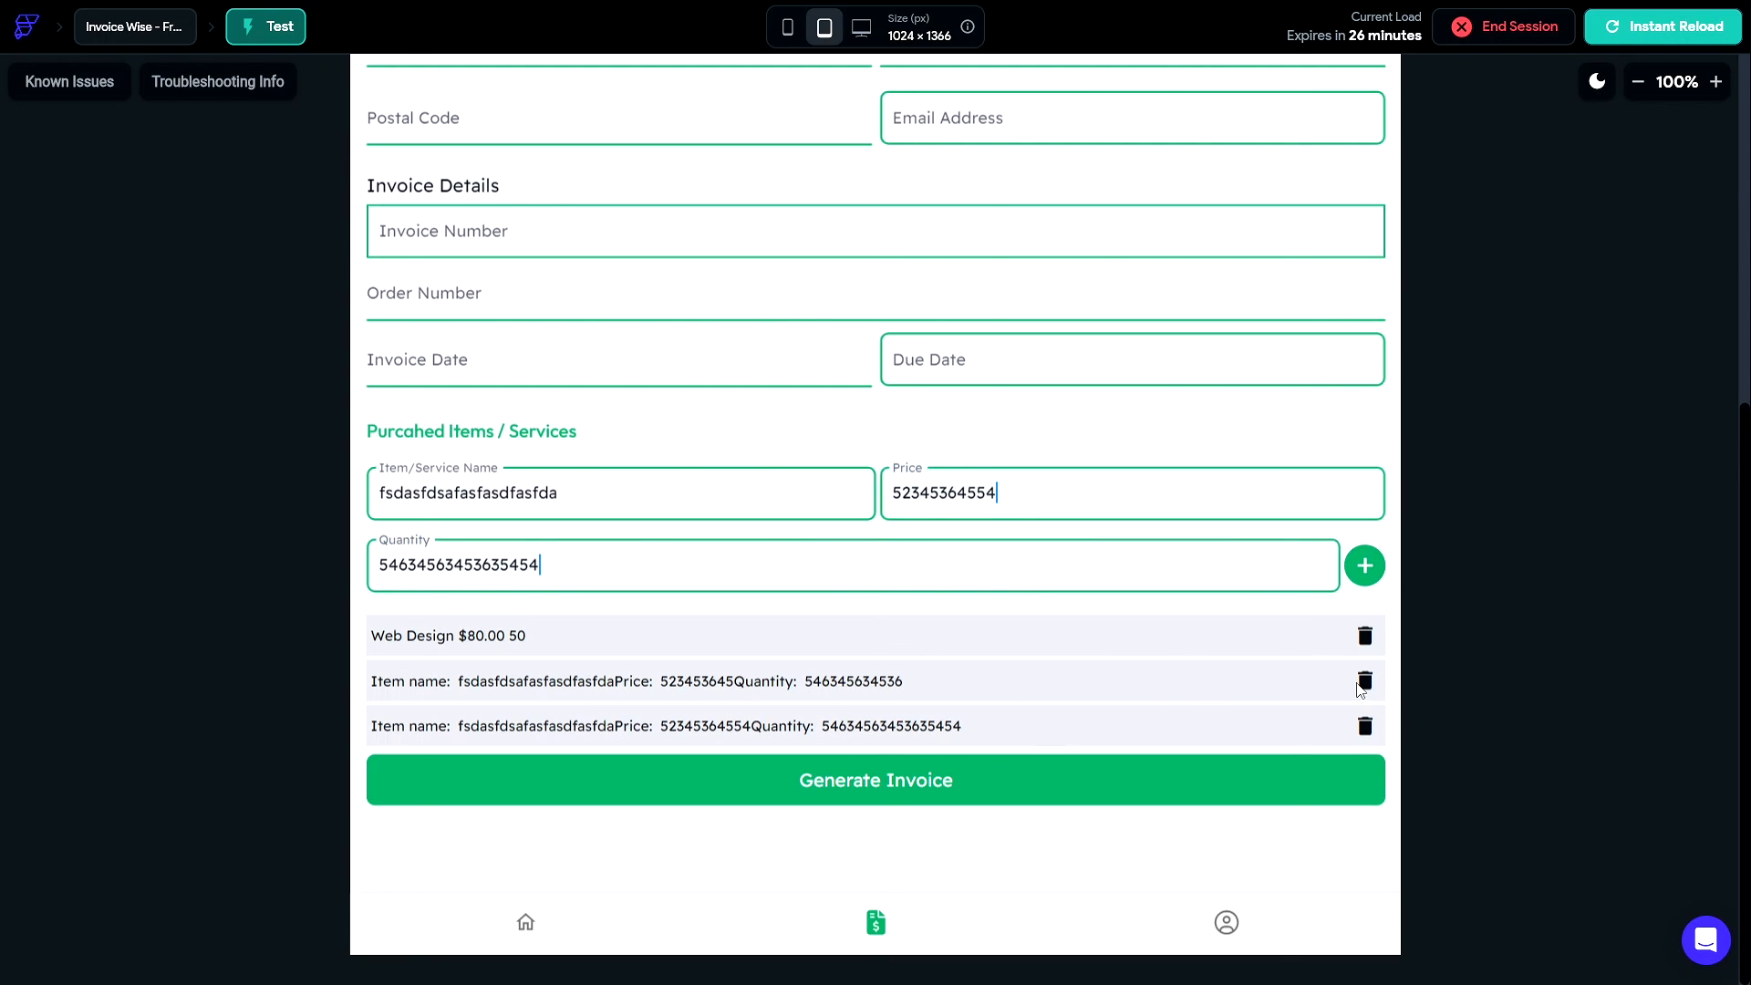